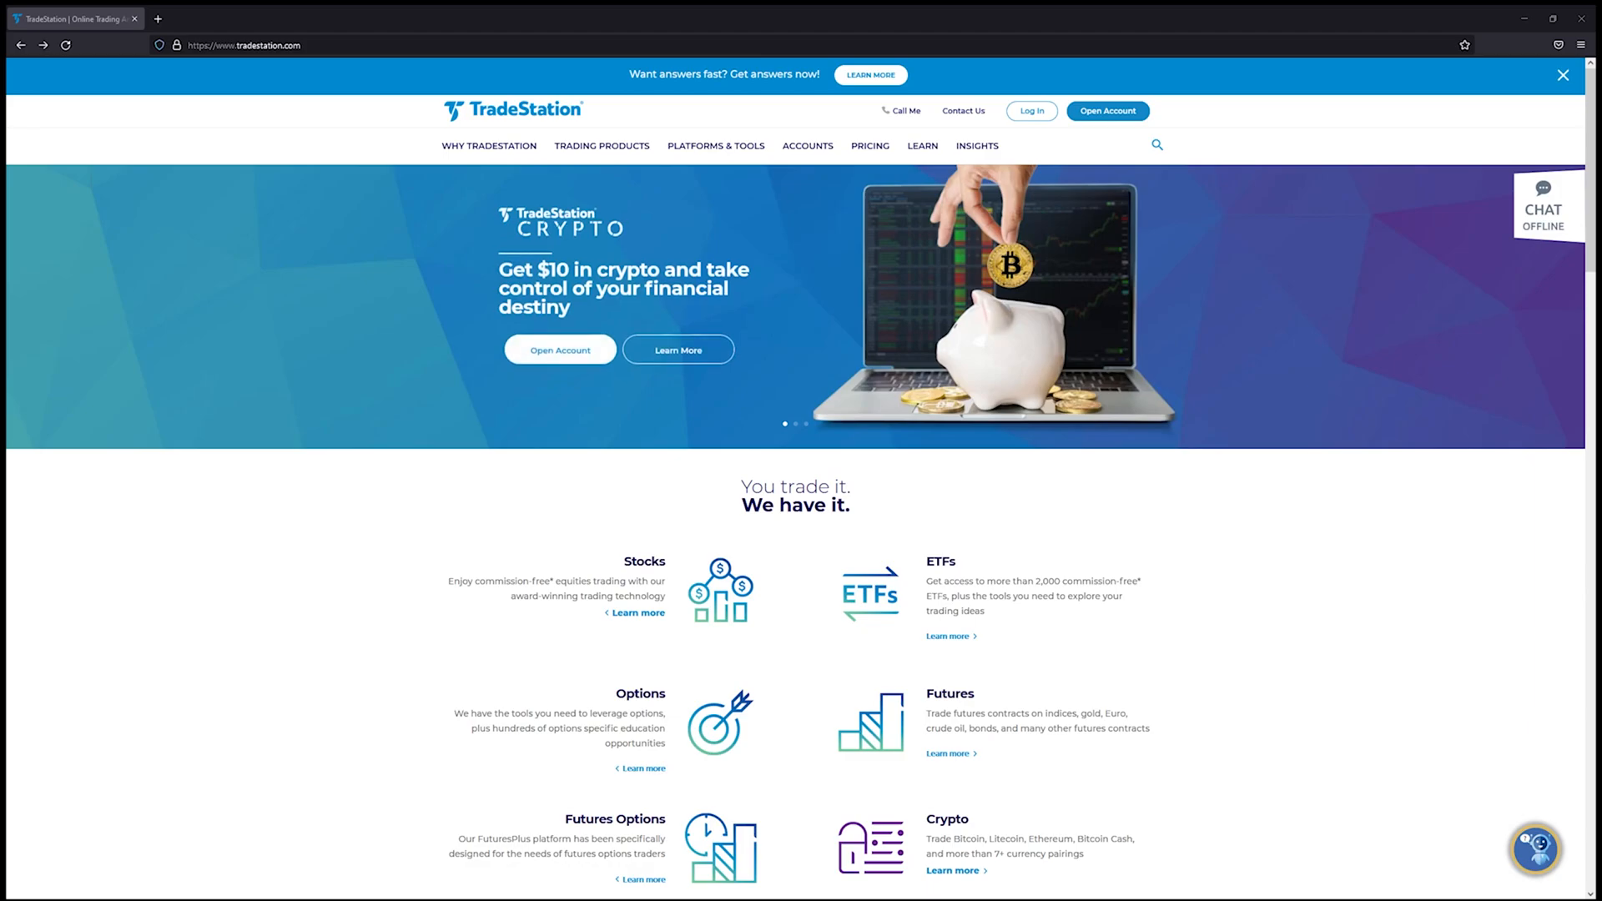
pyautogui.moveTo(958, 429)
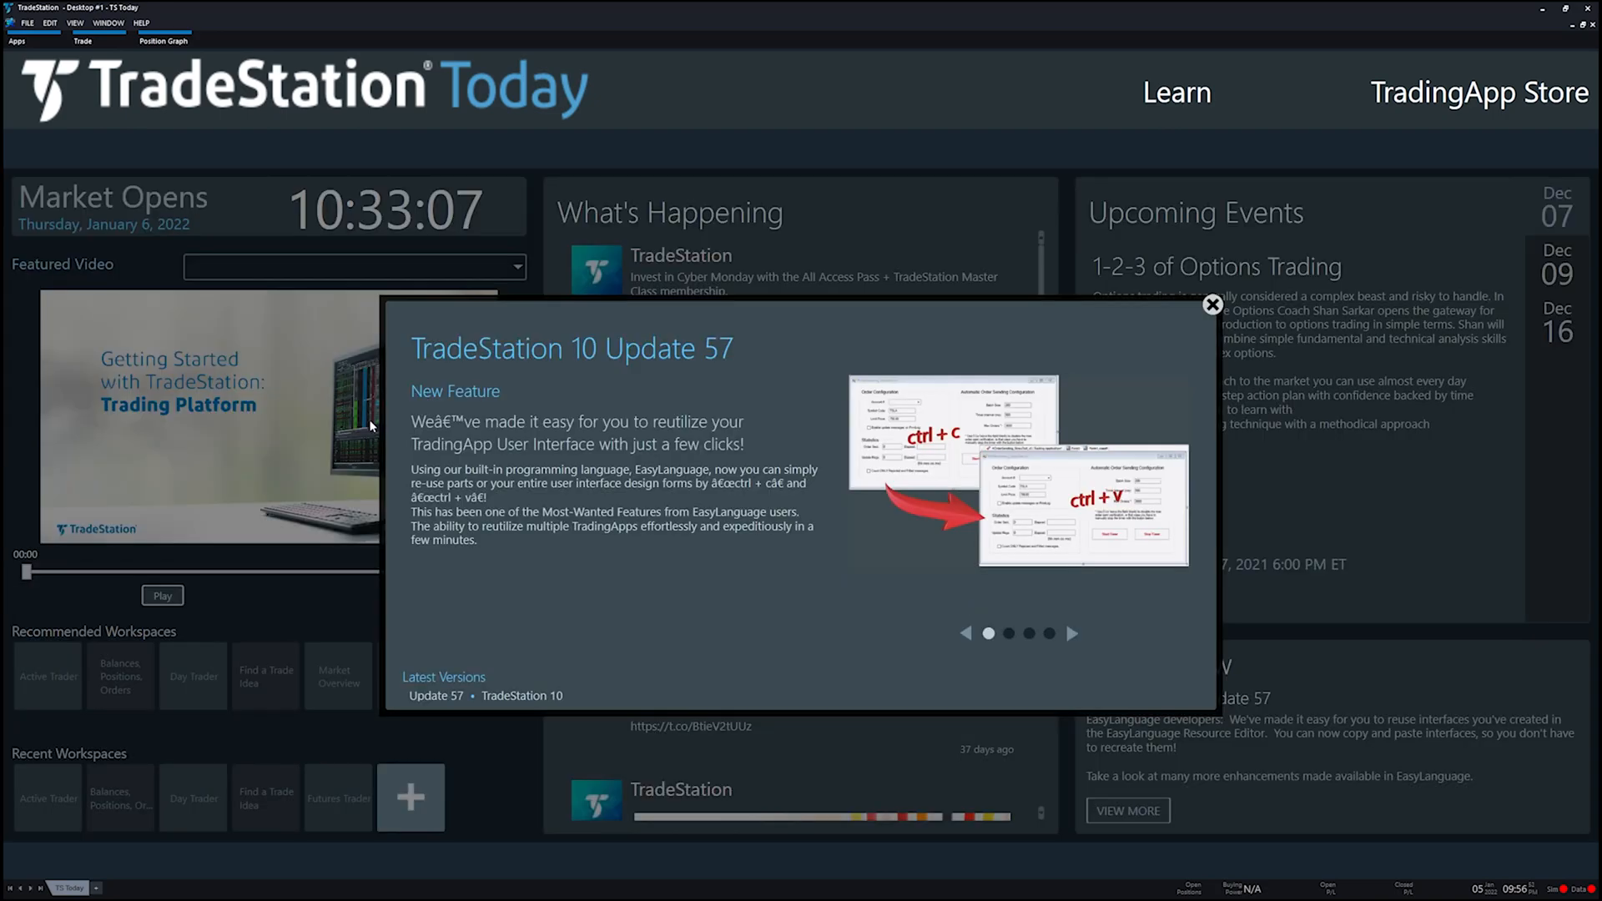
pyautogui.moveTo(1255, 329)
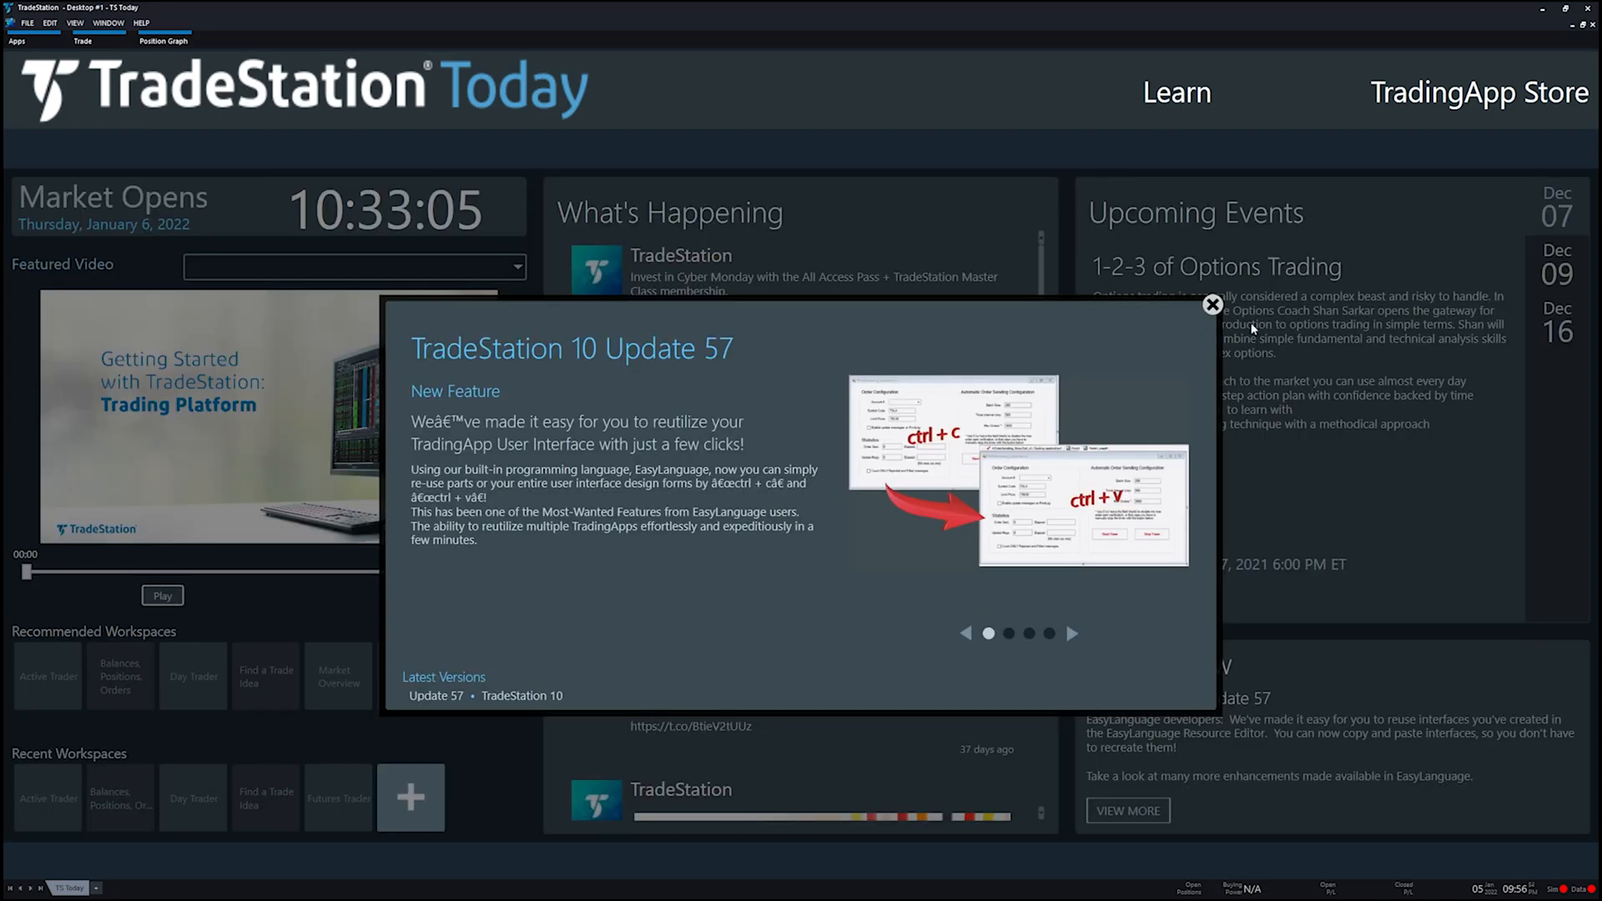
# Step: Dismiss the TradeStation 10 Update 57 announcement to reveal the Today home screen
pyautogui.click(1212, 304)
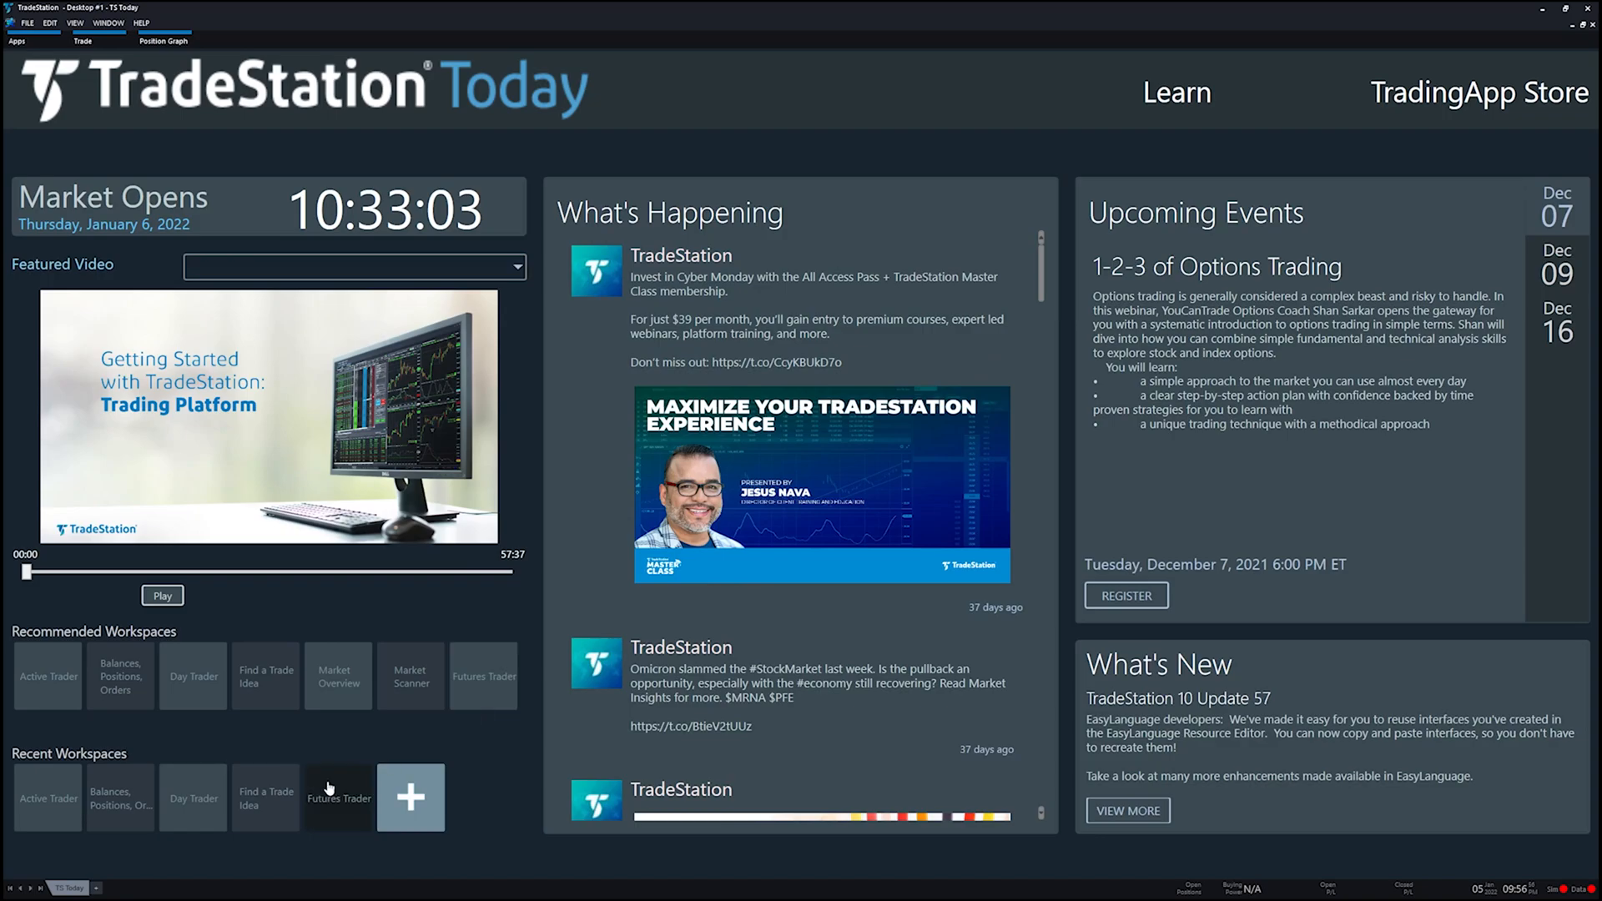
pyautogui.moveTo(207, 891)
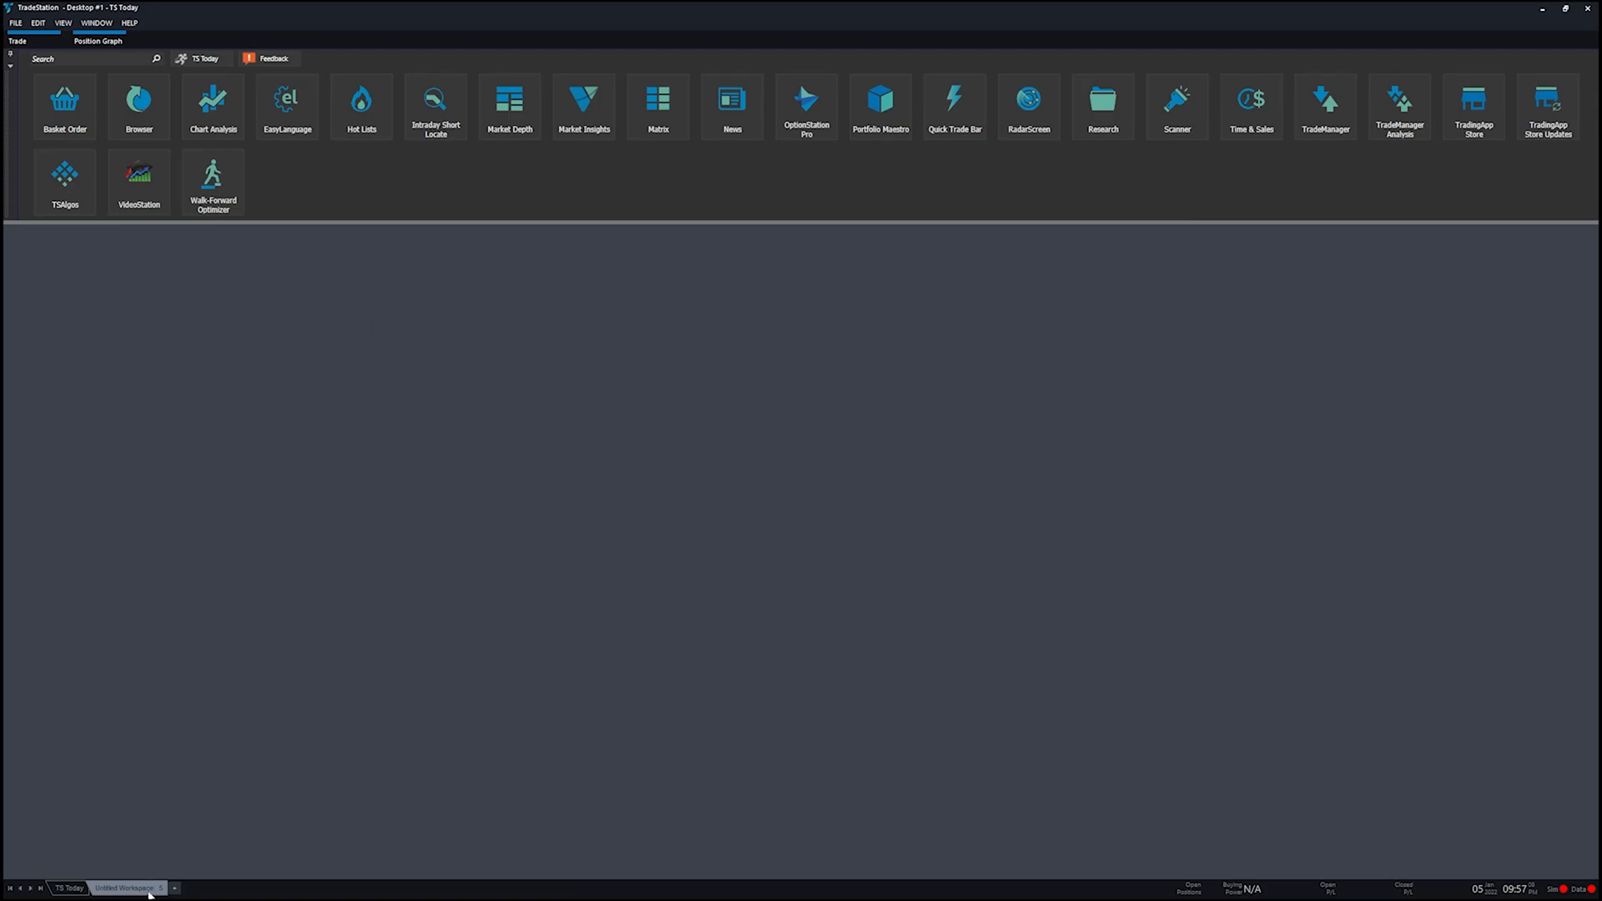
pyautogui.moveTo(286, 106)
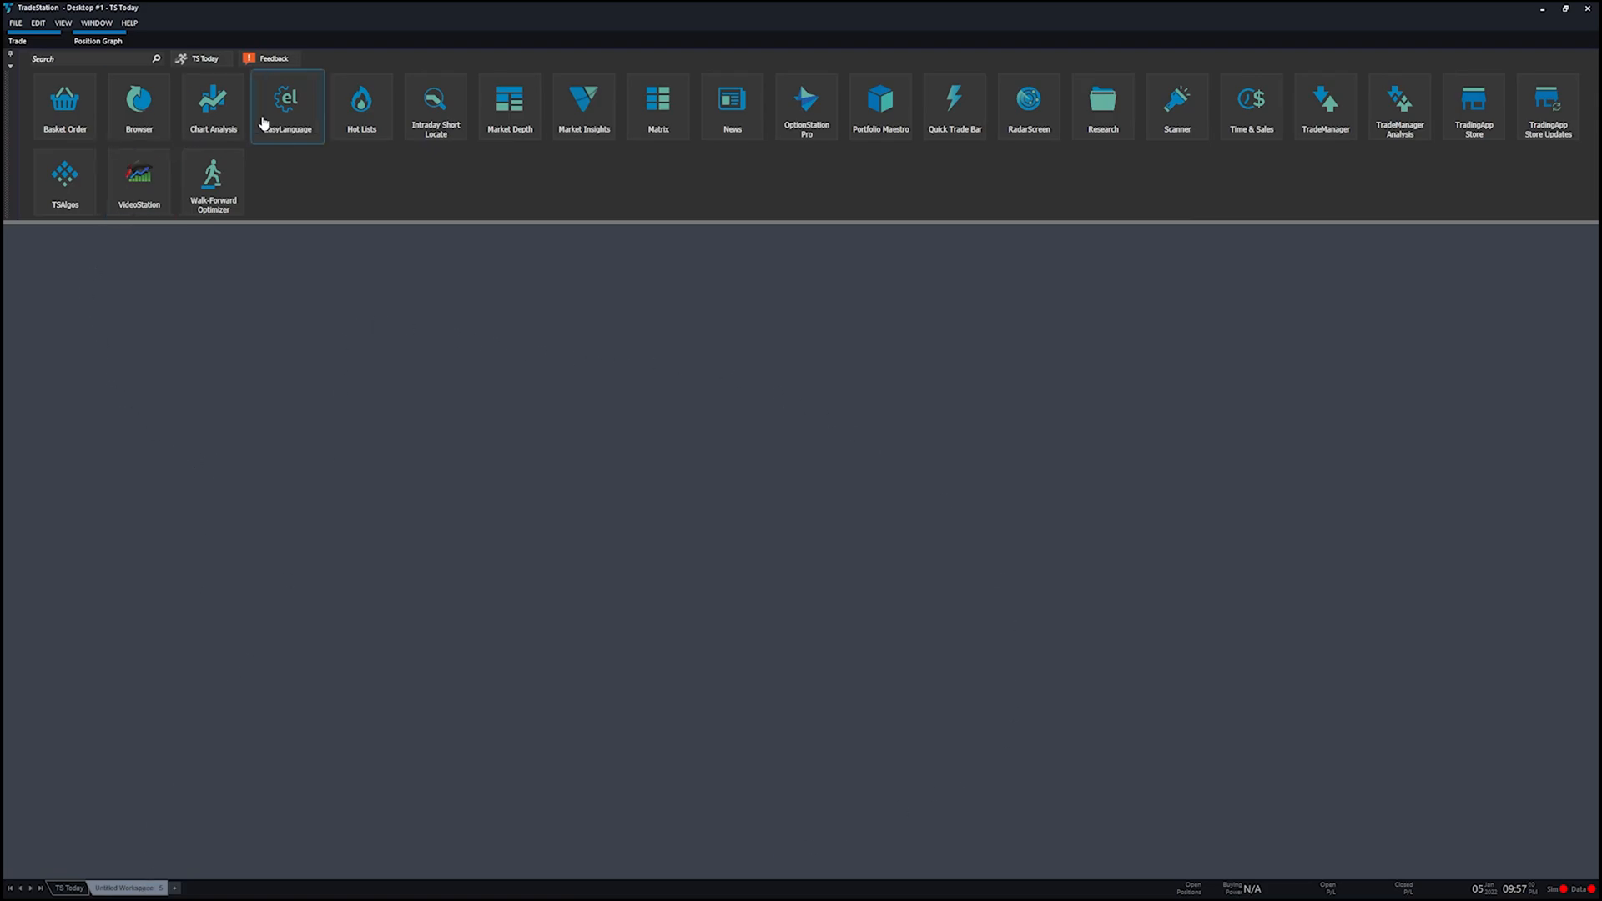
pyautogui.moveTo(160, 258)
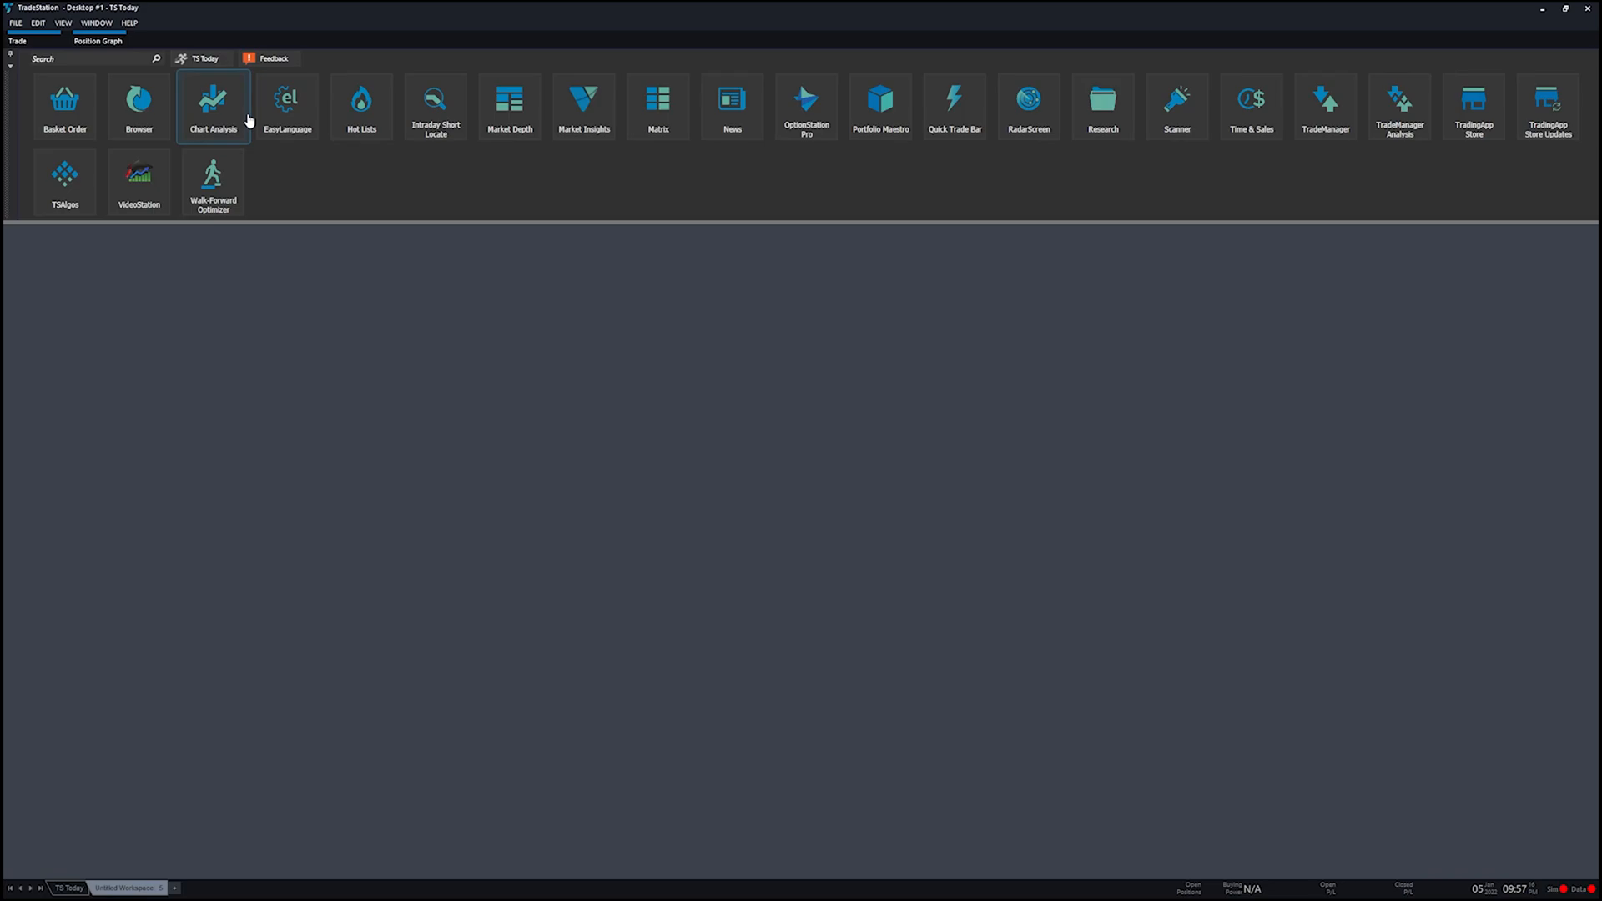
pyautogui.moveTo(287, 107)
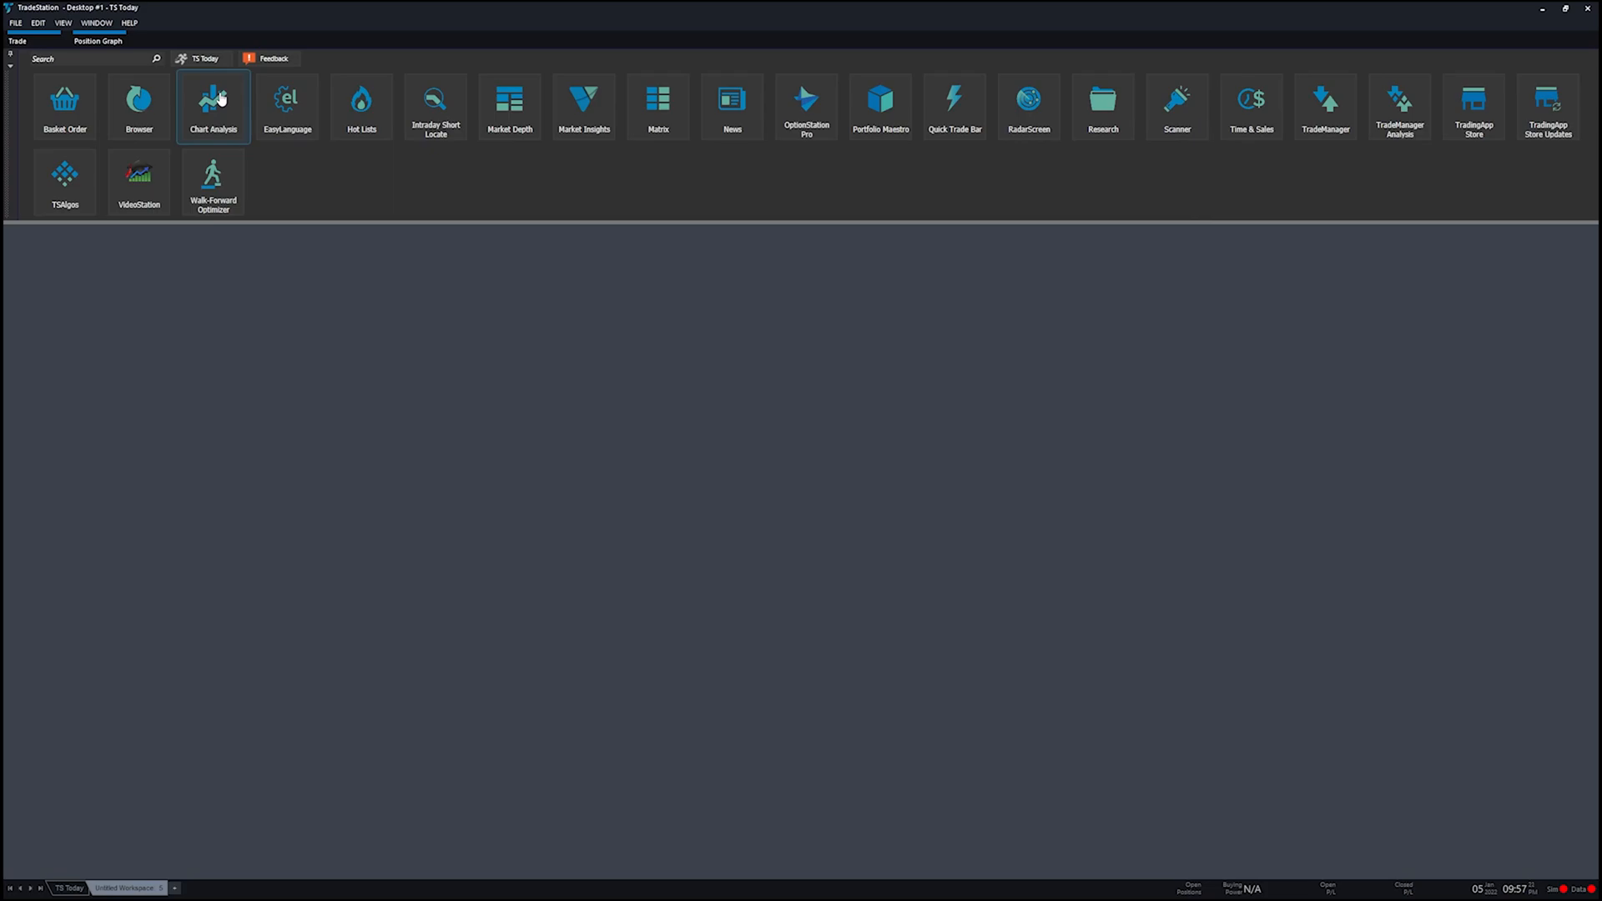
pyautogui.moveTo(287, 107)
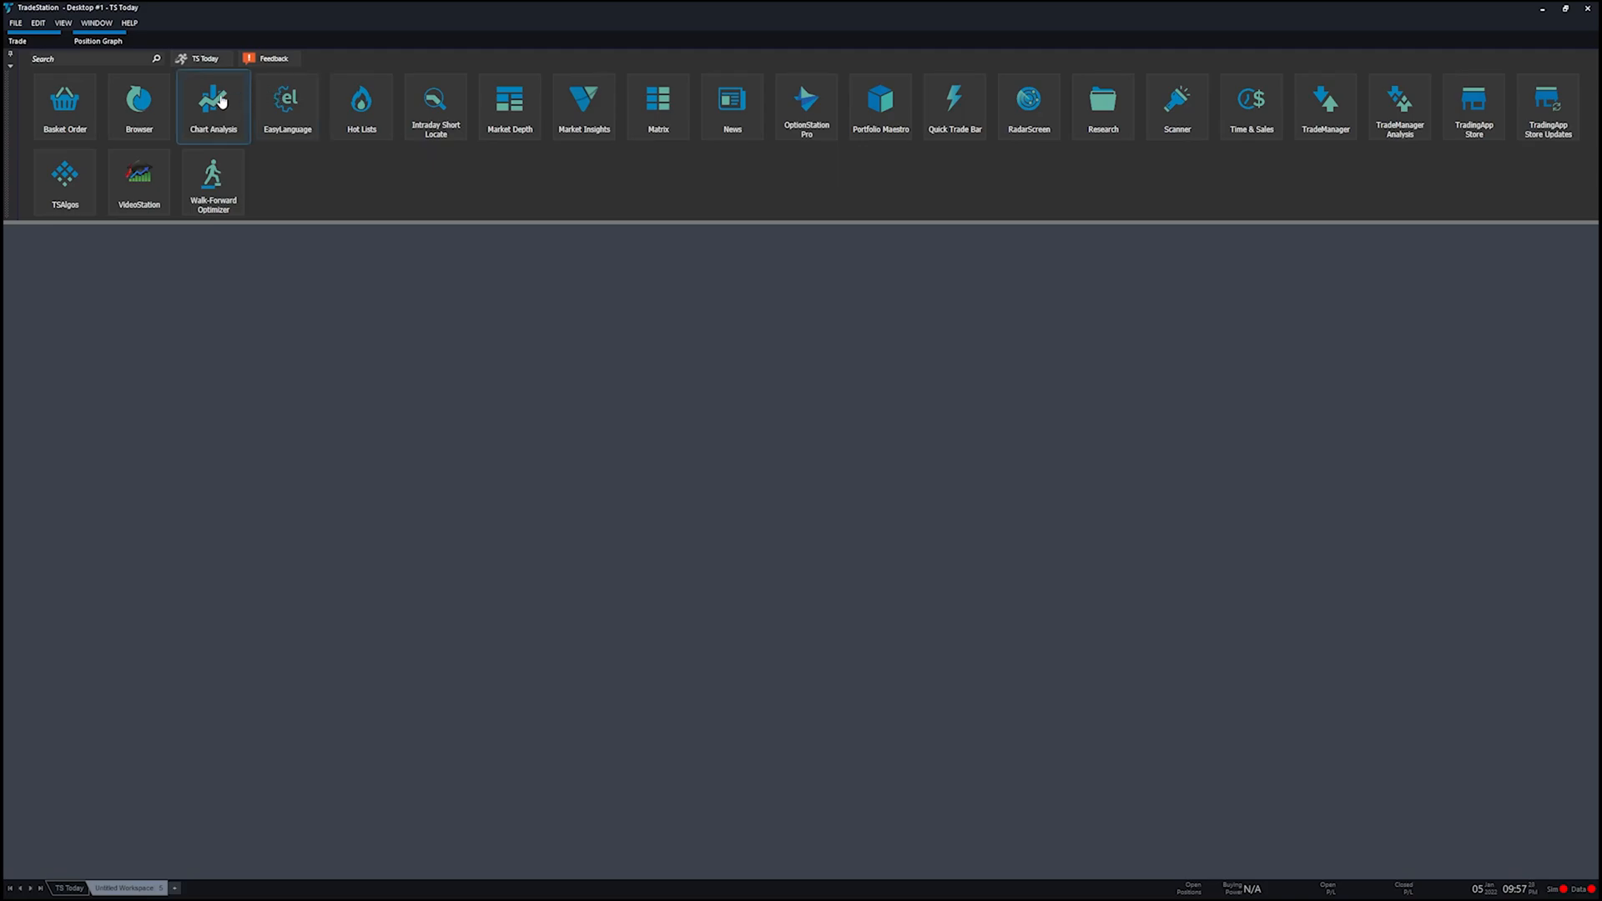
# Step: Launch a Chart Analysis window for TSLA 5-minute, discard the duplicate, and maximize it
pyautogui.click(212, 107)
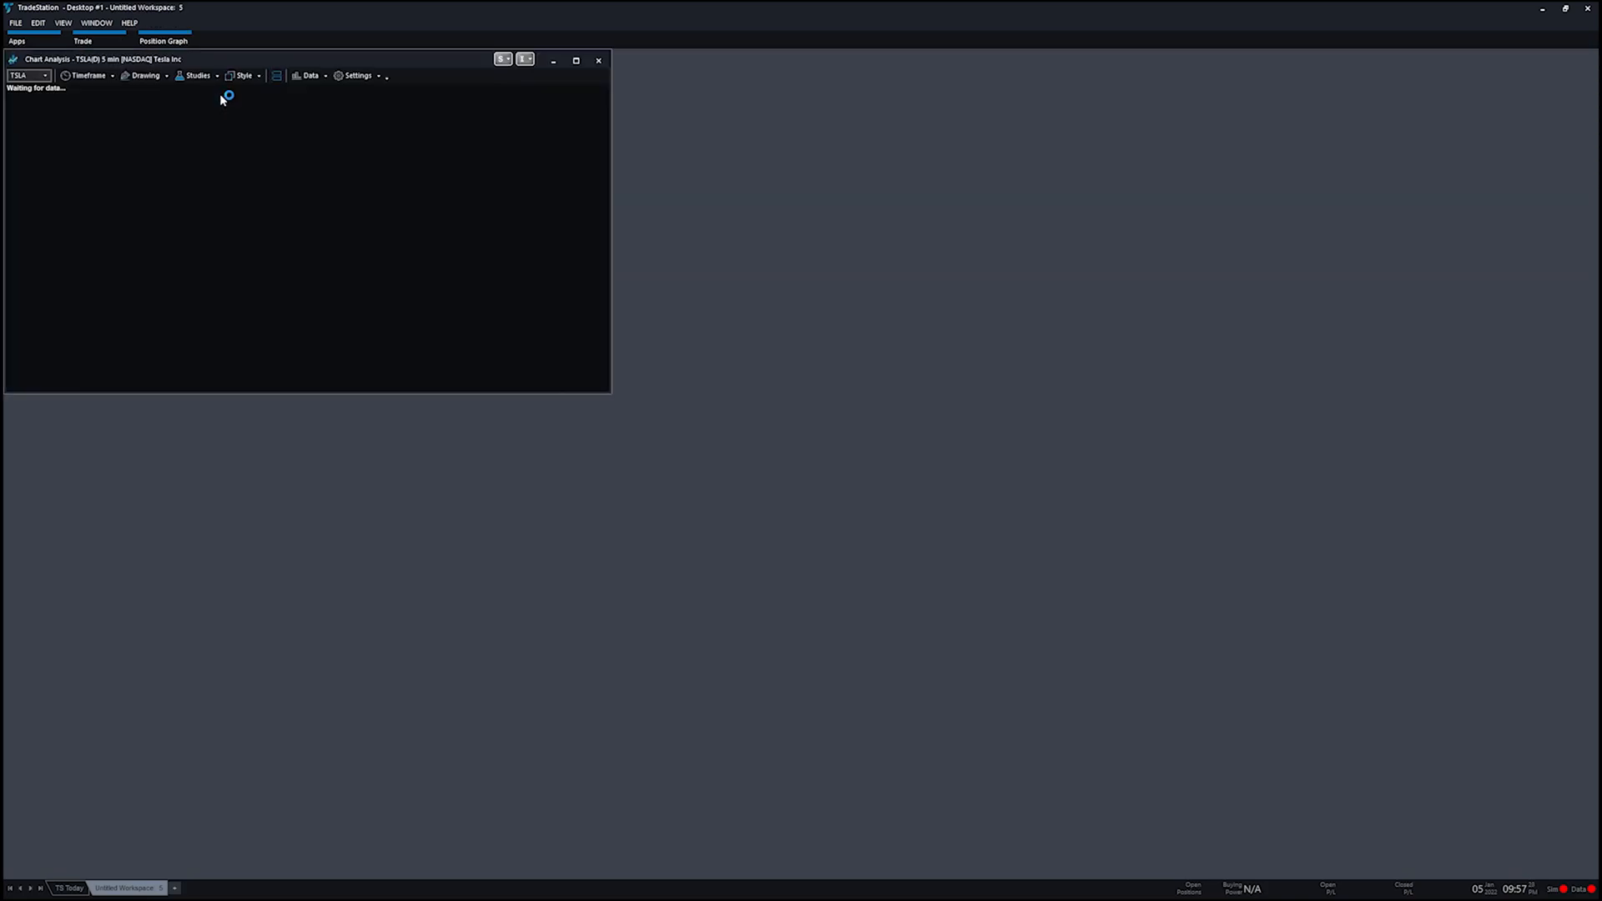
pyautogui.click(17, 41)
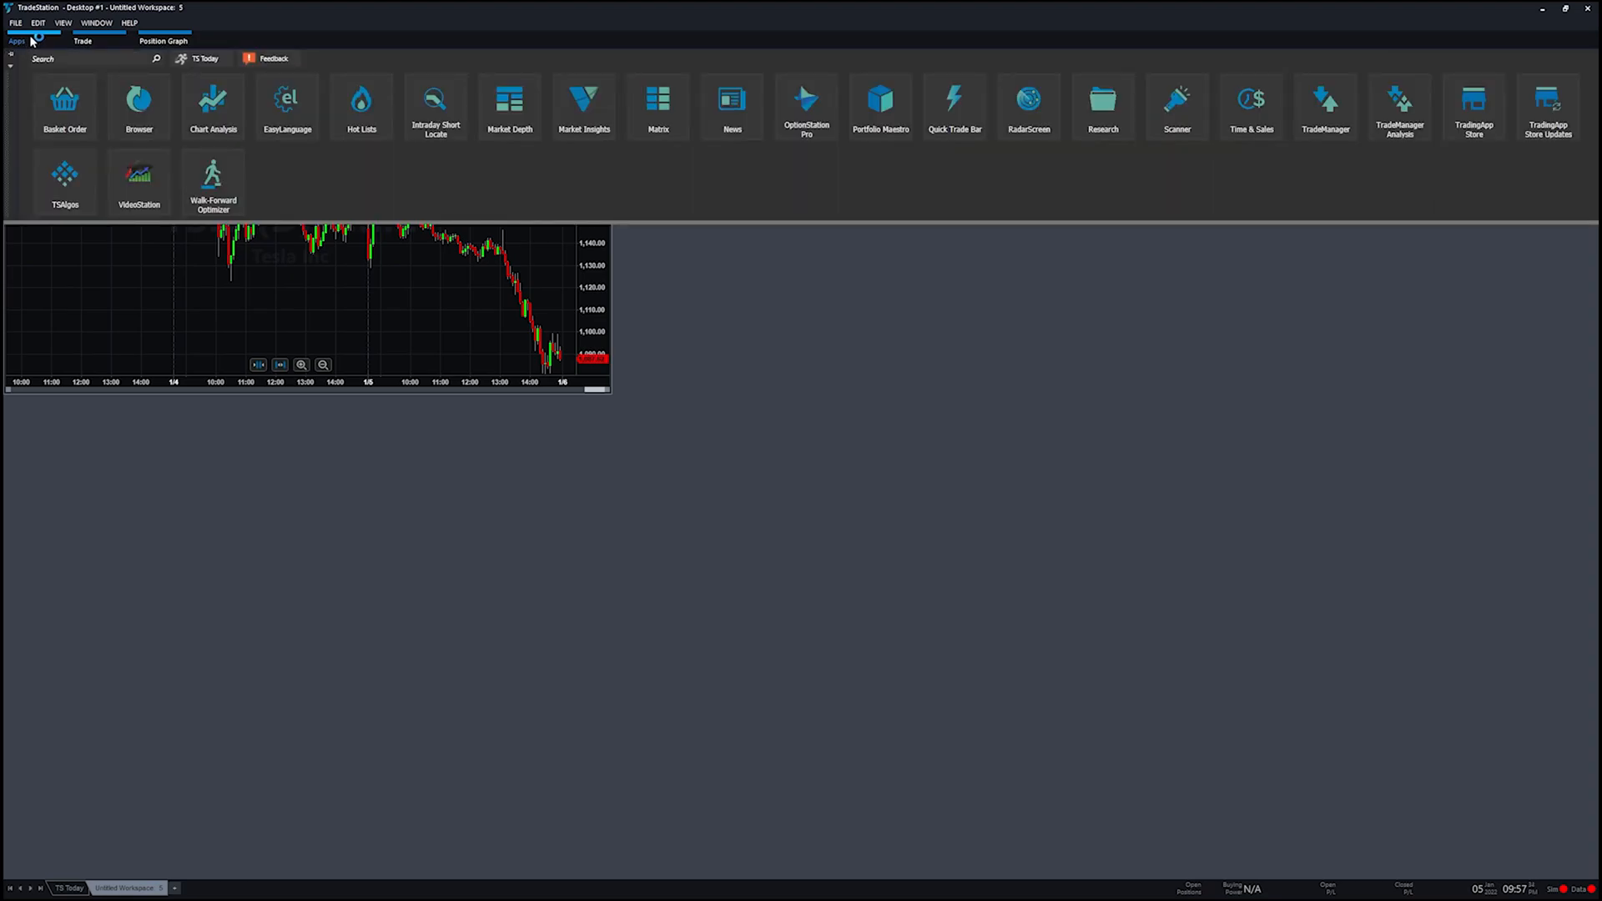
pyautogui.click(212, 107)
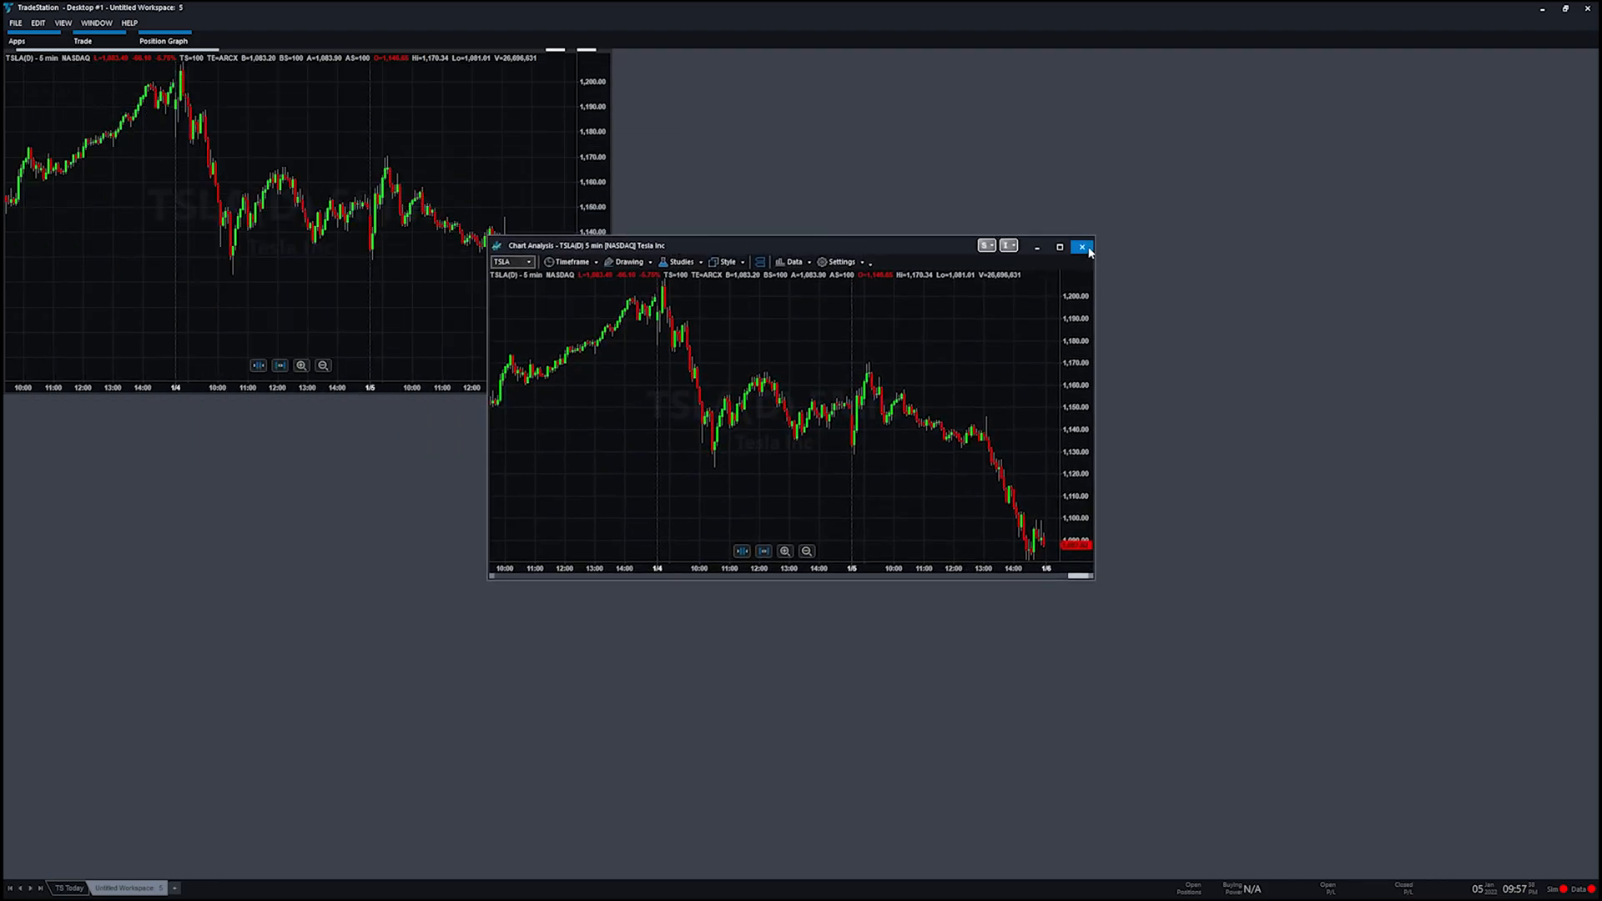
pyautogui.click(1083, 247)
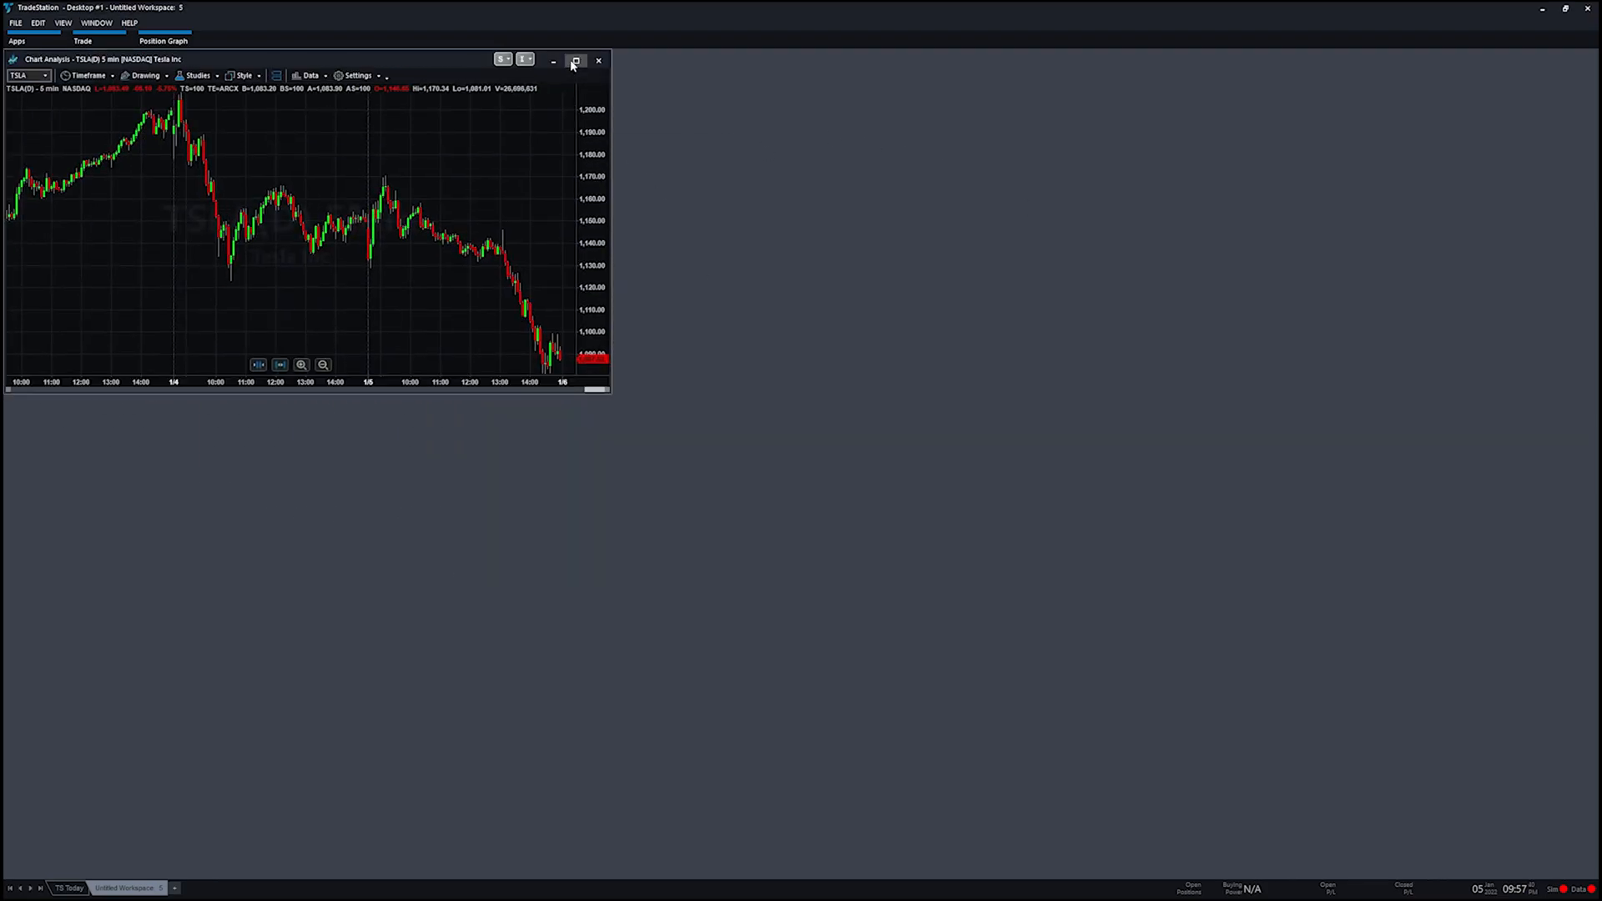
pyautogui.click(576, 60)
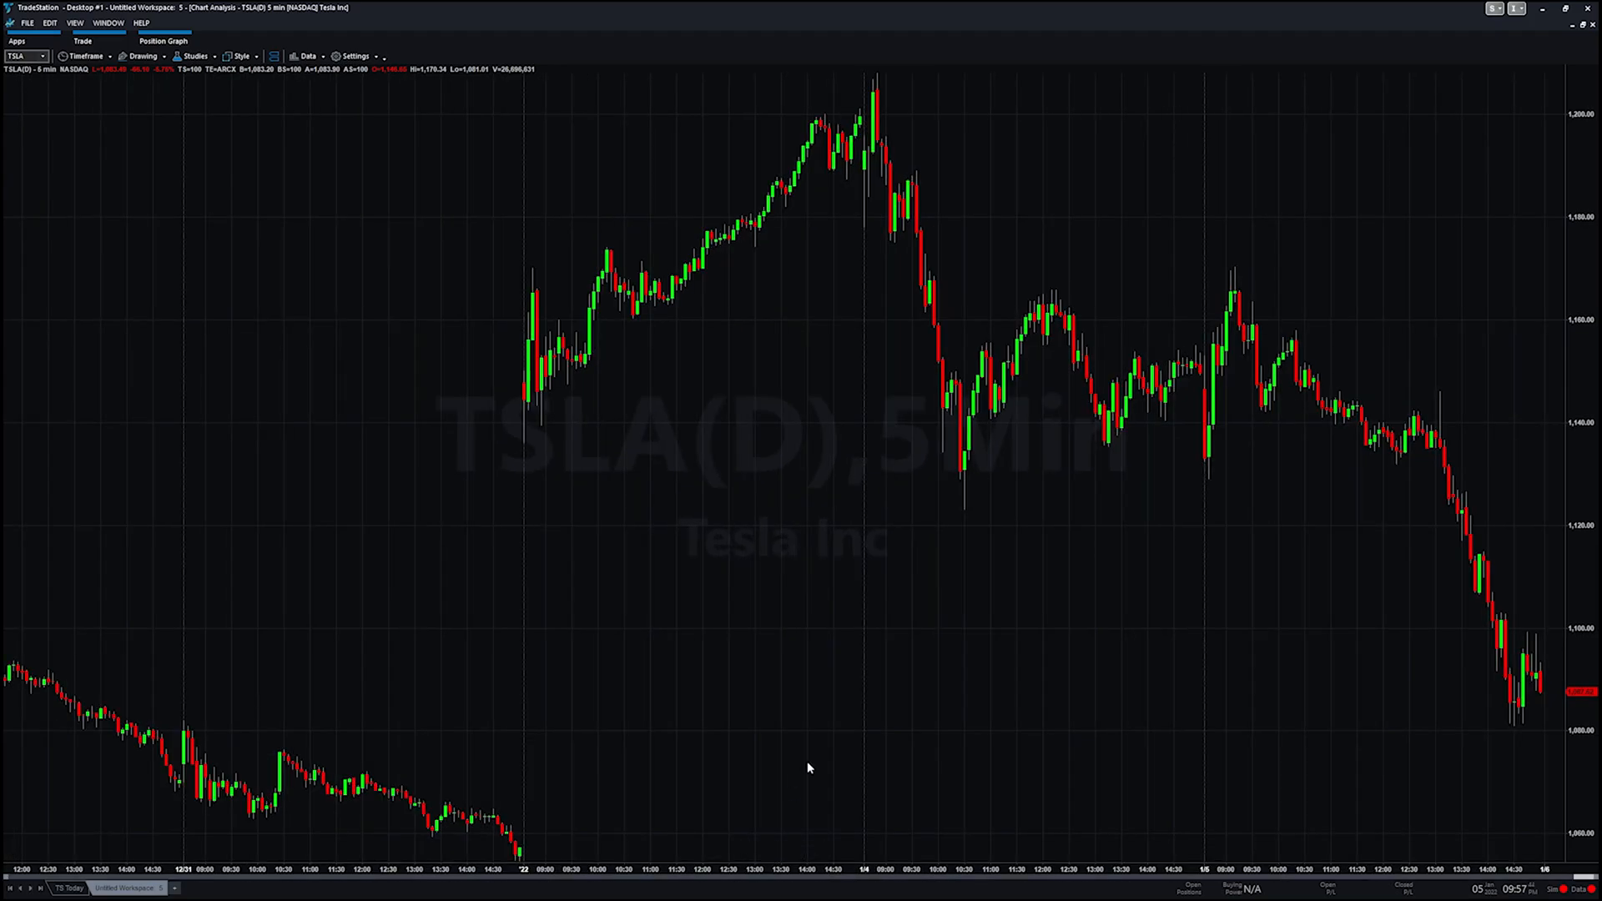
pyautogui.moveTo(547, 247)
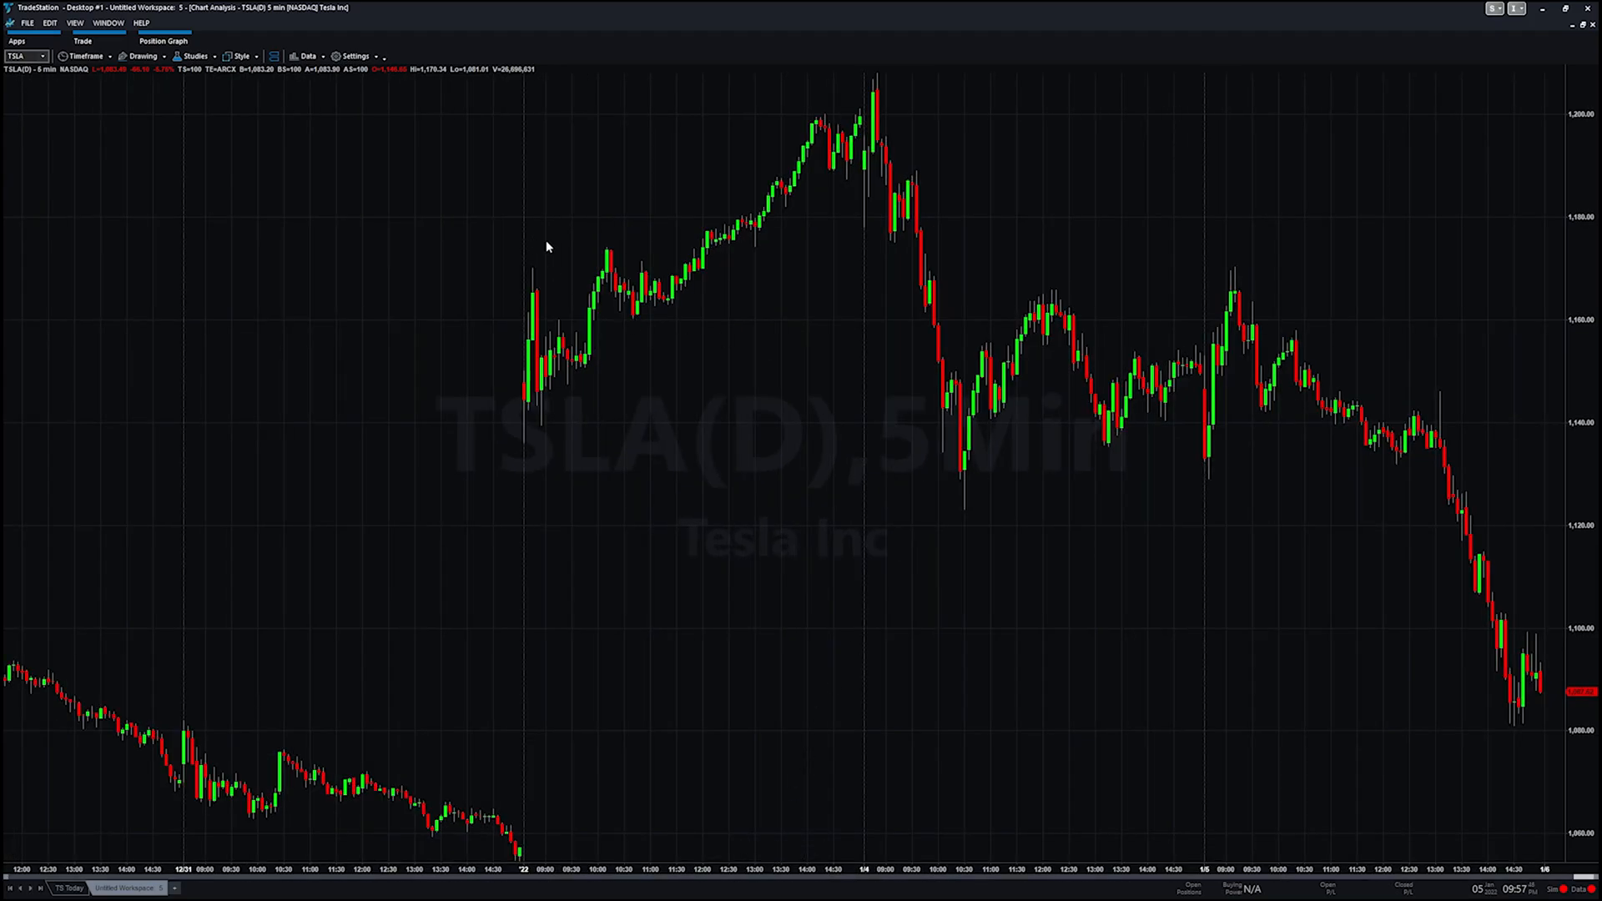
pyautogui.moveTo(197, 55)
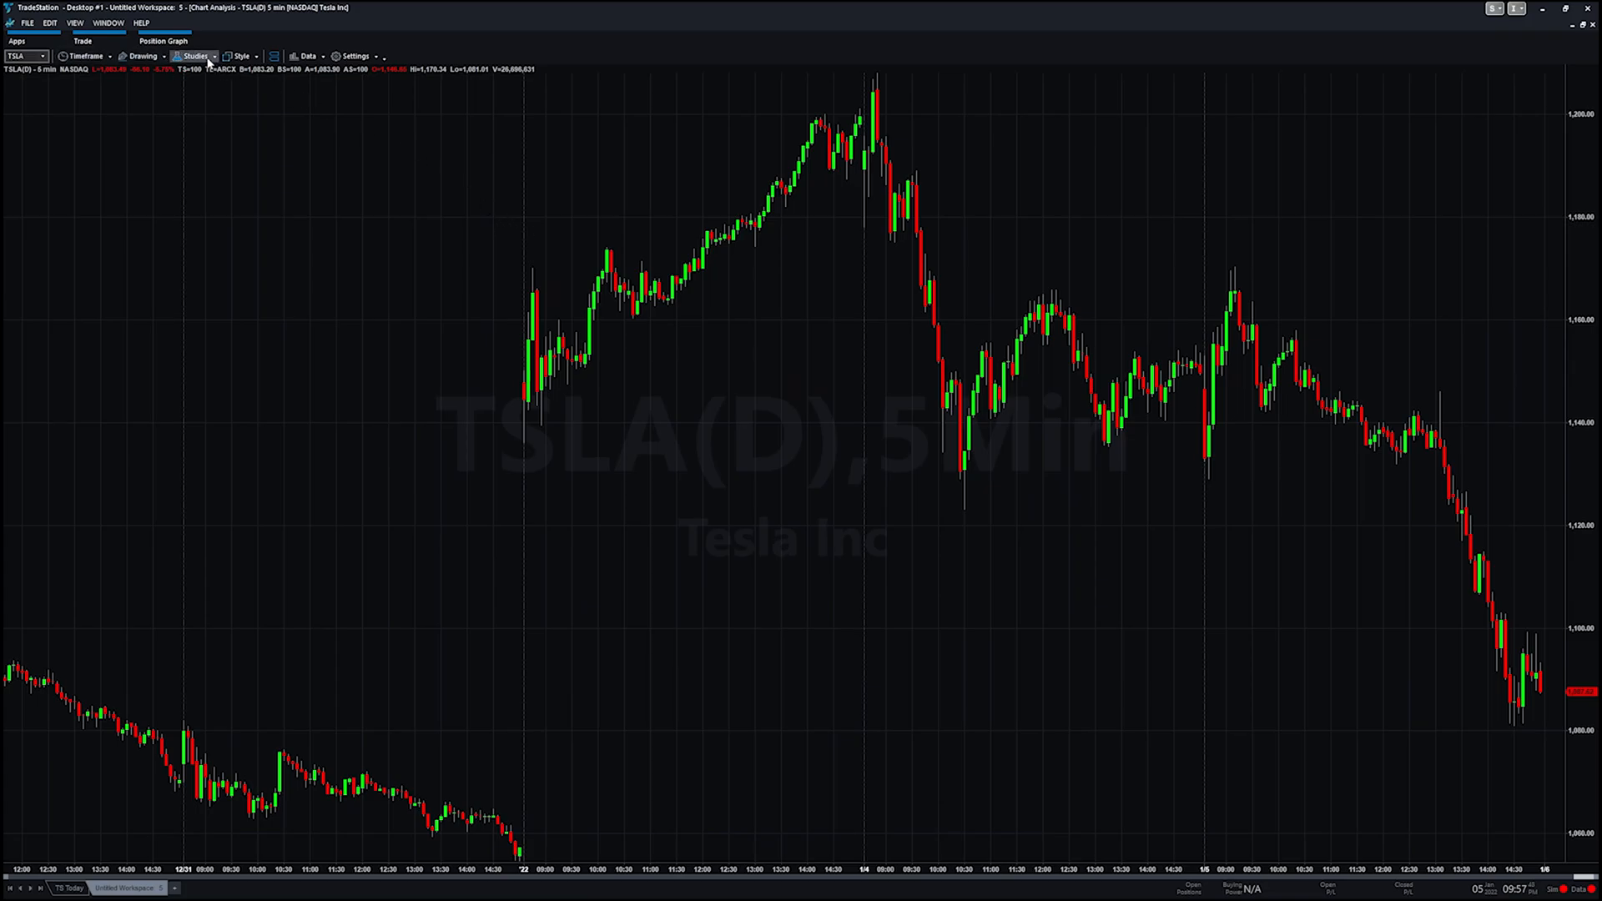
# Step: Add the MACD indicator from the Studies list to the TSLA chart
pyautogui.click(194, 55)
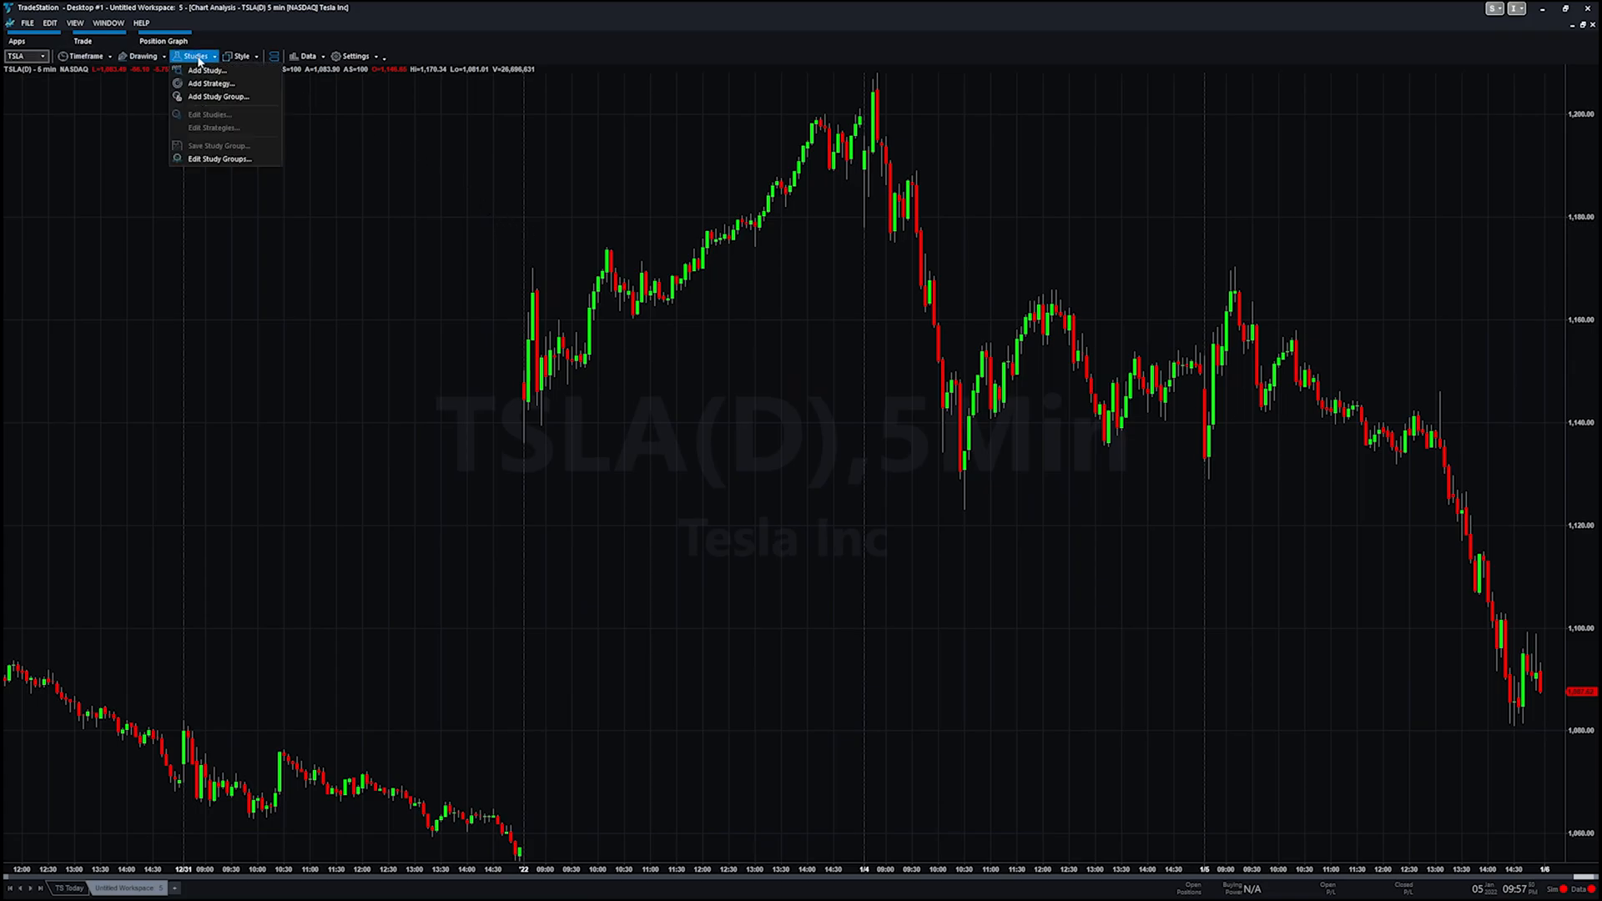
pyautogui.moveTo(204, 68)
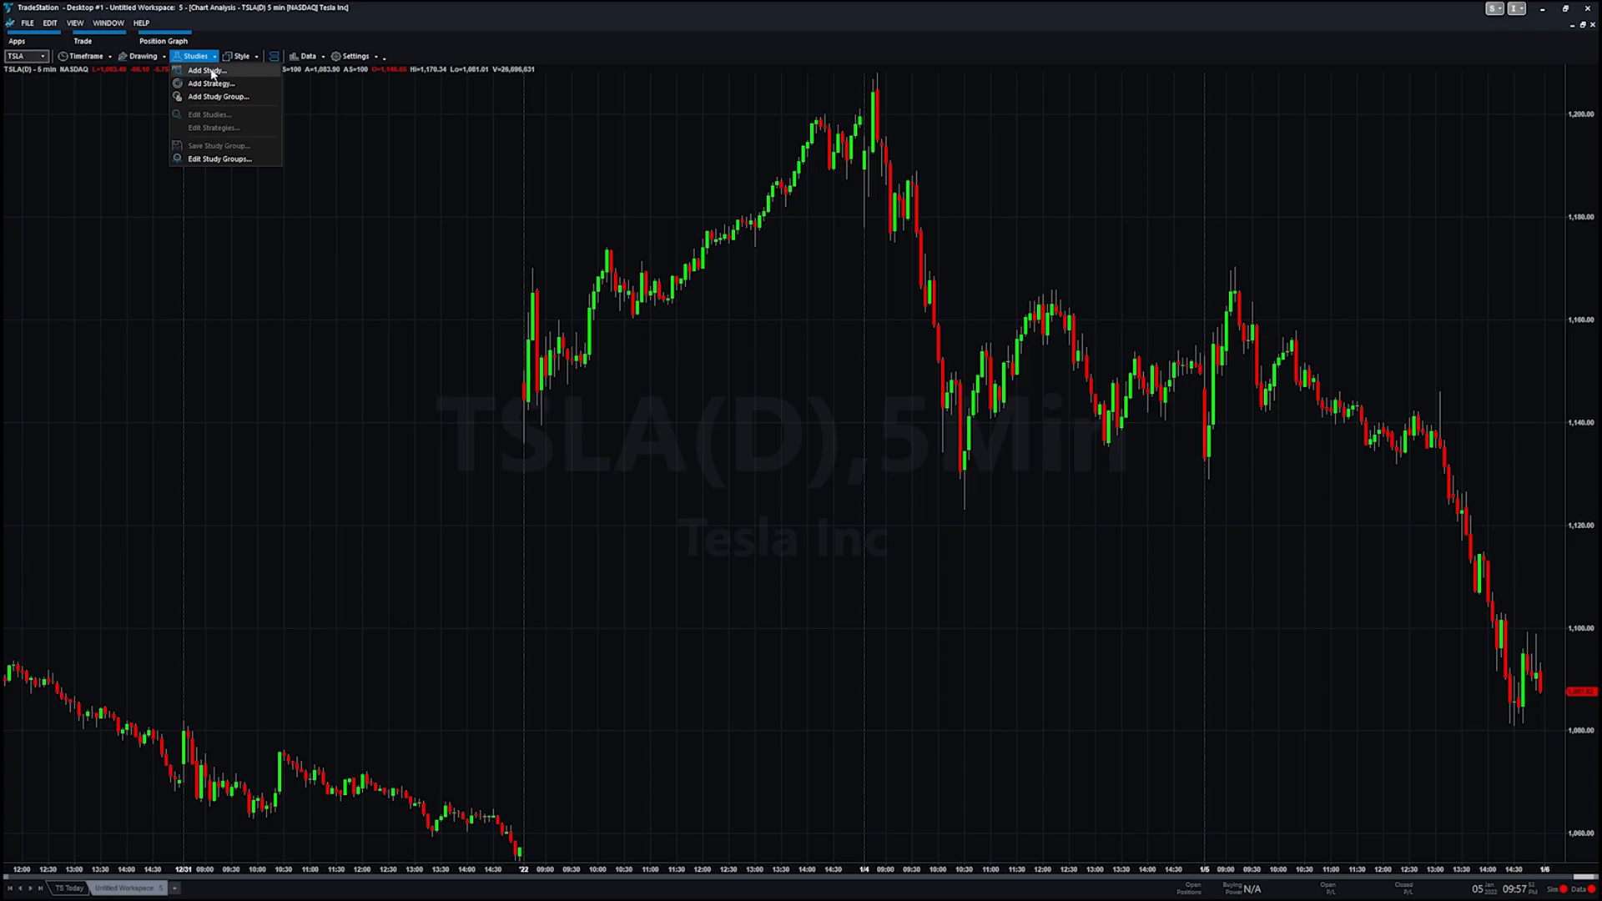
pyautogui.moveTo(210, 84)
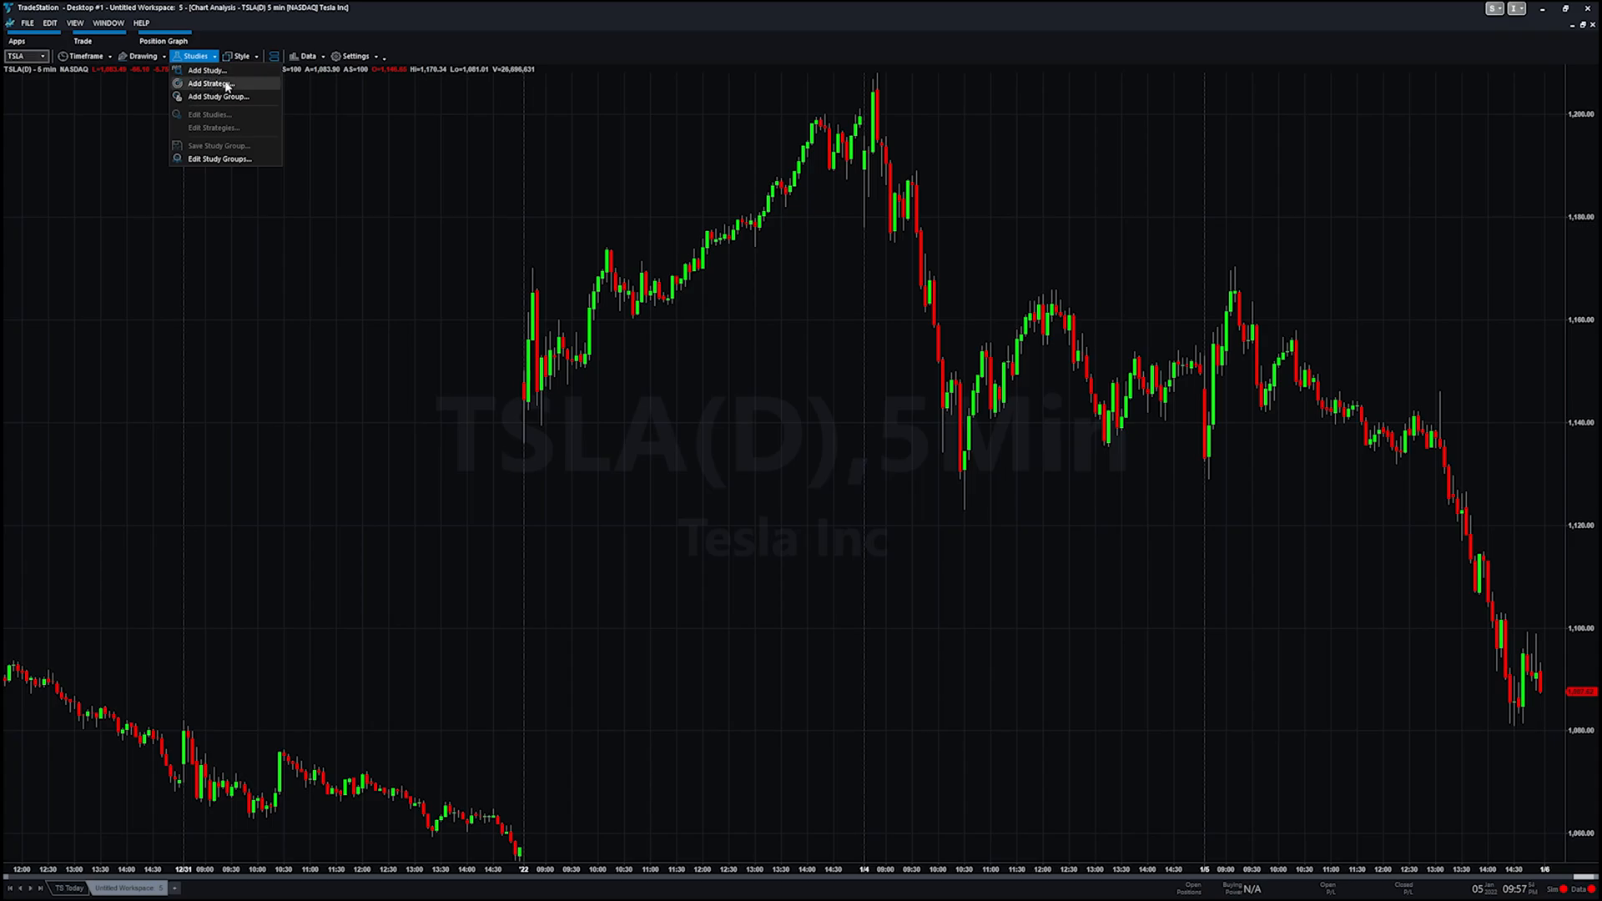
pyautogui.moveTo(604, 475)
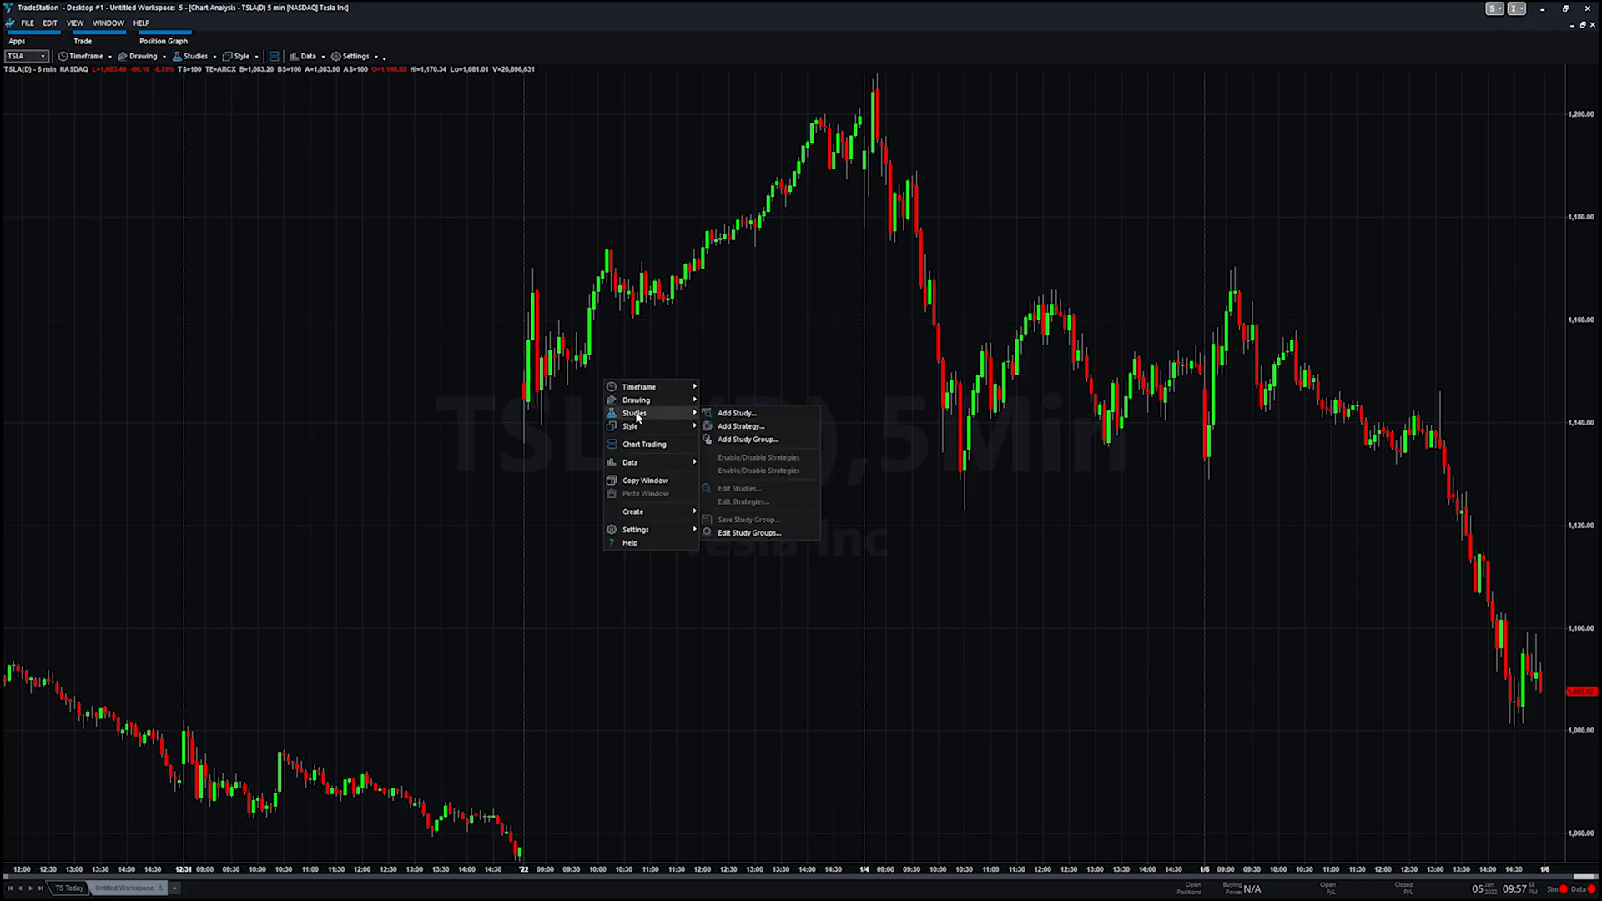
pyautogui.moveTo(736, 414)
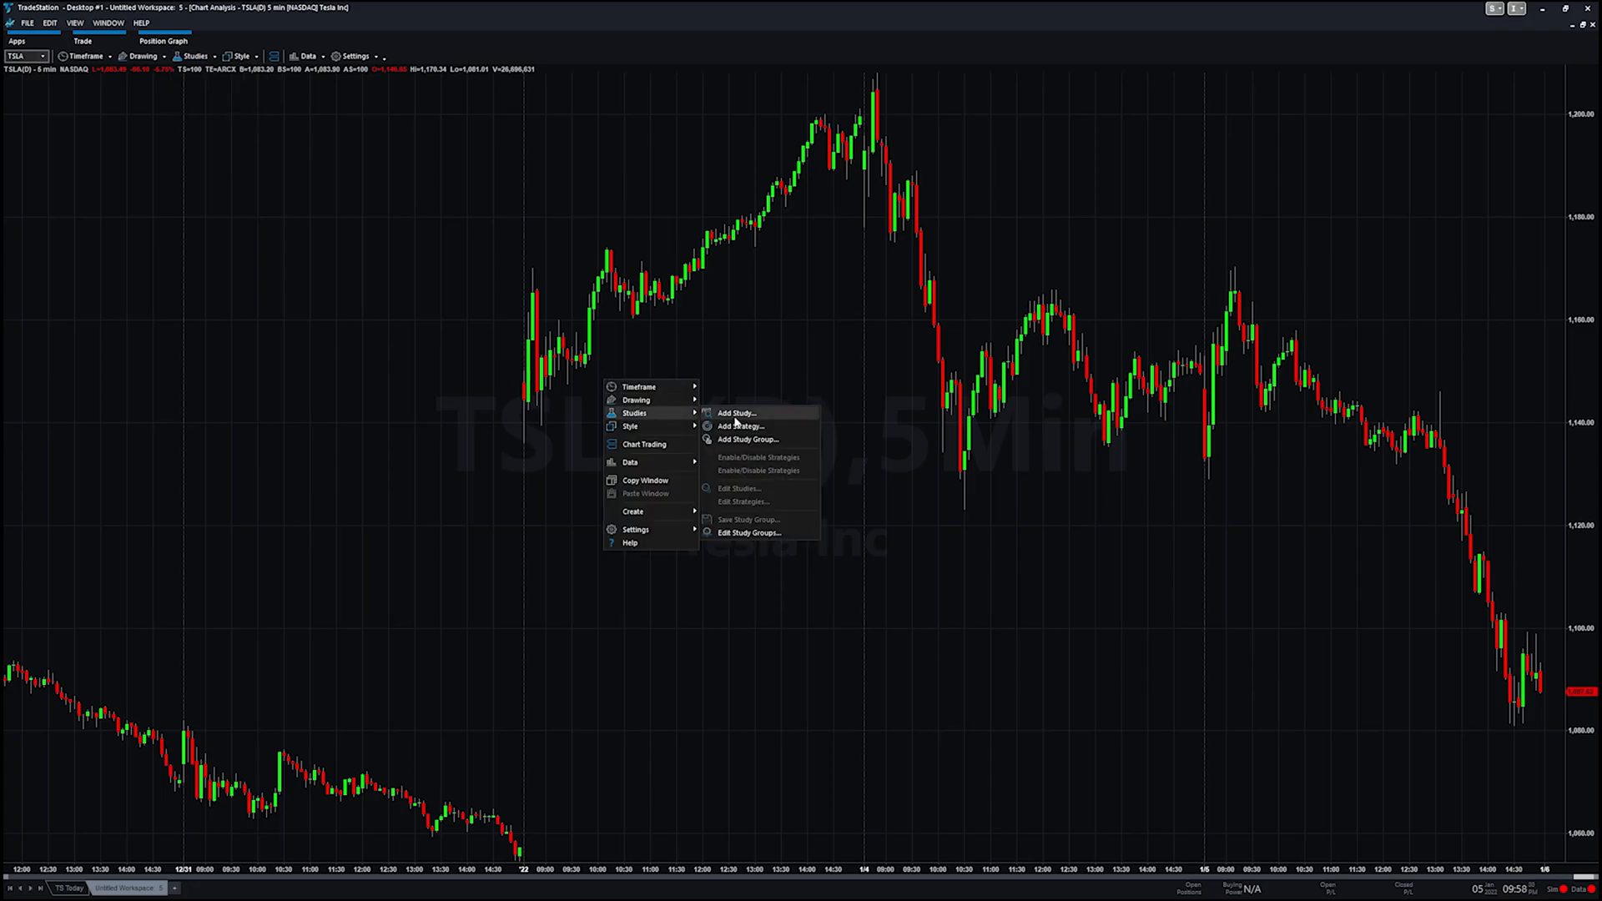
pyautogui.click(736, 412)
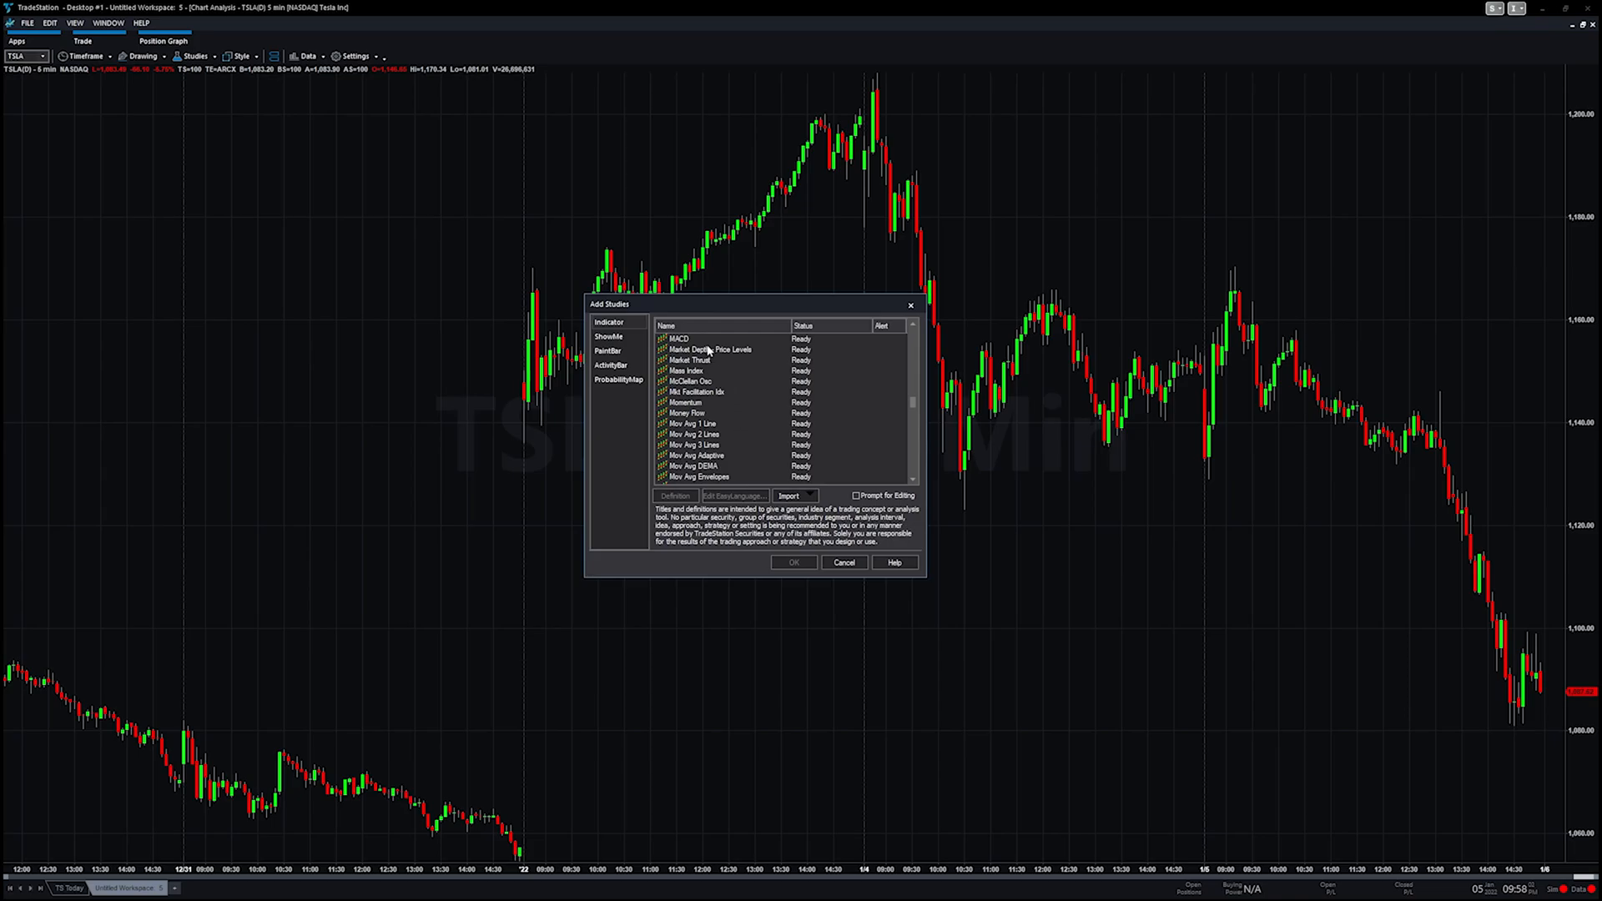
pyautogui.click(679, 339)
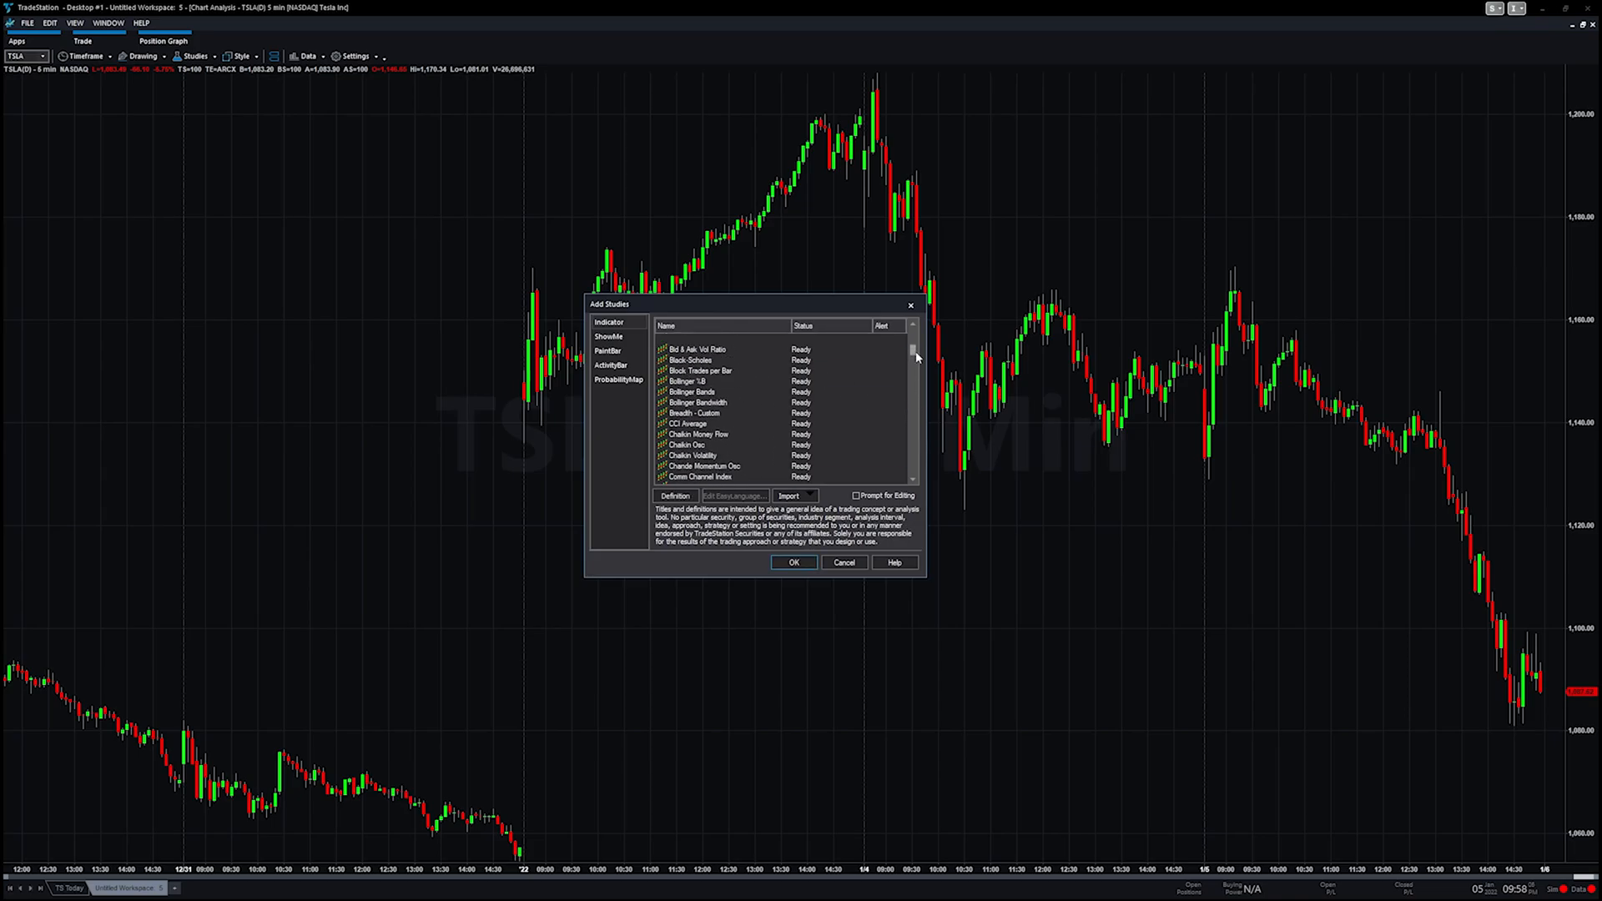
pyautogui.scroll(-3)
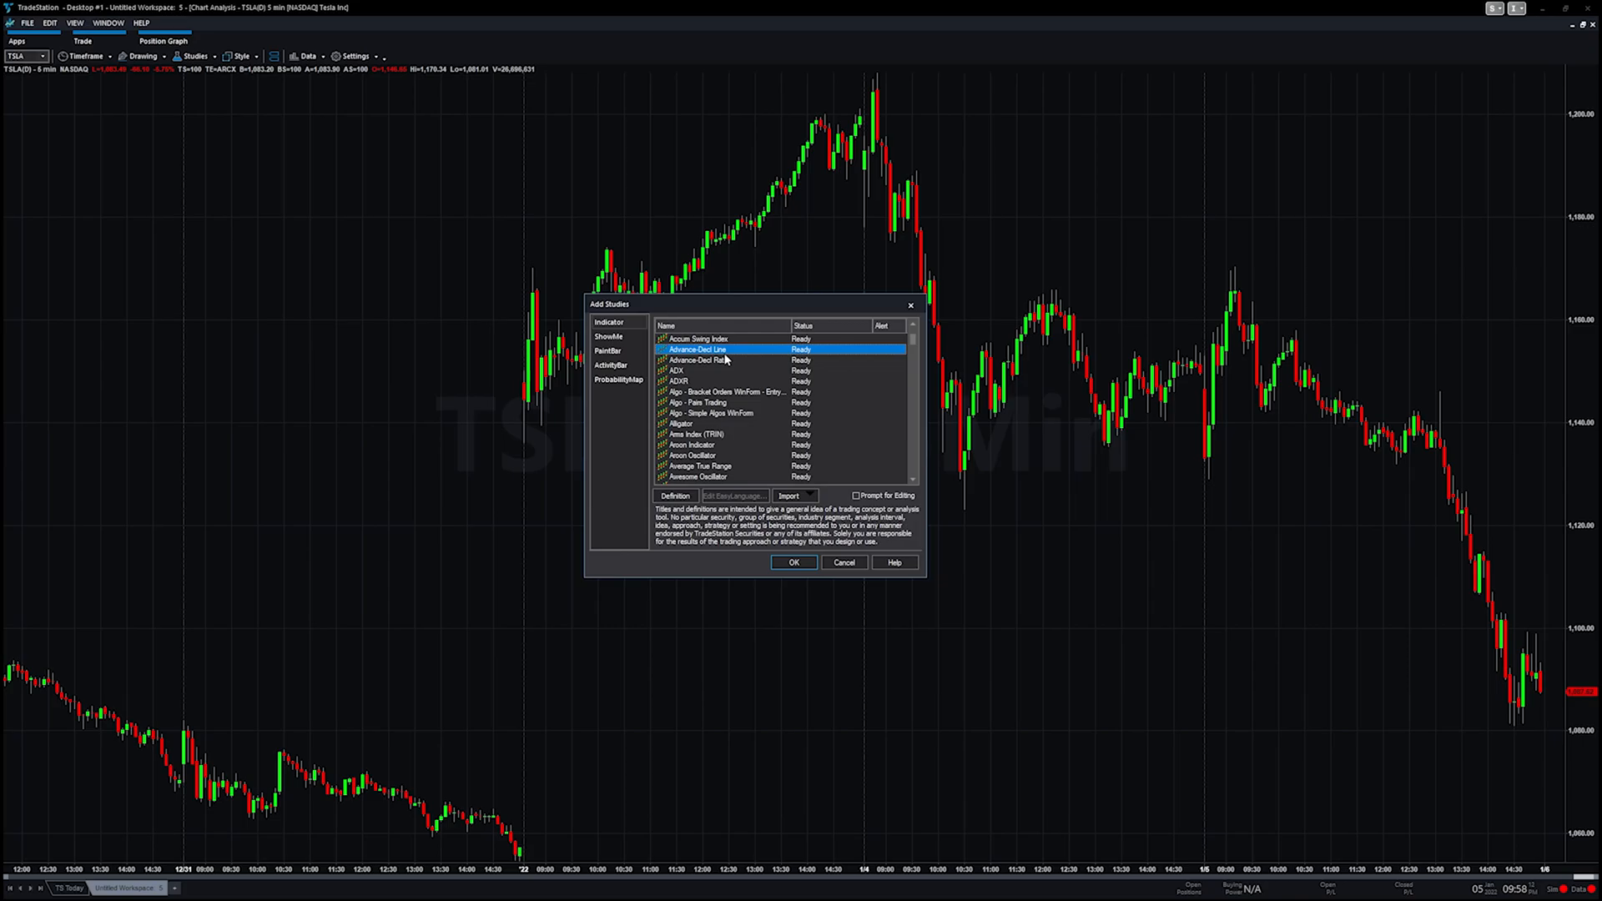
pyautogui.scroll(-3)
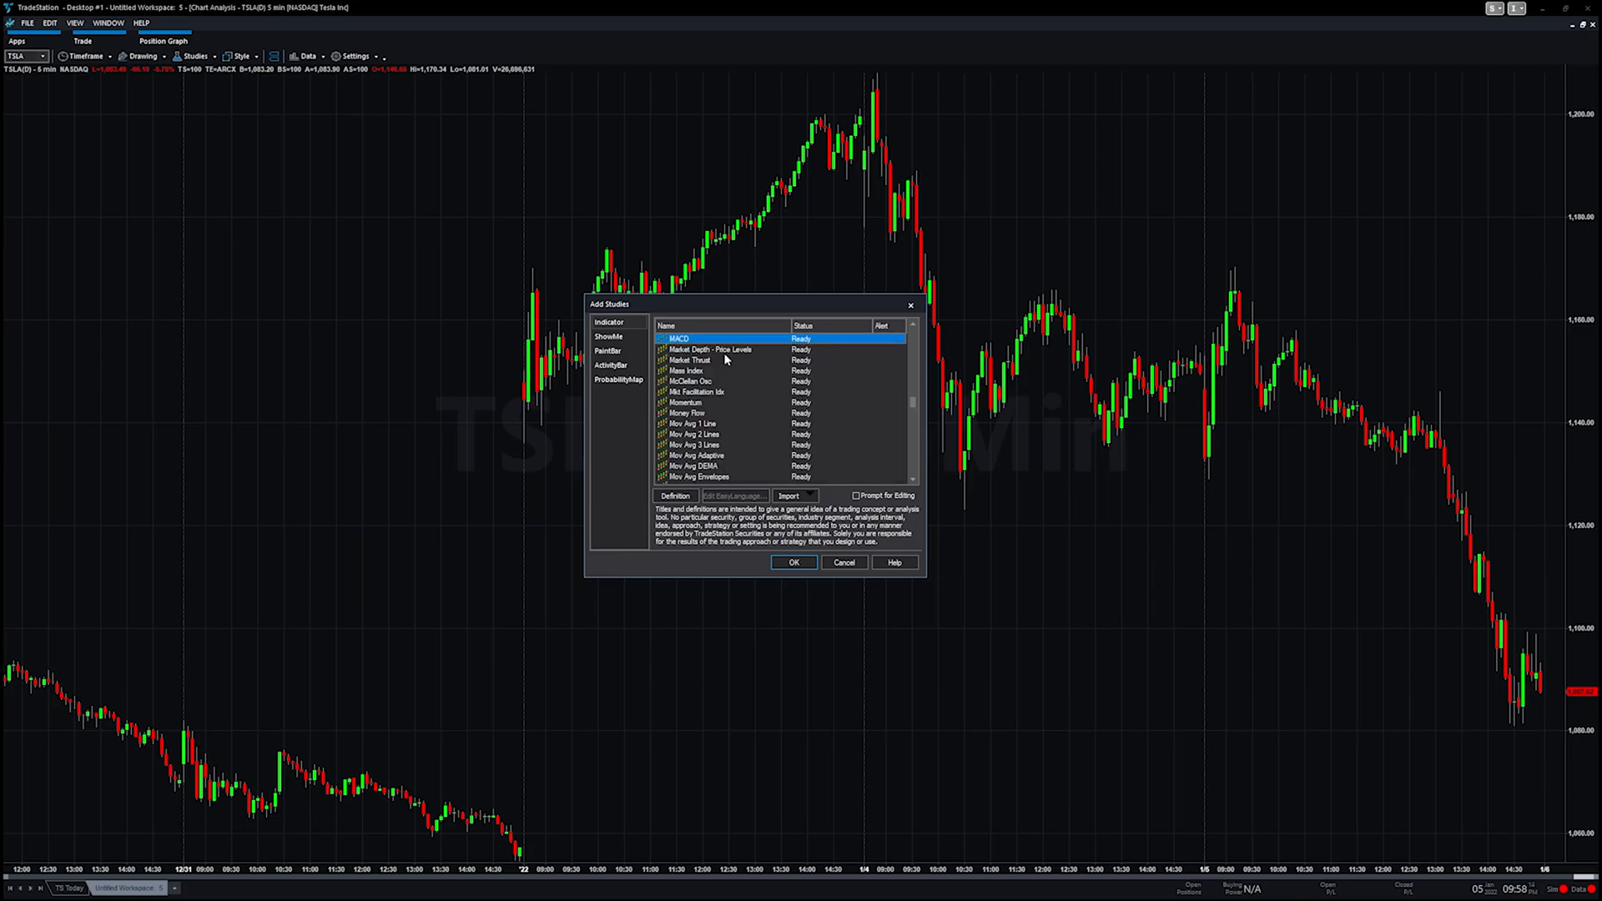
pyautogui.click(795, 563)
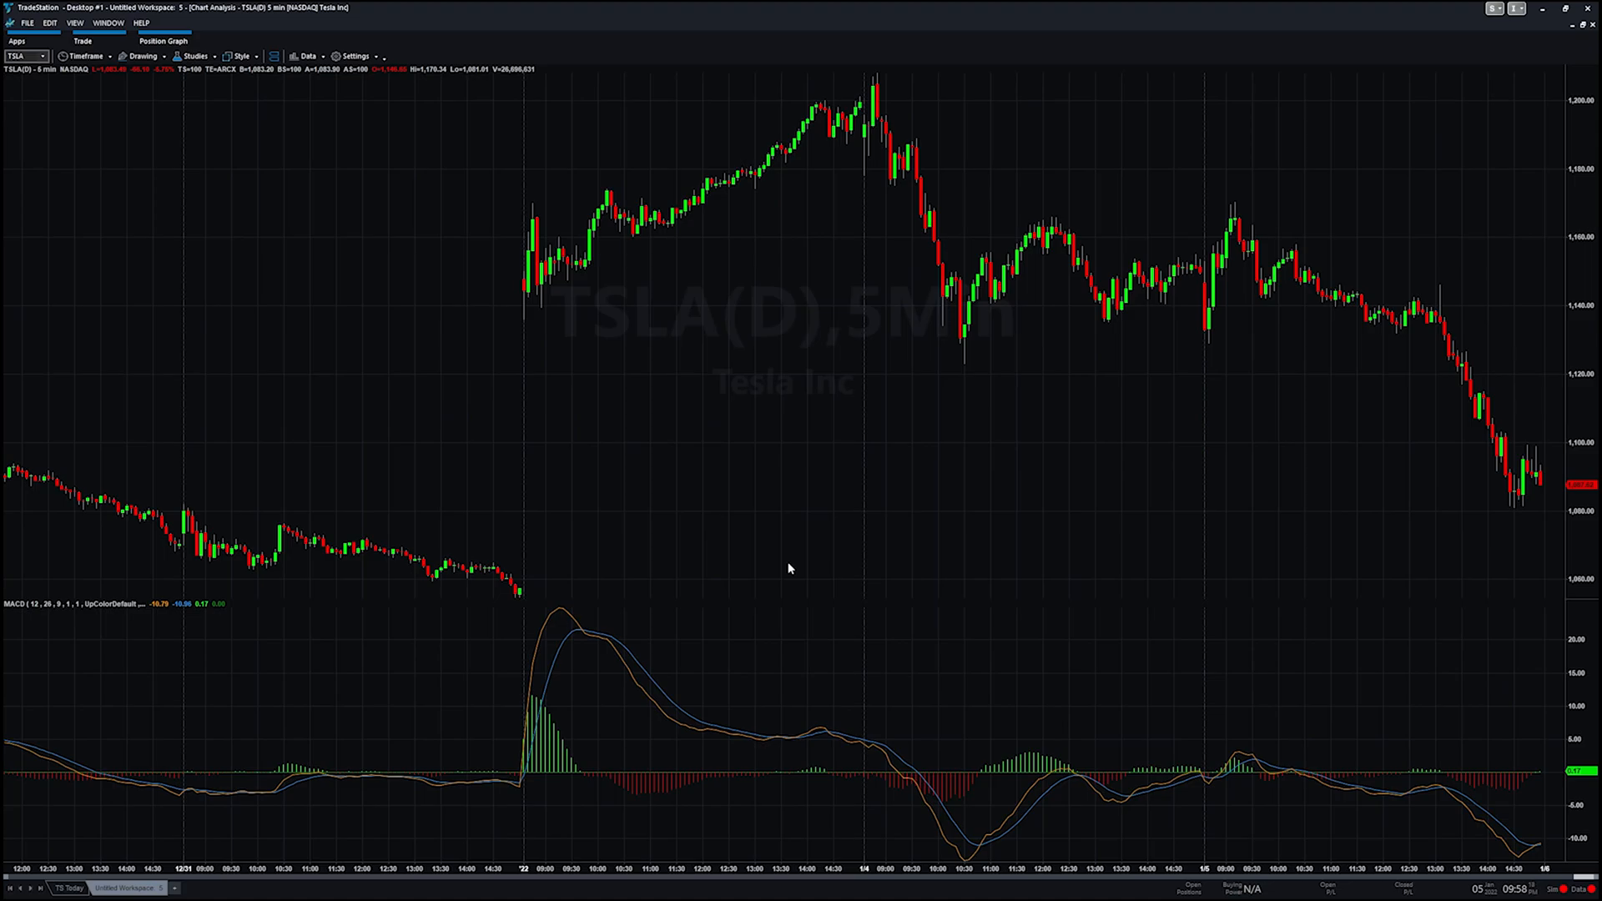
pyautogui.moveTo(580, 778)
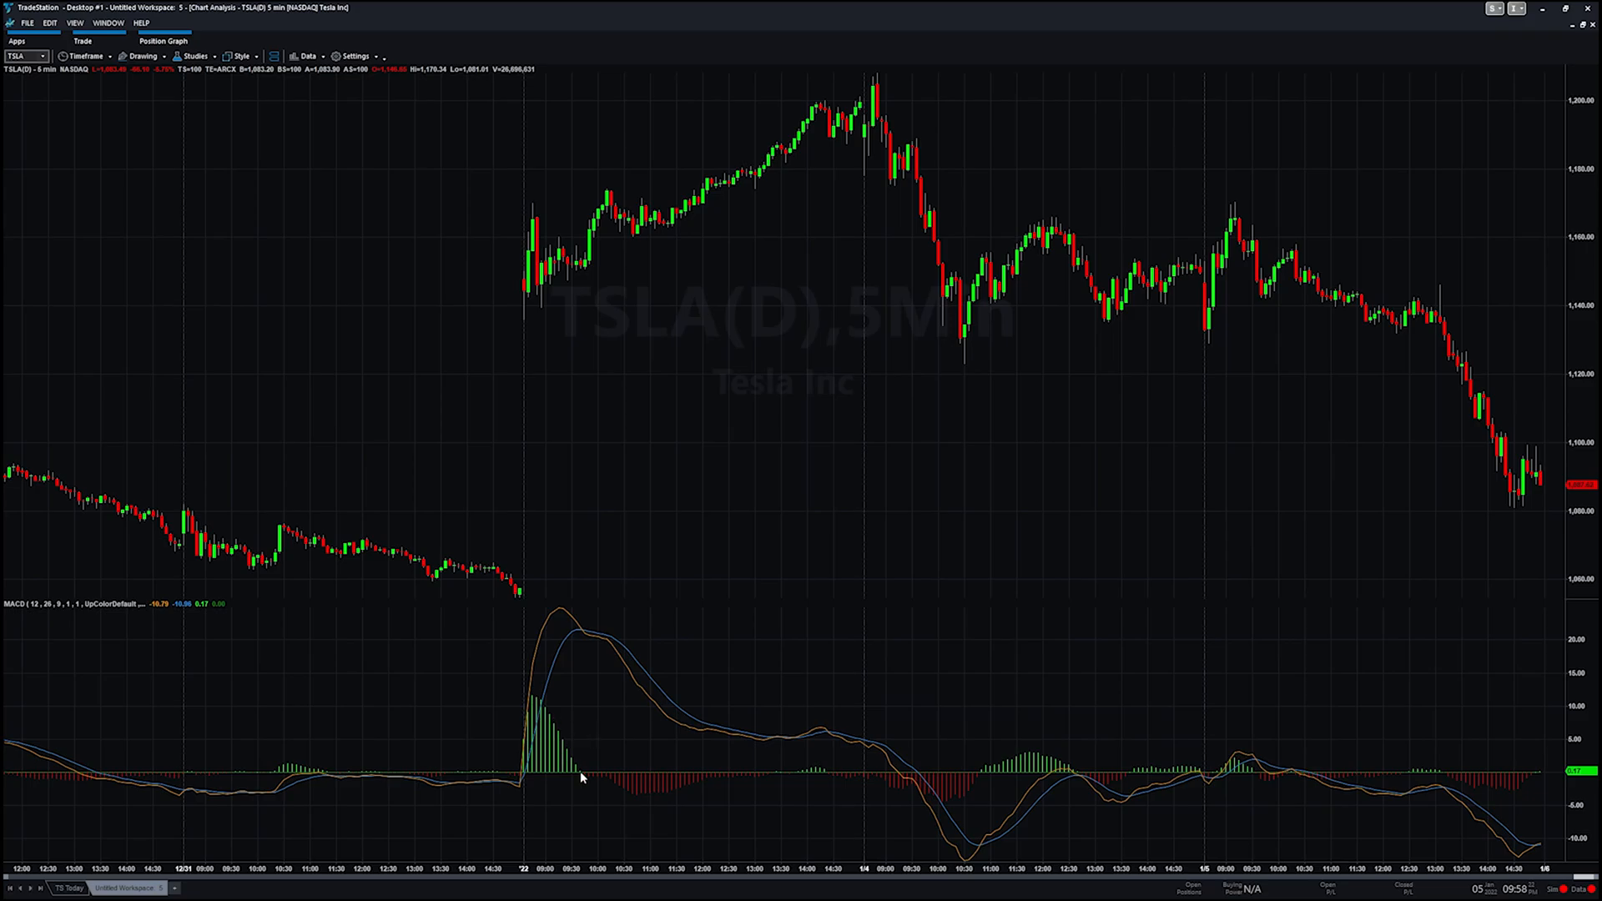
pyautogui.moveTo(634, 686)
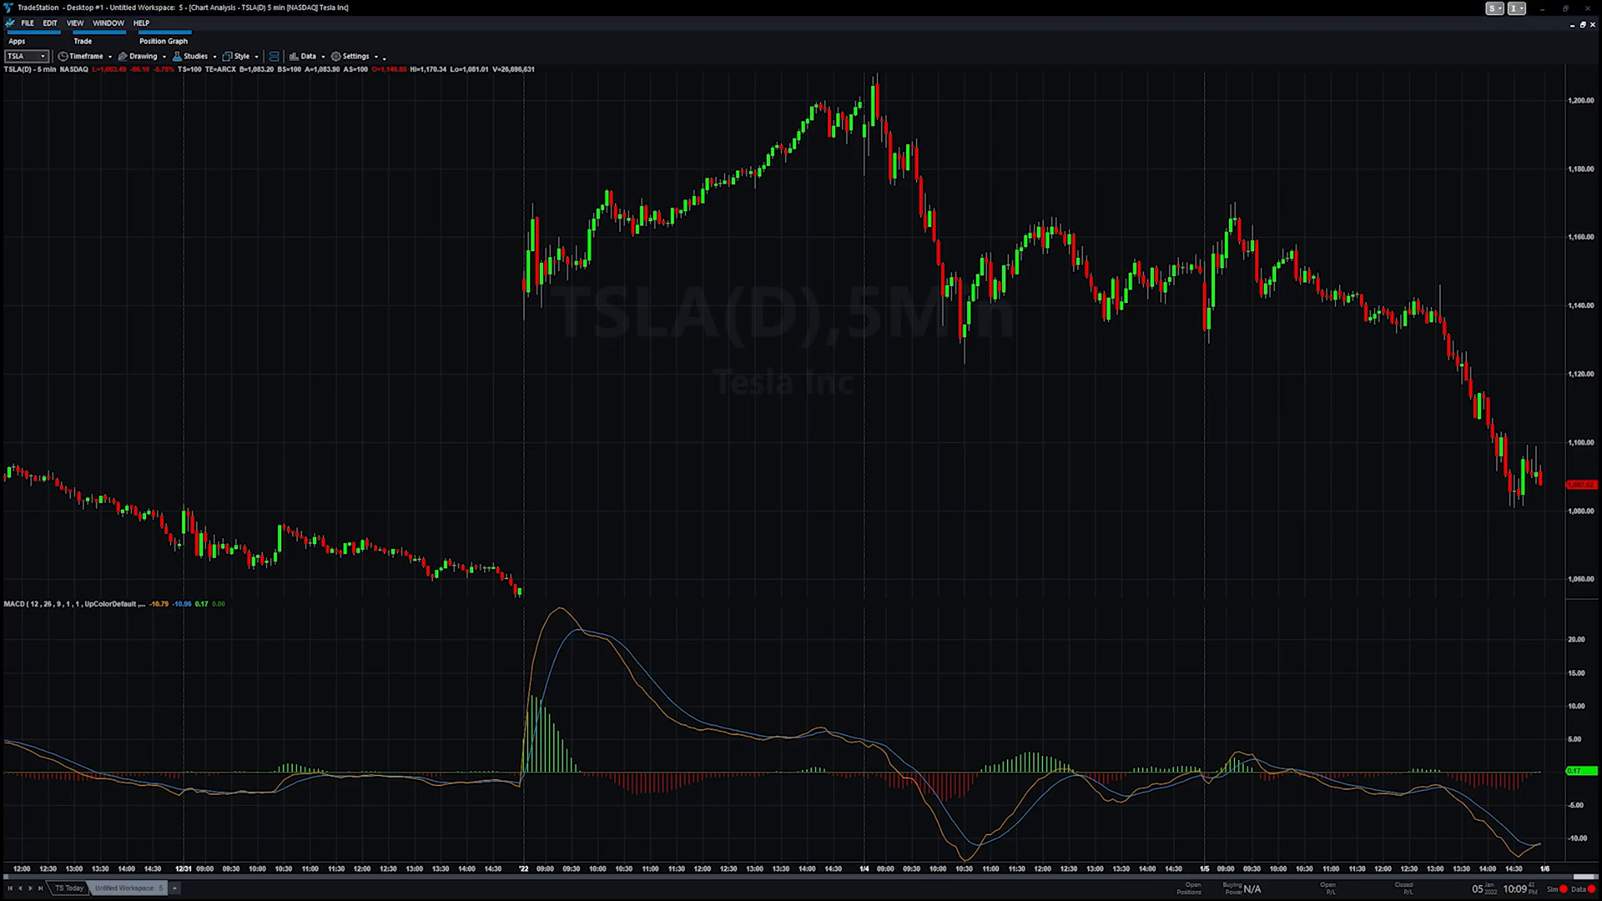
# Step: Launch the TradeStation Development Environment (EasyLanguage editor) from the apps launcher
pyautogui.click(17, 40)
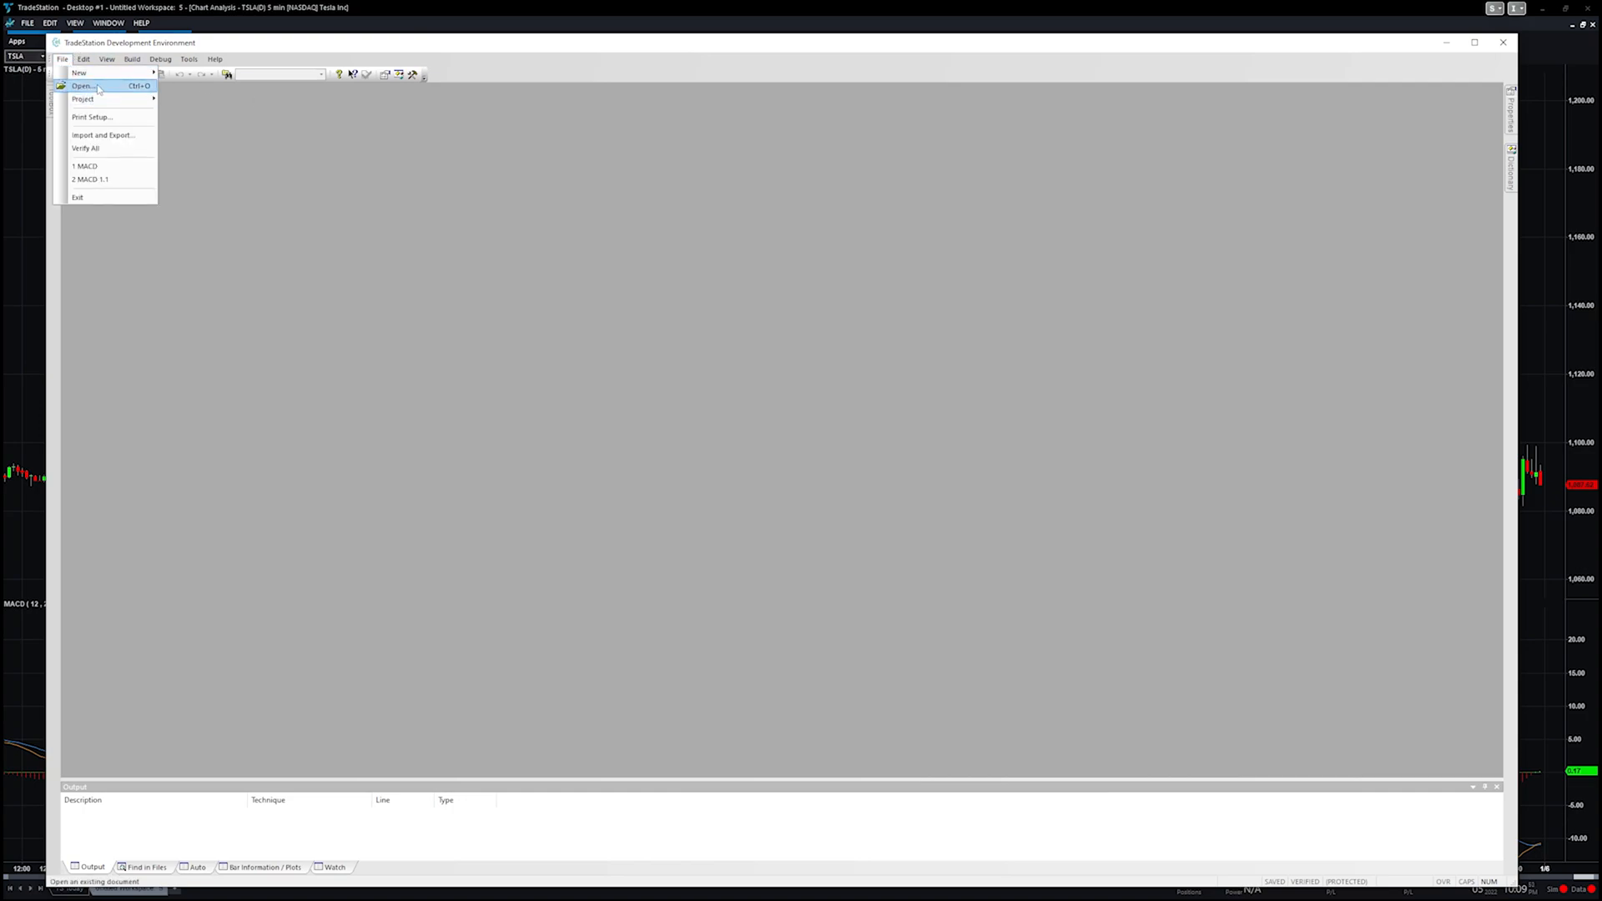
# Step: Load the MACD indicator's EasyLanguage source with Study Type kept as Indicator
pyautogui.click(84, 85)
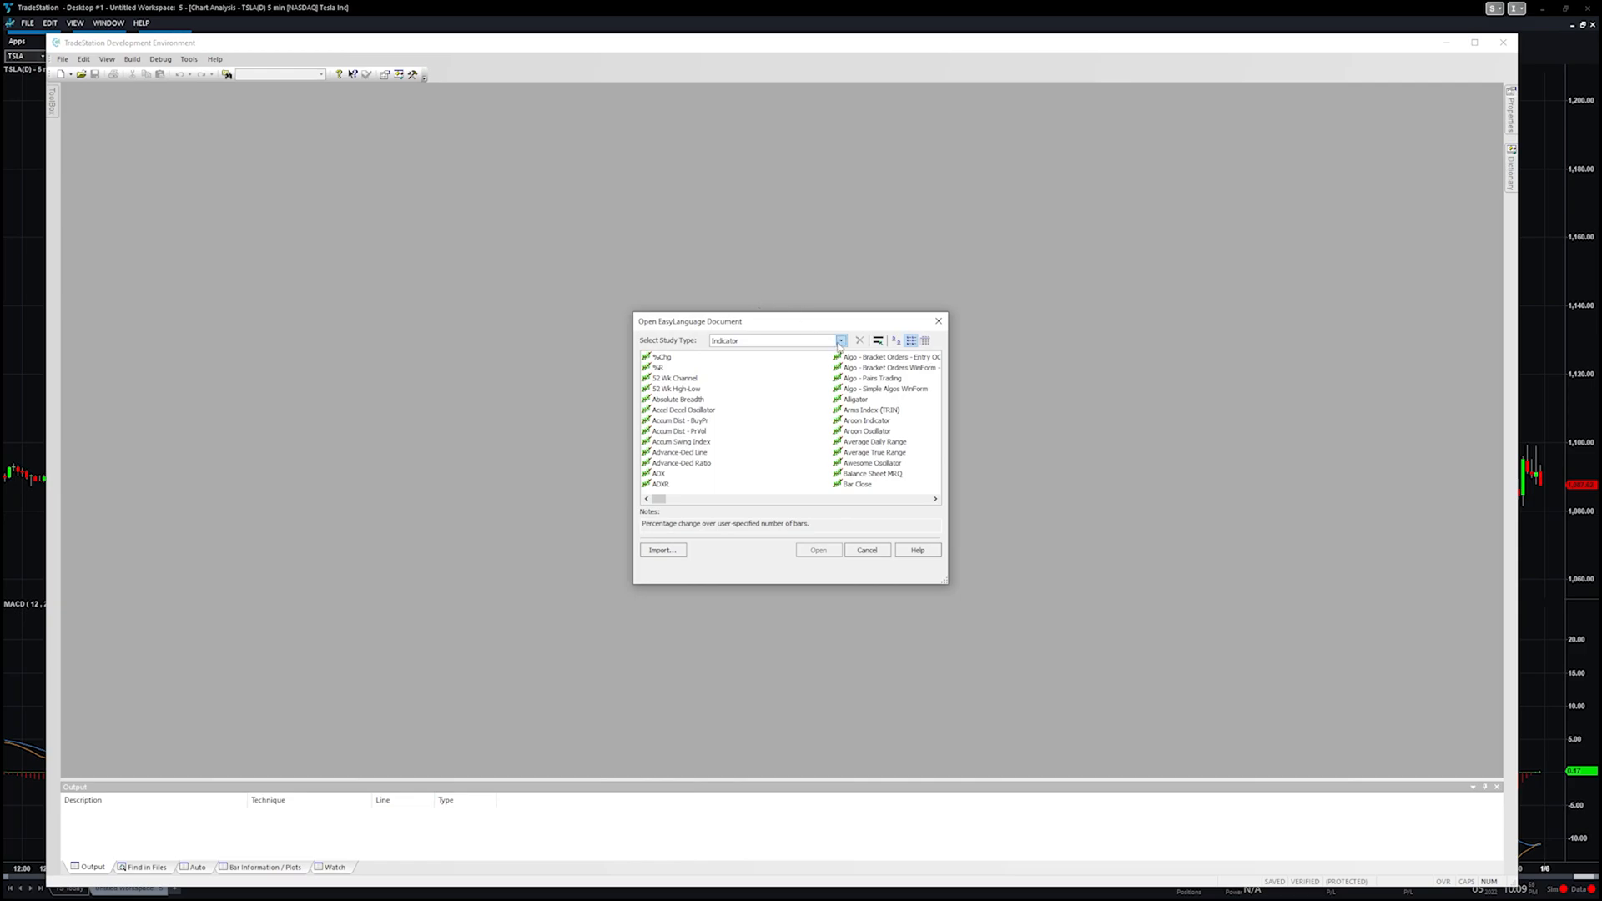
pyautogui.click(840, 340)
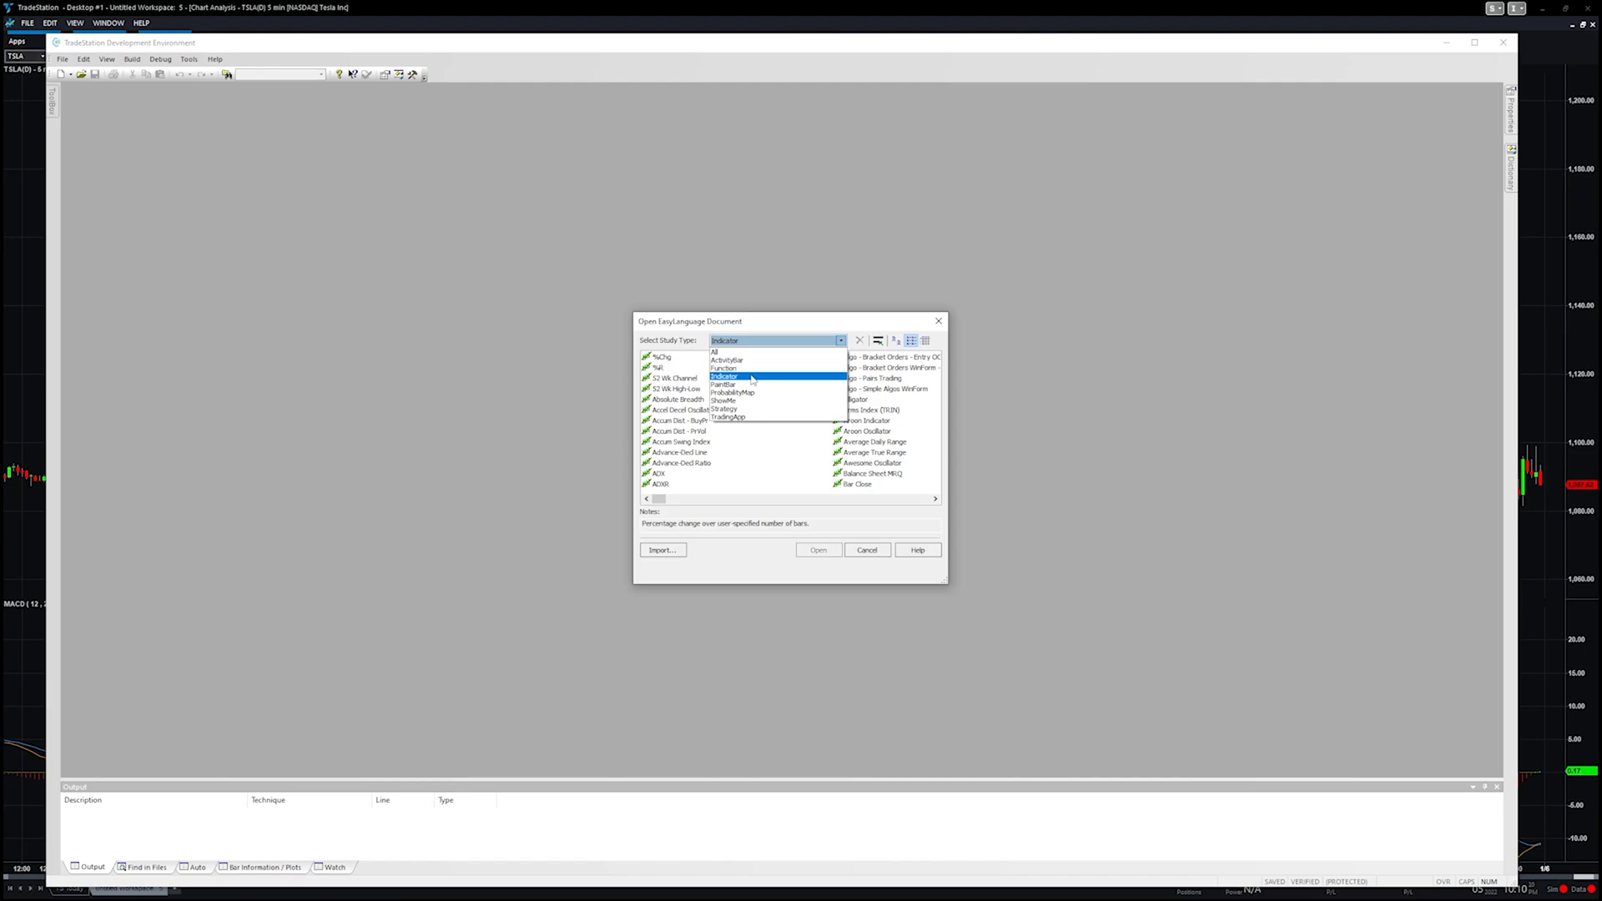
pyautogui.click(722, 376)
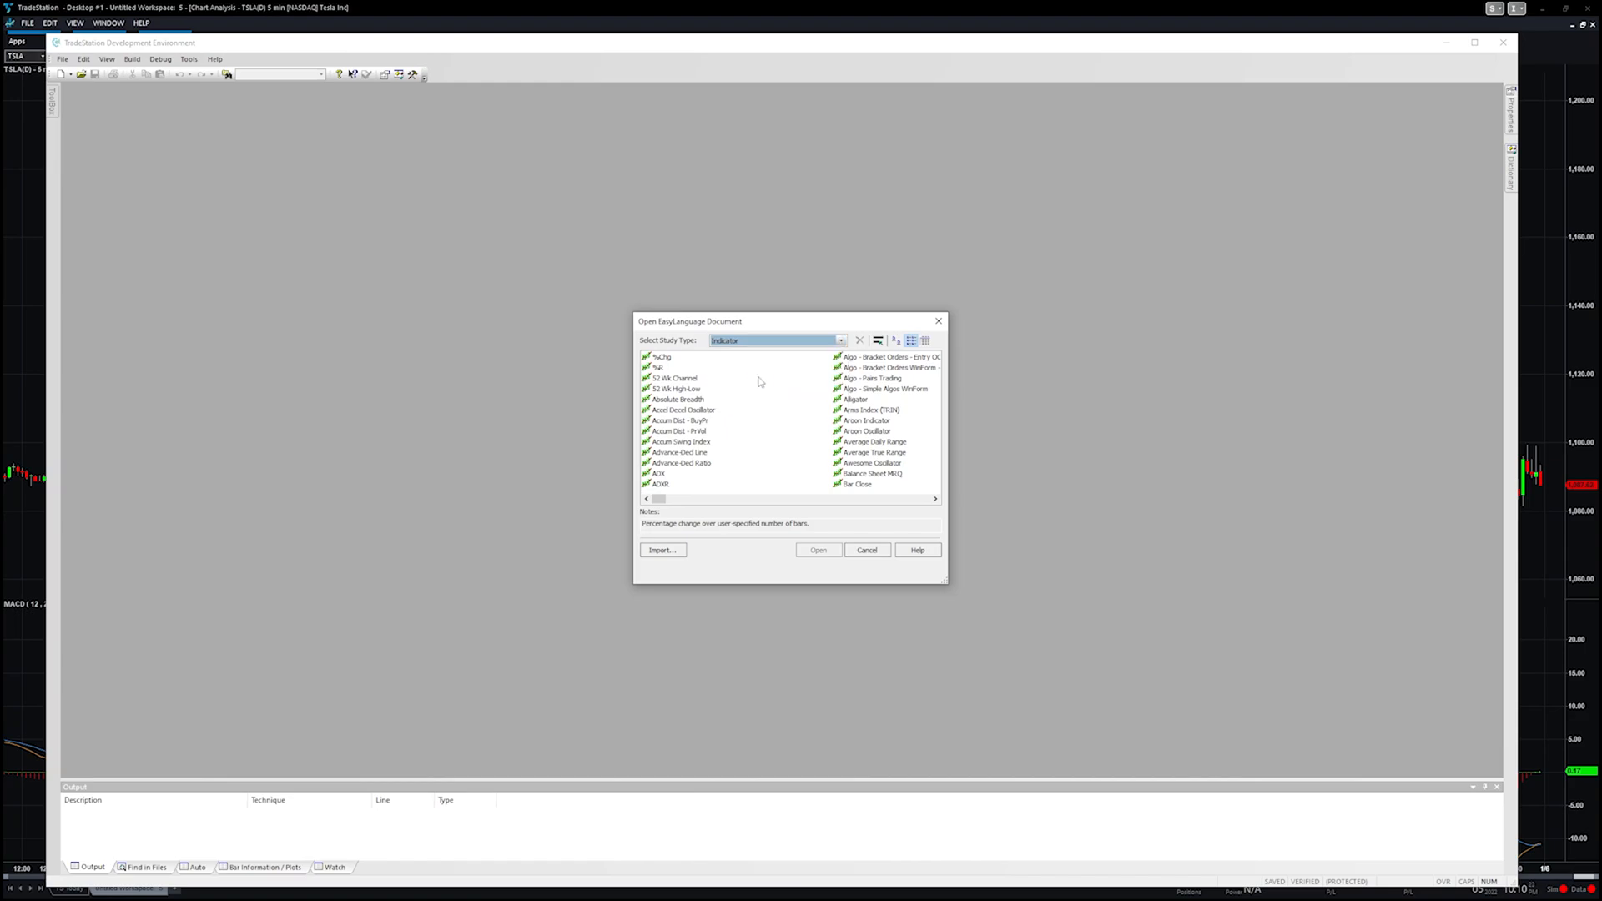
pyautogui.click(675, 379)
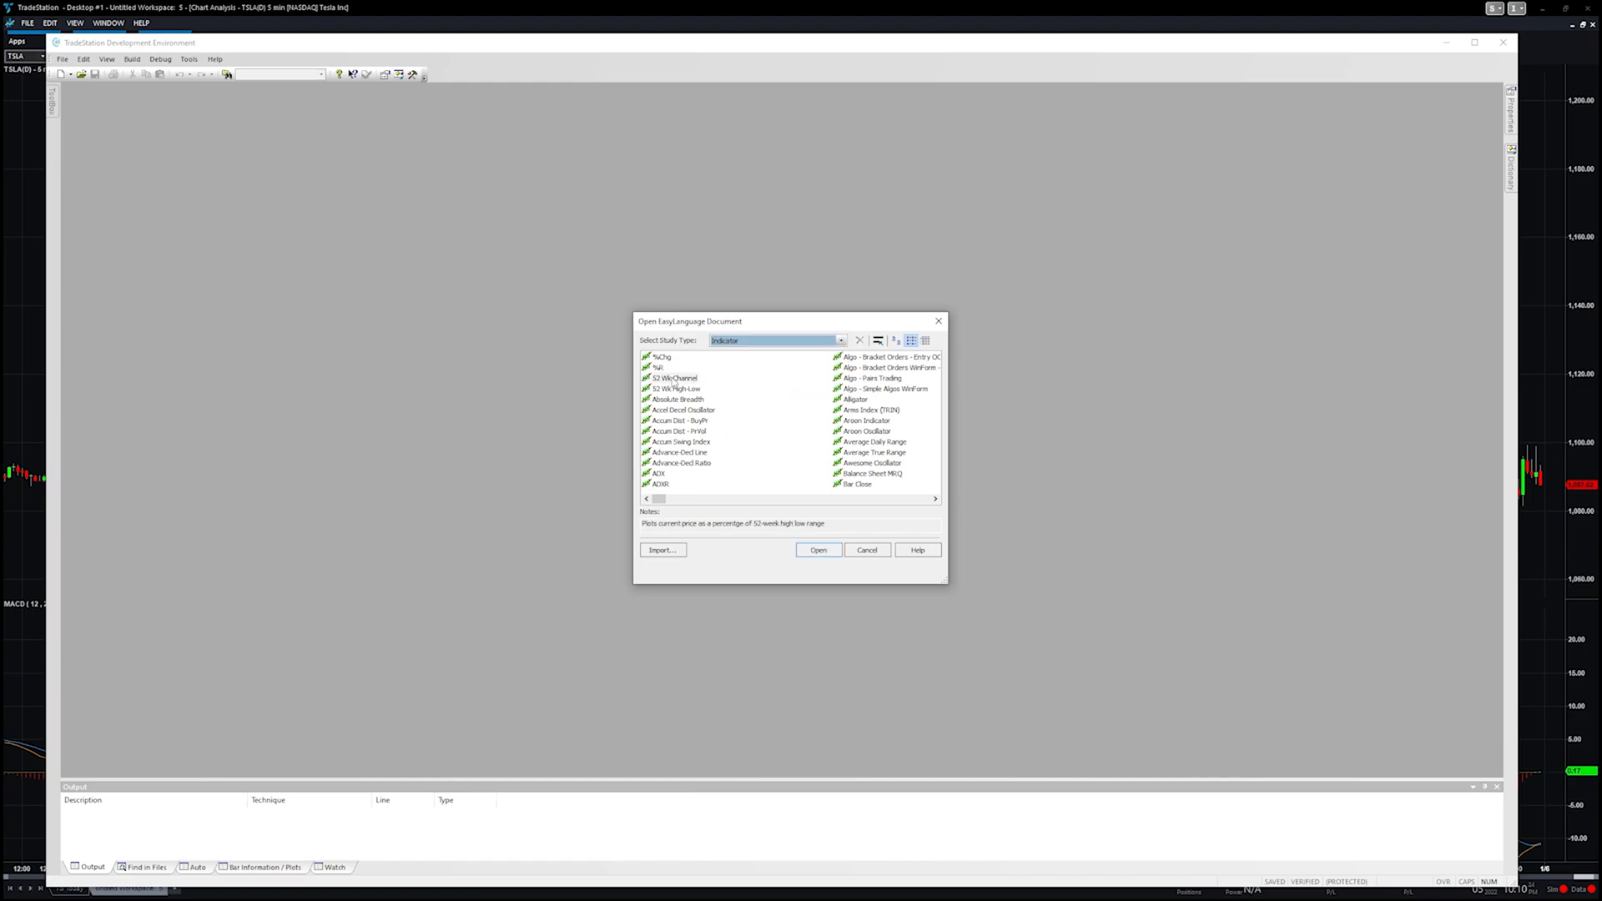
pyautogui.click(674, 379)
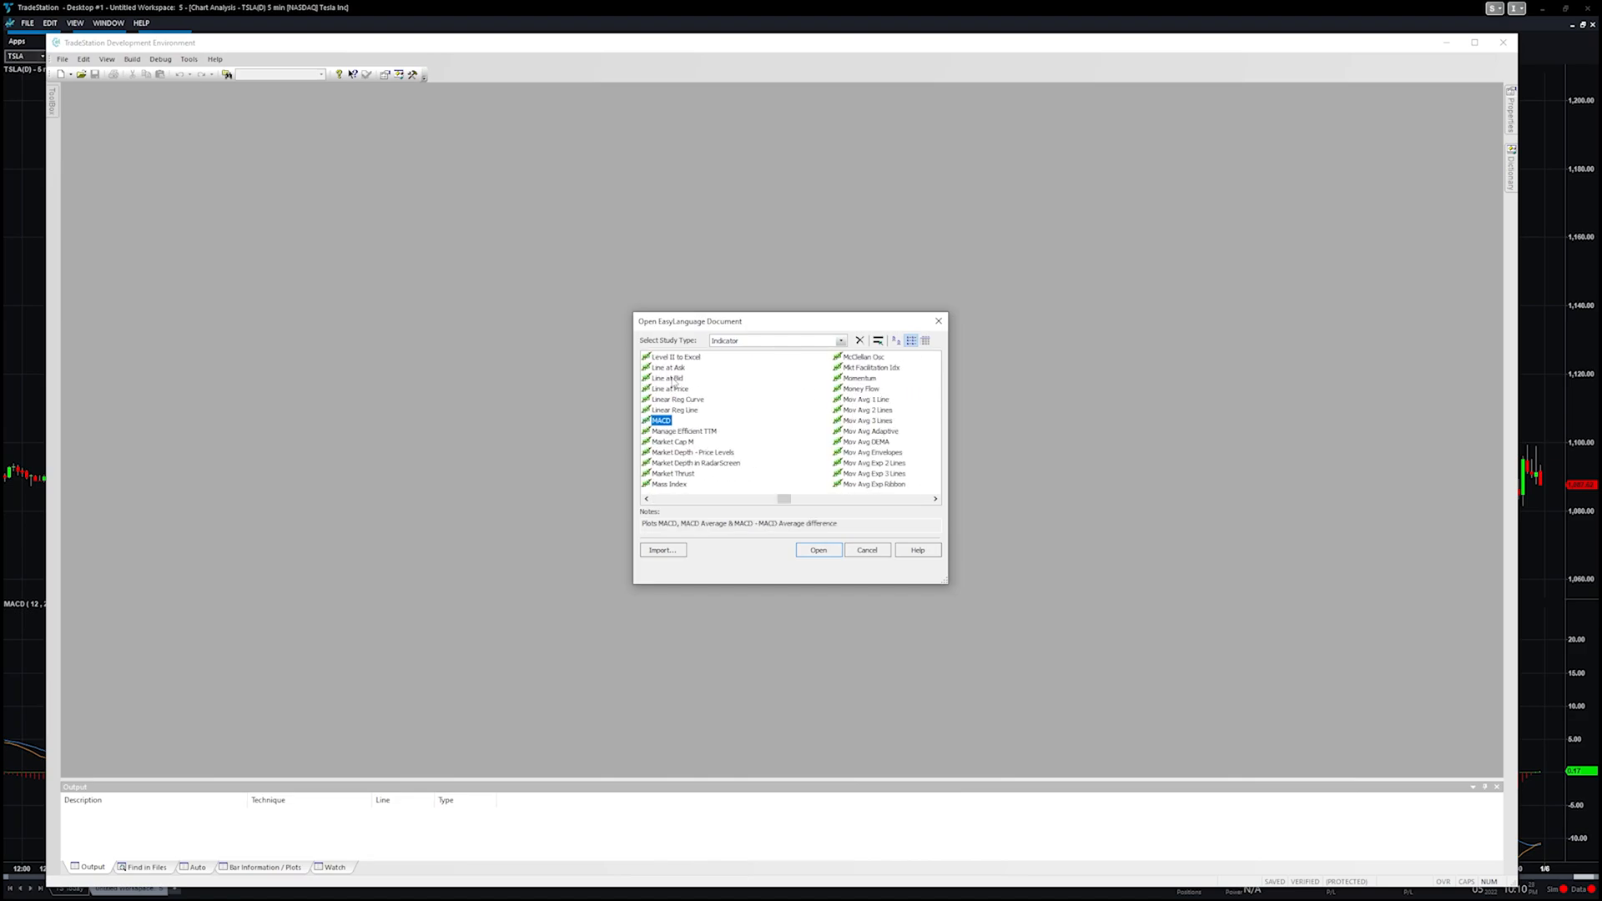
pyautogui.click(818, 549)
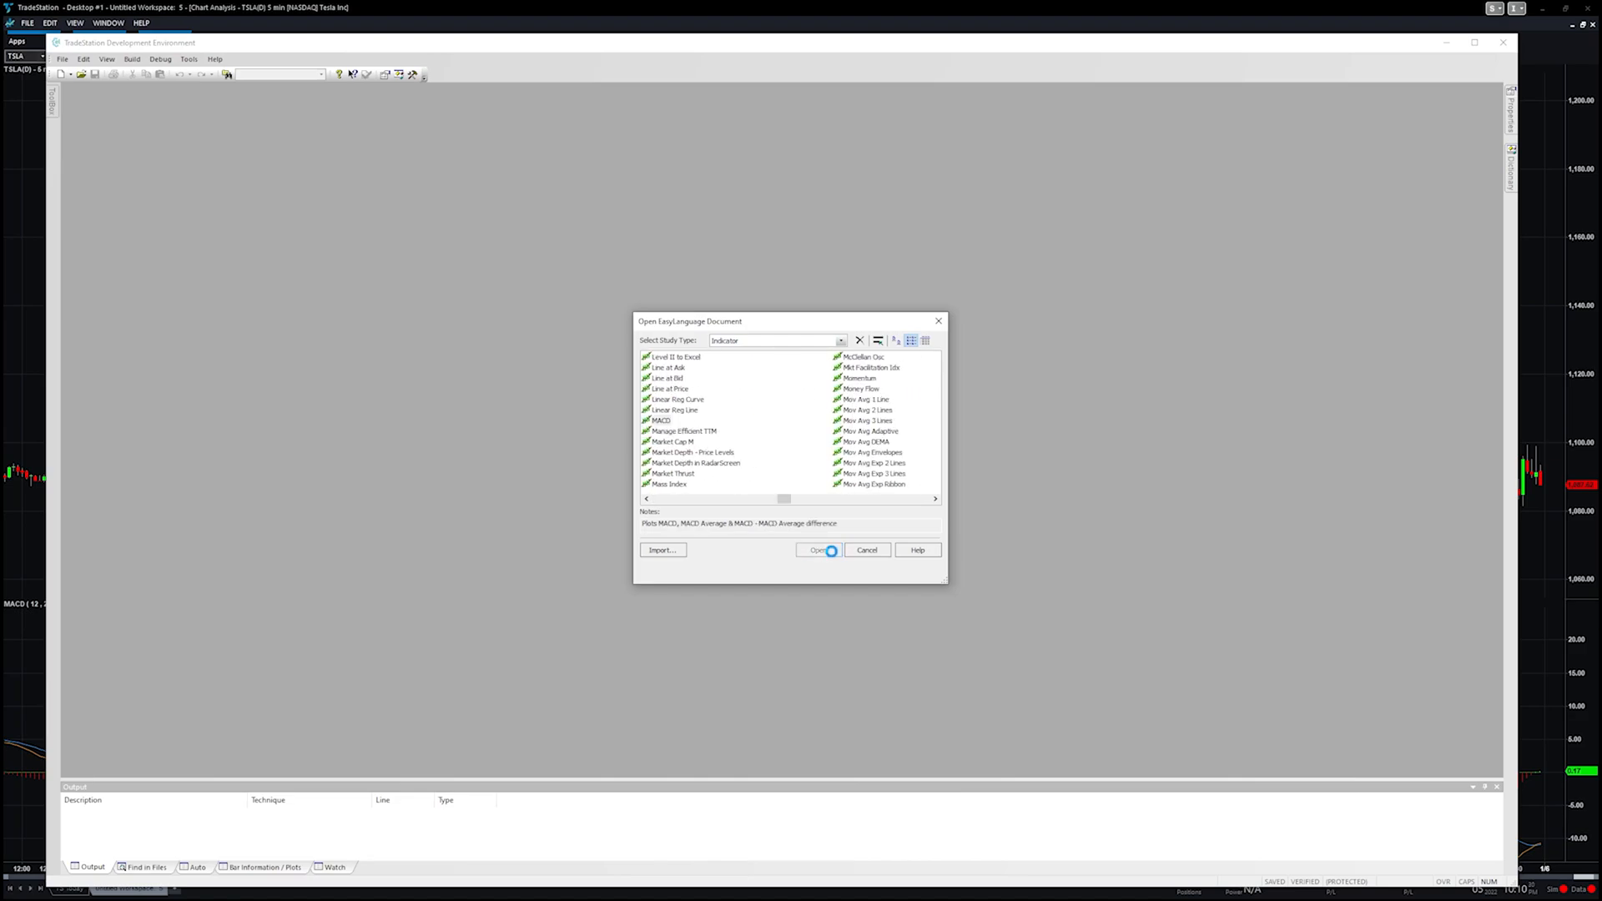
pyautogui.click(816, 549)
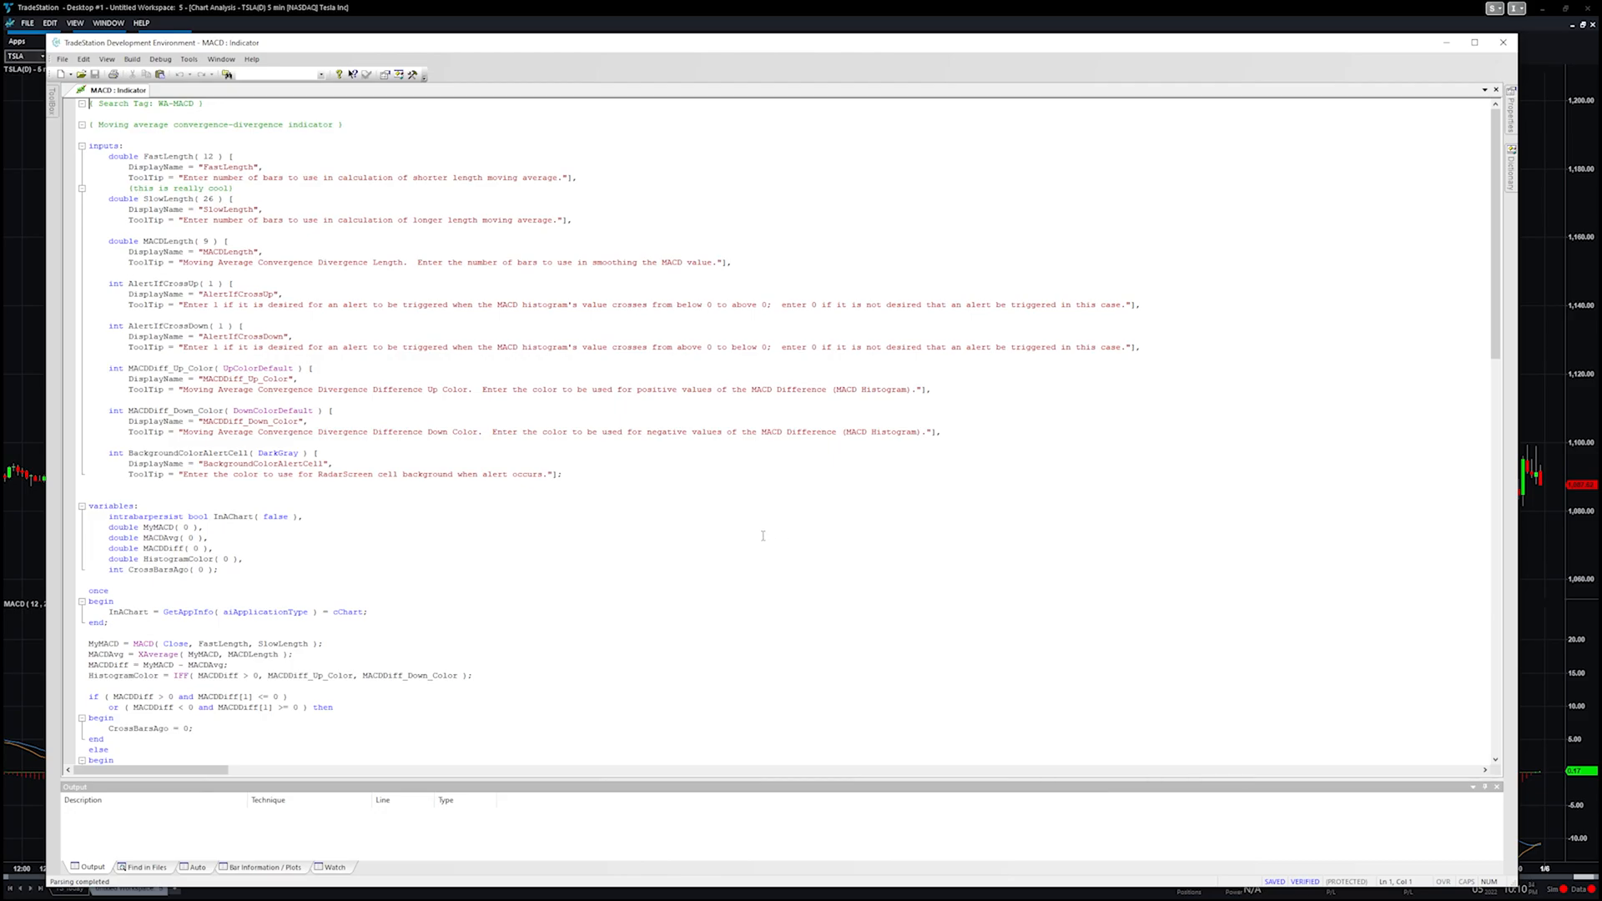
# Step: Read through the code, expanding the Variables section and reviewing the alert criteria block
pyautogui.scroll(-3)
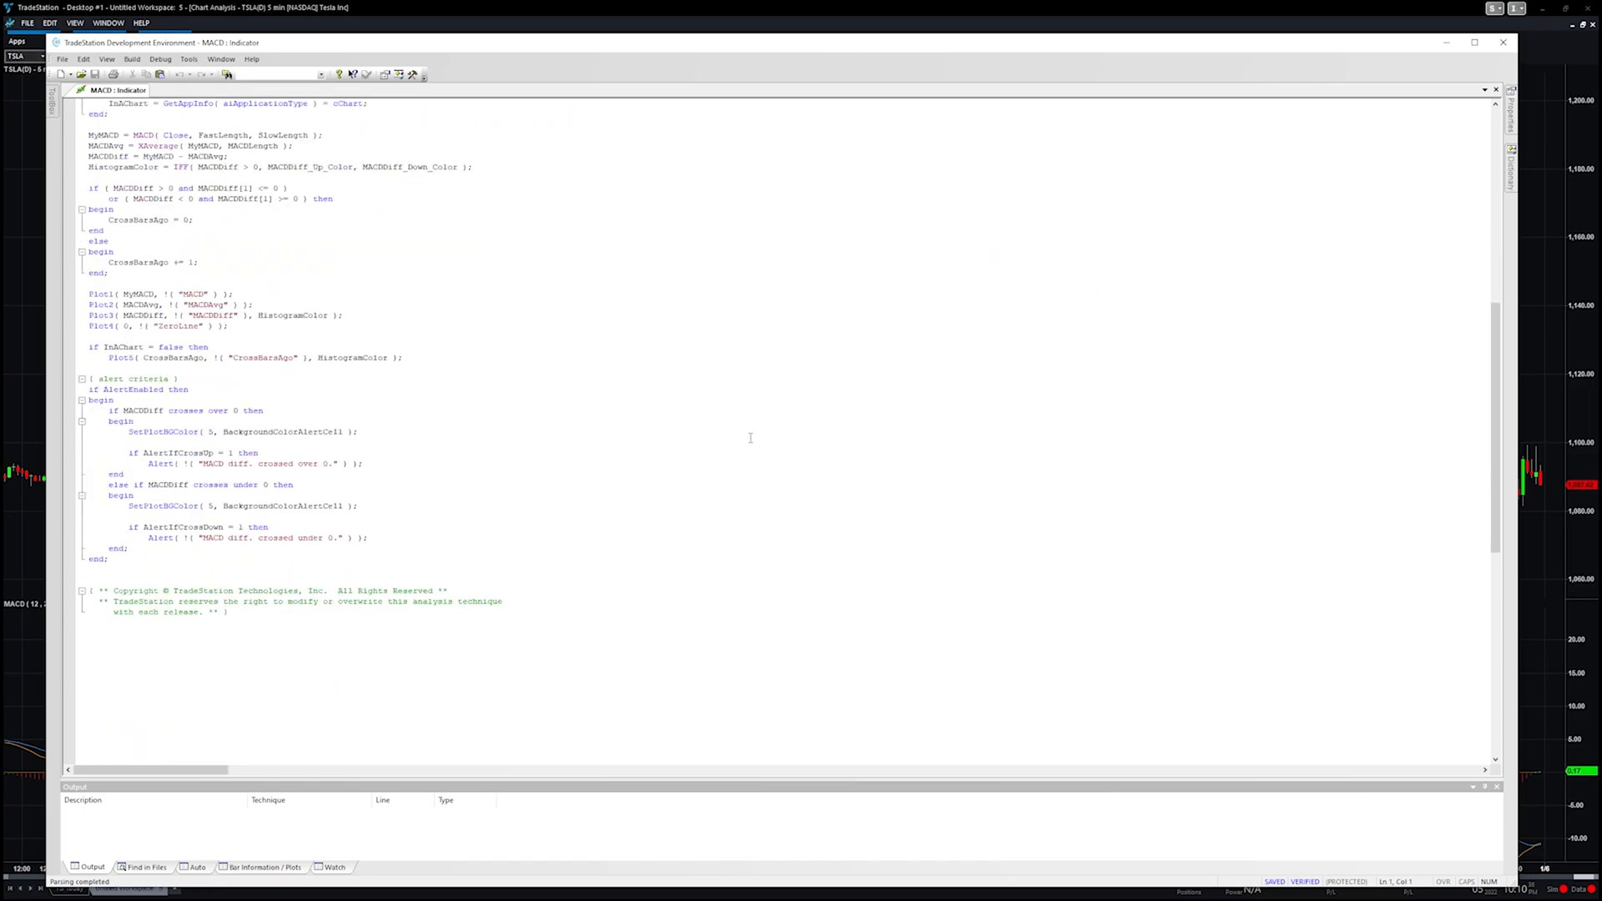
pyautogui.scroll(3)
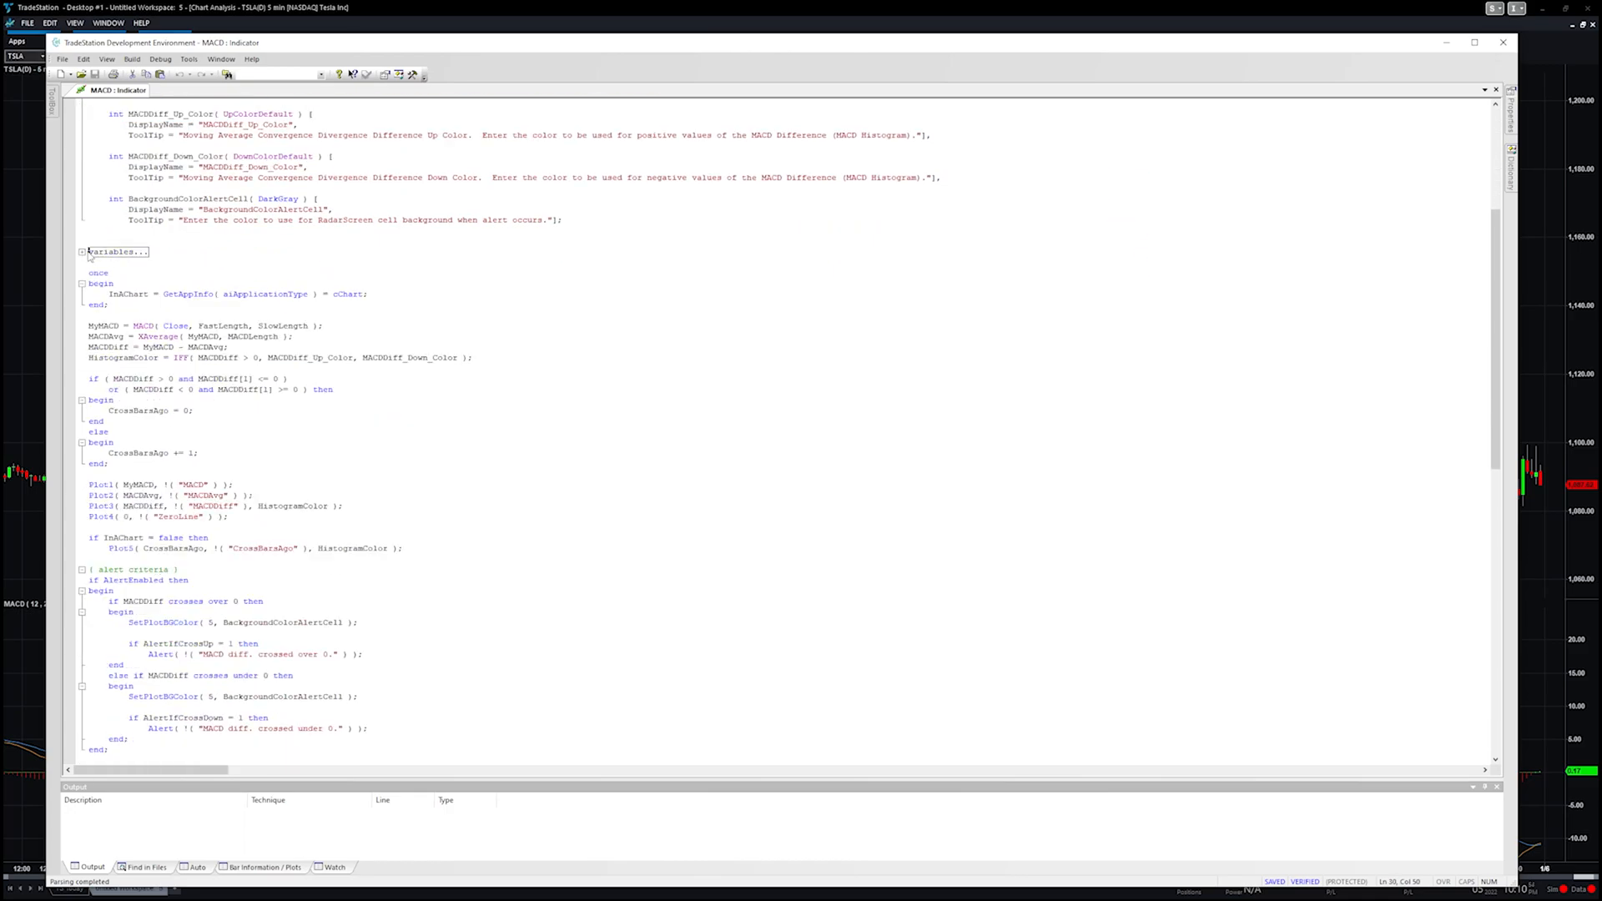
pyautogui.click(81, 252)
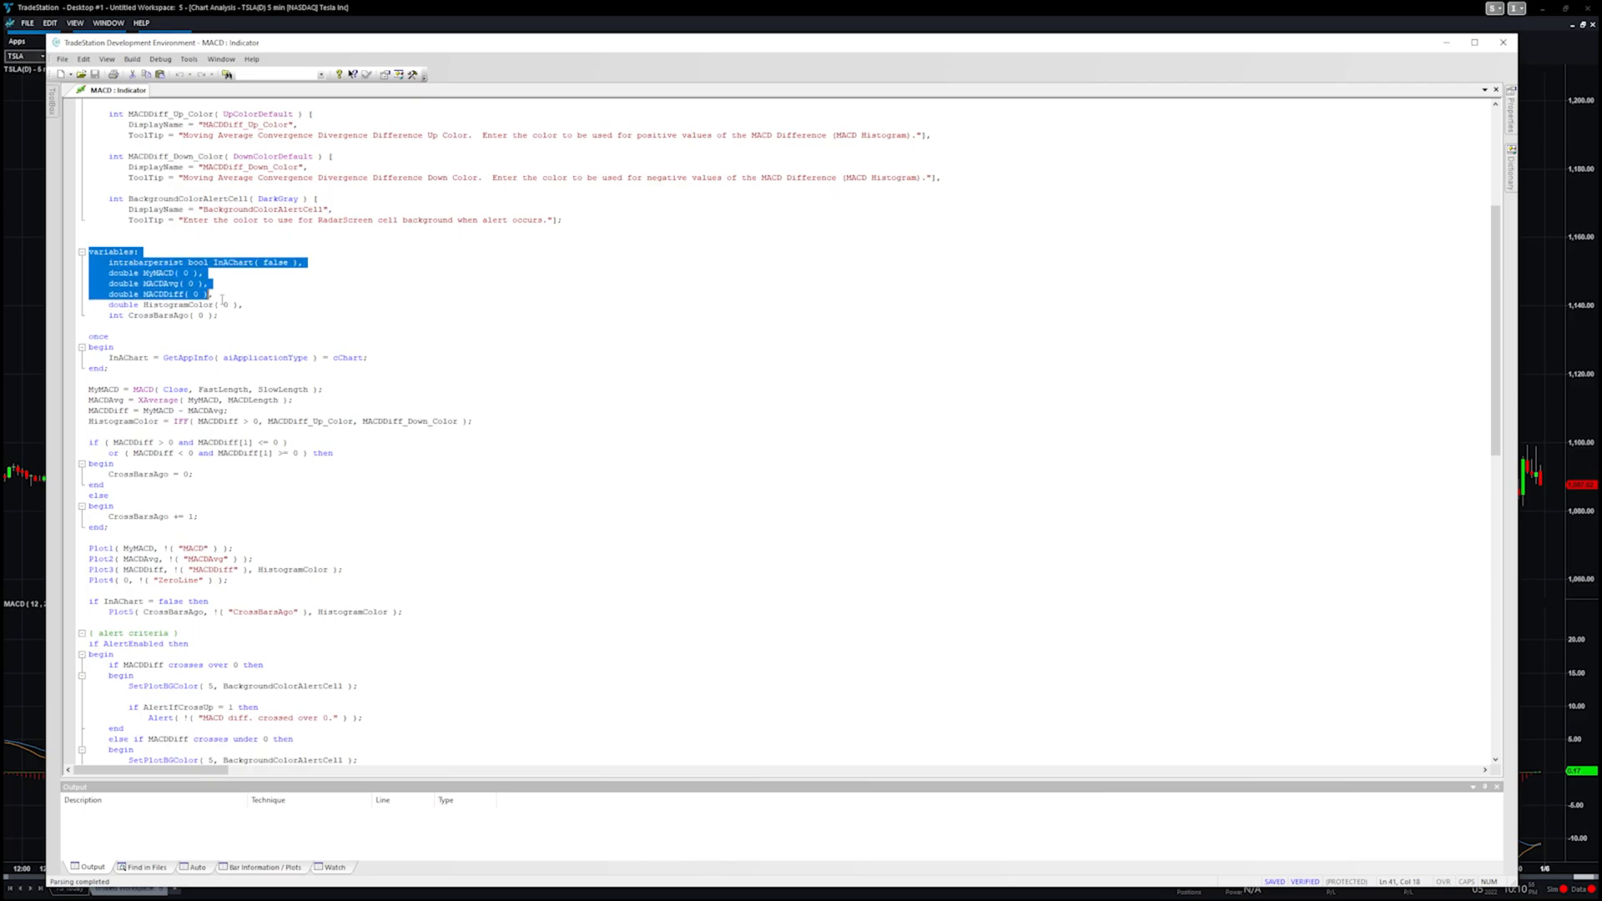
pyautogui.scroll(-3)
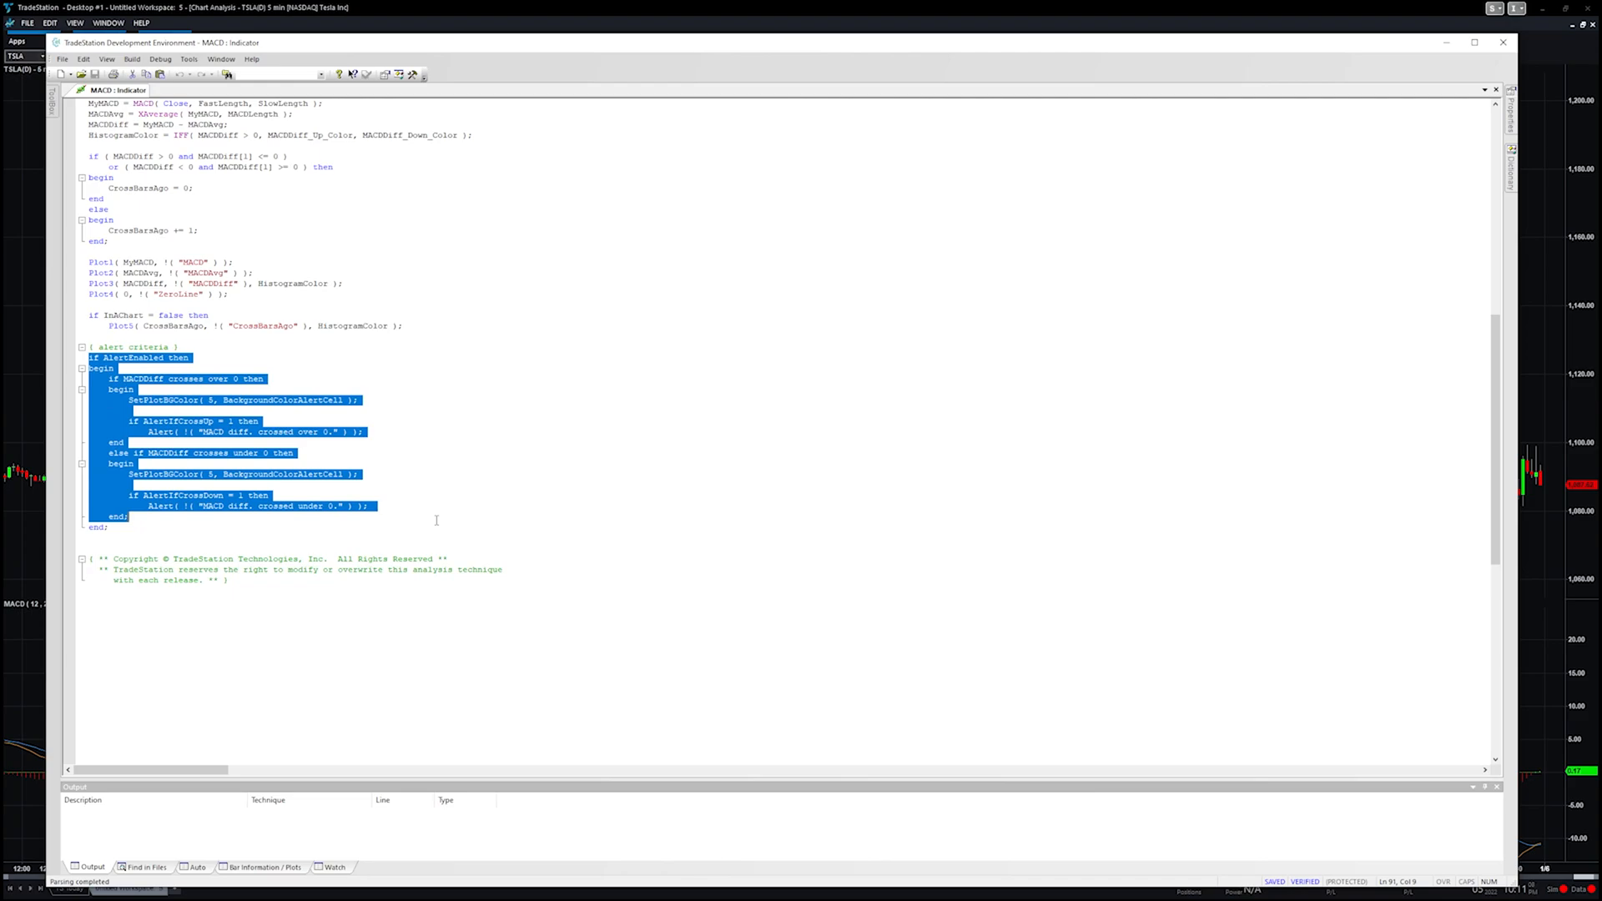
pyautogui.click(436, 521)
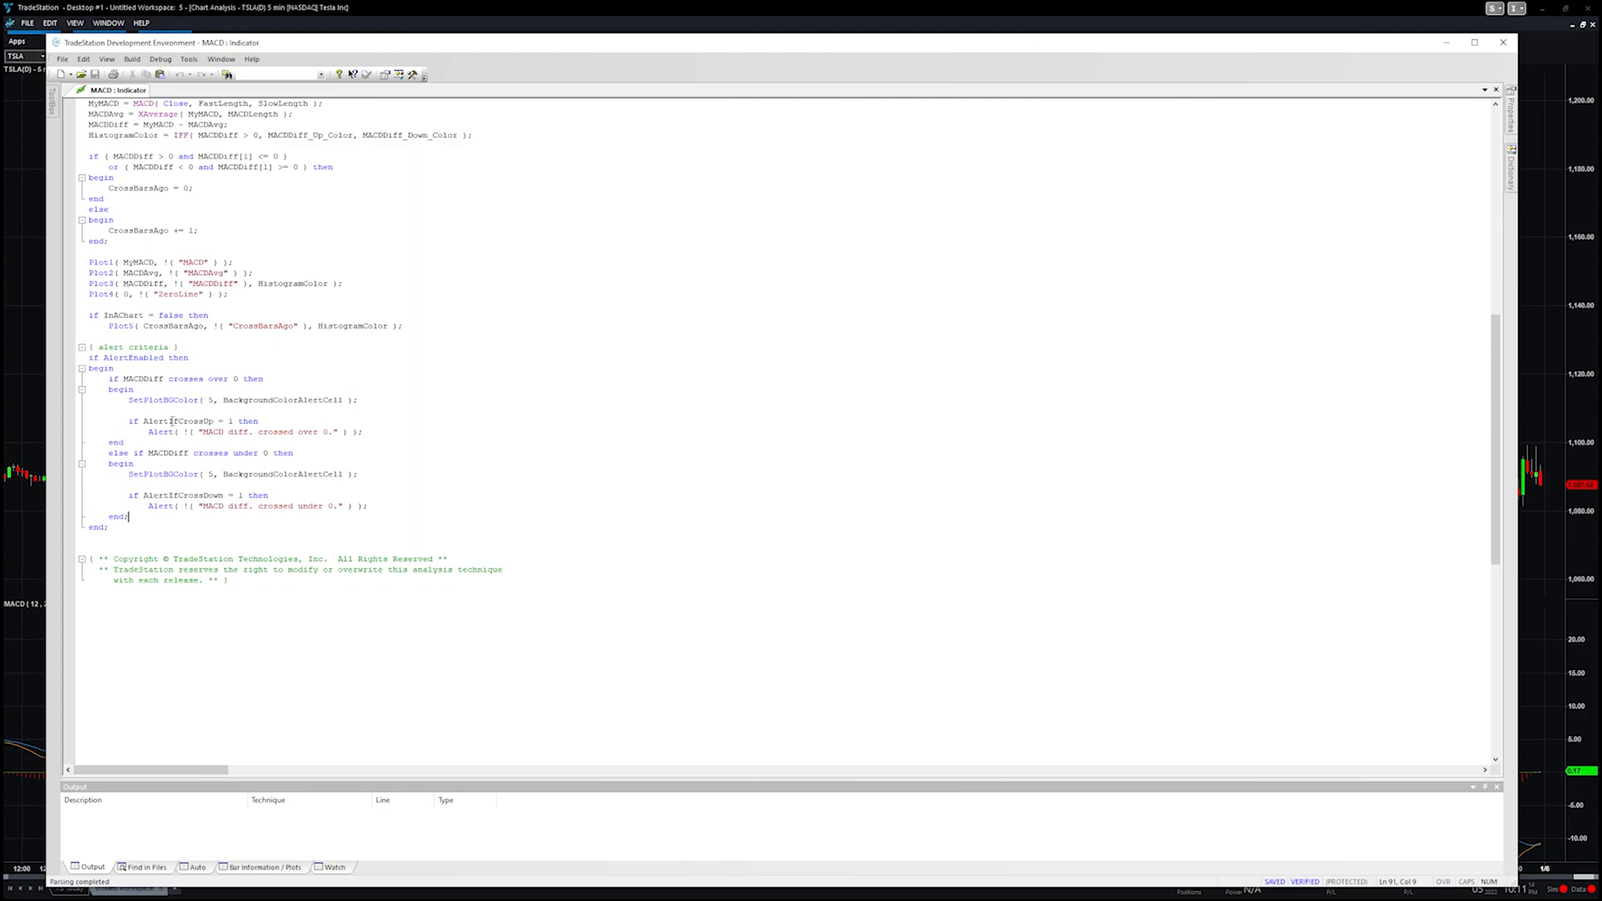
pyautogui.moveTo(394, 404)
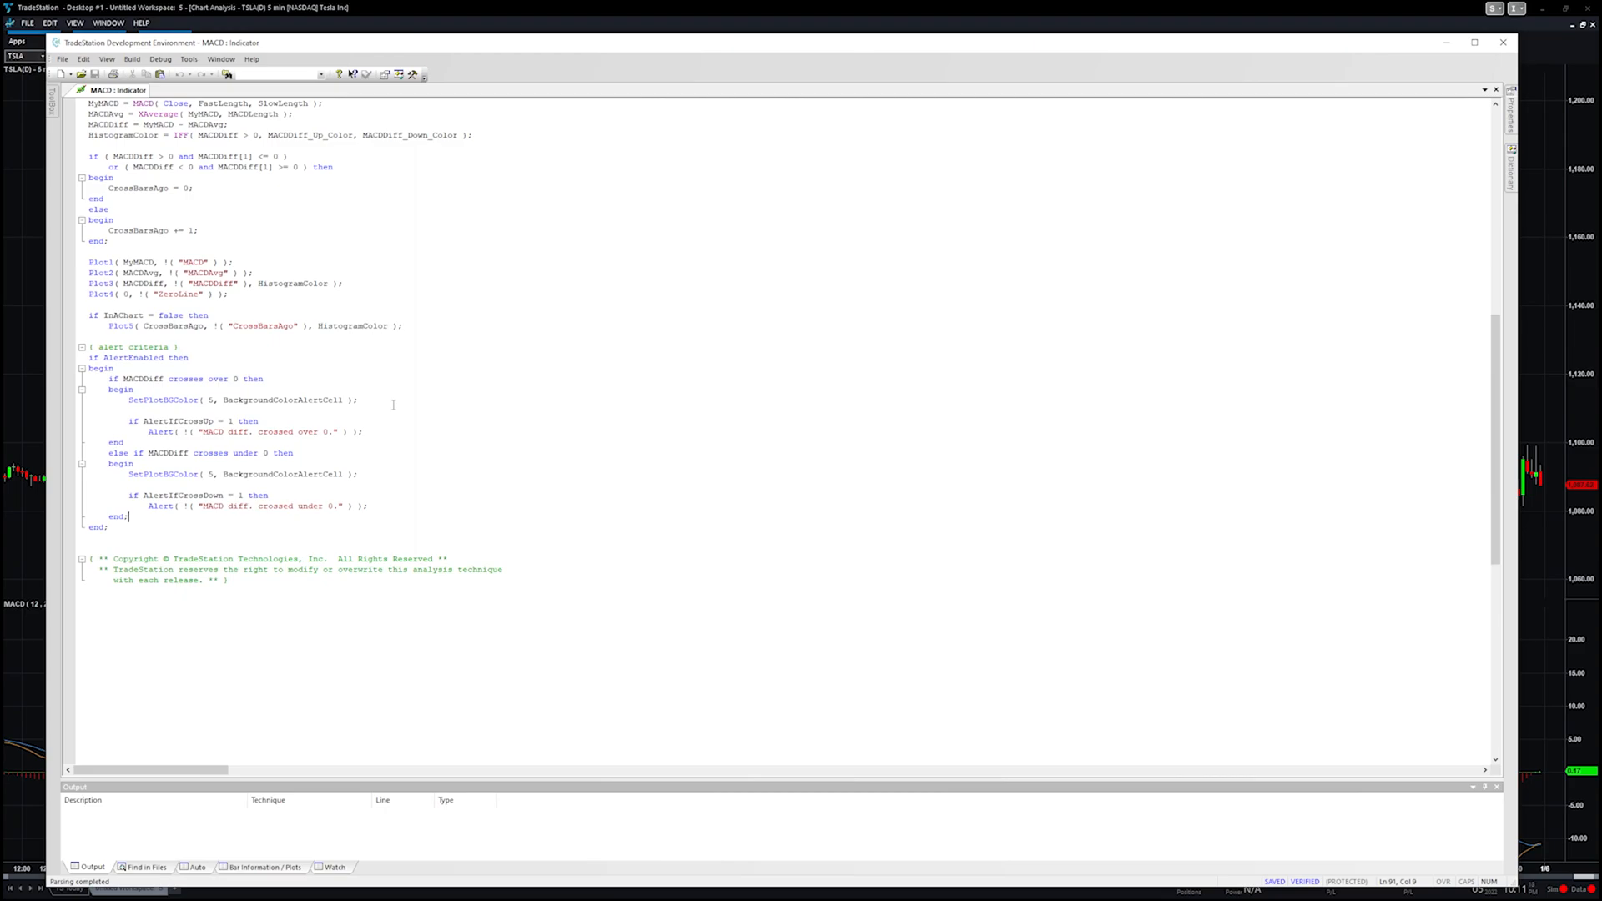
pyautogui.scroll(3)
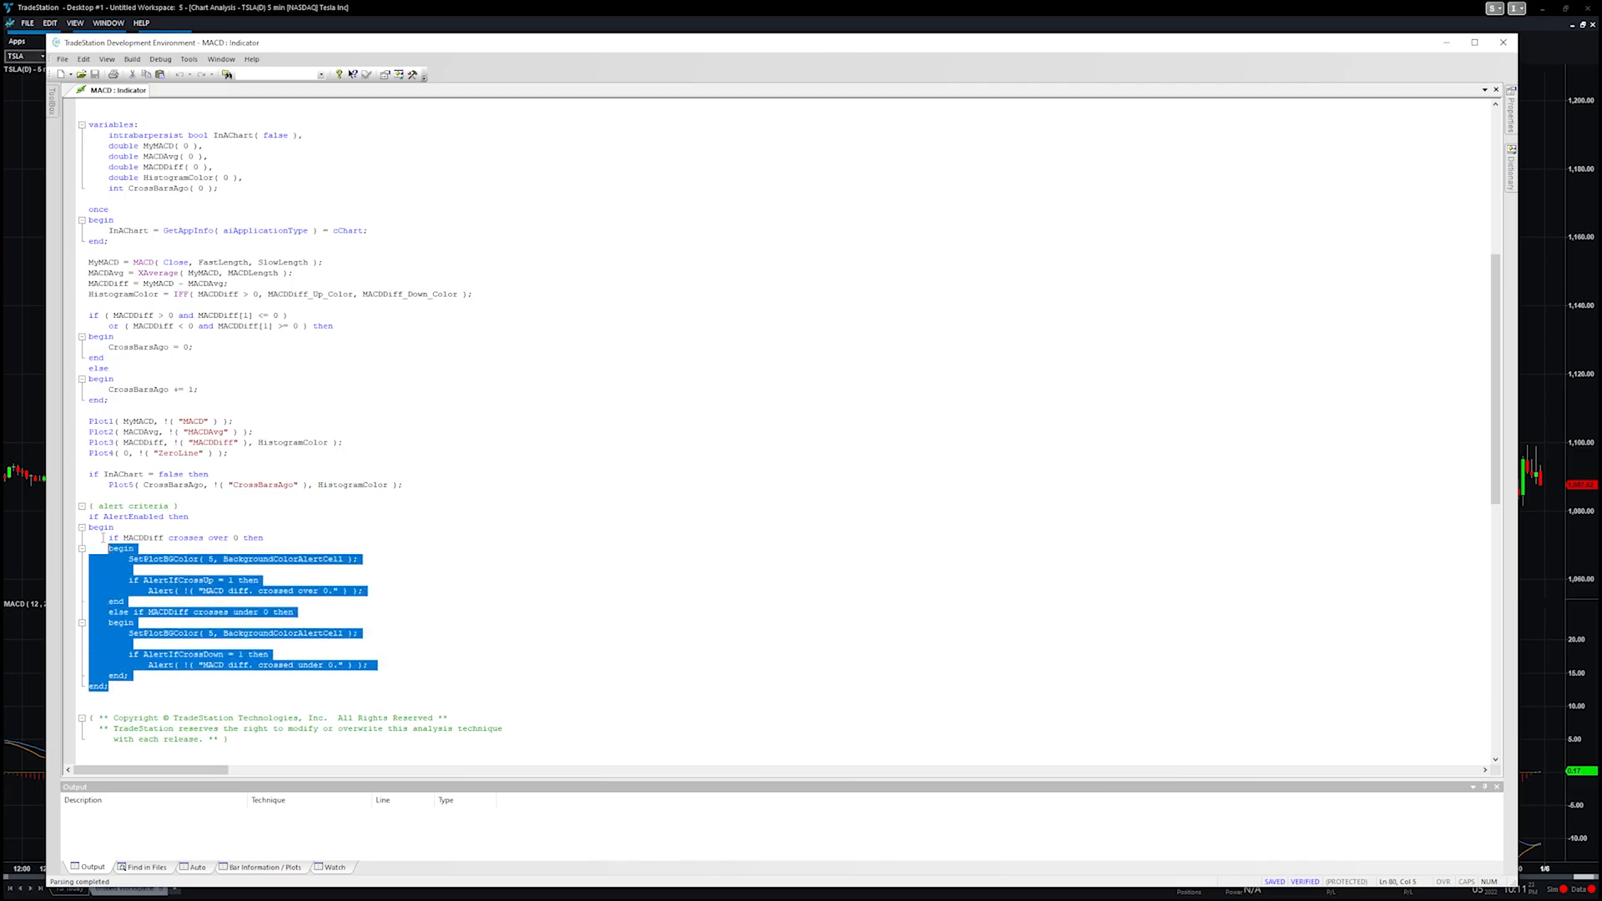
pyautogui.scroll(3)
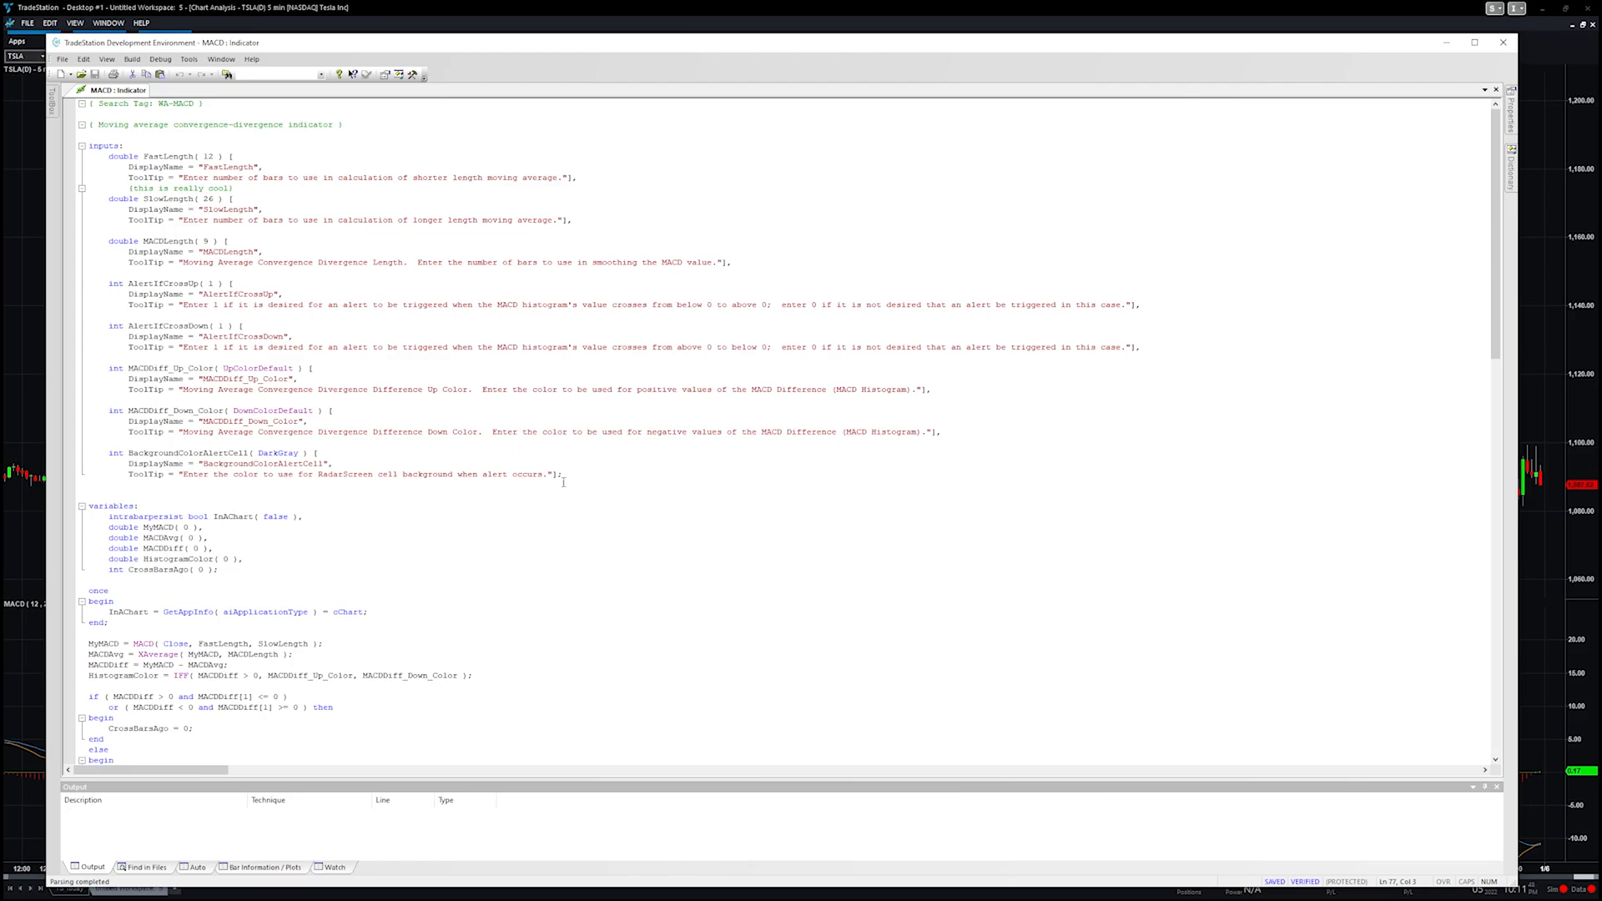
pyautogui.moveTo(583, 471)
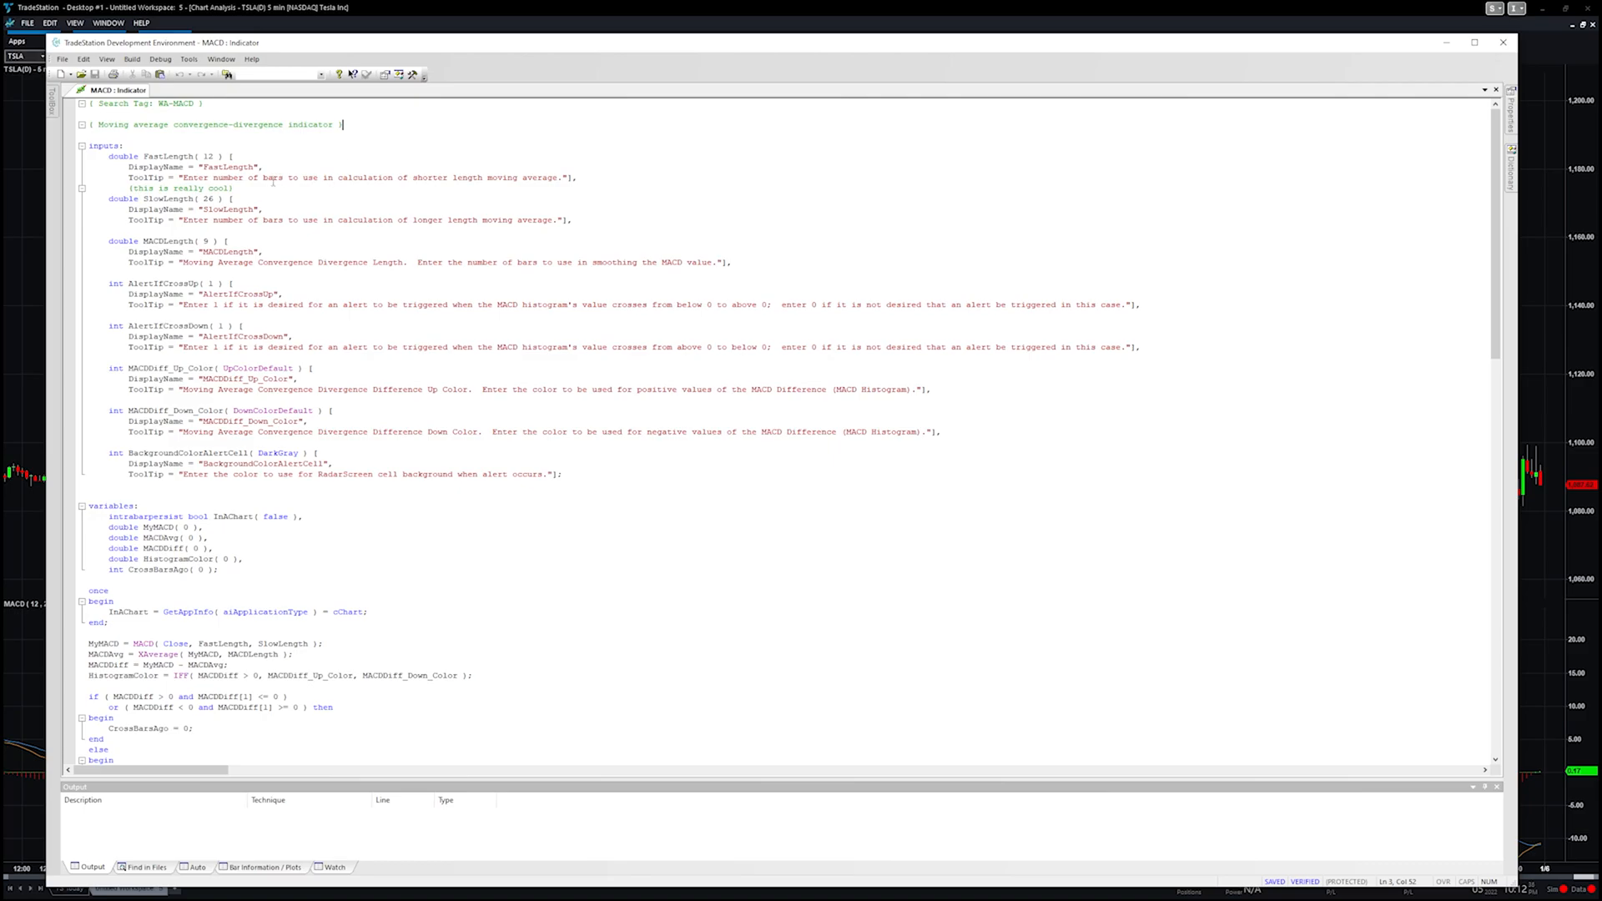
# Step: Verify the MACD code for 0 errors and 0 warnings, then select the practice comment line
pyautogui.doubleClick(173, 189)
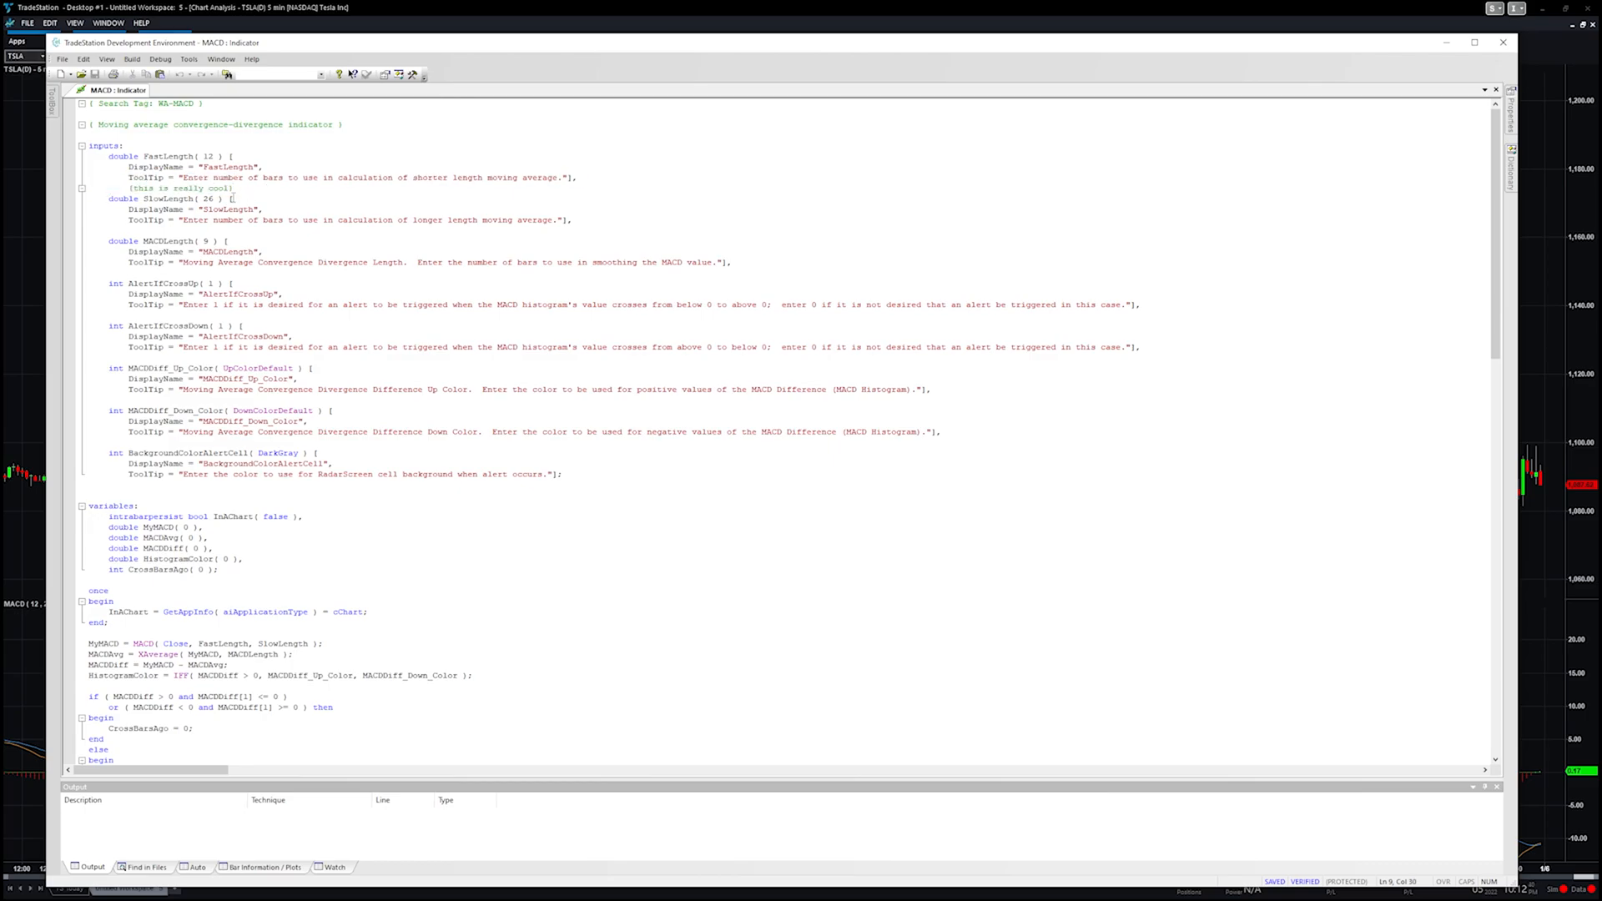
pyautogui.moveTo(249, 213)
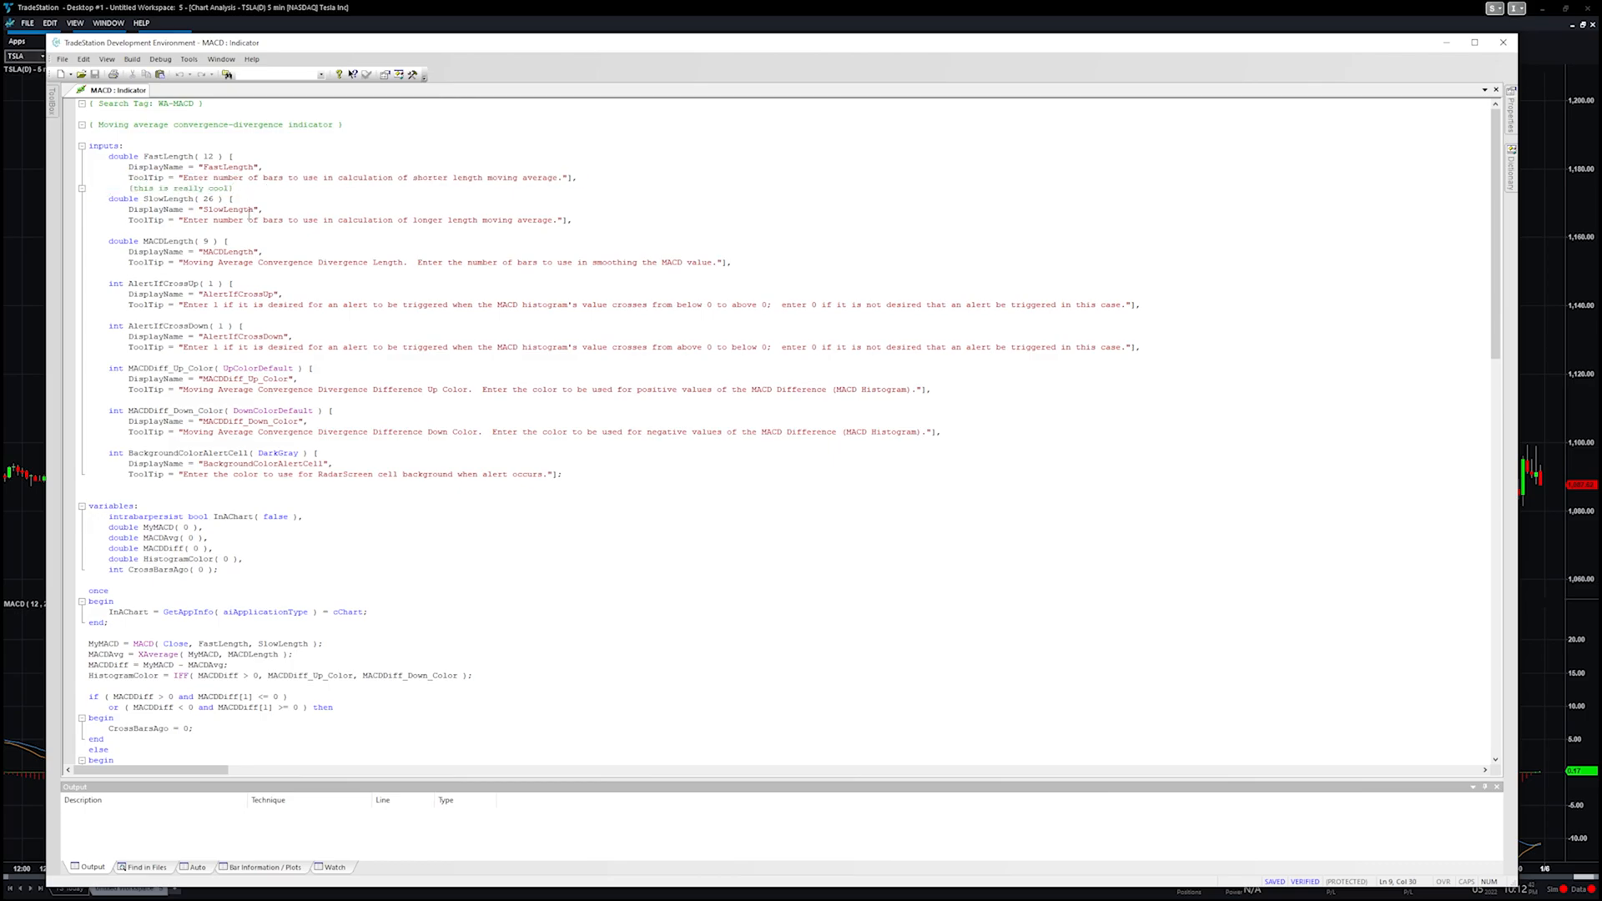
pyautogui.rightClick(250, 211)
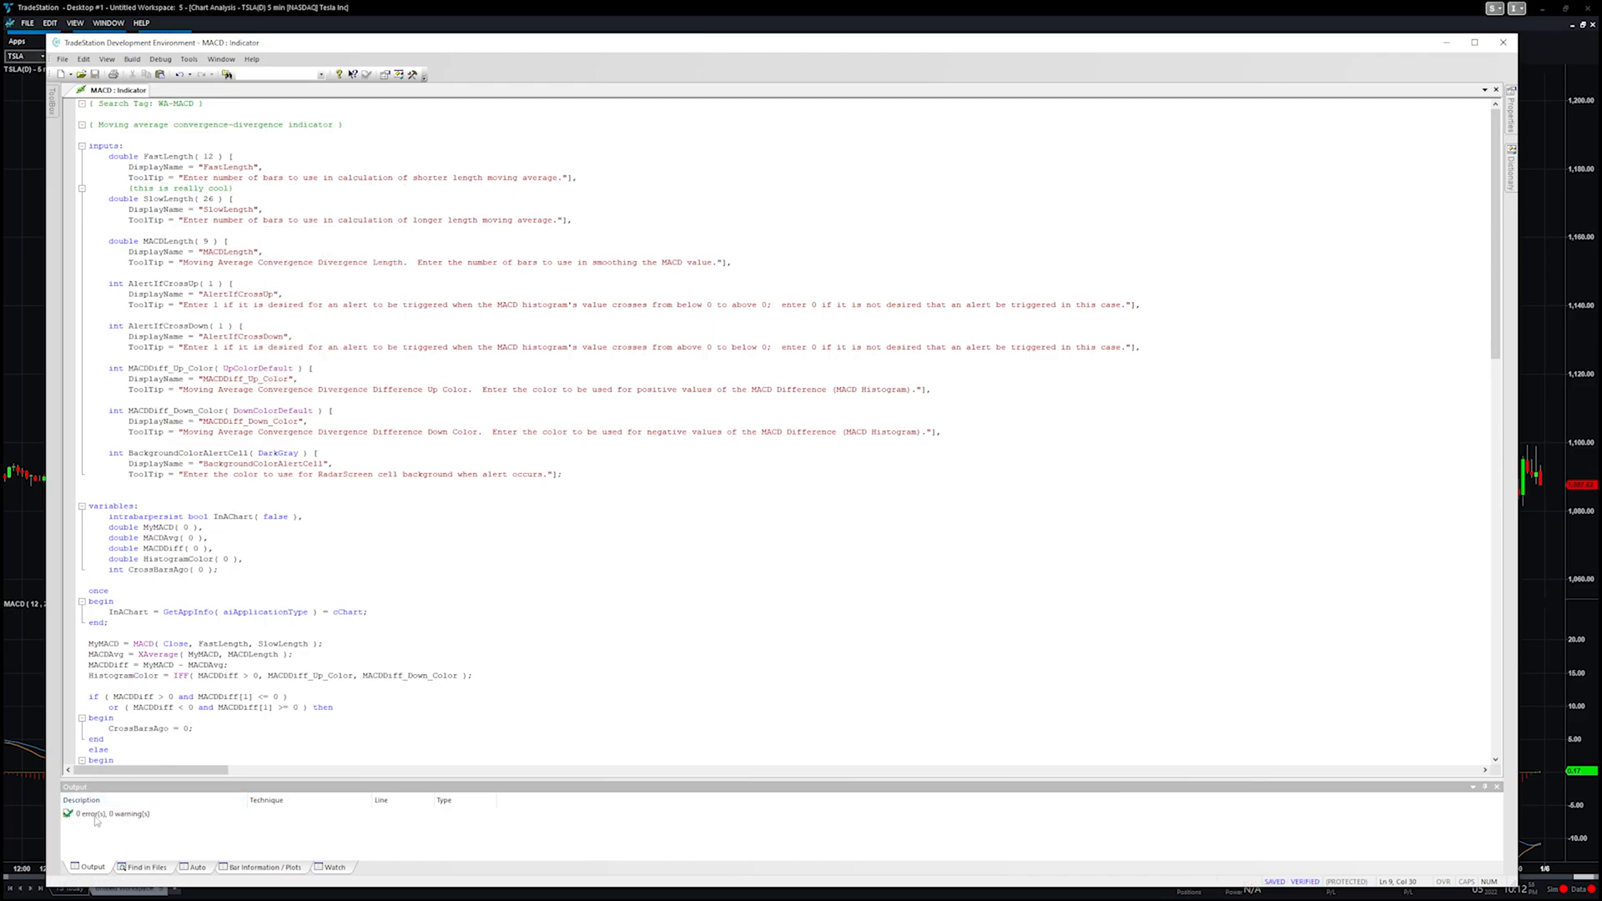
pyautogui.moveTo(116, 828)
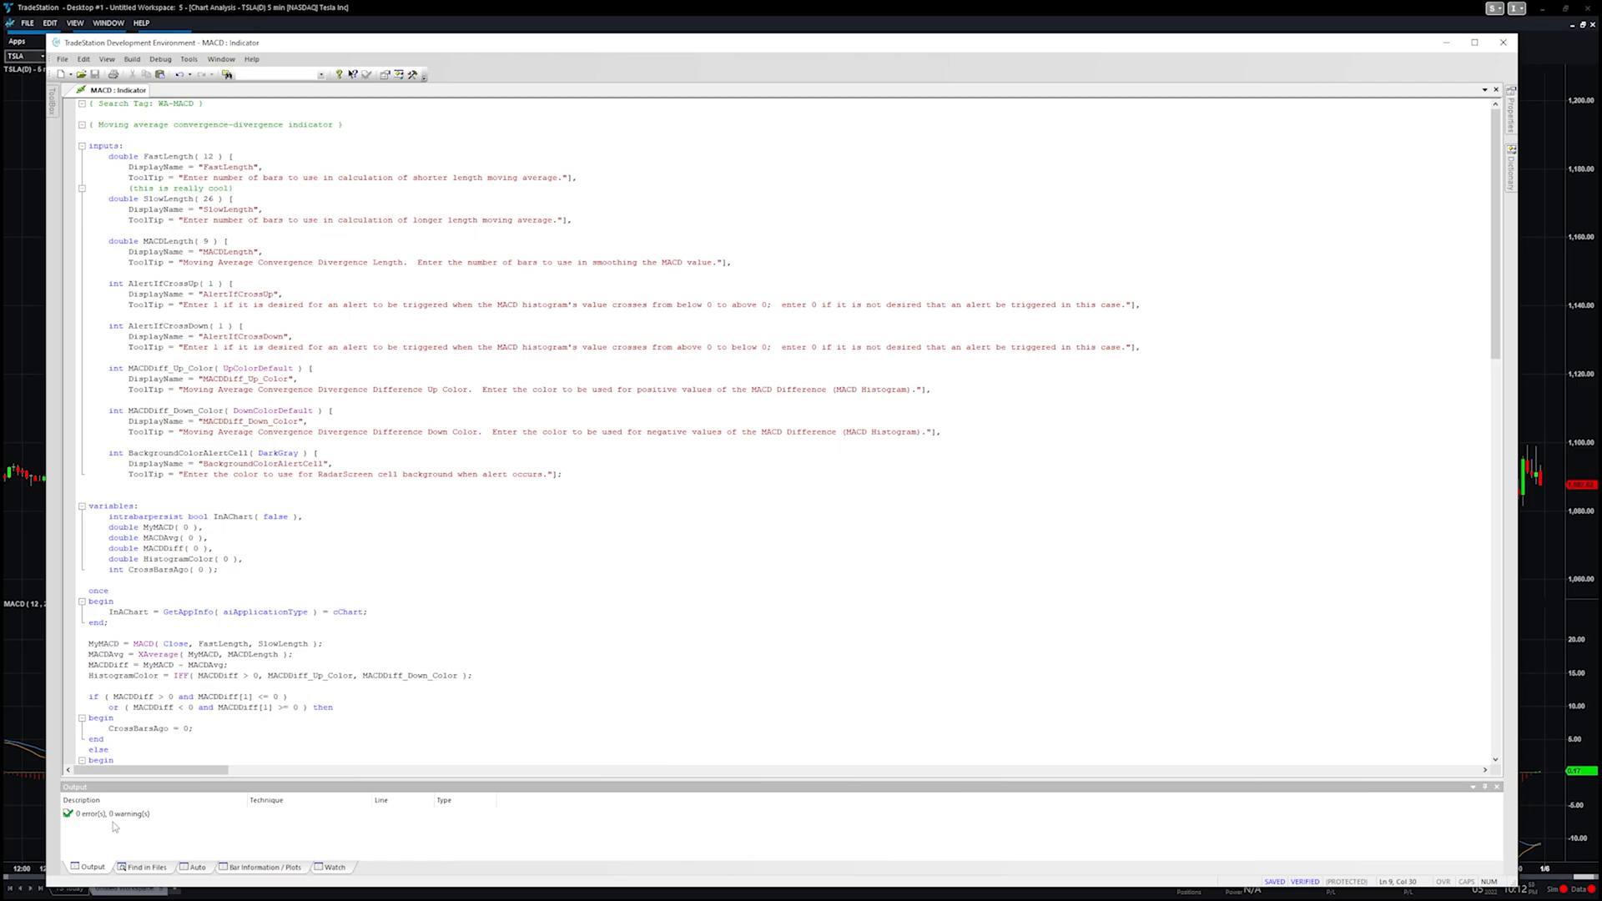
pyautogui.click(232, 188)
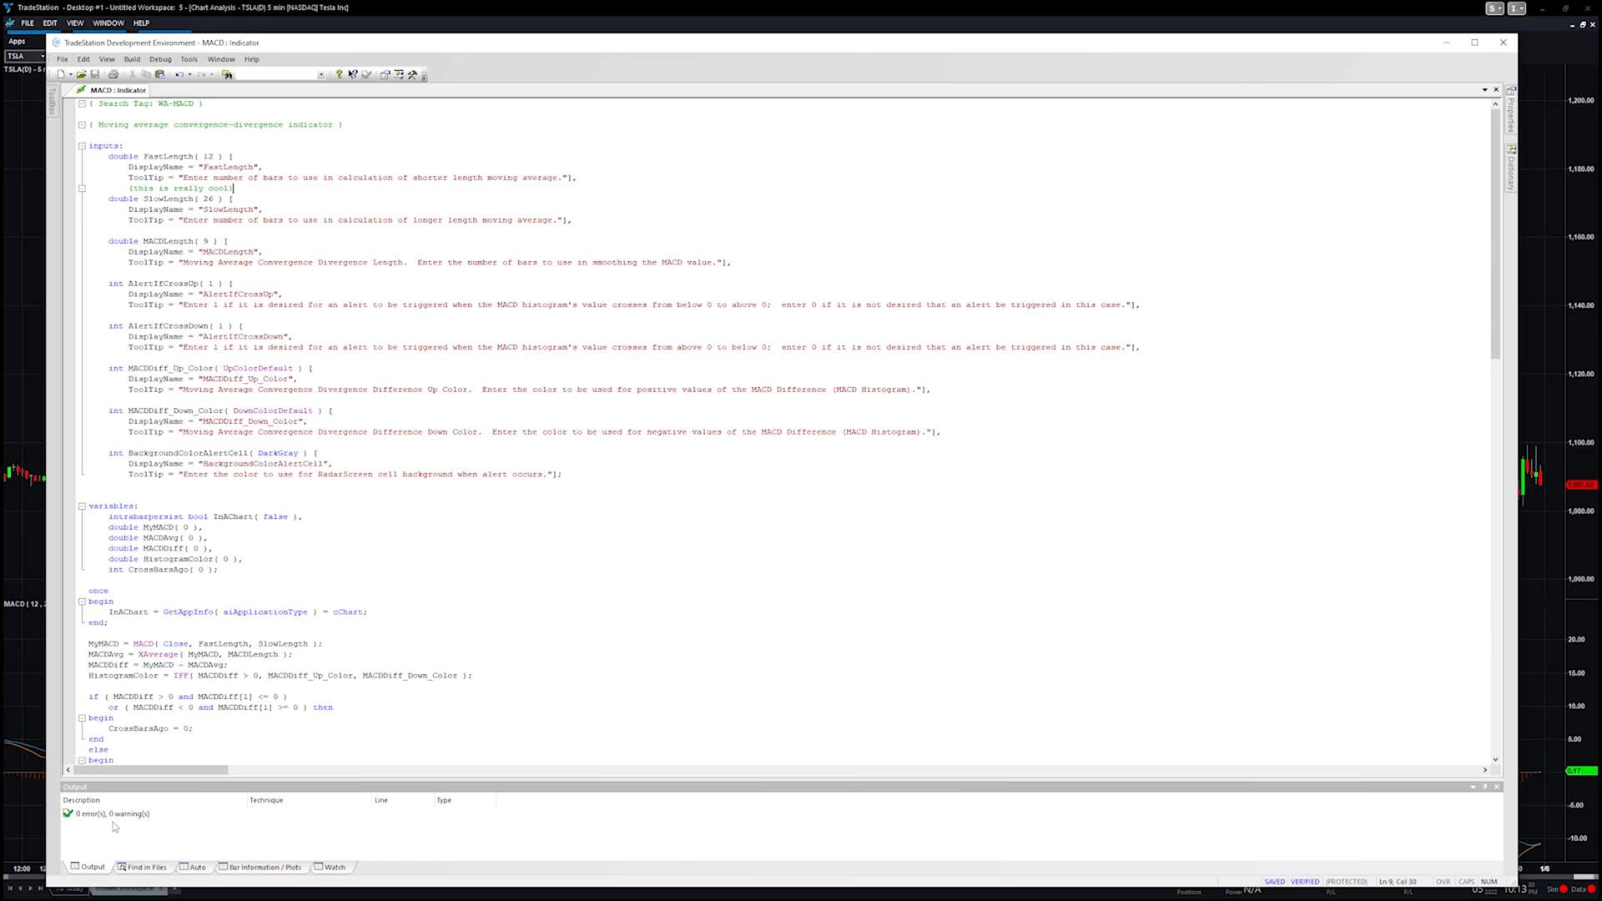
pyautogui.tripleClick(179, 188)
pyautogui.write('{type something in here')
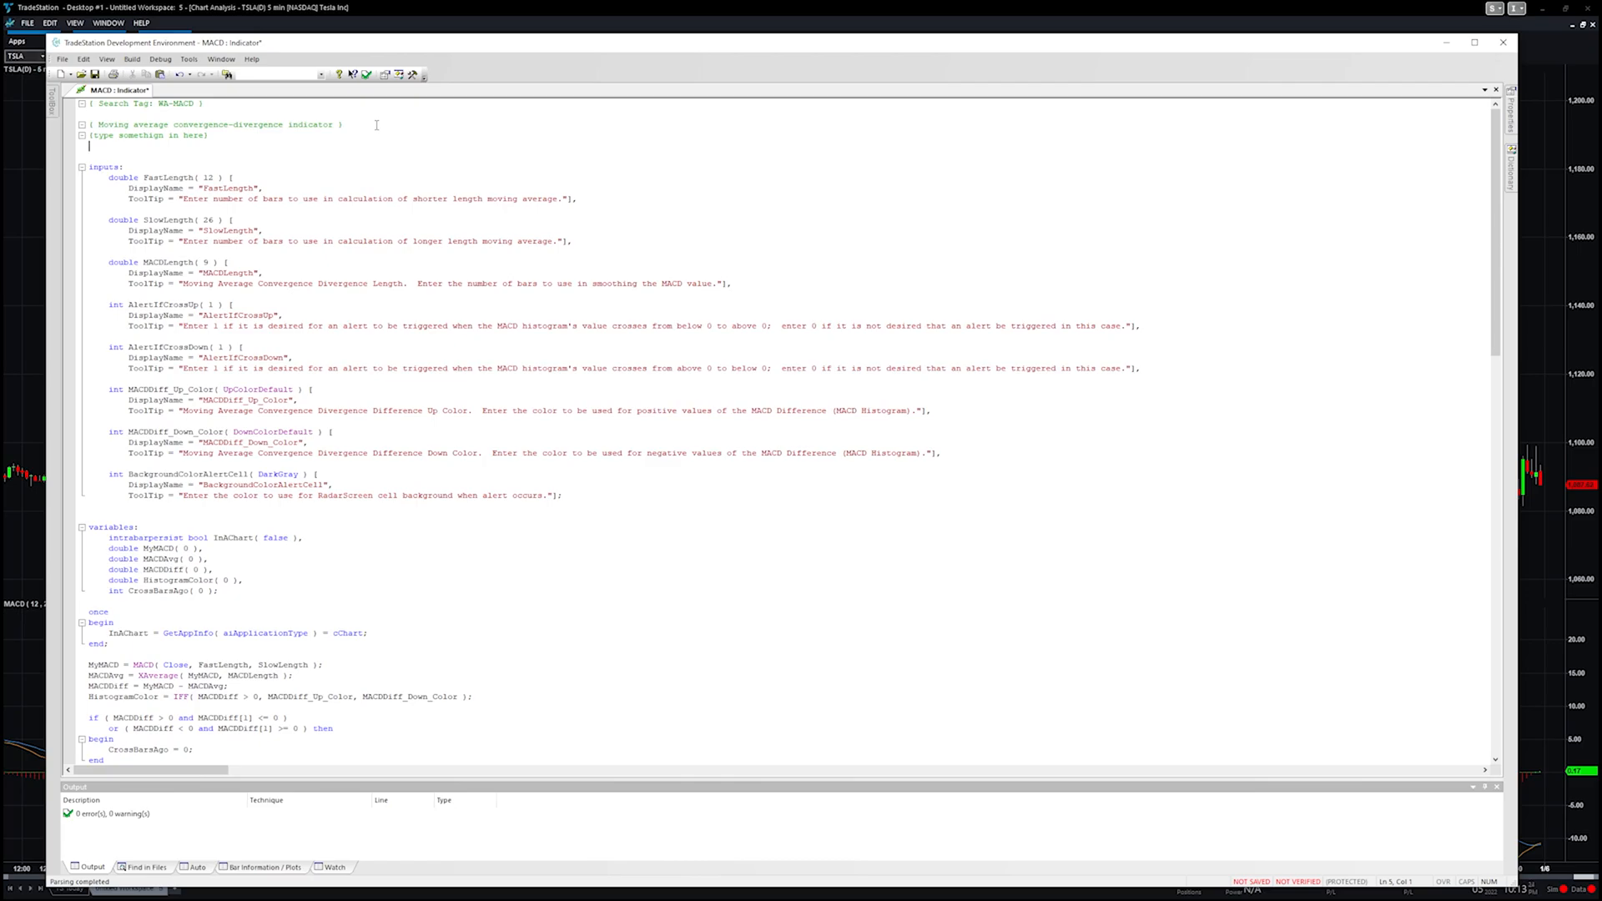
# Step: Write the comment '// that would the same thing //' then delete the added practice comment lines
pyautogui.write('//')
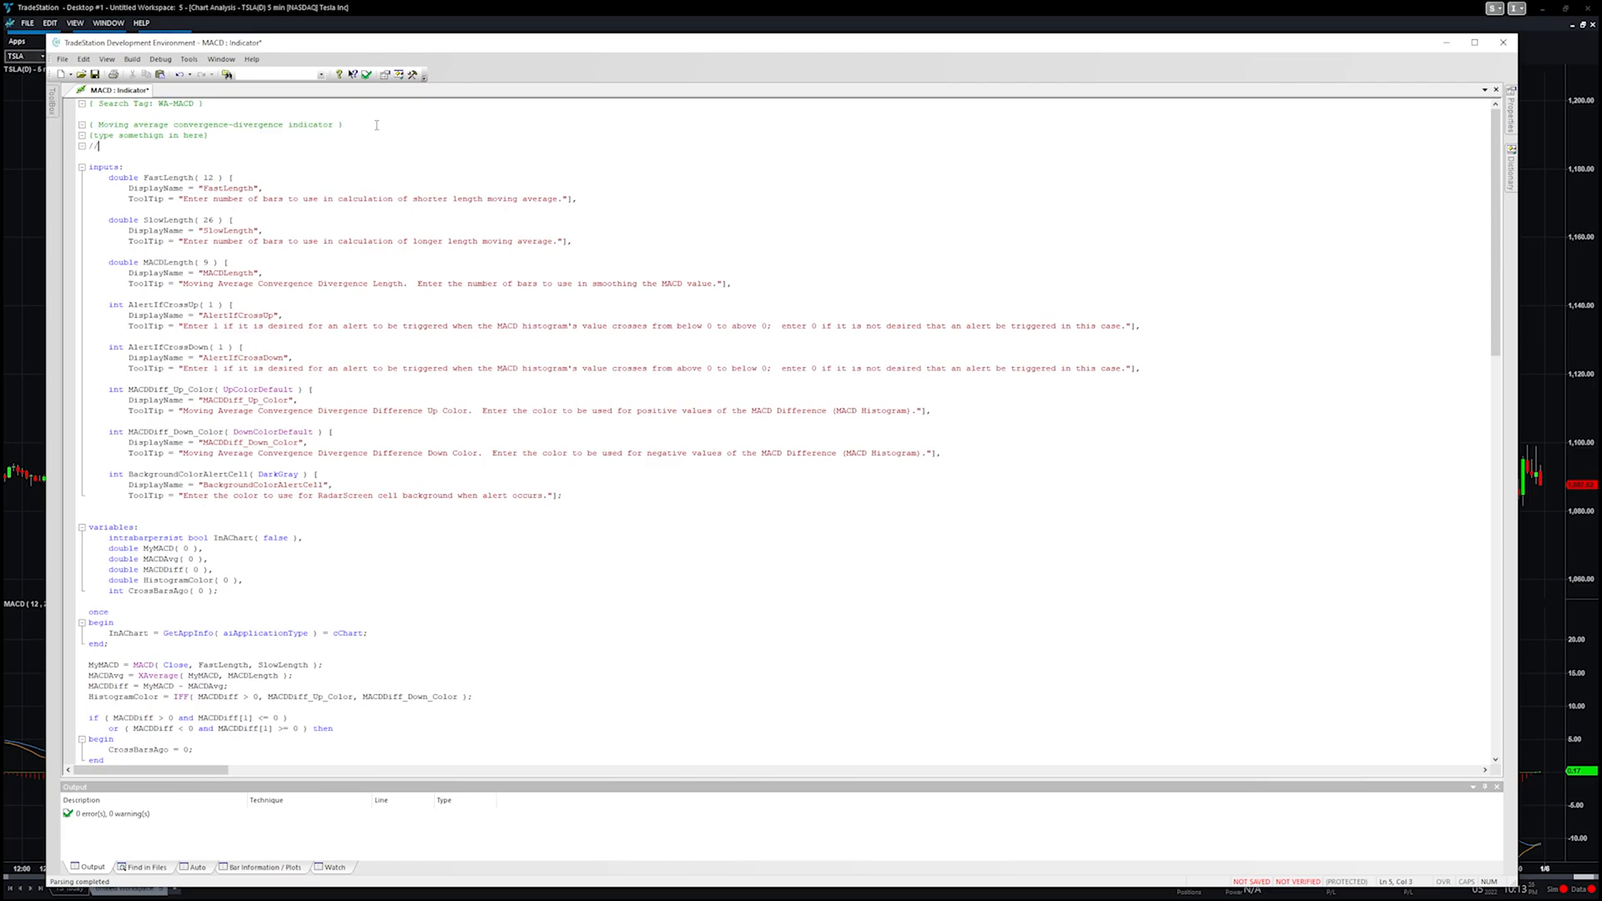
pyautogui.write('that would od')
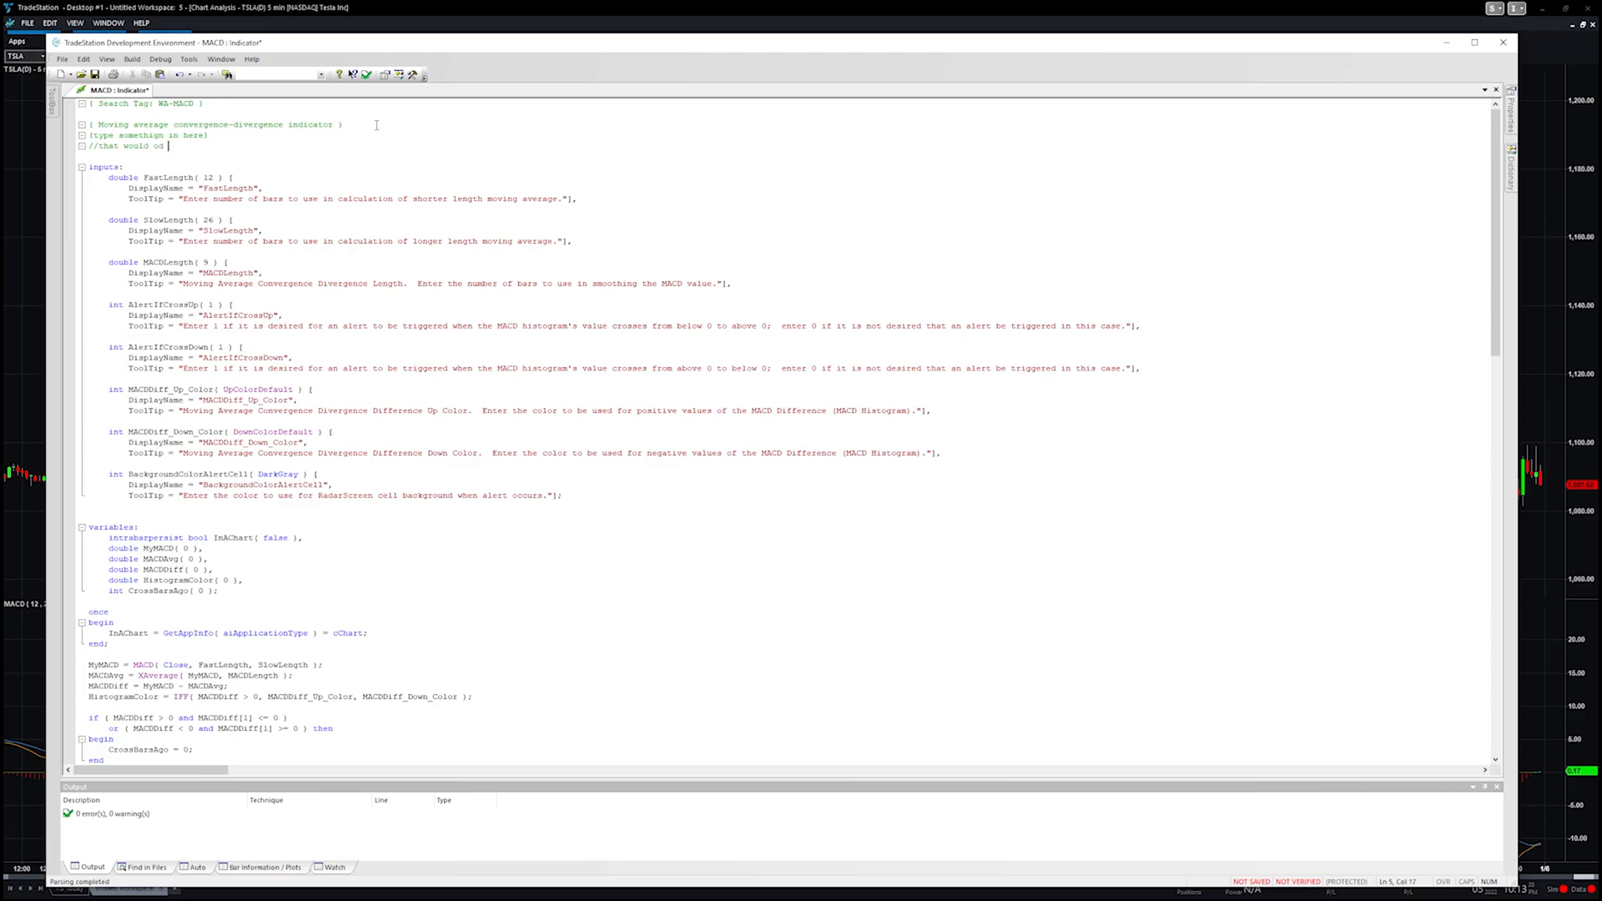
pyautogui.write('the same')
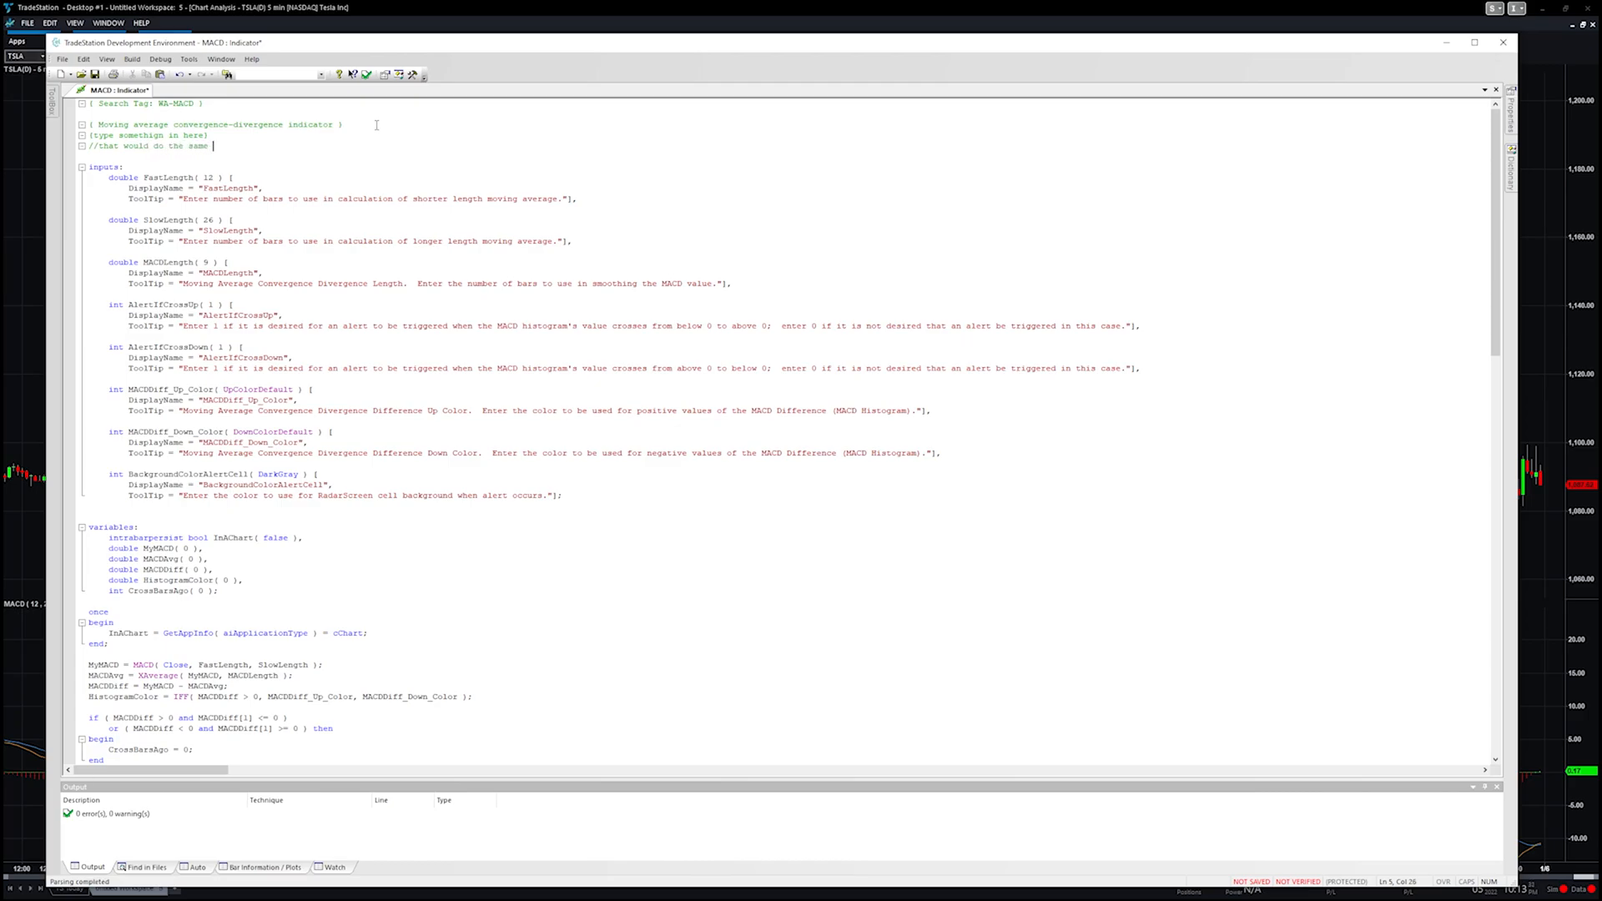
pyautogui.write('thing')
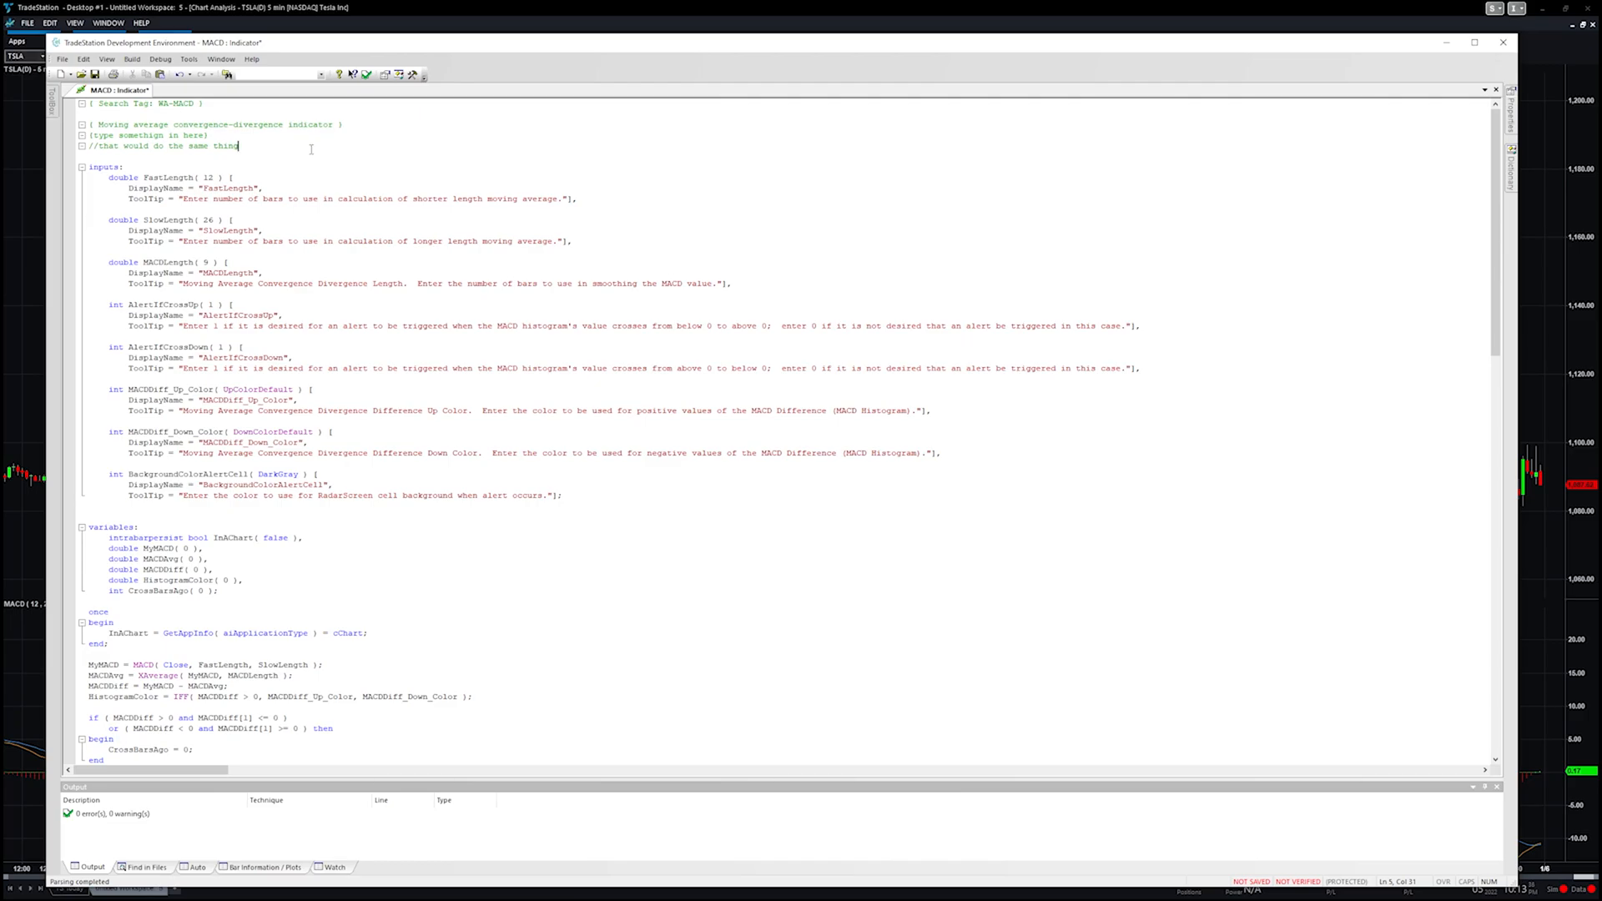
pyautogui.write('//')
pyautogui.click(231, 155)
pyautogui.write('asdffasdf;lakjsdf;lkasjdf;lkasjdf')
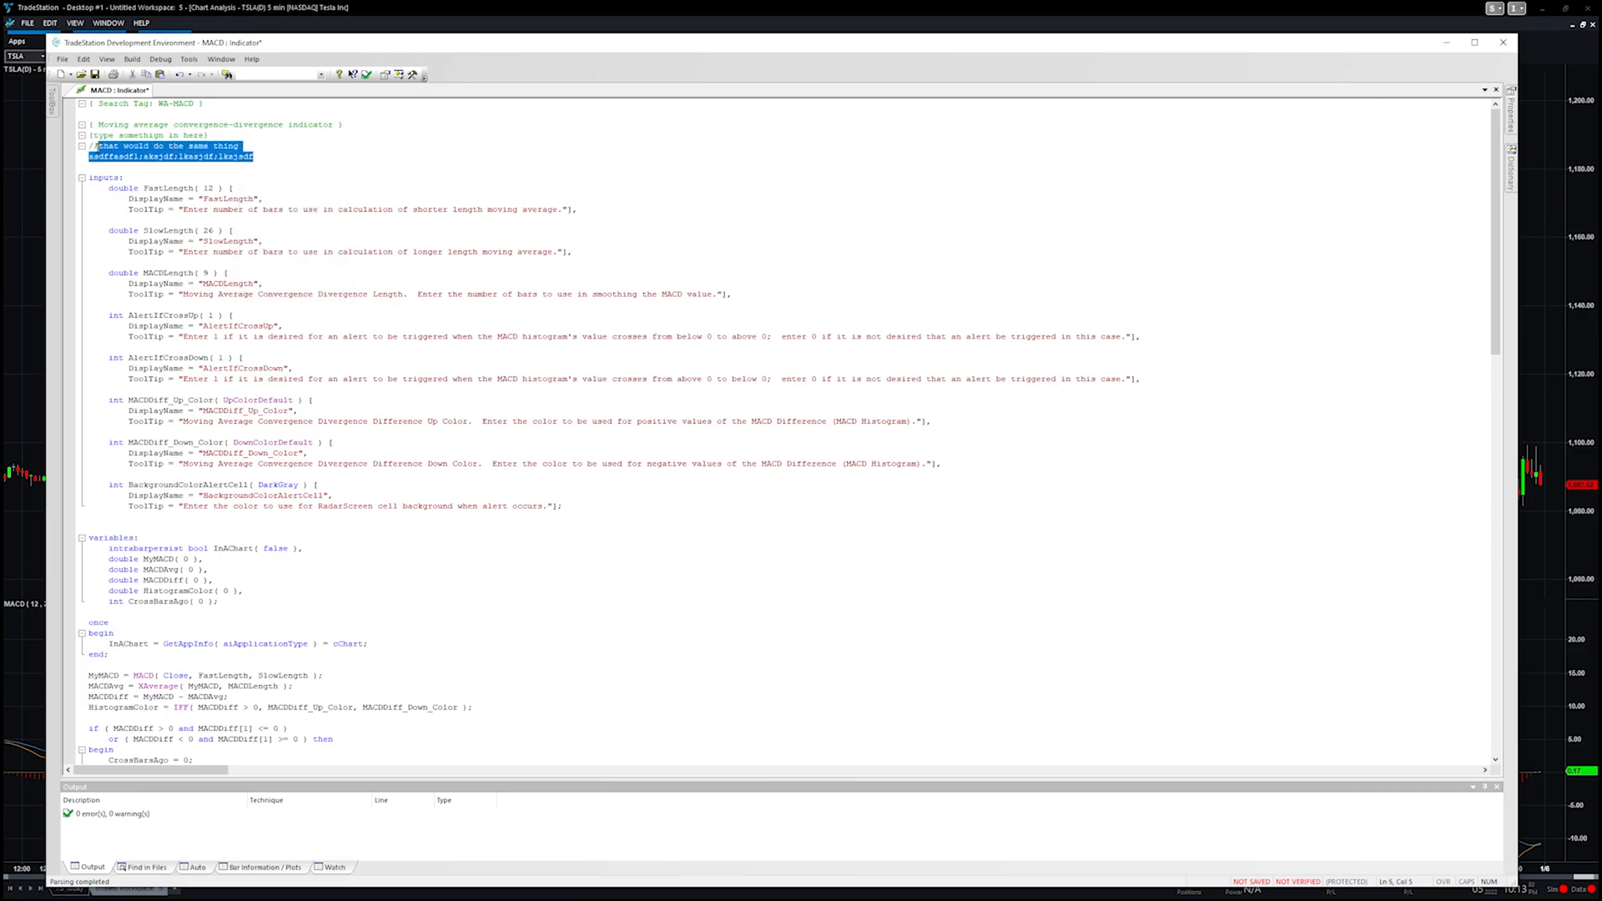
pyautogui.press('Delete')
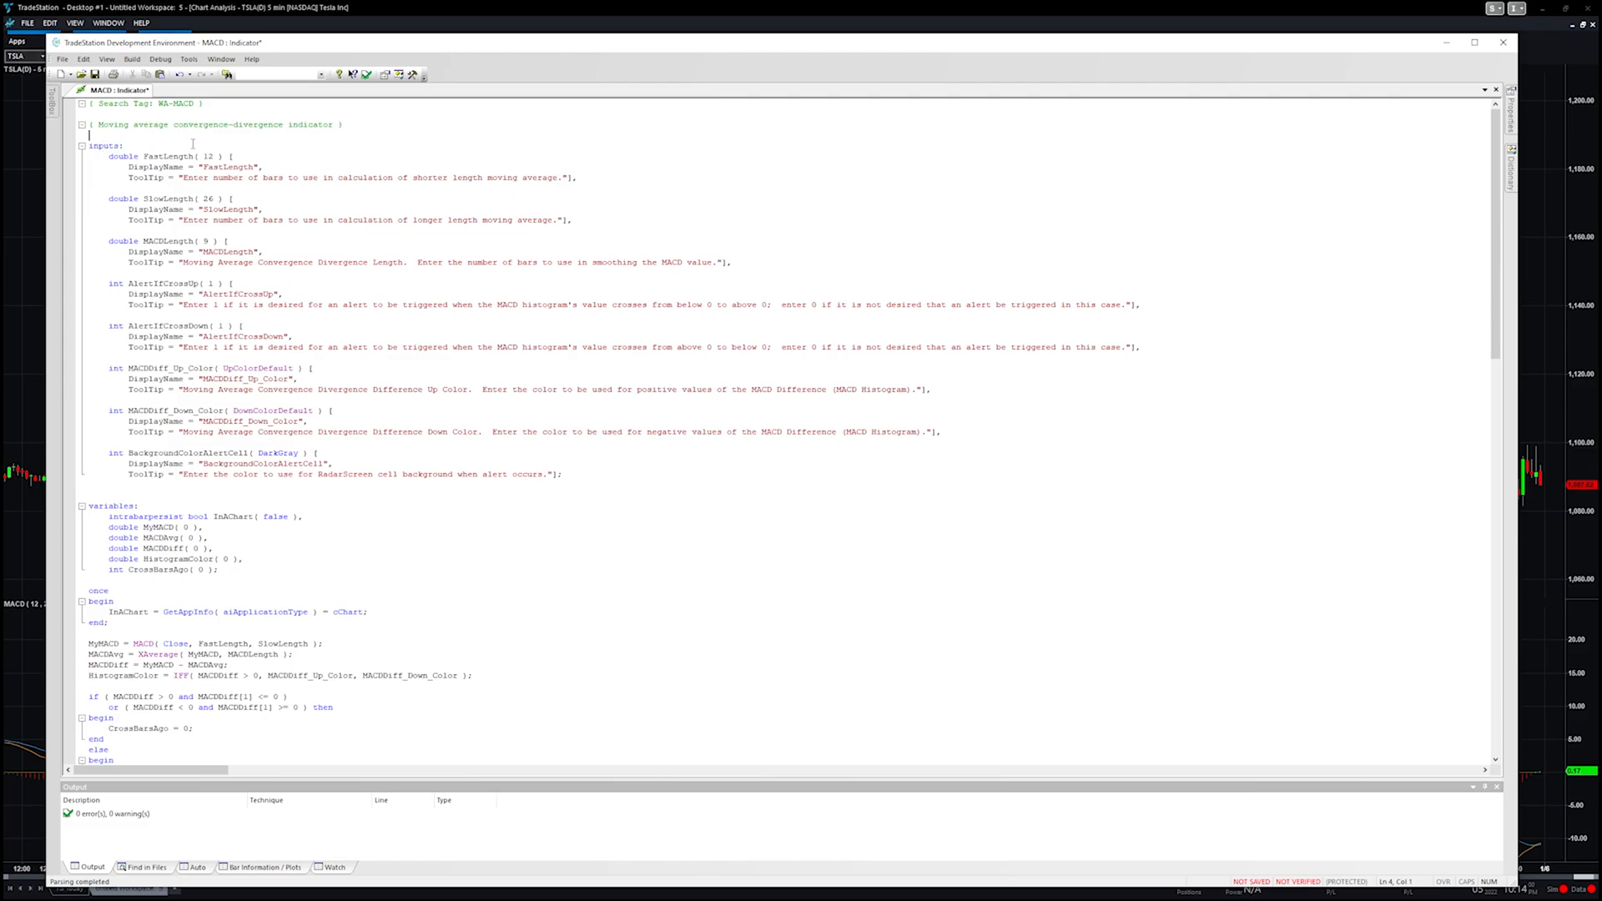
pyautogui.moveTo(304, 267)
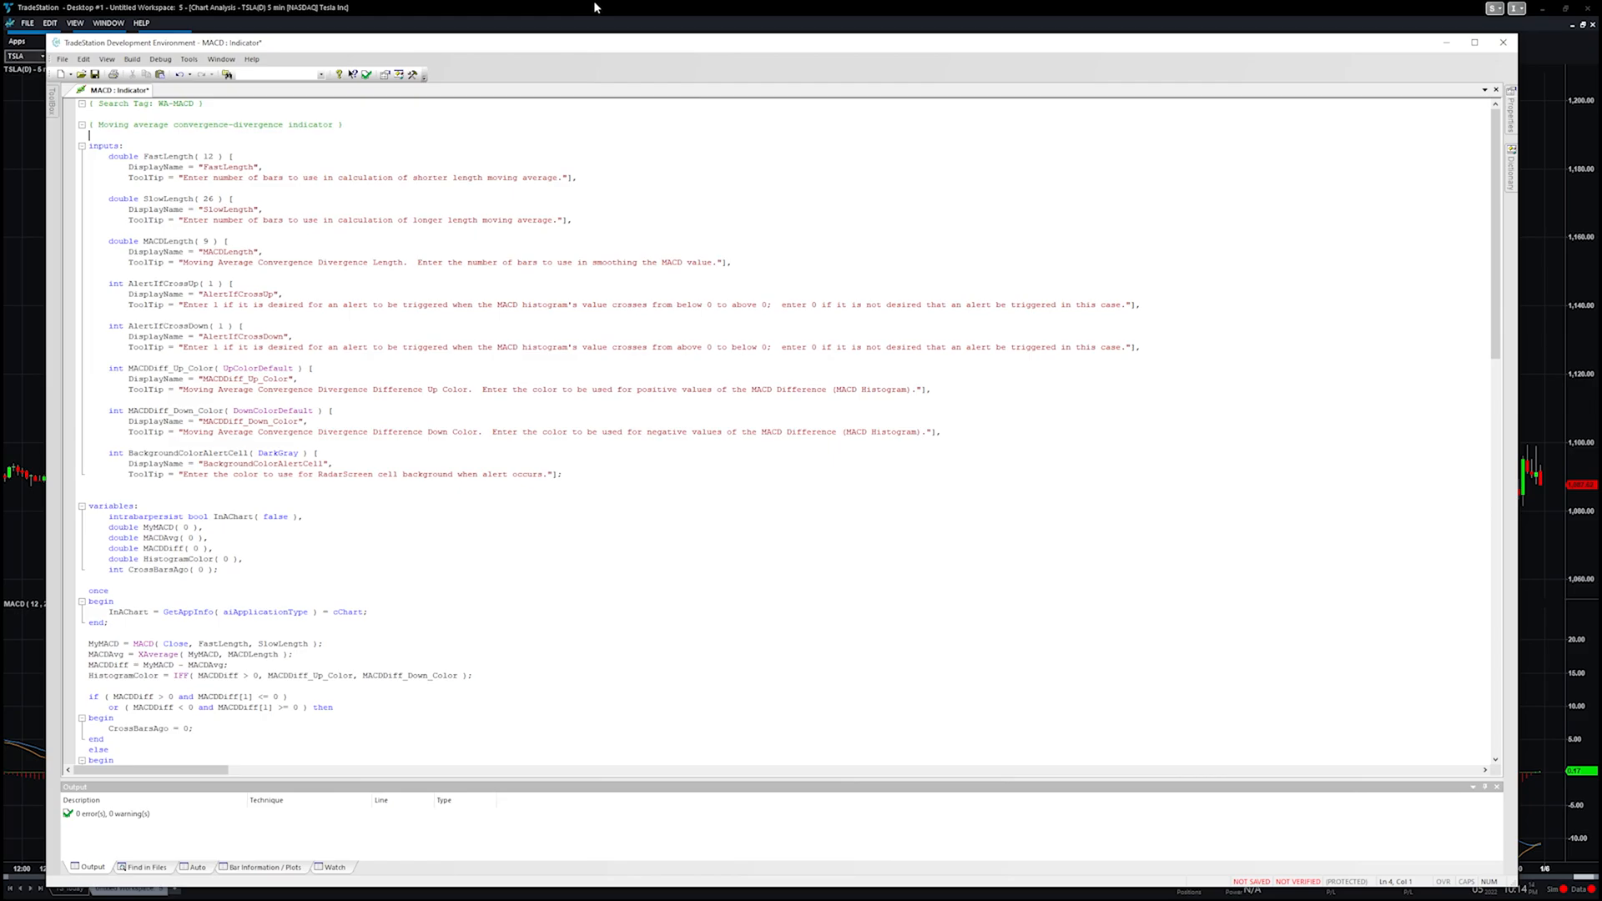
pyautogui.moveTo(609, 10)
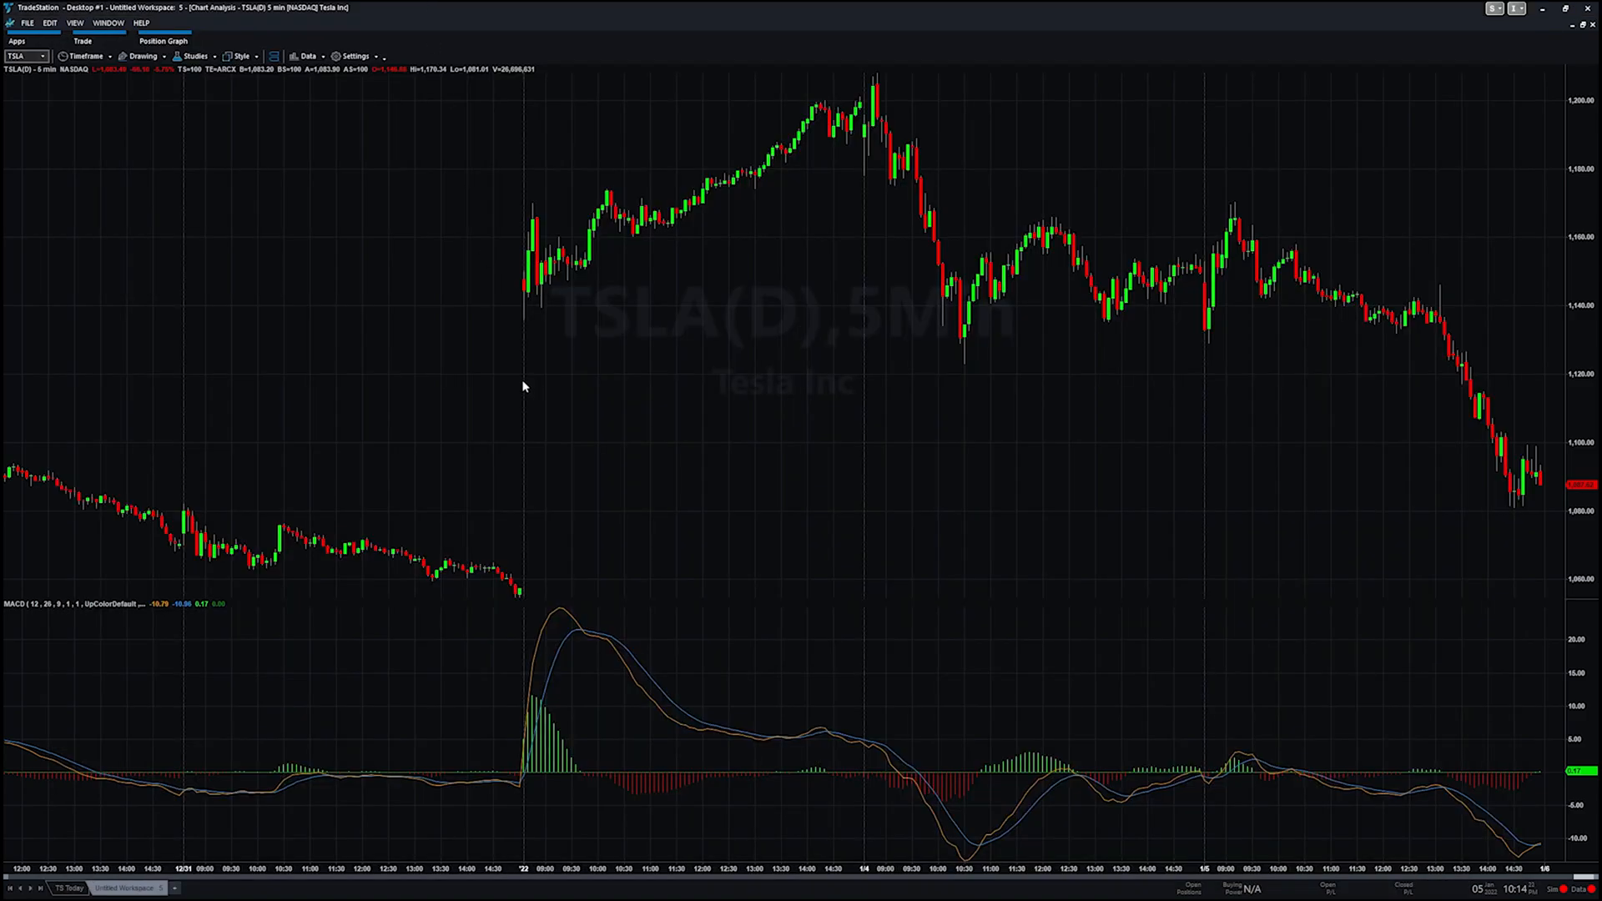
pyautogui.rightClick(523, 386)
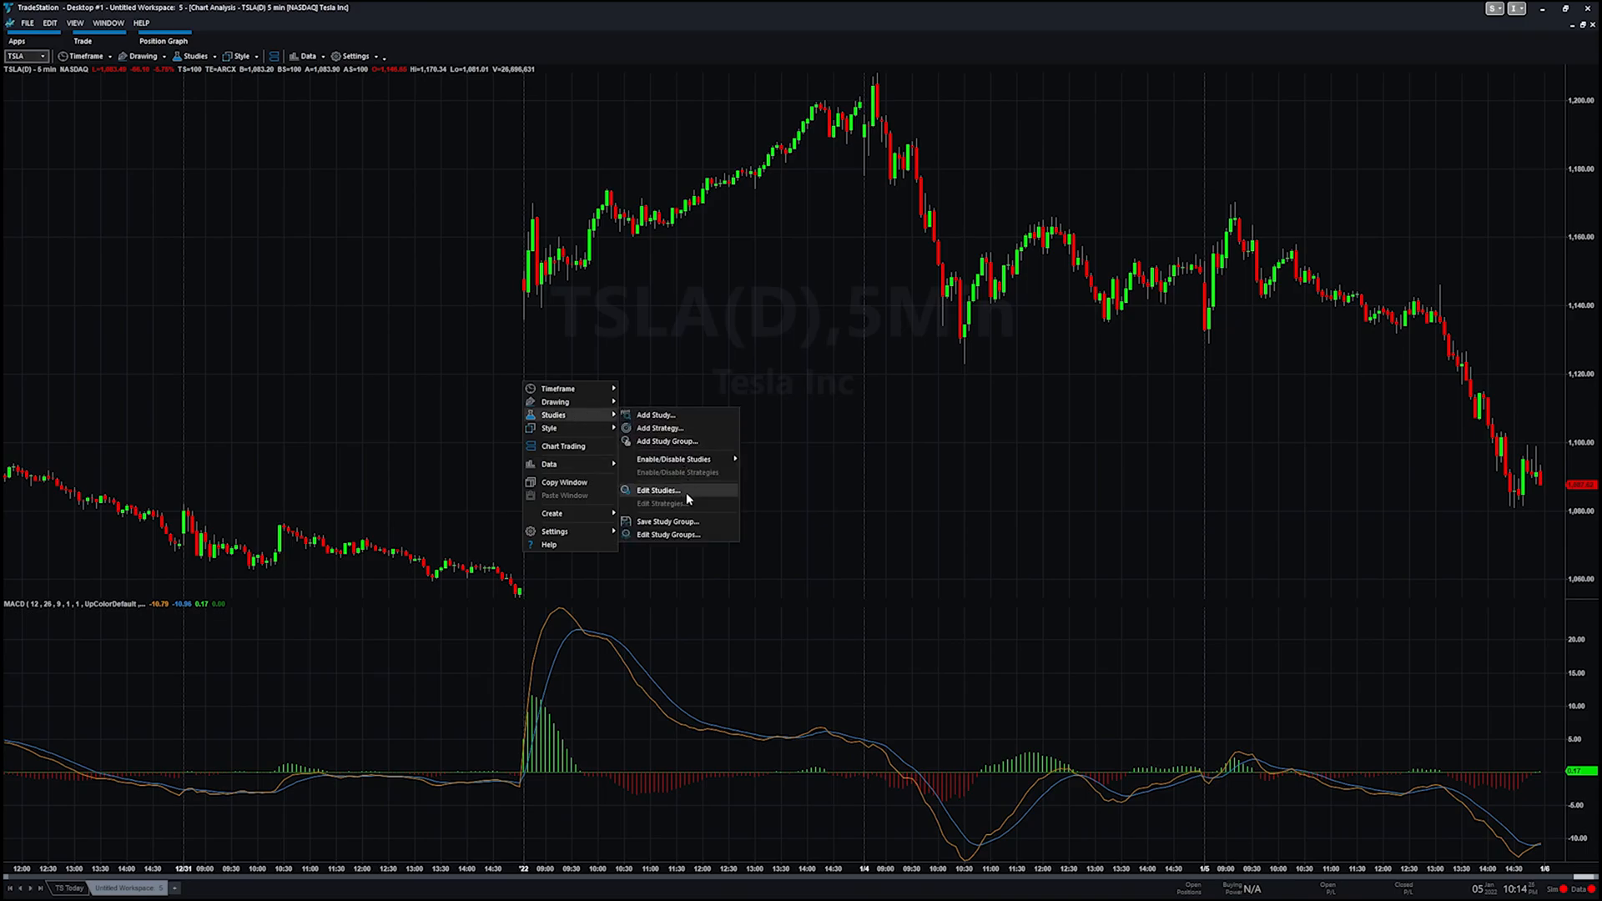
pyautogui.click(658, 489)
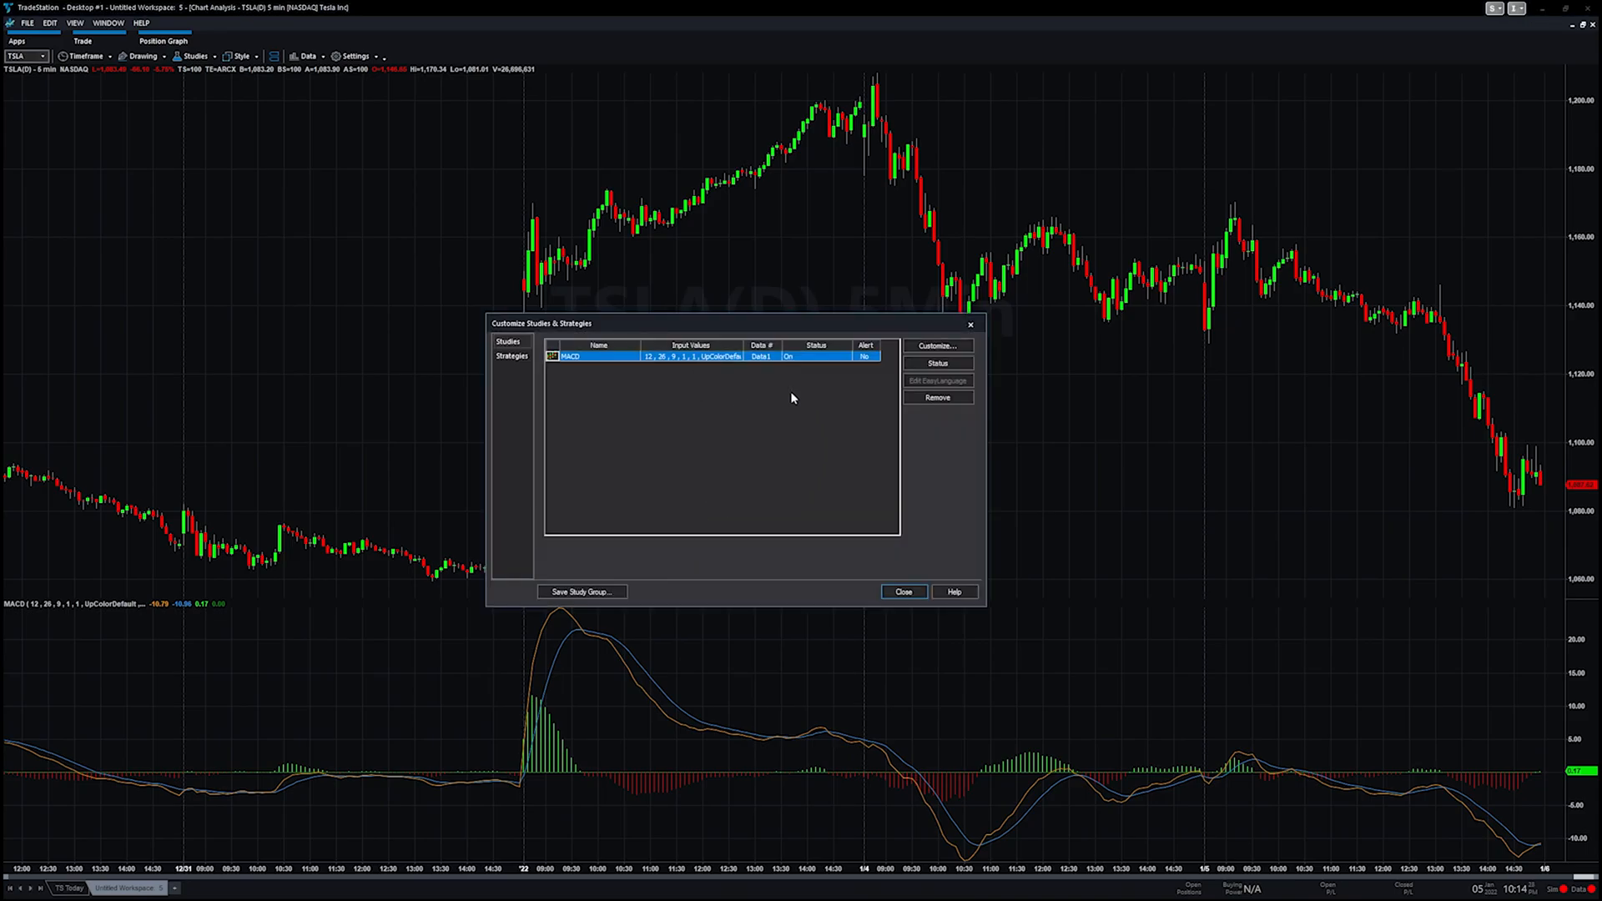
pyautogui.click(936, 346)
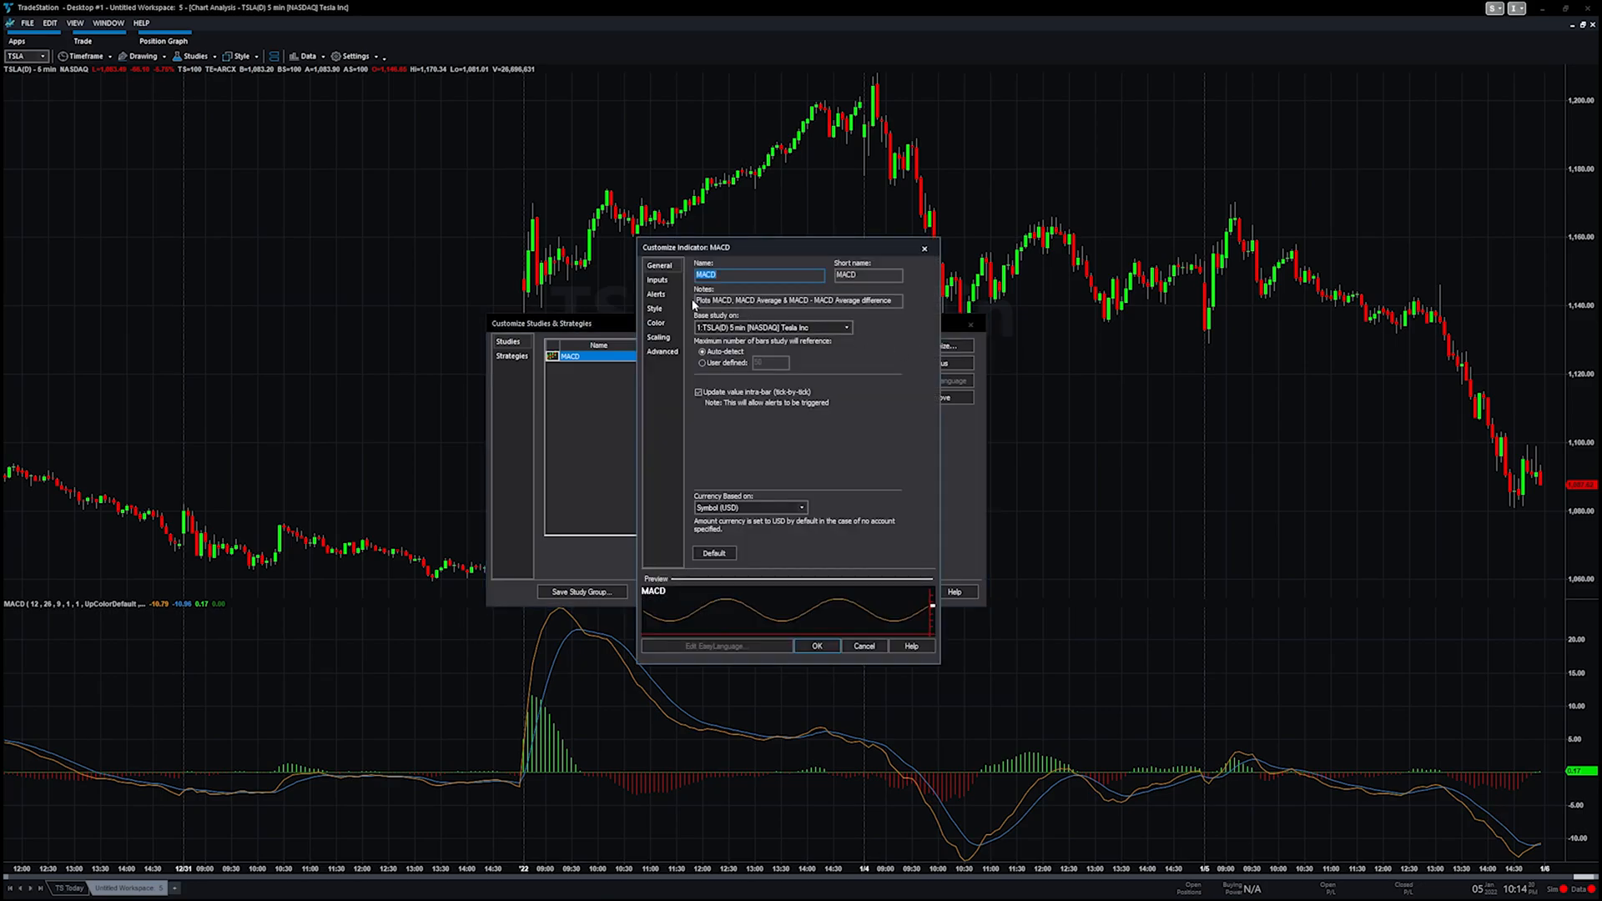
pyautogui.click(658, 280)
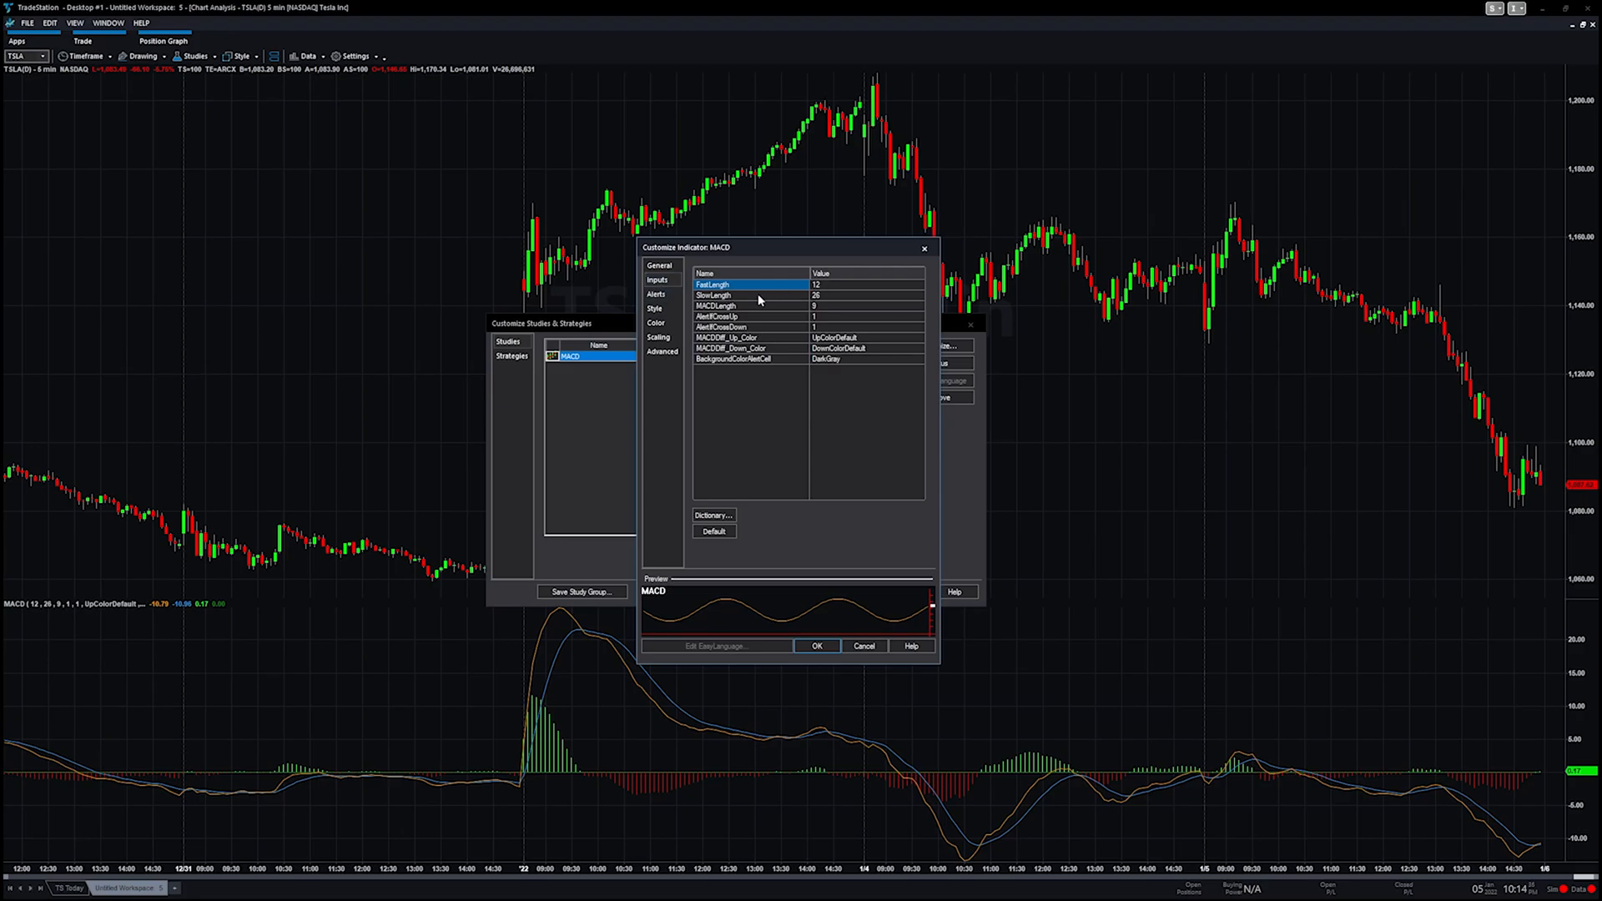
pyautogui.moveTo(837, 297)
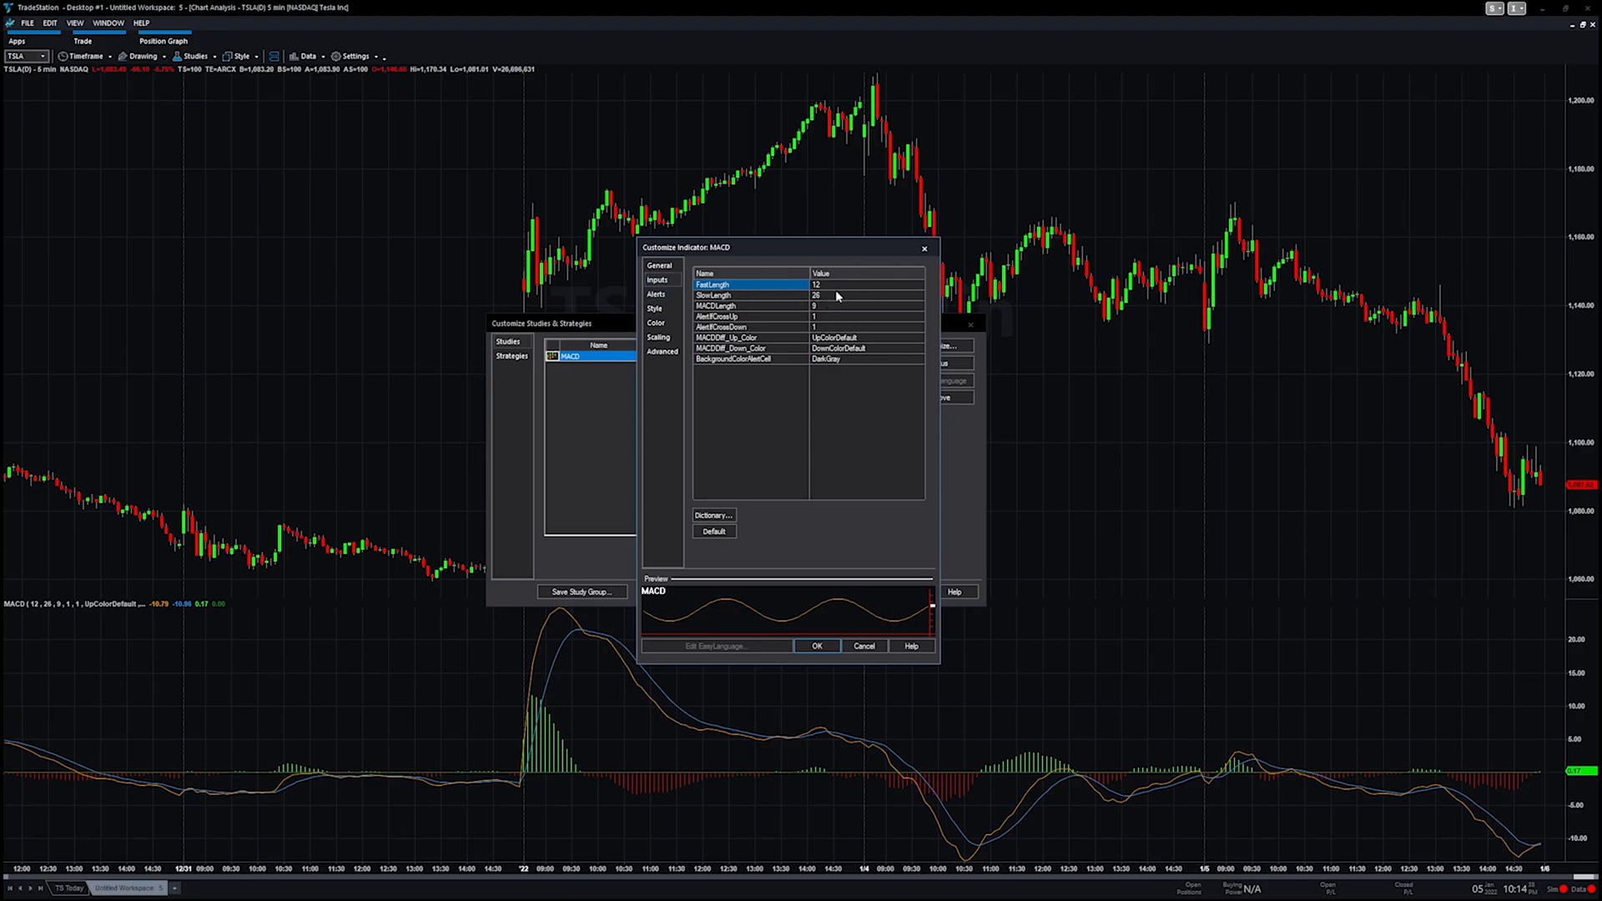
pyautogui.moveTo(736, 233)
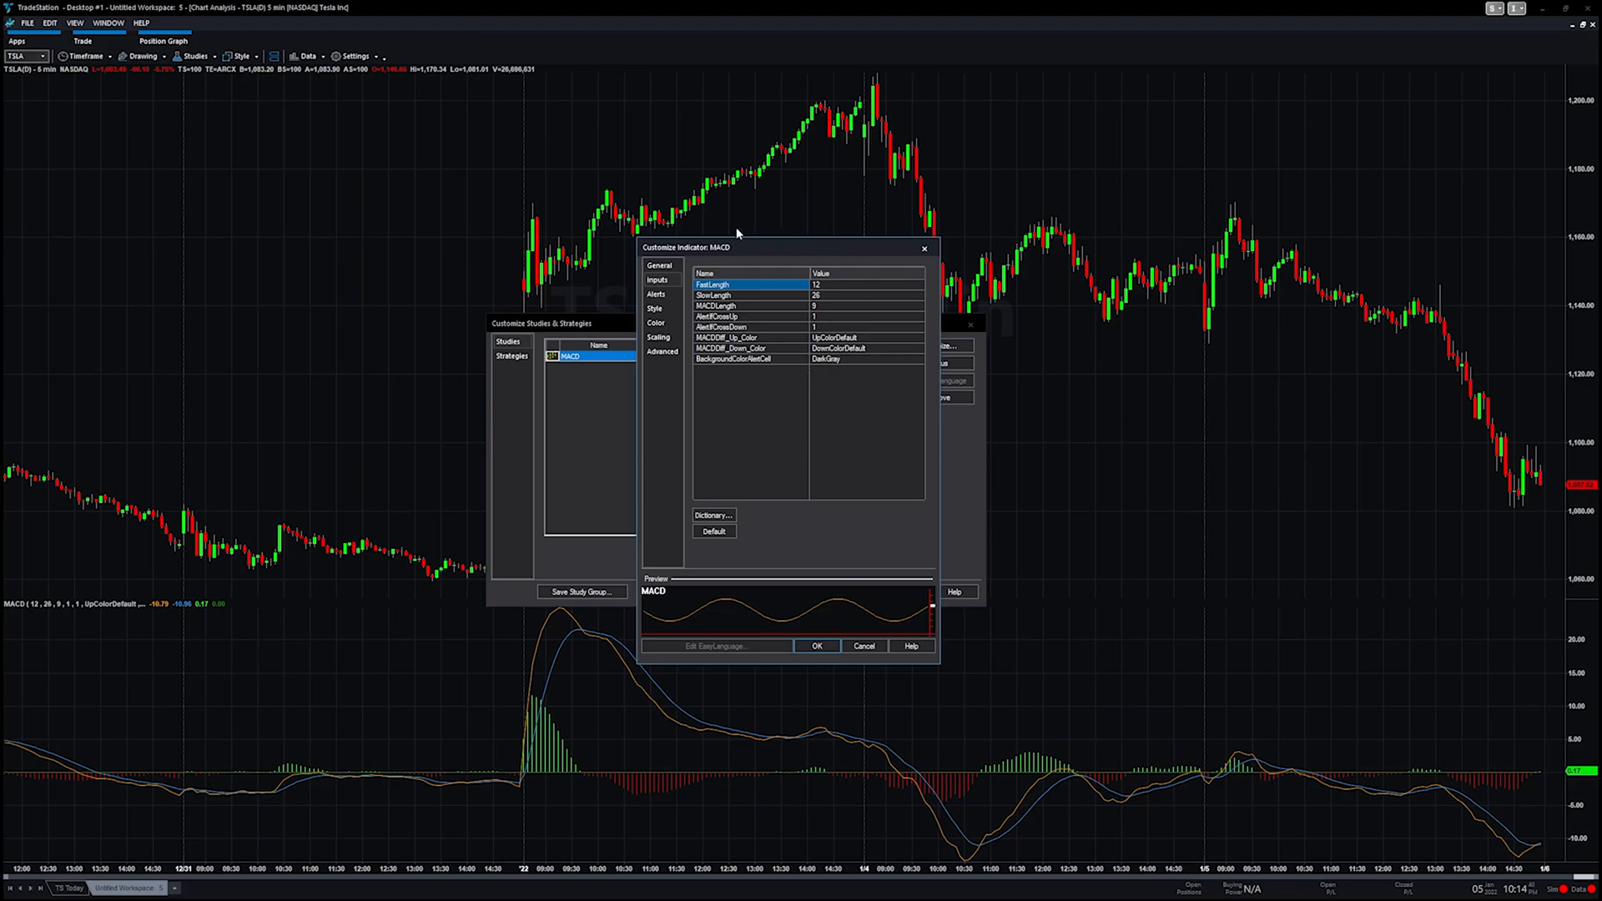
pyautogui.moveTo(818, 348)
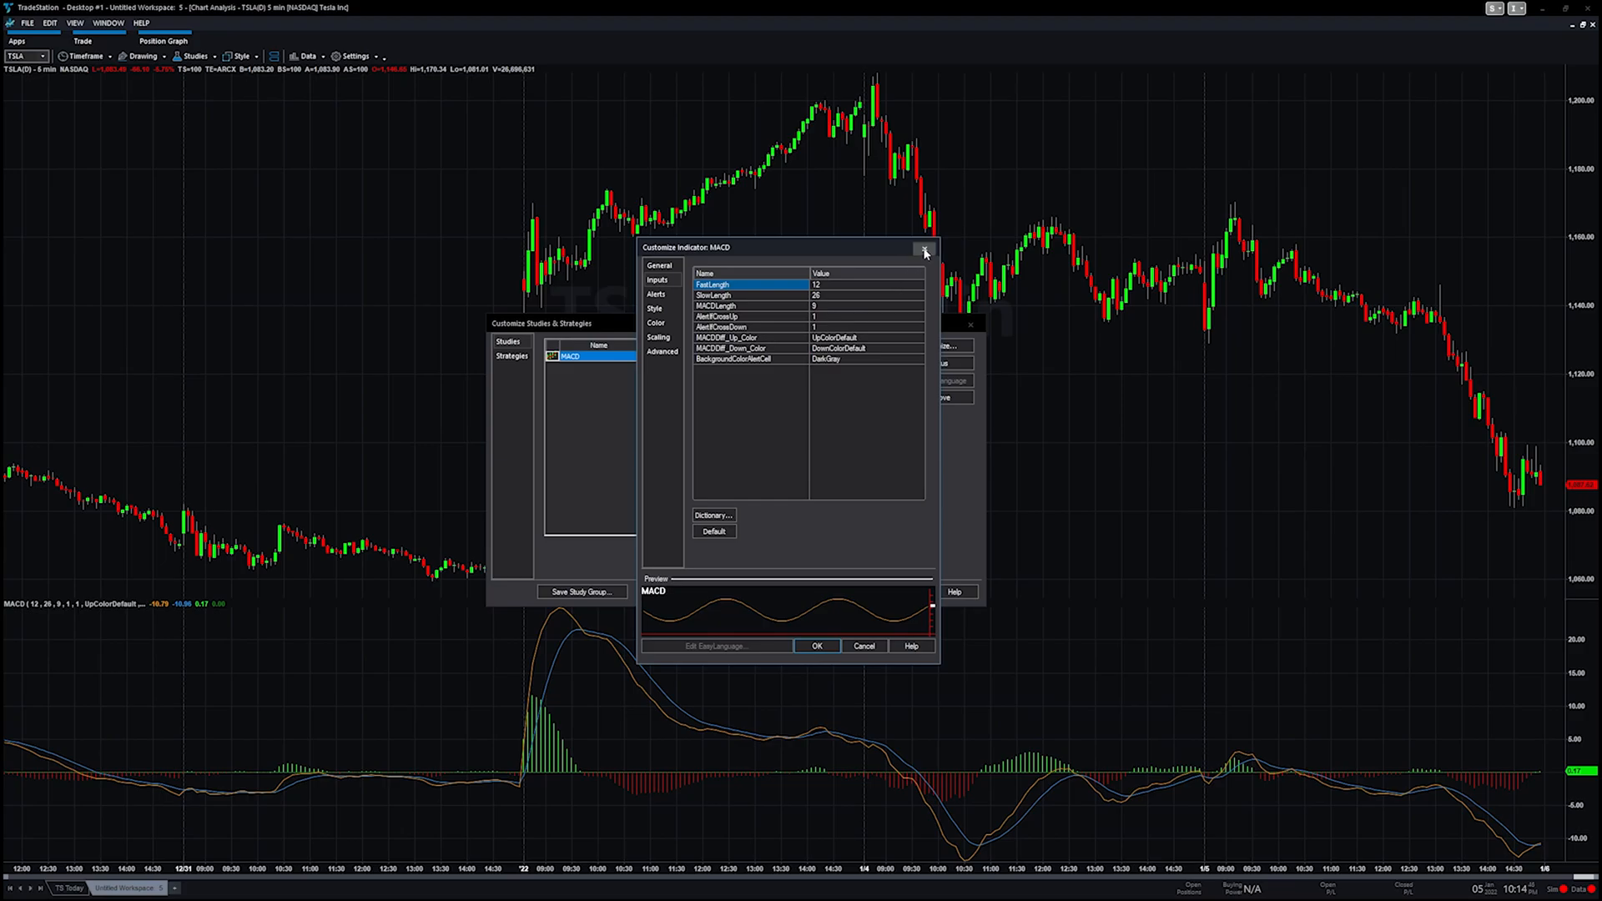
pyautogui.click(925, 252)
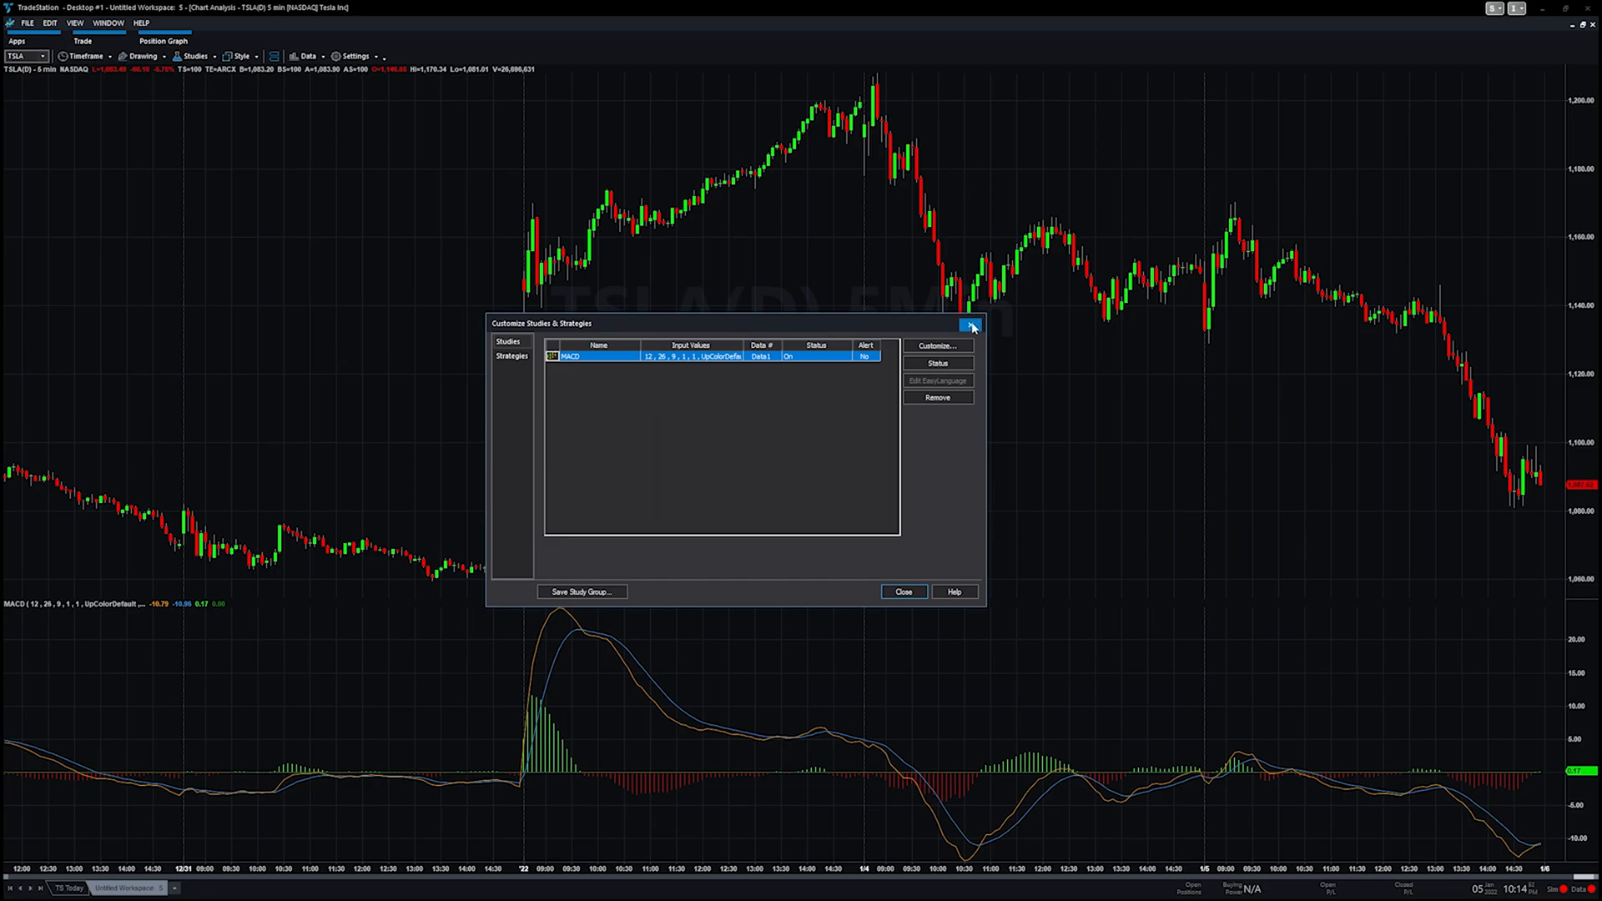
pyautogui.click(971, 324)
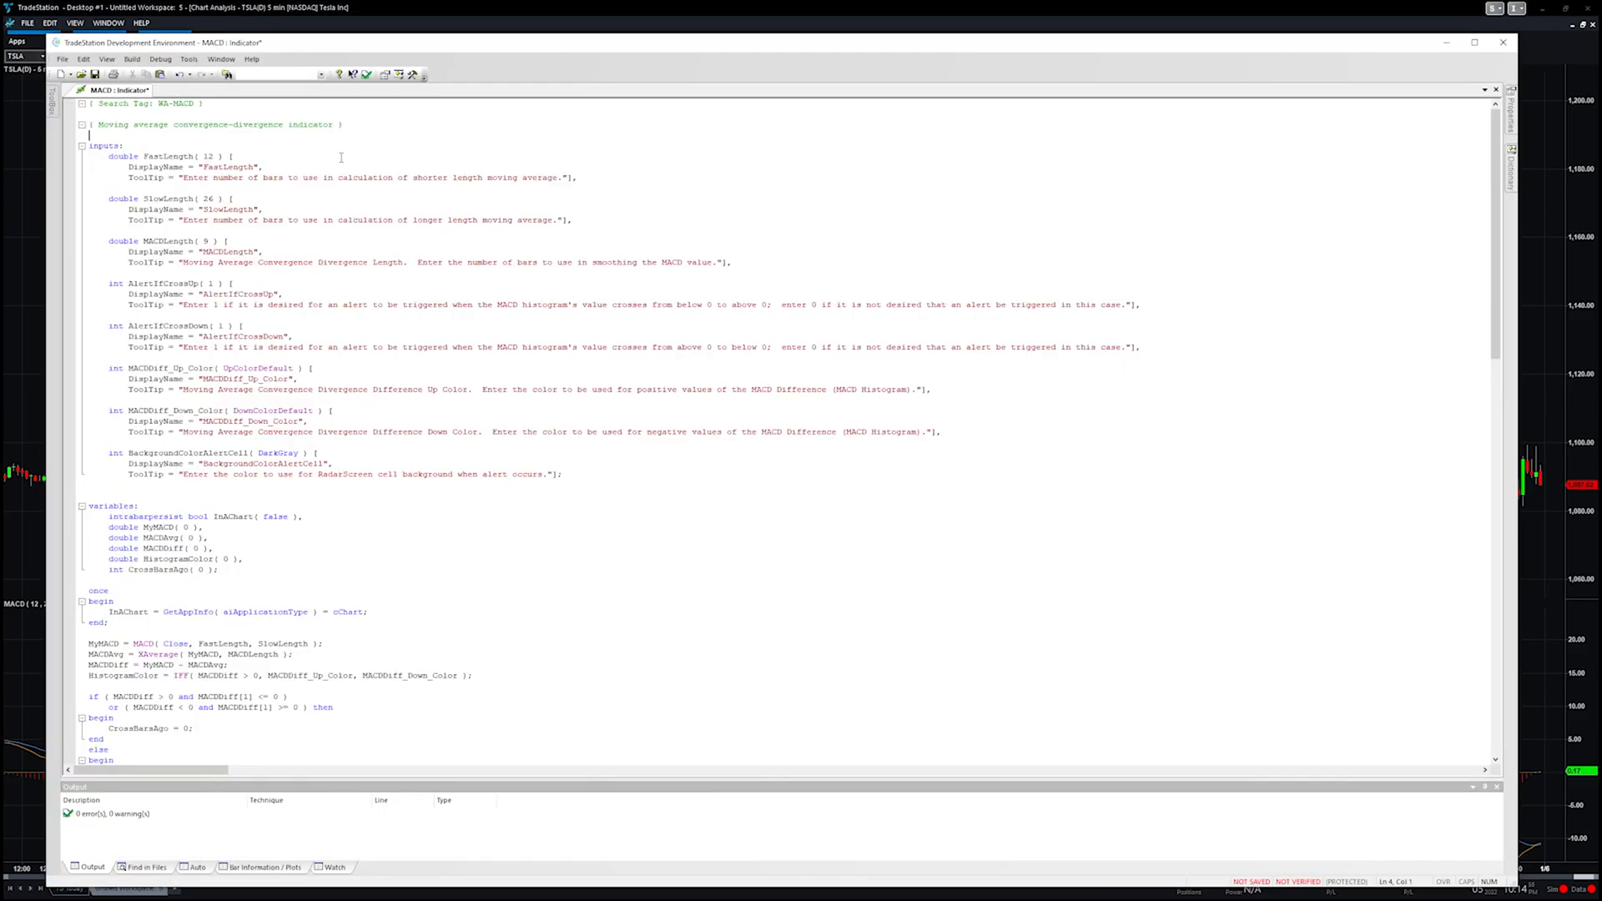
pyautogui.moveTo(297, 326)
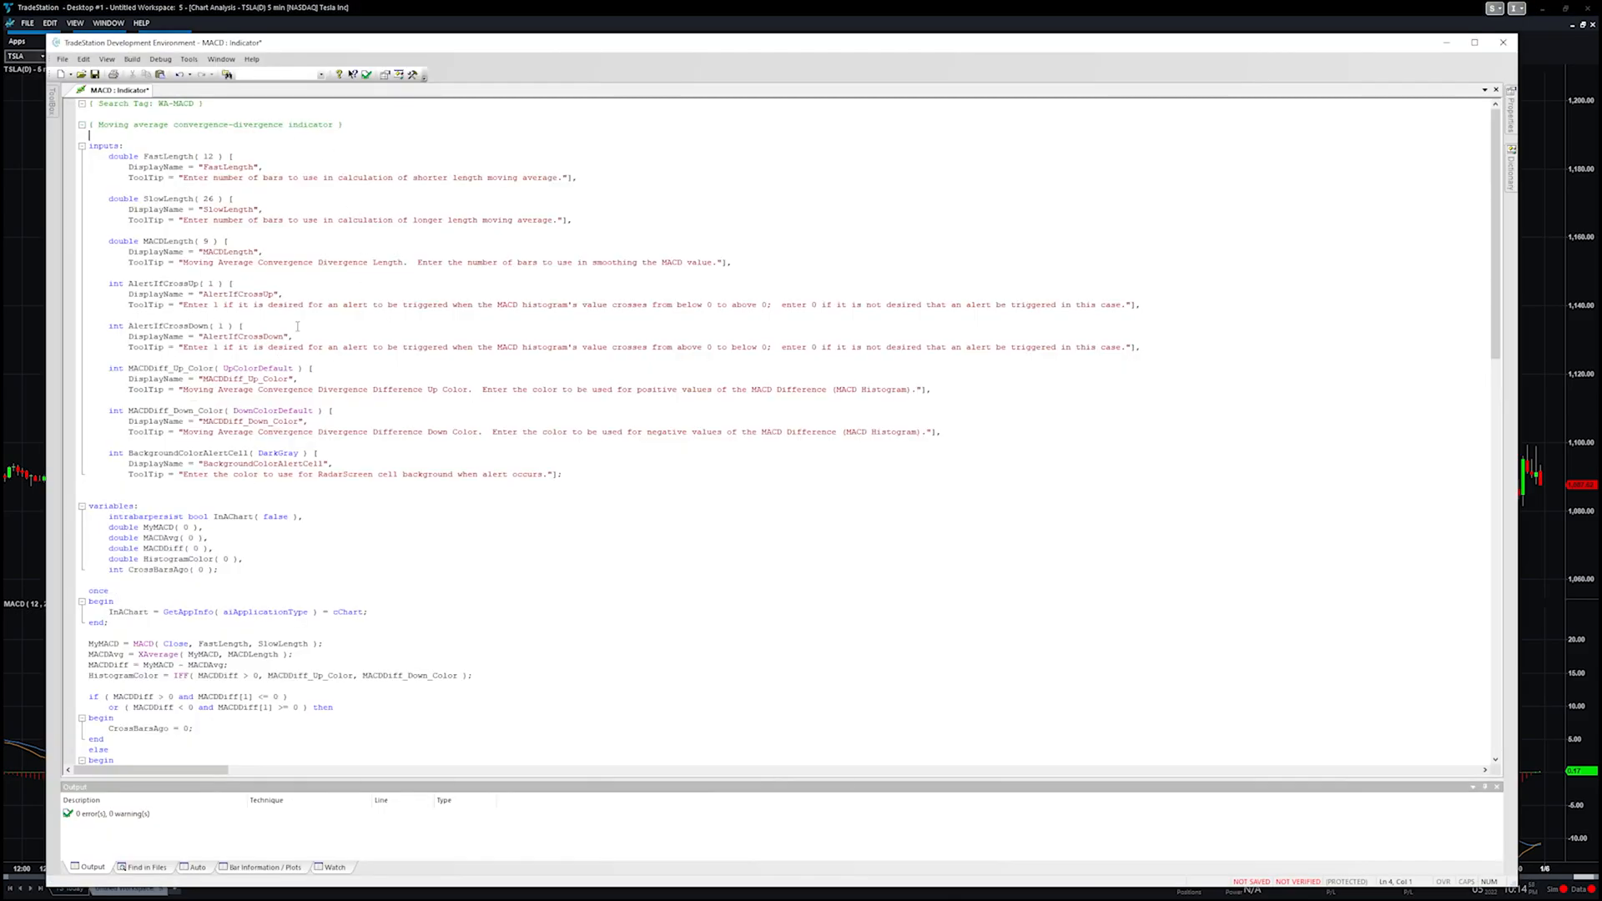
# Step: Review the variables block and the MyMACD = MACD( Close, FastLength, SlowLength ) calculation
pyautogui.scroll(-3)
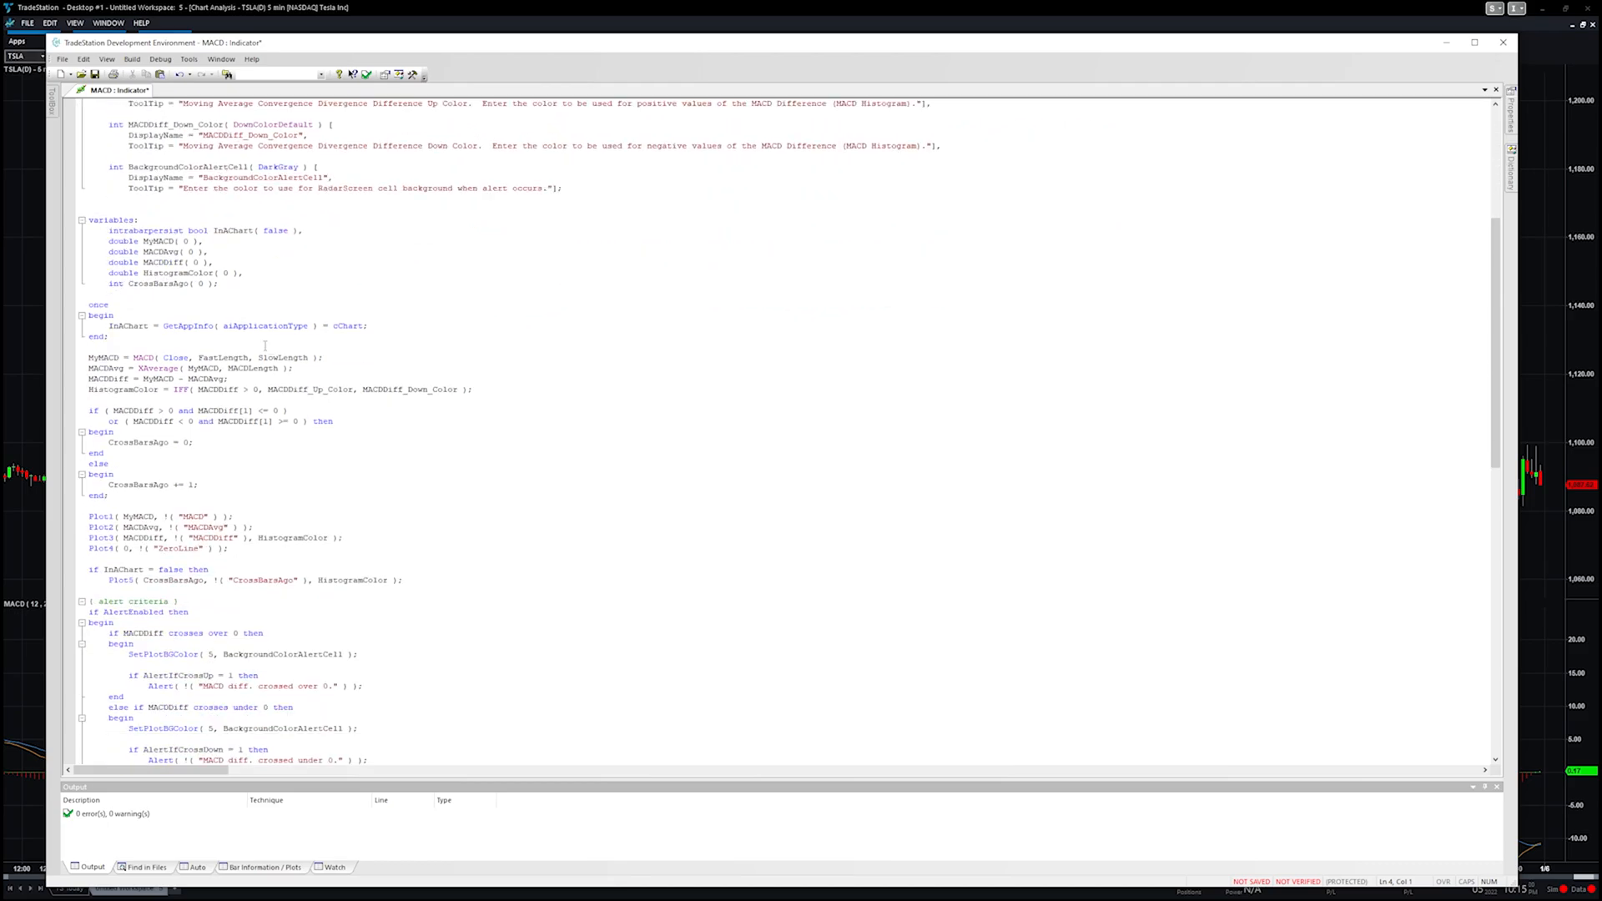
pyautogui.moveTo(112, 230); pyautogui.dragTo(220, 283)
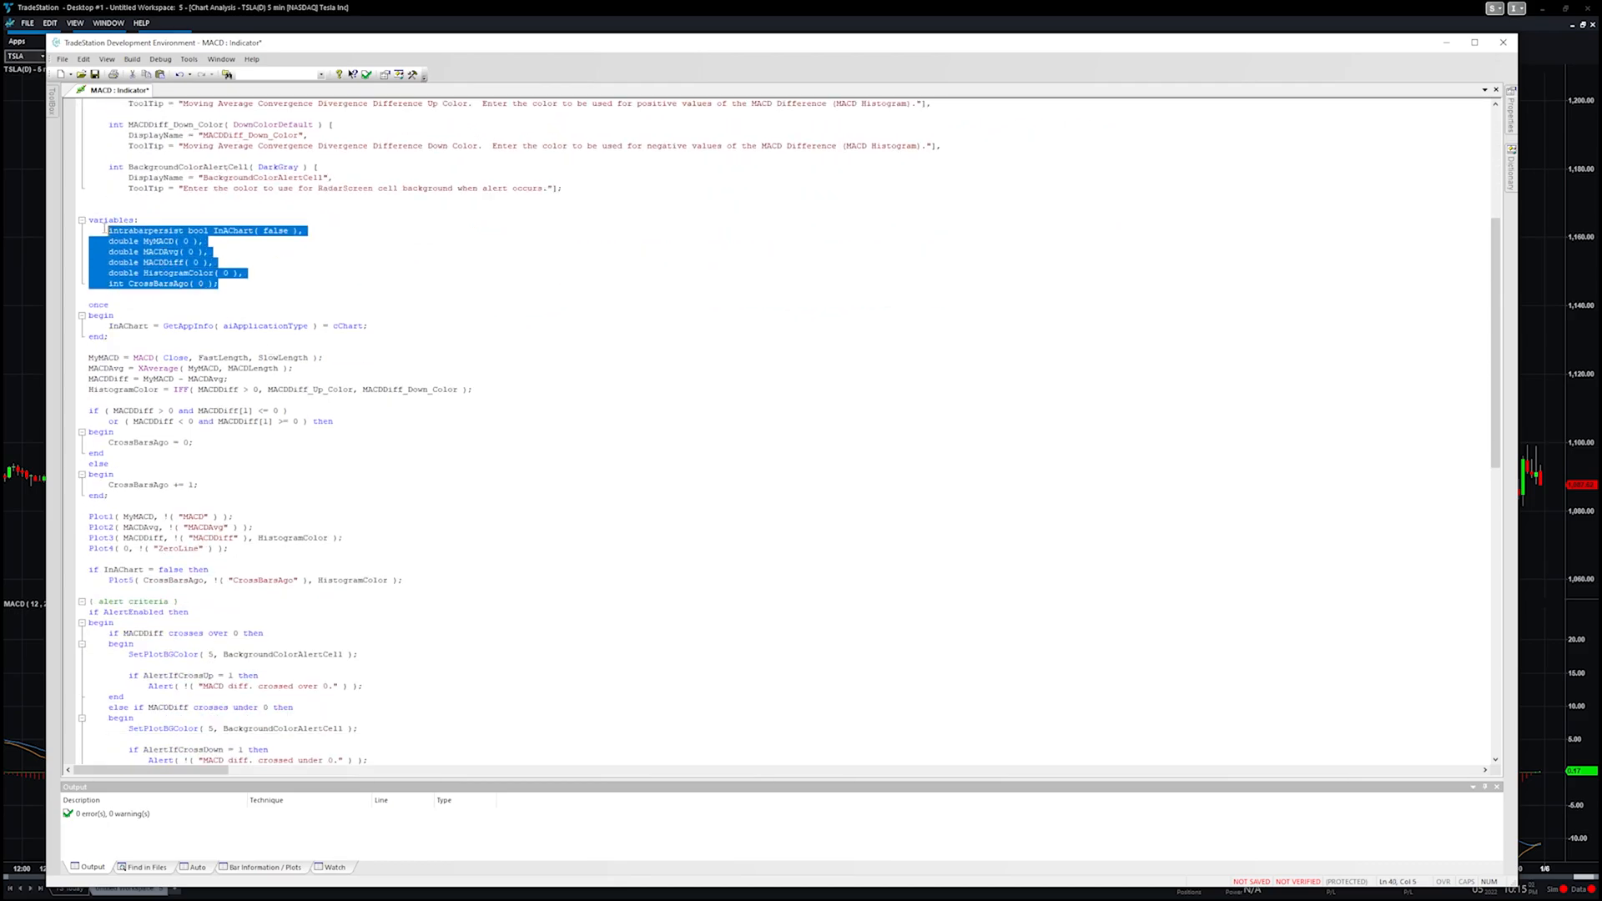
pyautogui.scroll(3)
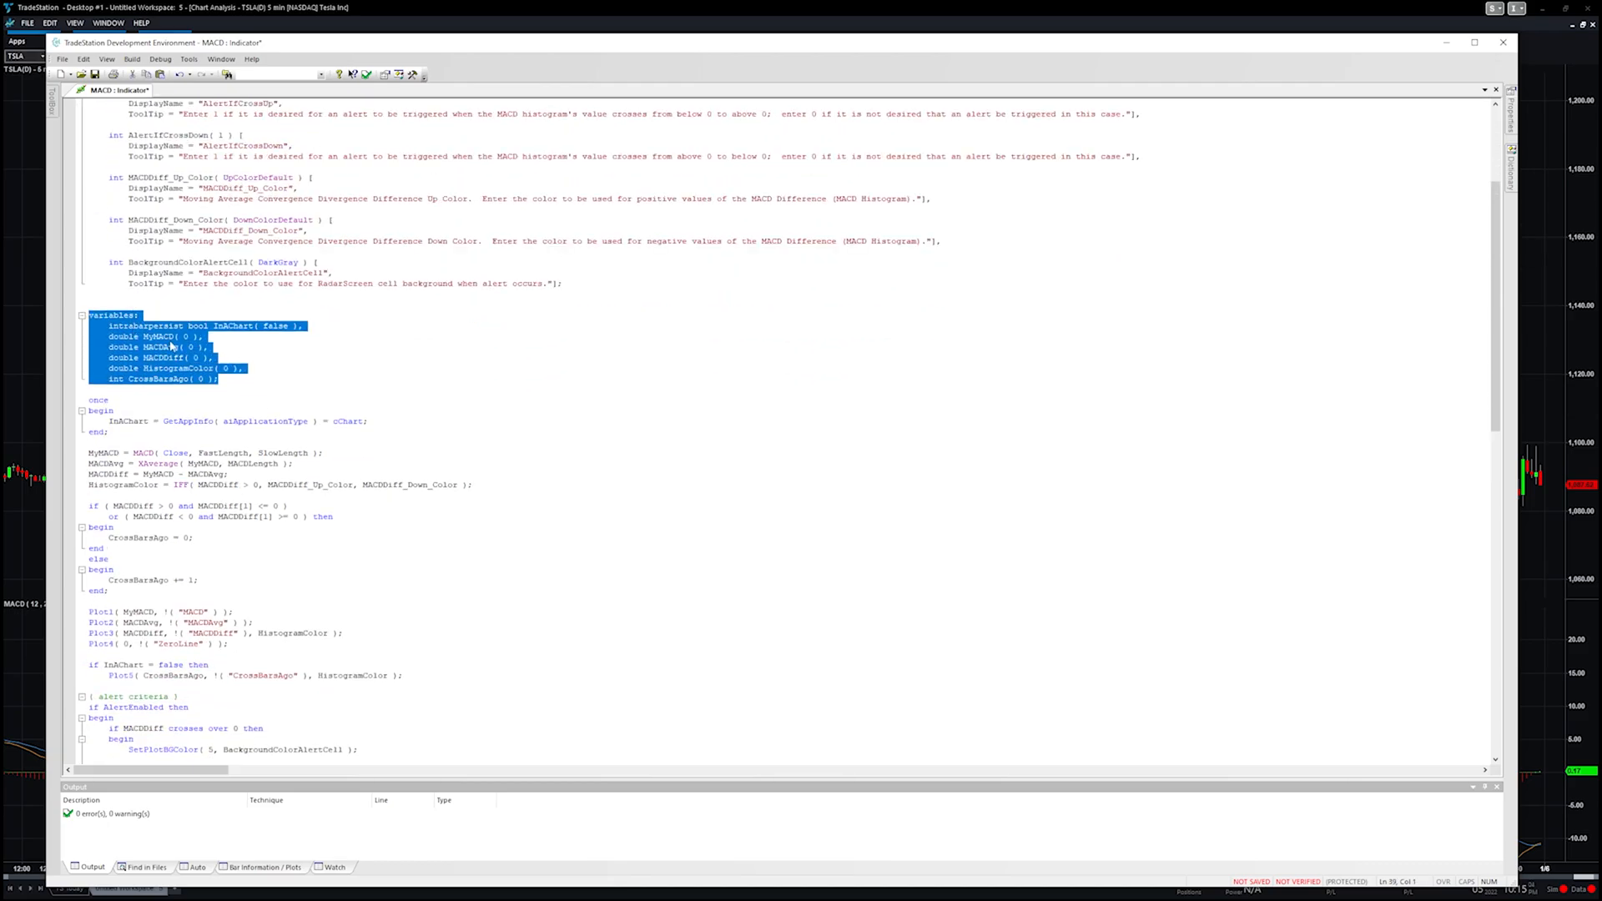
pyautogui.doubleClick(157, 336)
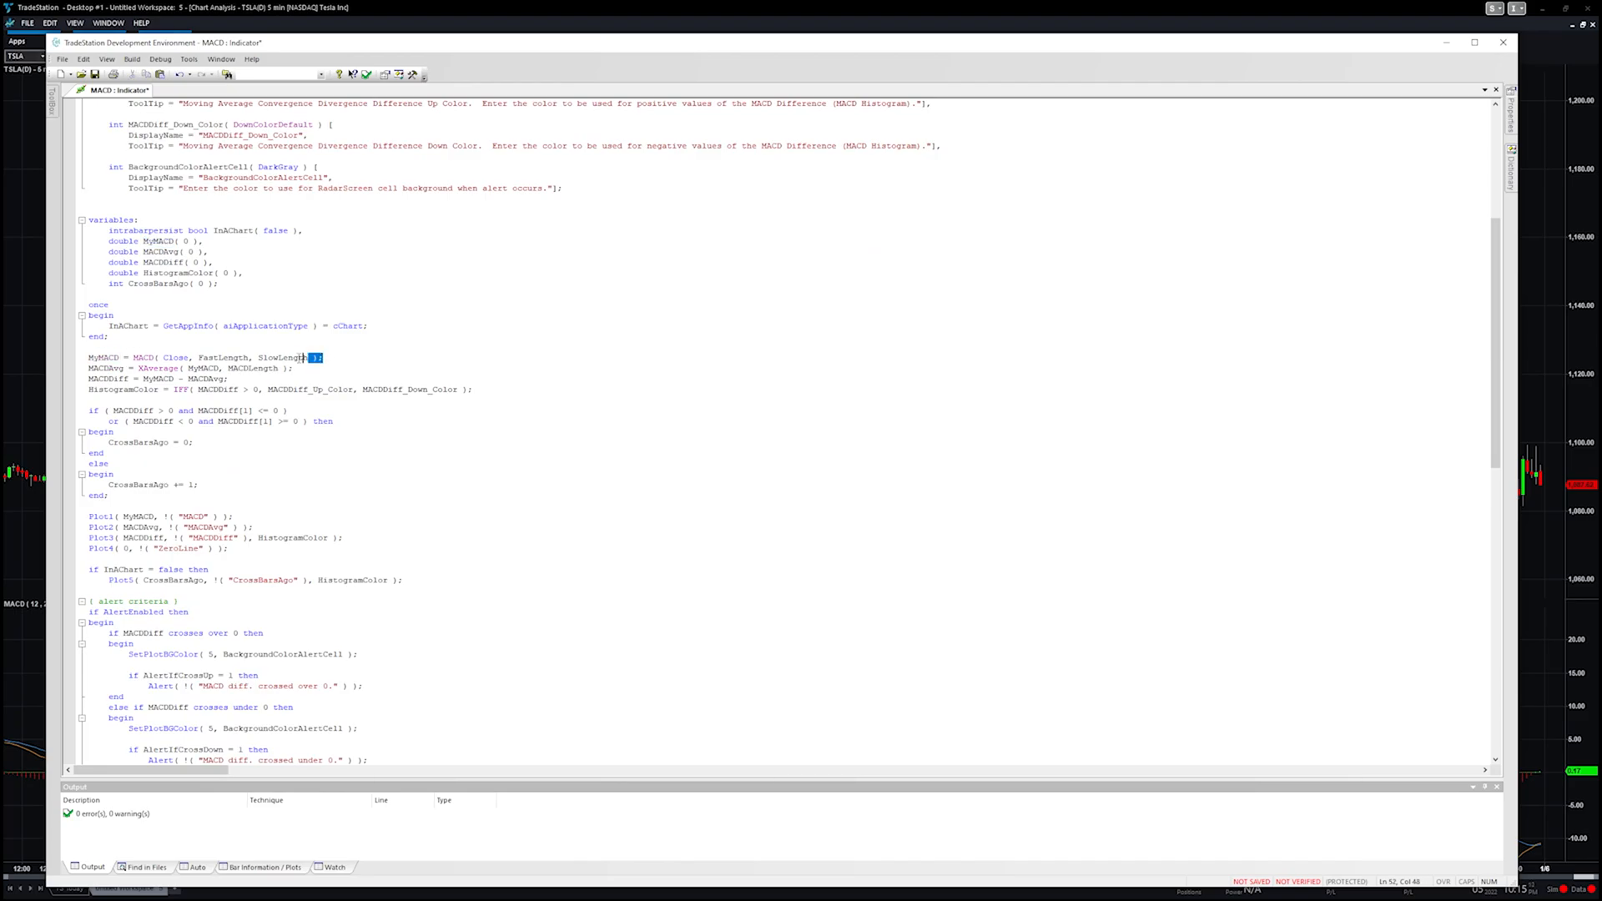
pyautogui.moveTo(321, 357); pyautogui.dragTo(130, 357)
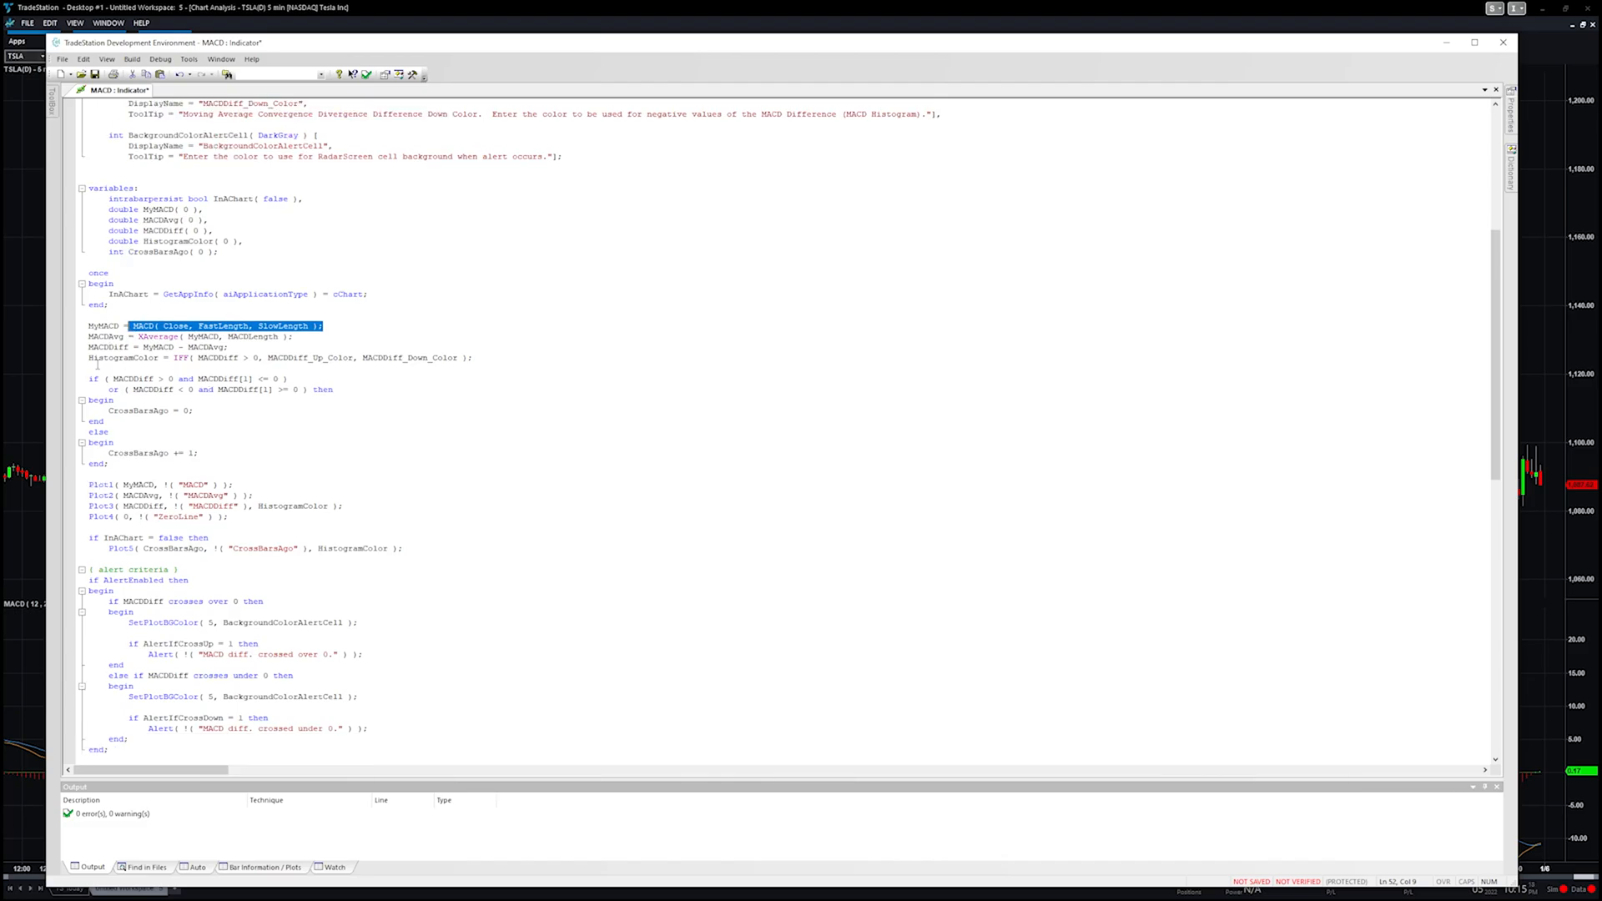
# Step: Inspect the Plot1 statement and alerts, then return to the inputs section
pyautogui.scroll(-3)
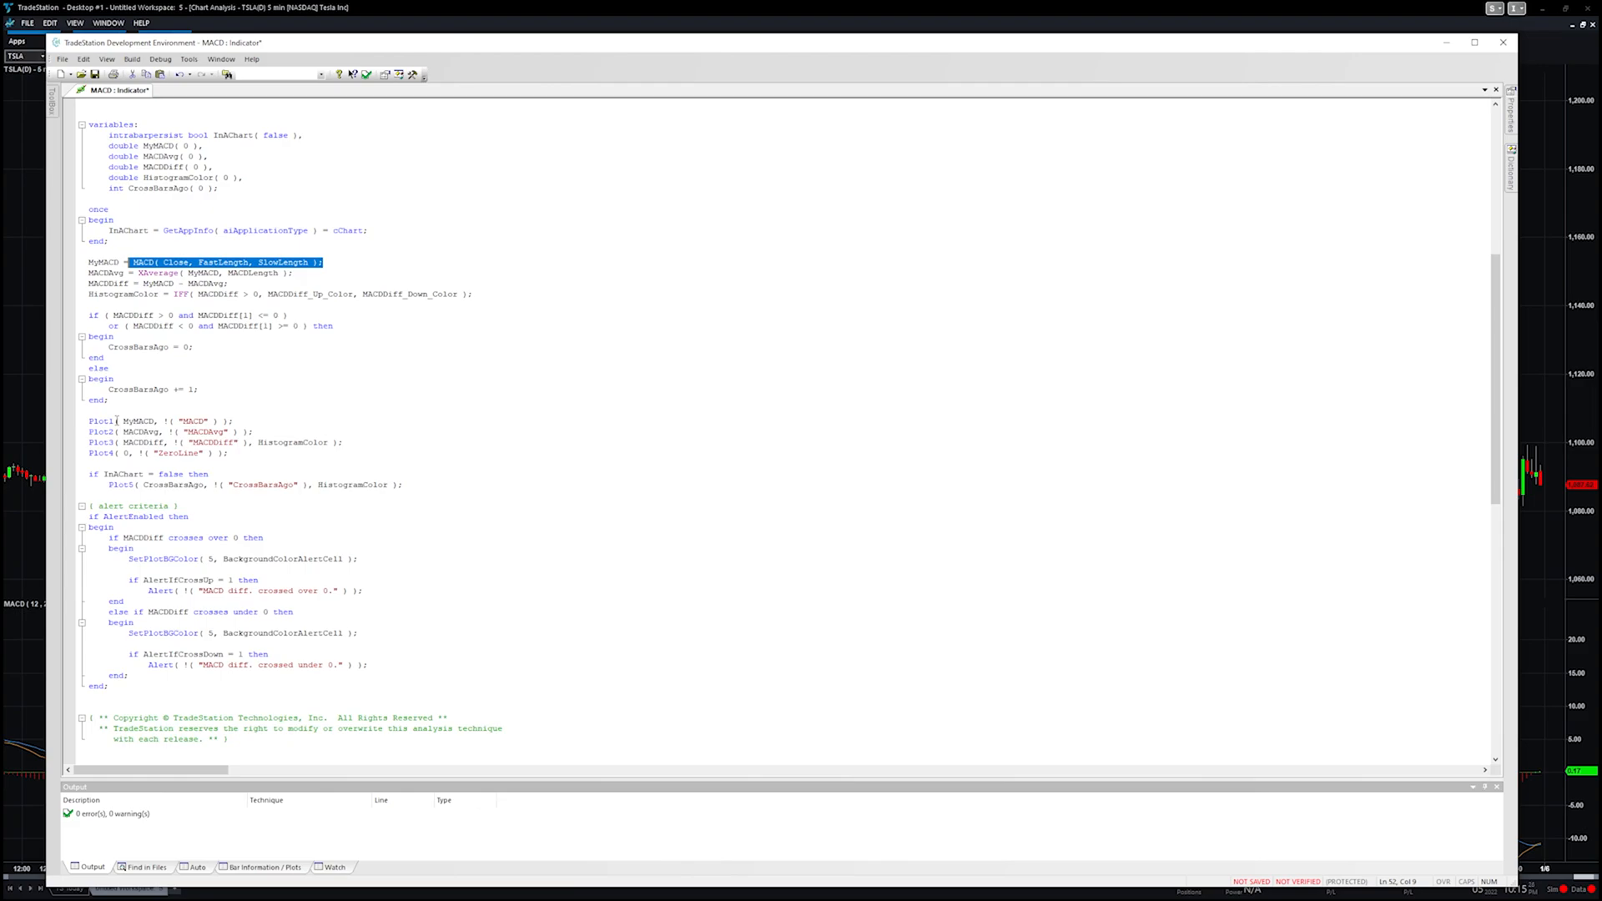
pyautogui.doubleClick(102, 421)
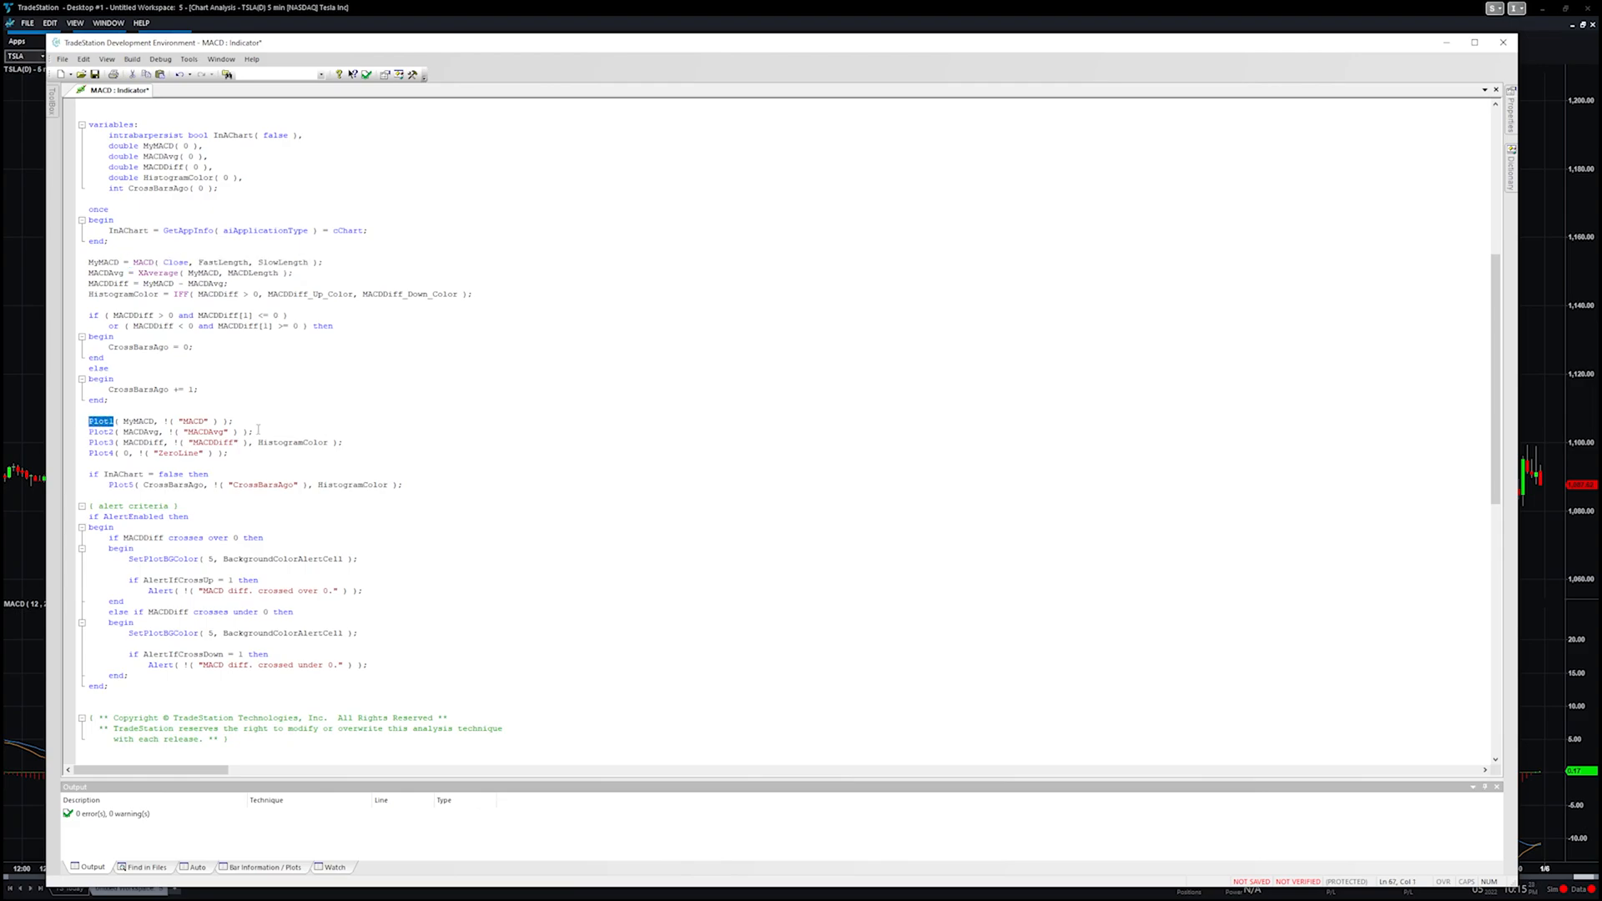
pyautogui.click(230, 453)
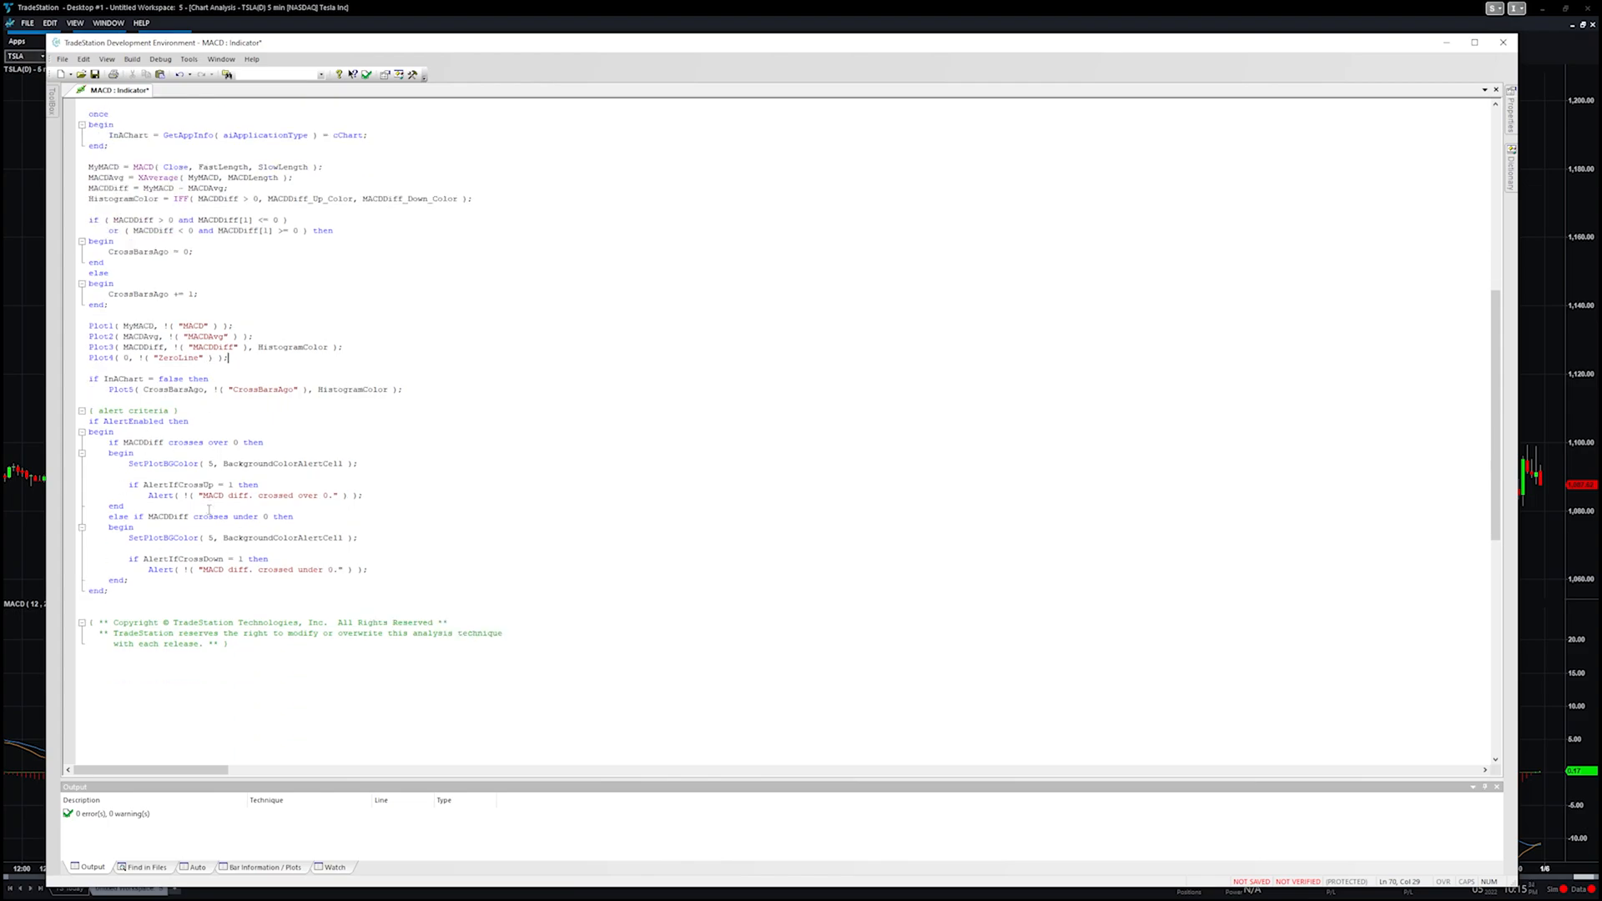
pyautogui.scroll(3)
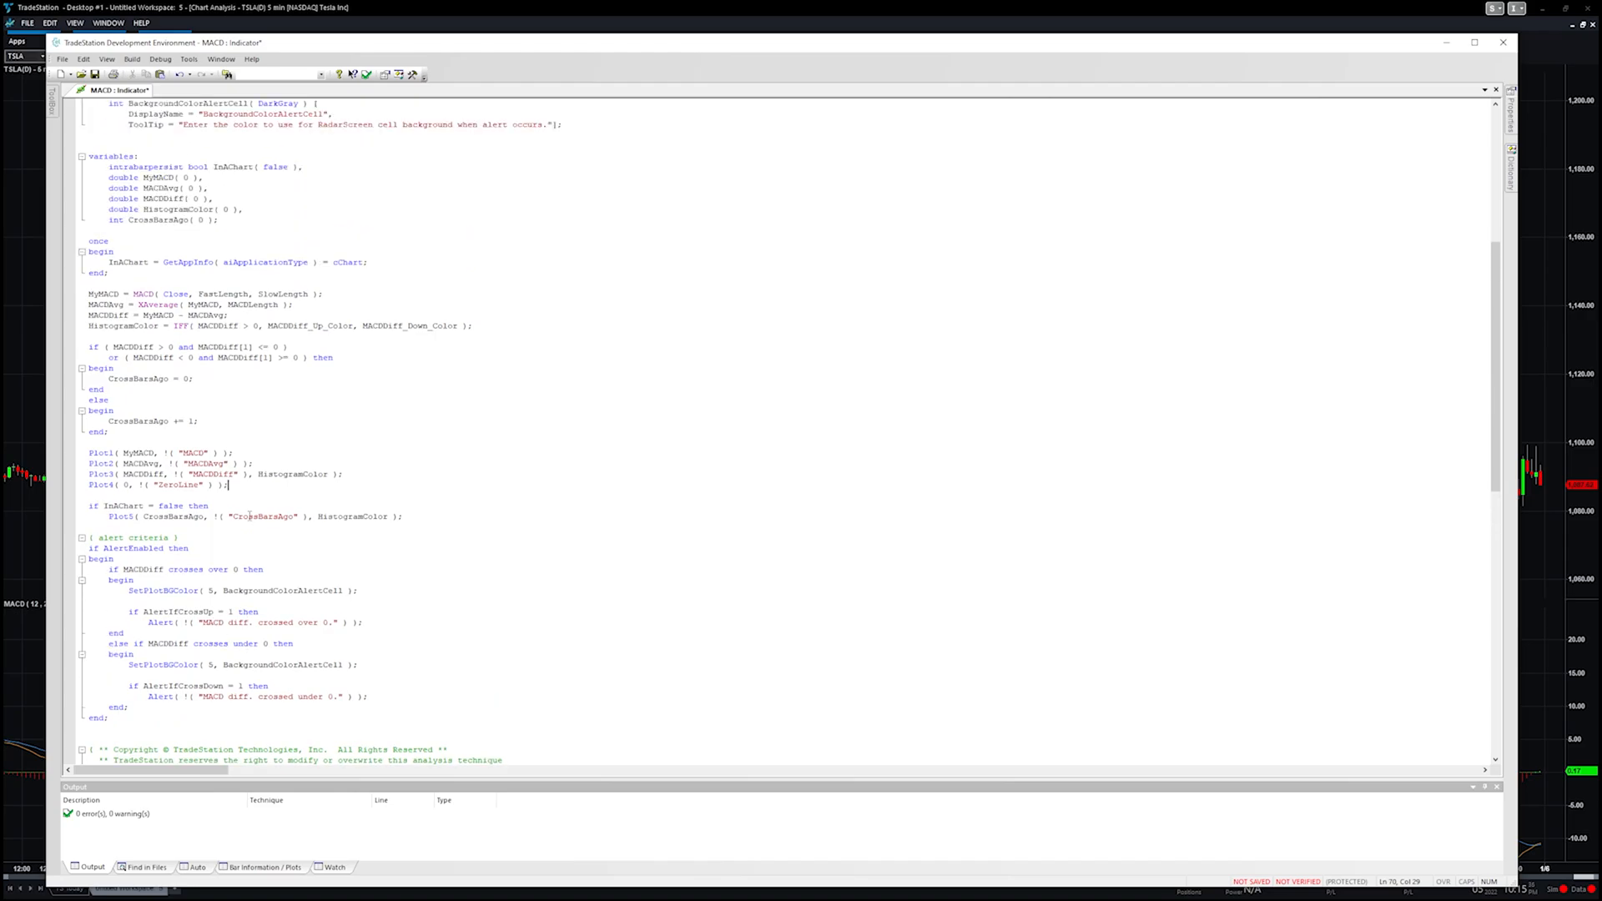
pyautogui.scroll(3)
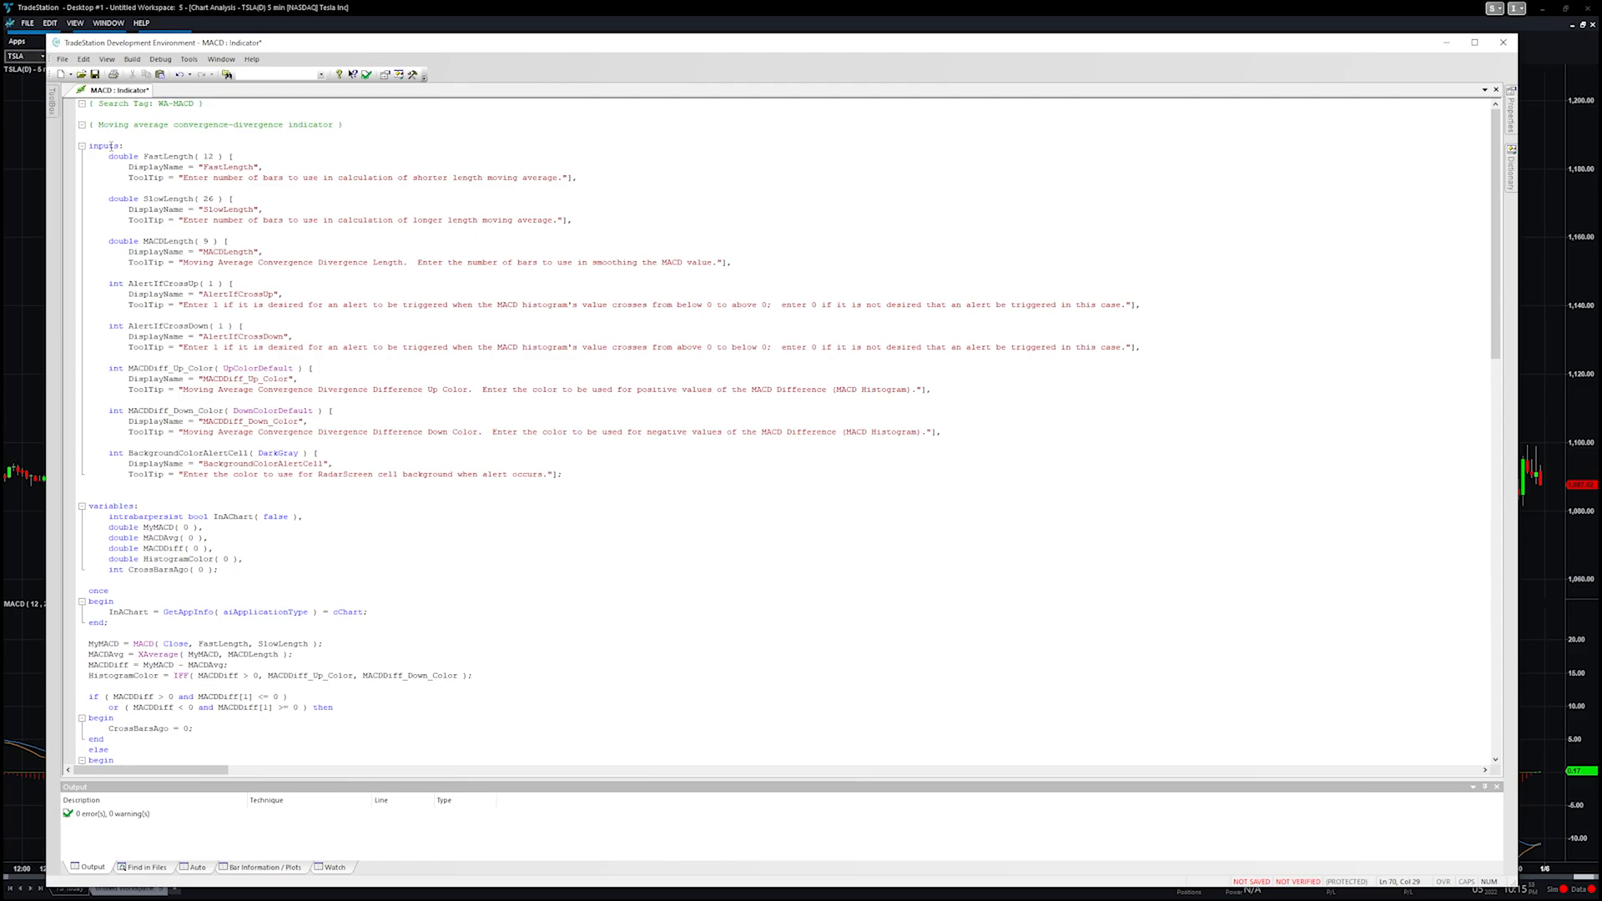
pyautogui.rightClick(107, 146)
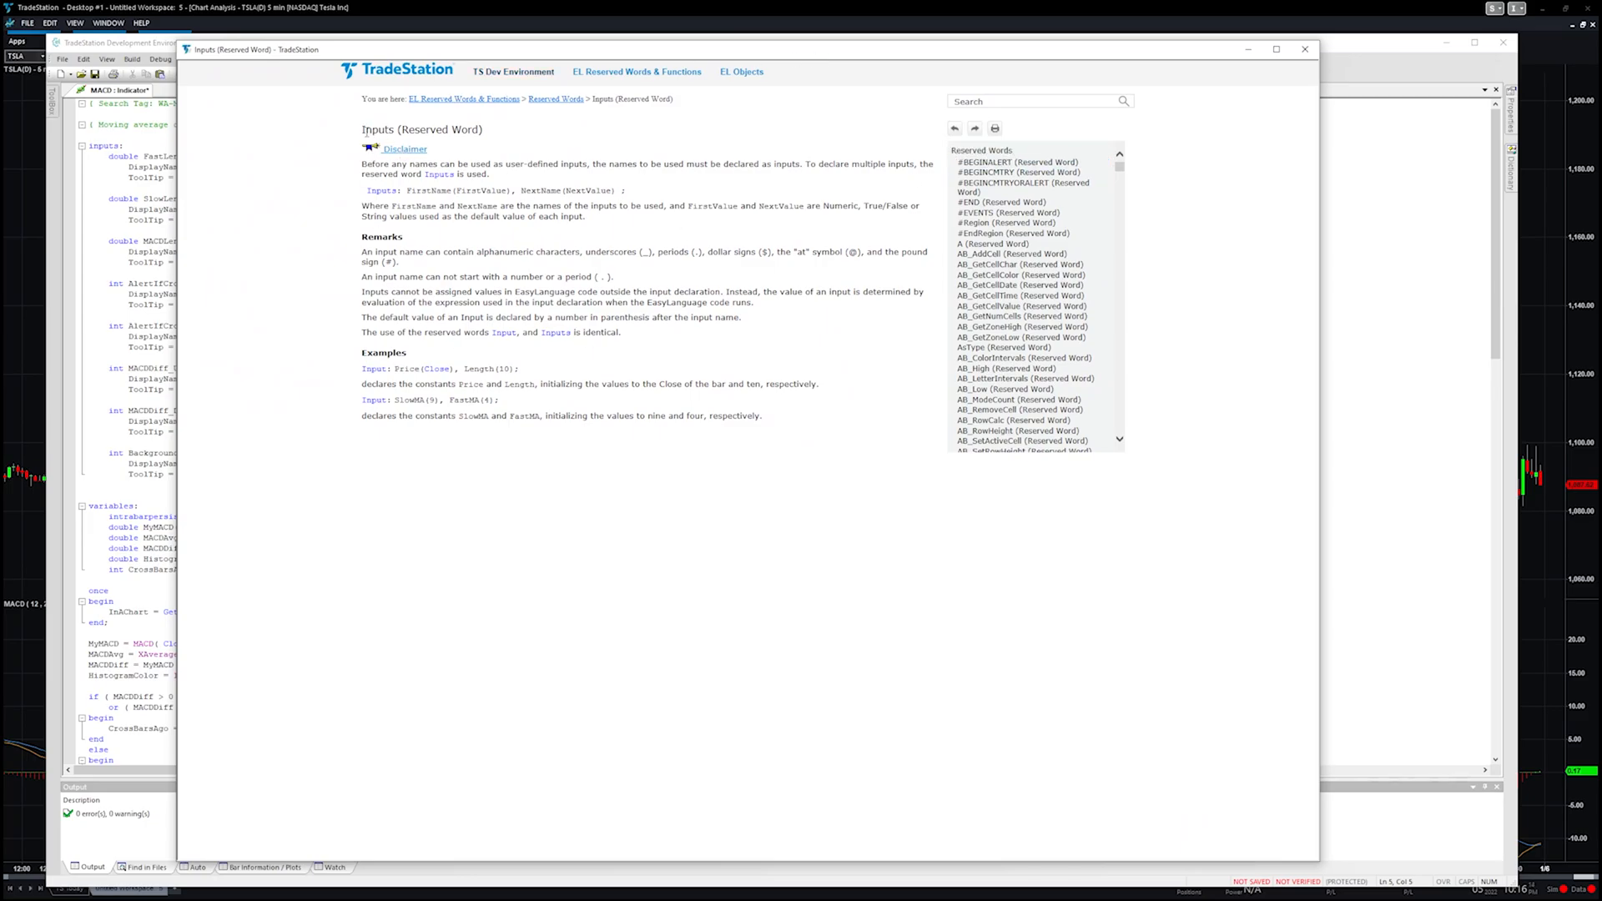
pyautogui.doubleClick(421, 129)
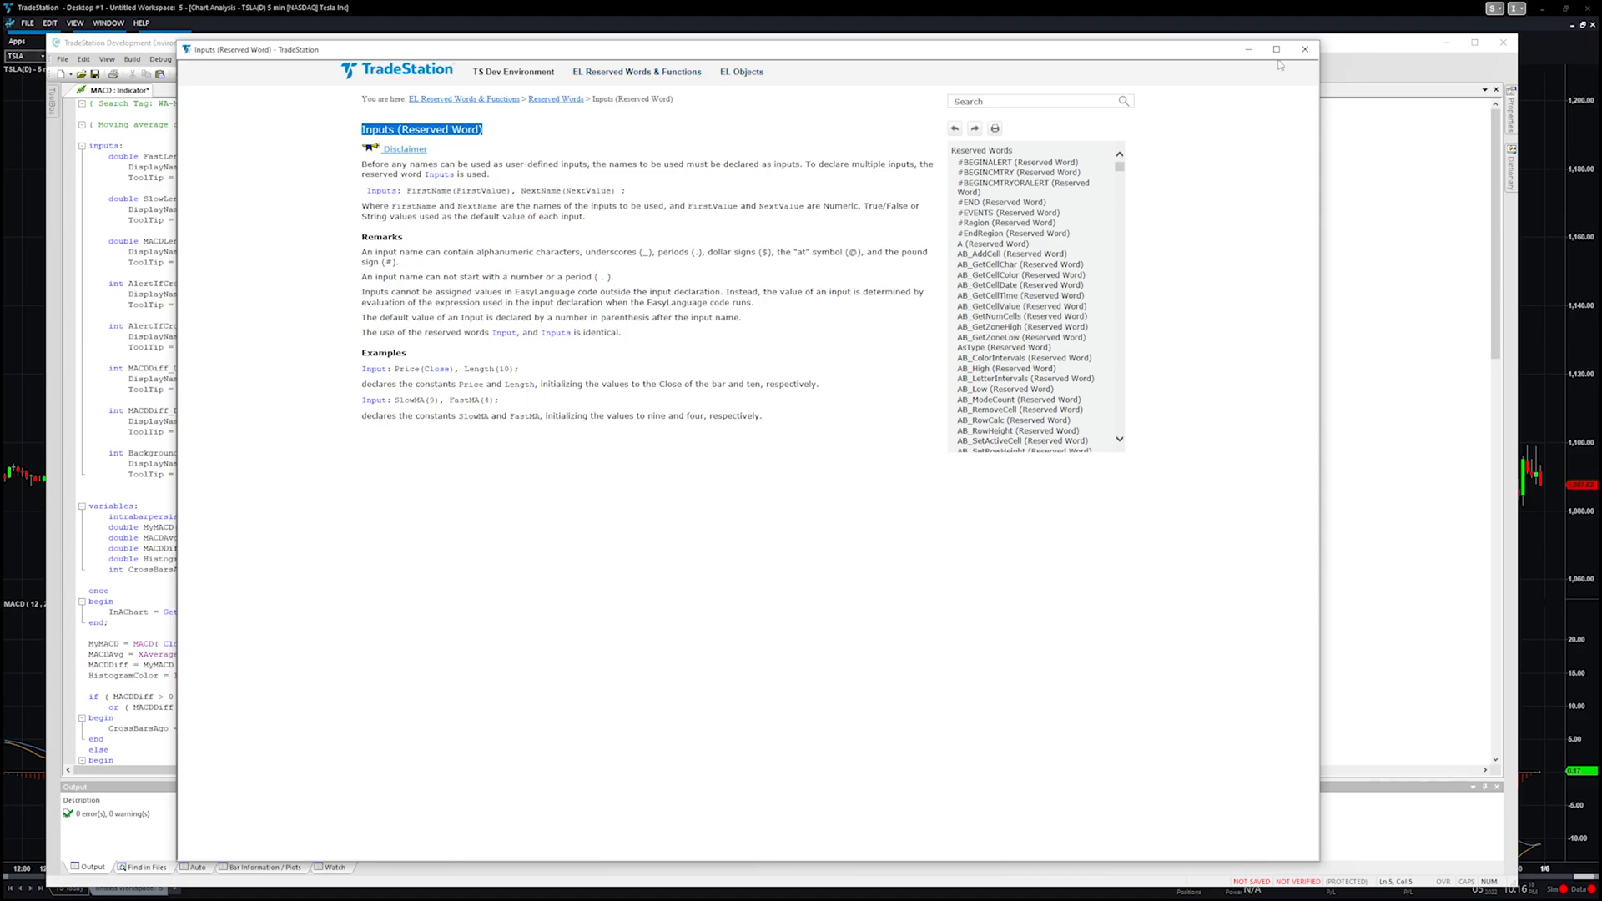
pyautogui.click(1306, 48)
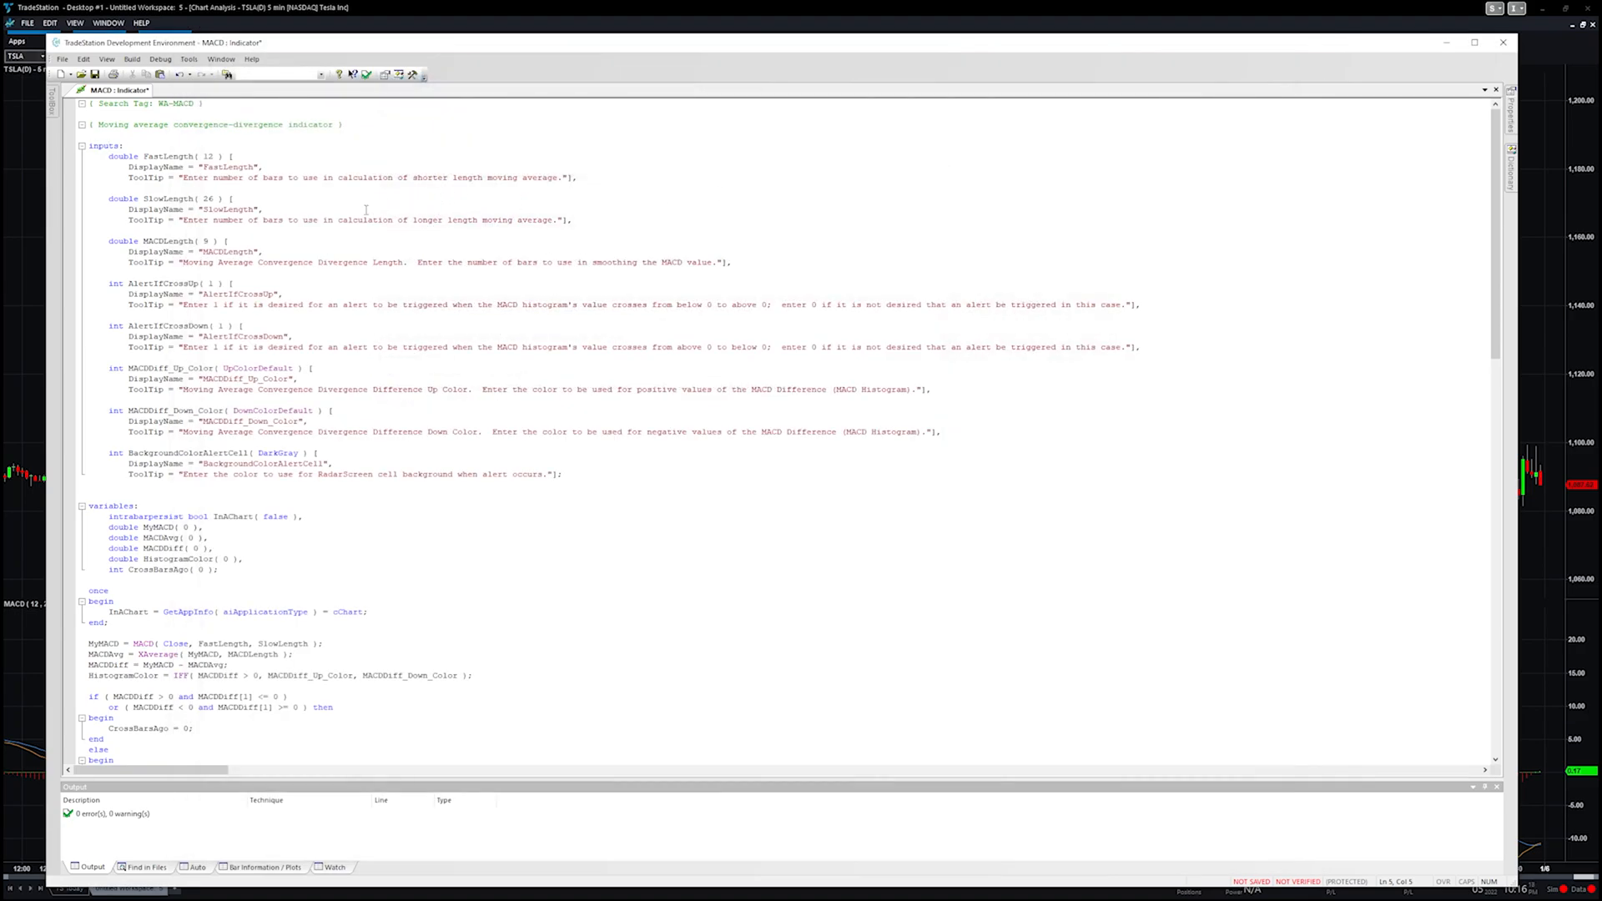
pyautogui.moveTo(227, 461)
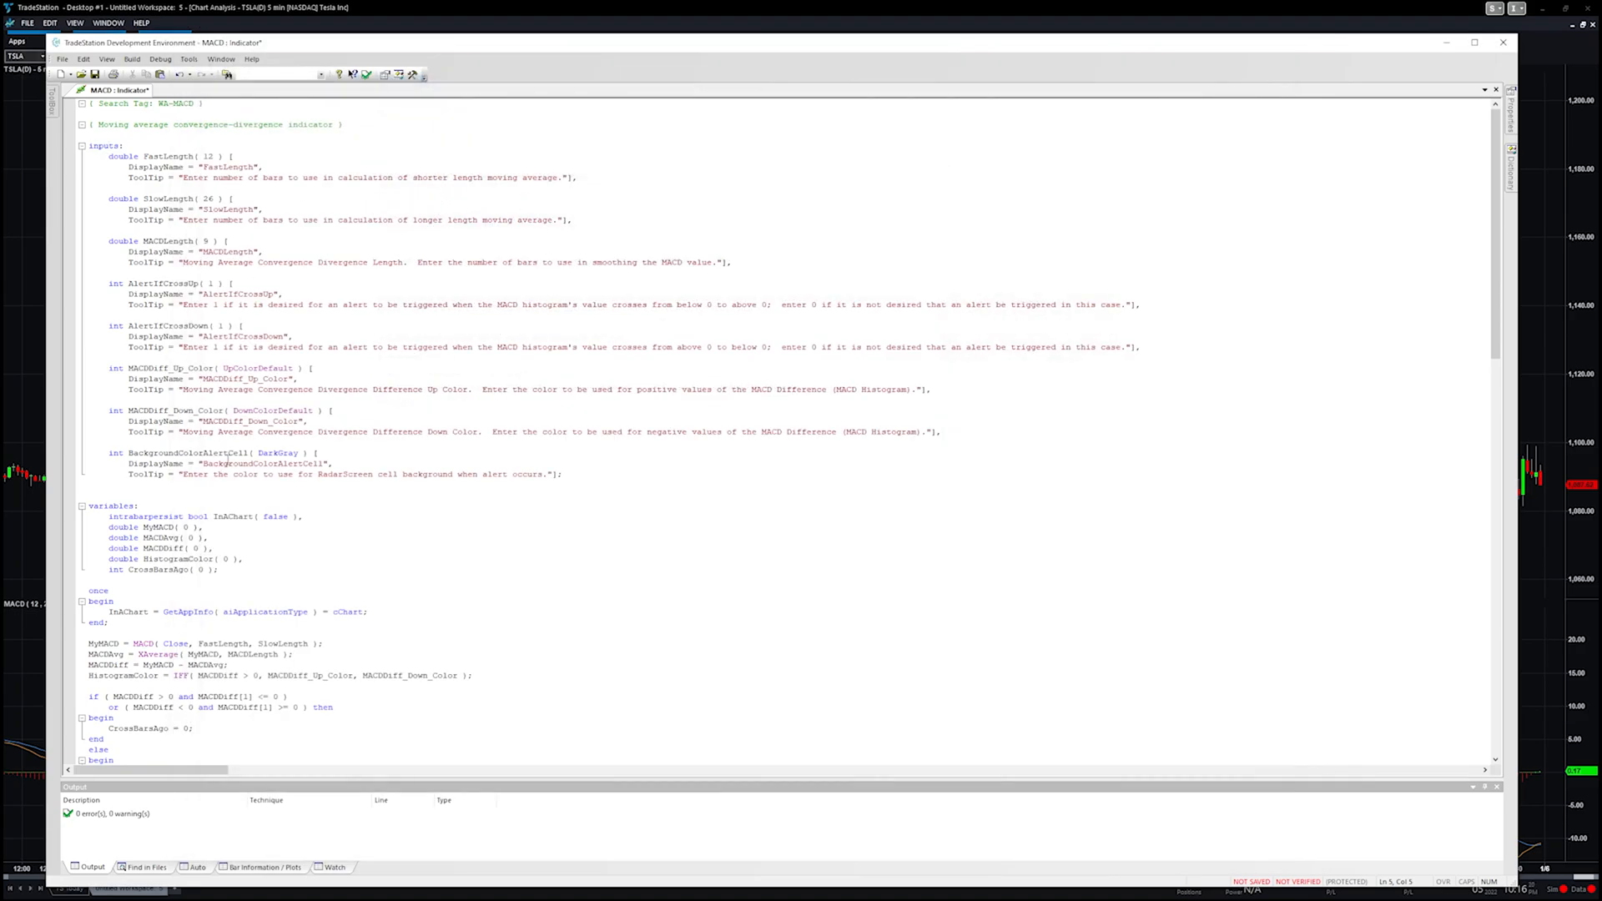
pyautogui.scroll(-3)
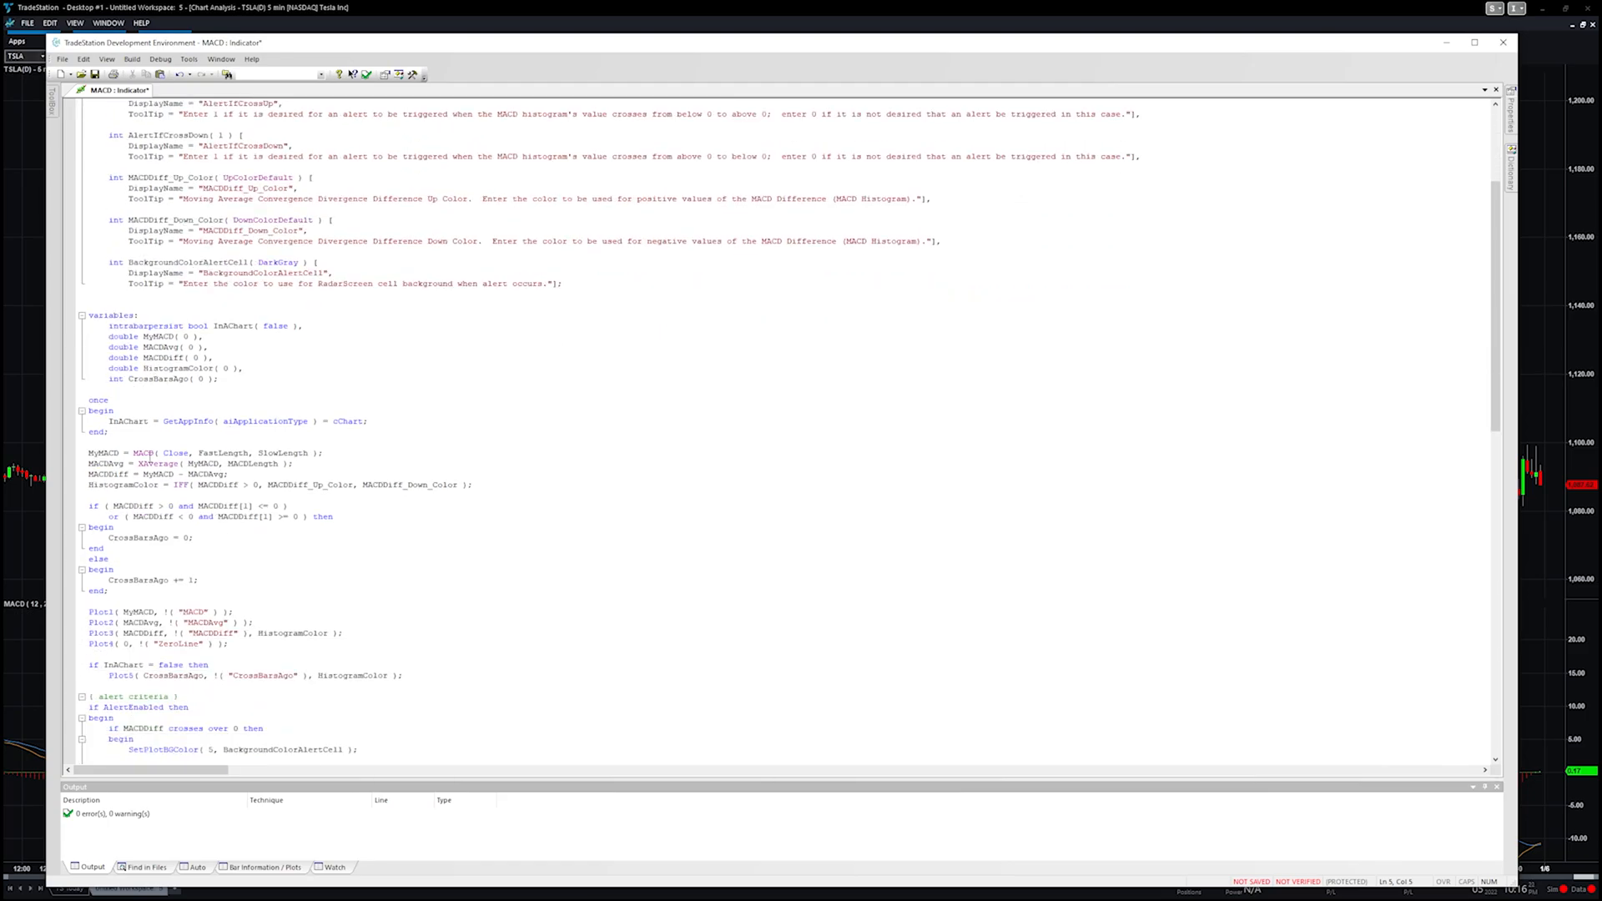
pyautogui.rightClick(144, 452)
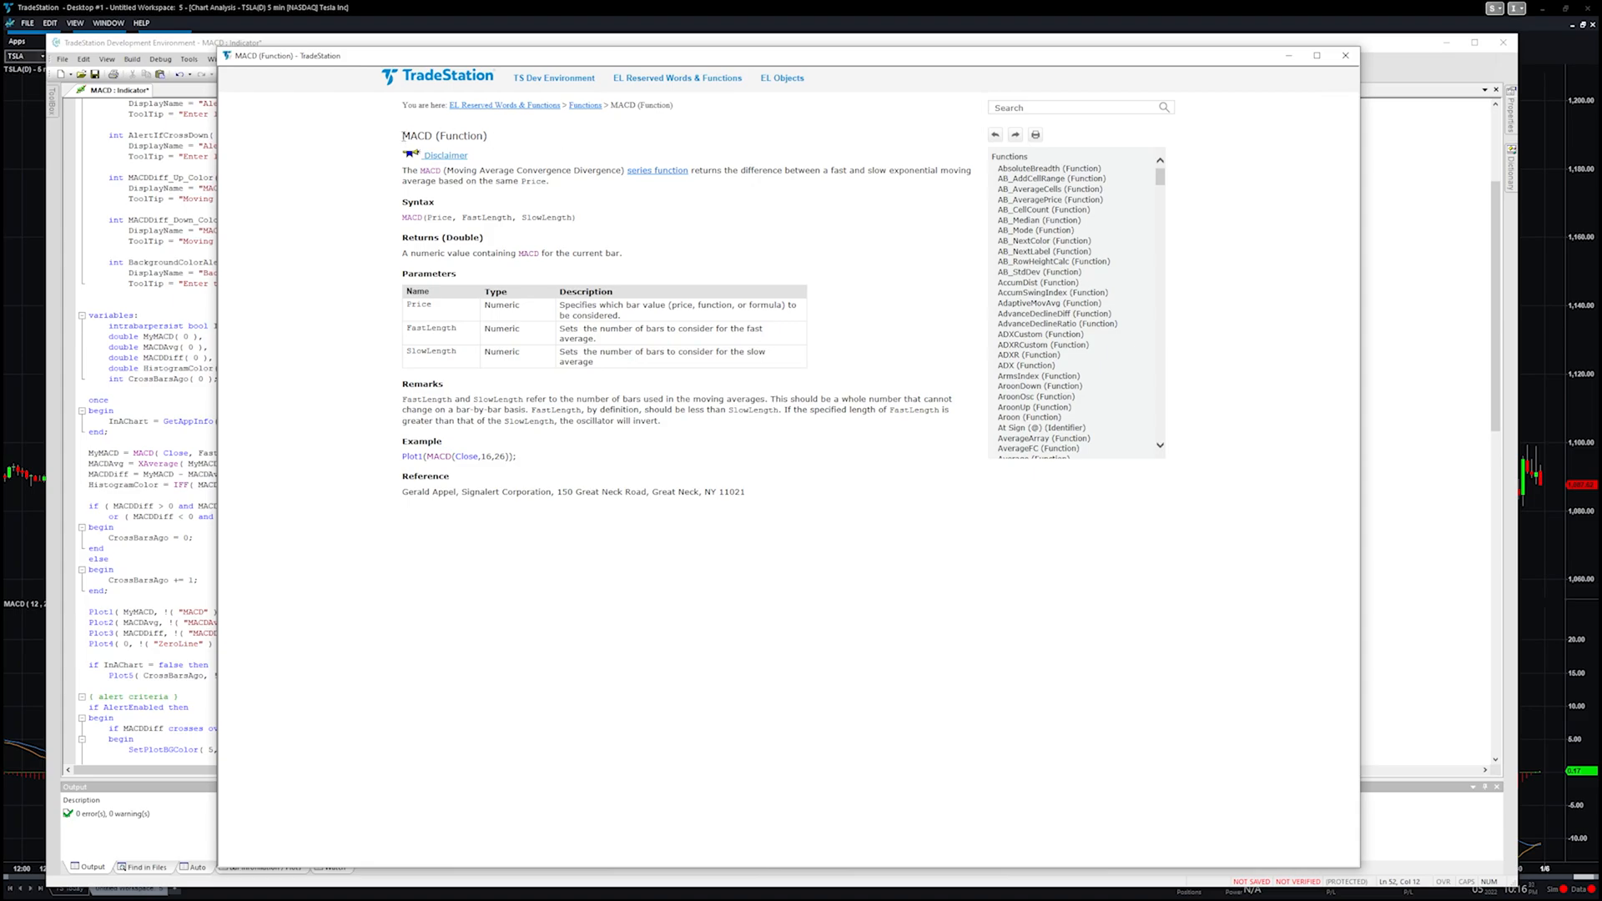
pyautogui.doubleClick(444, 135)
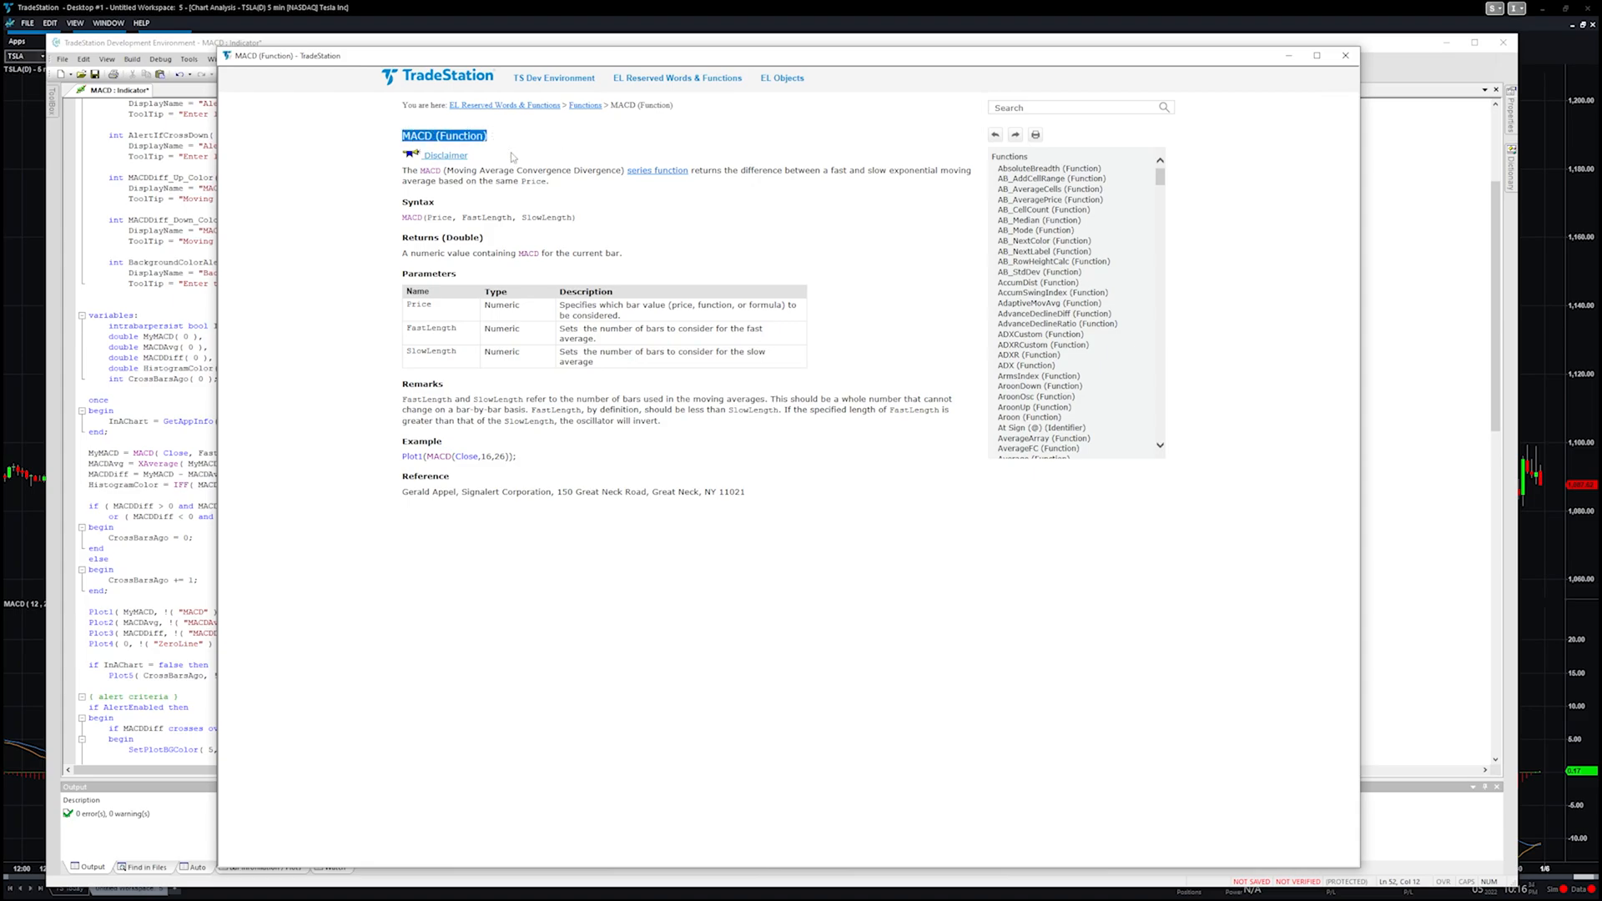
pyautogui.moveTo(517, 157)
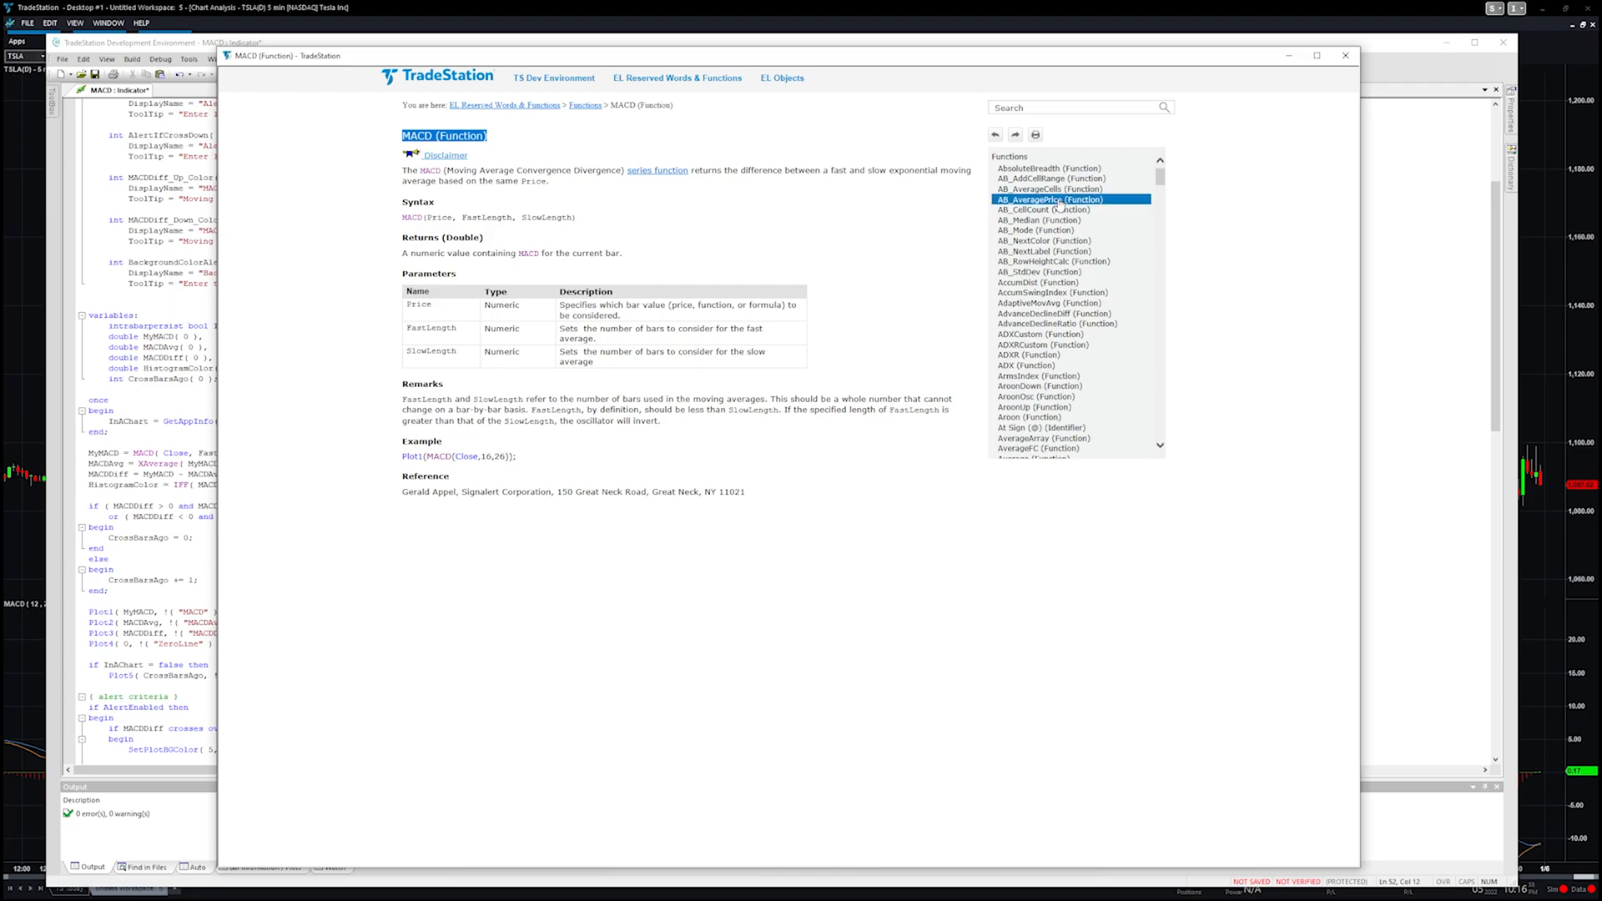
pyautogui.click(1346, 55)
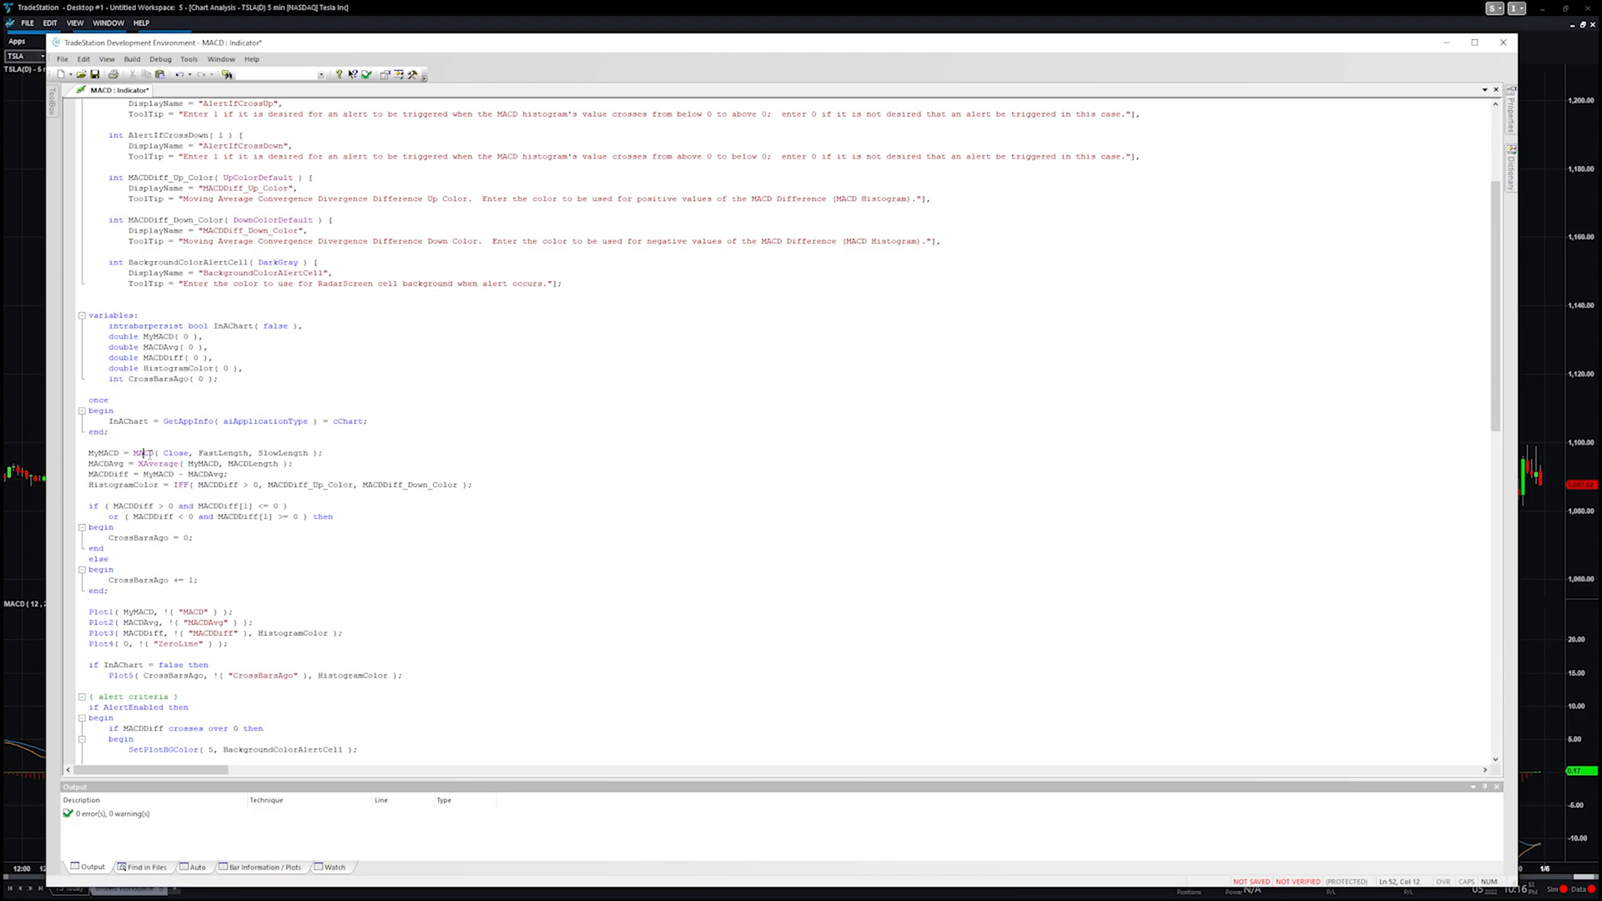
pyautogui.moveTo(346, 277)
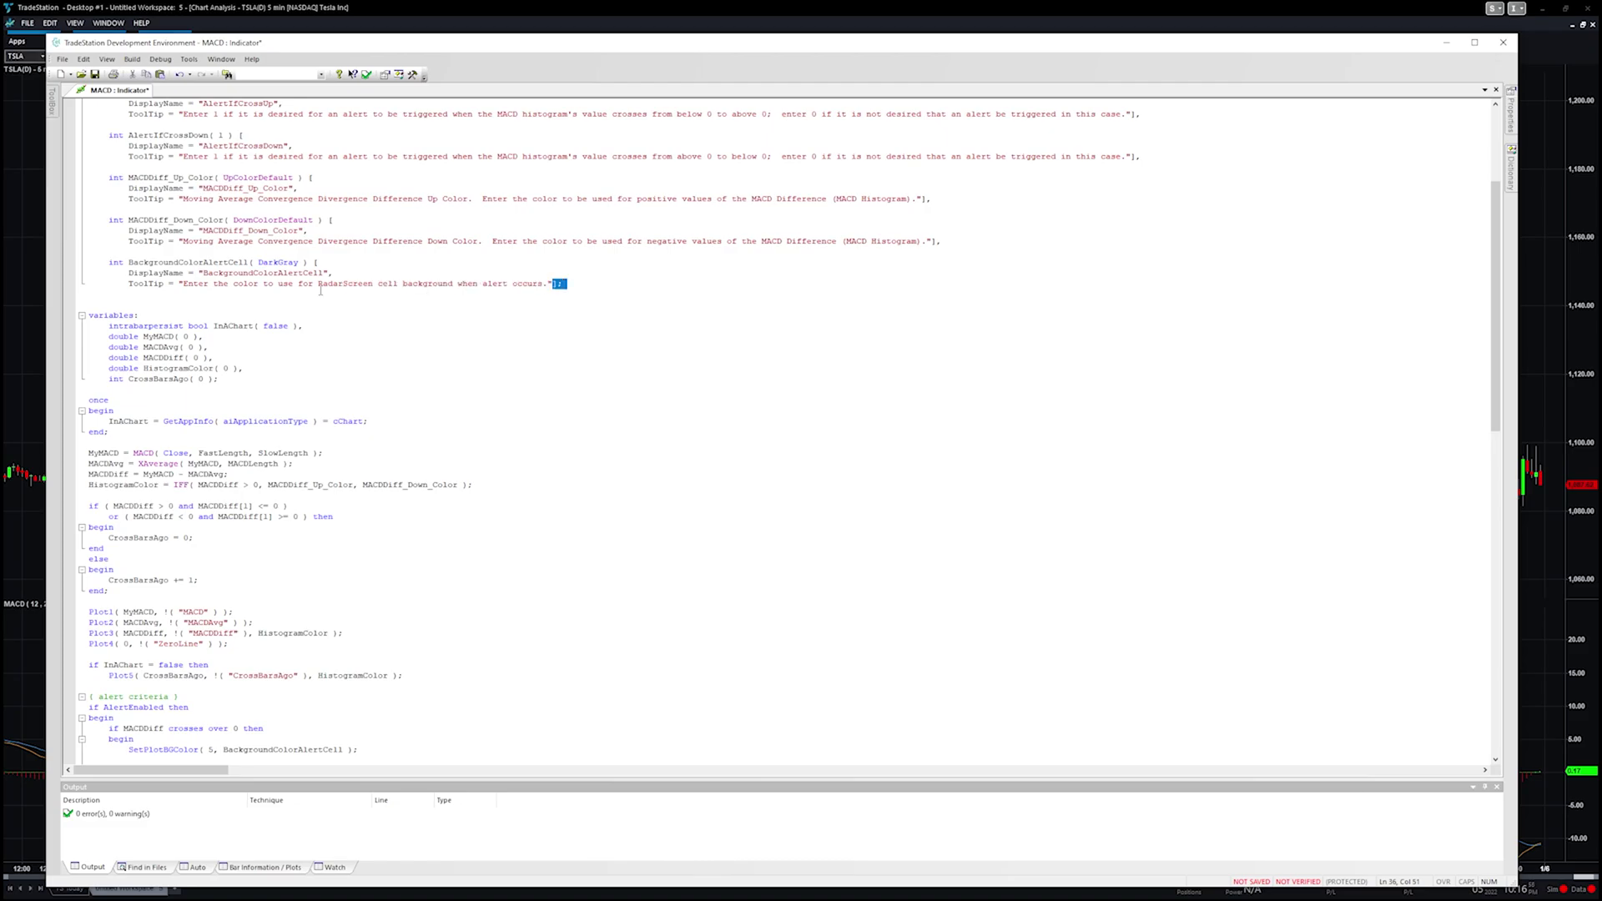
# Step: Leave the alert tooltip line in the code and bring the TSLA MACD chart to the front
pyautogui.click(302, 284)
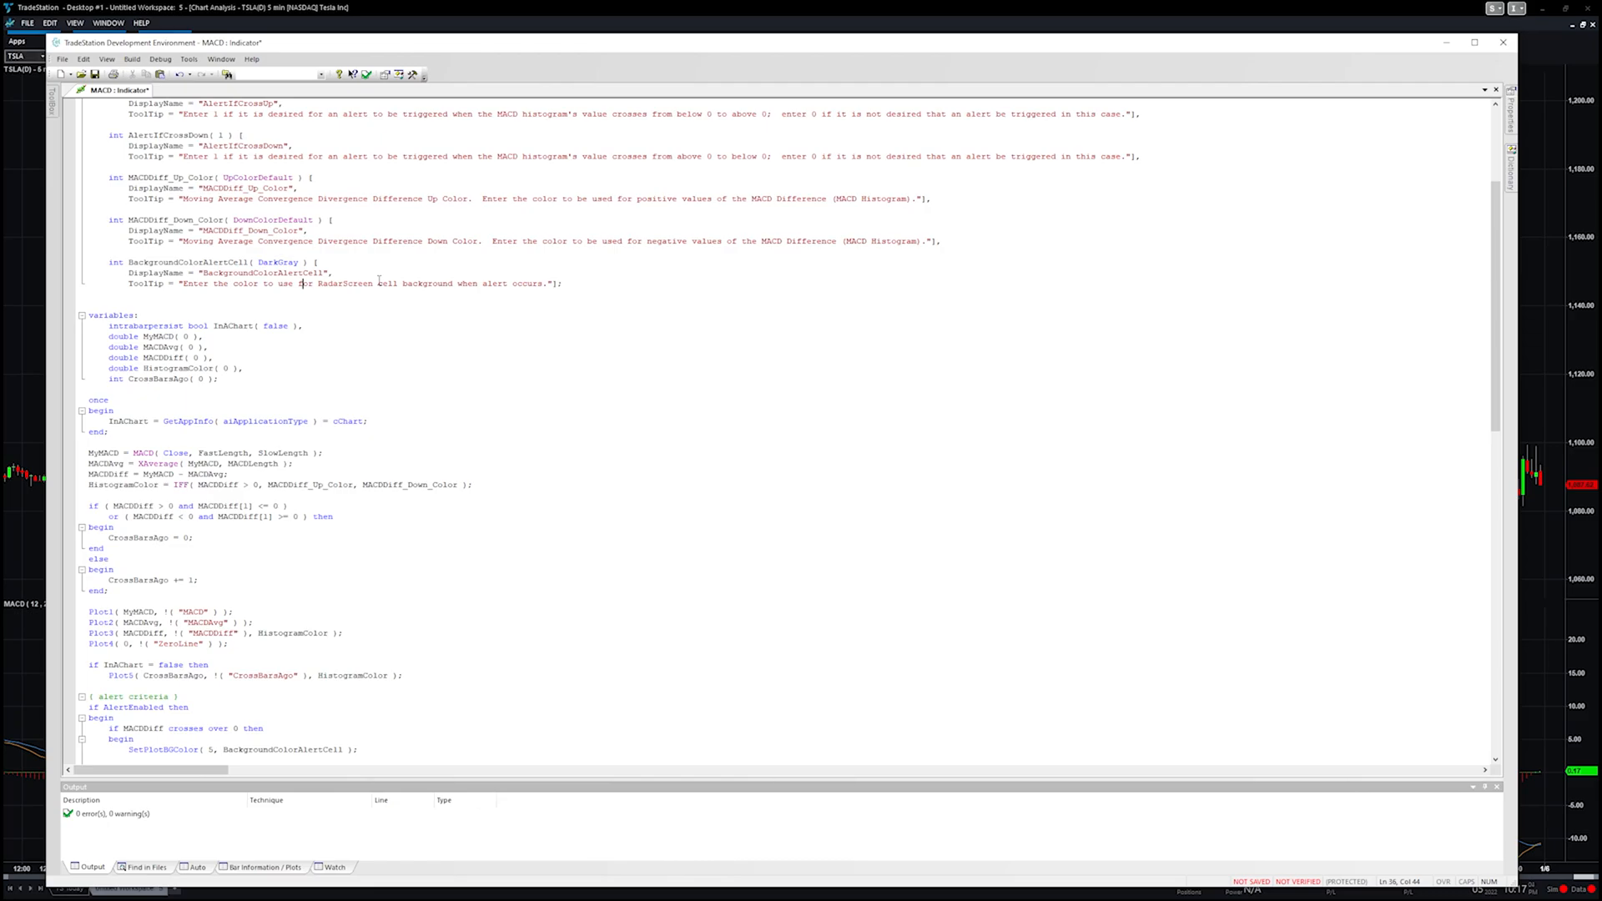
pyautogui.scroll(3)
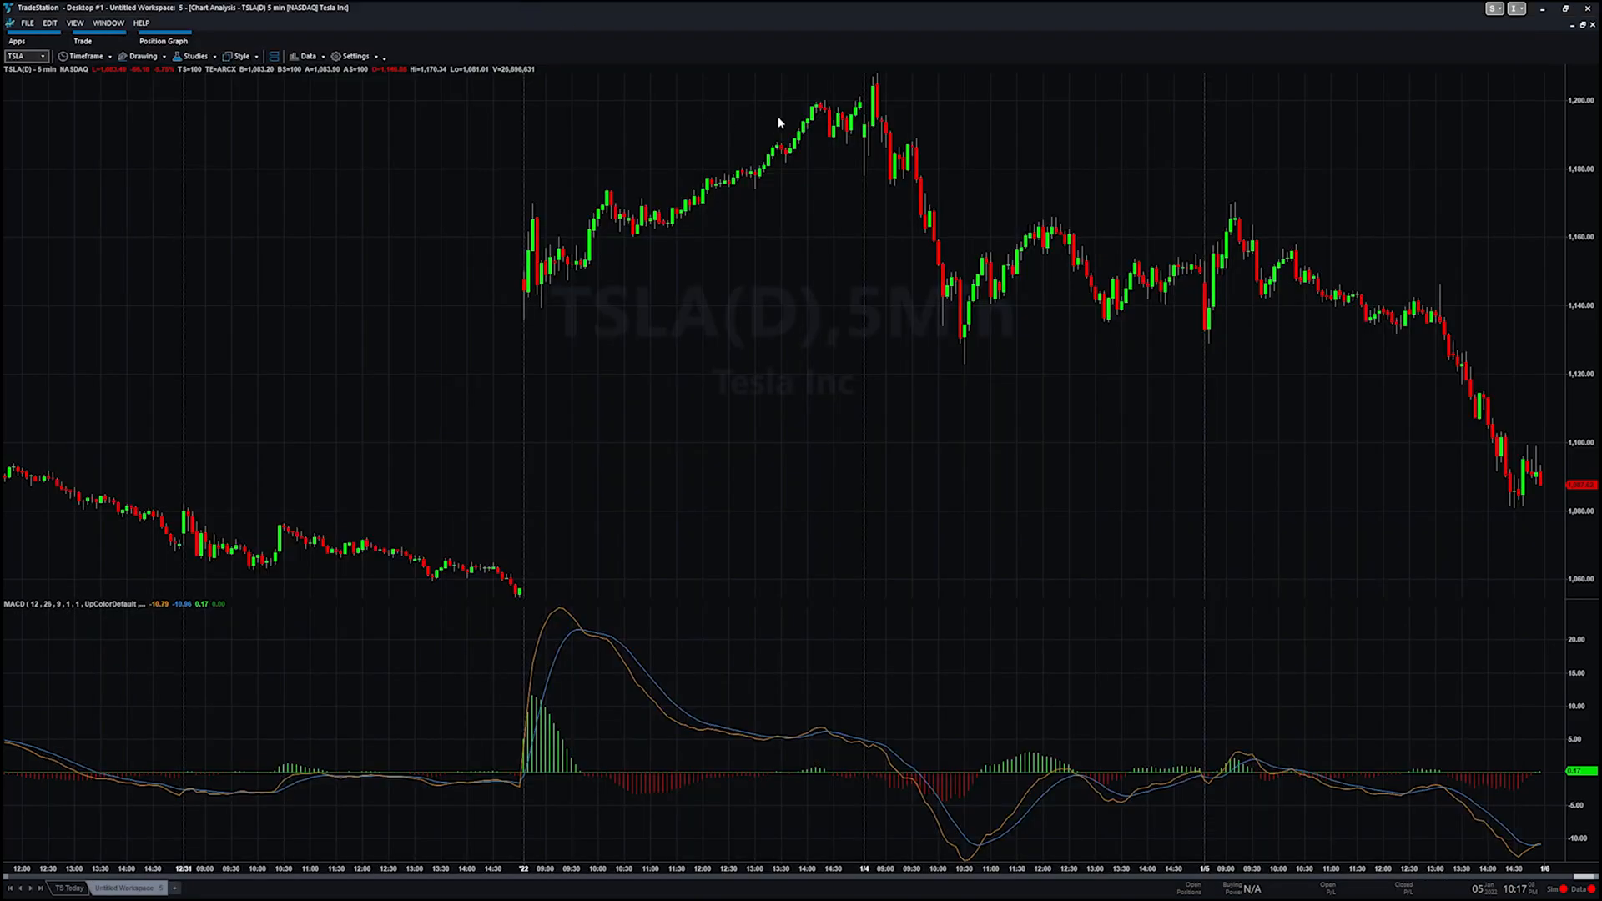
# Step: View the MACD study's input values via Edit Studies > Customize on the chart
pyautogui.rightClick(723, 397)
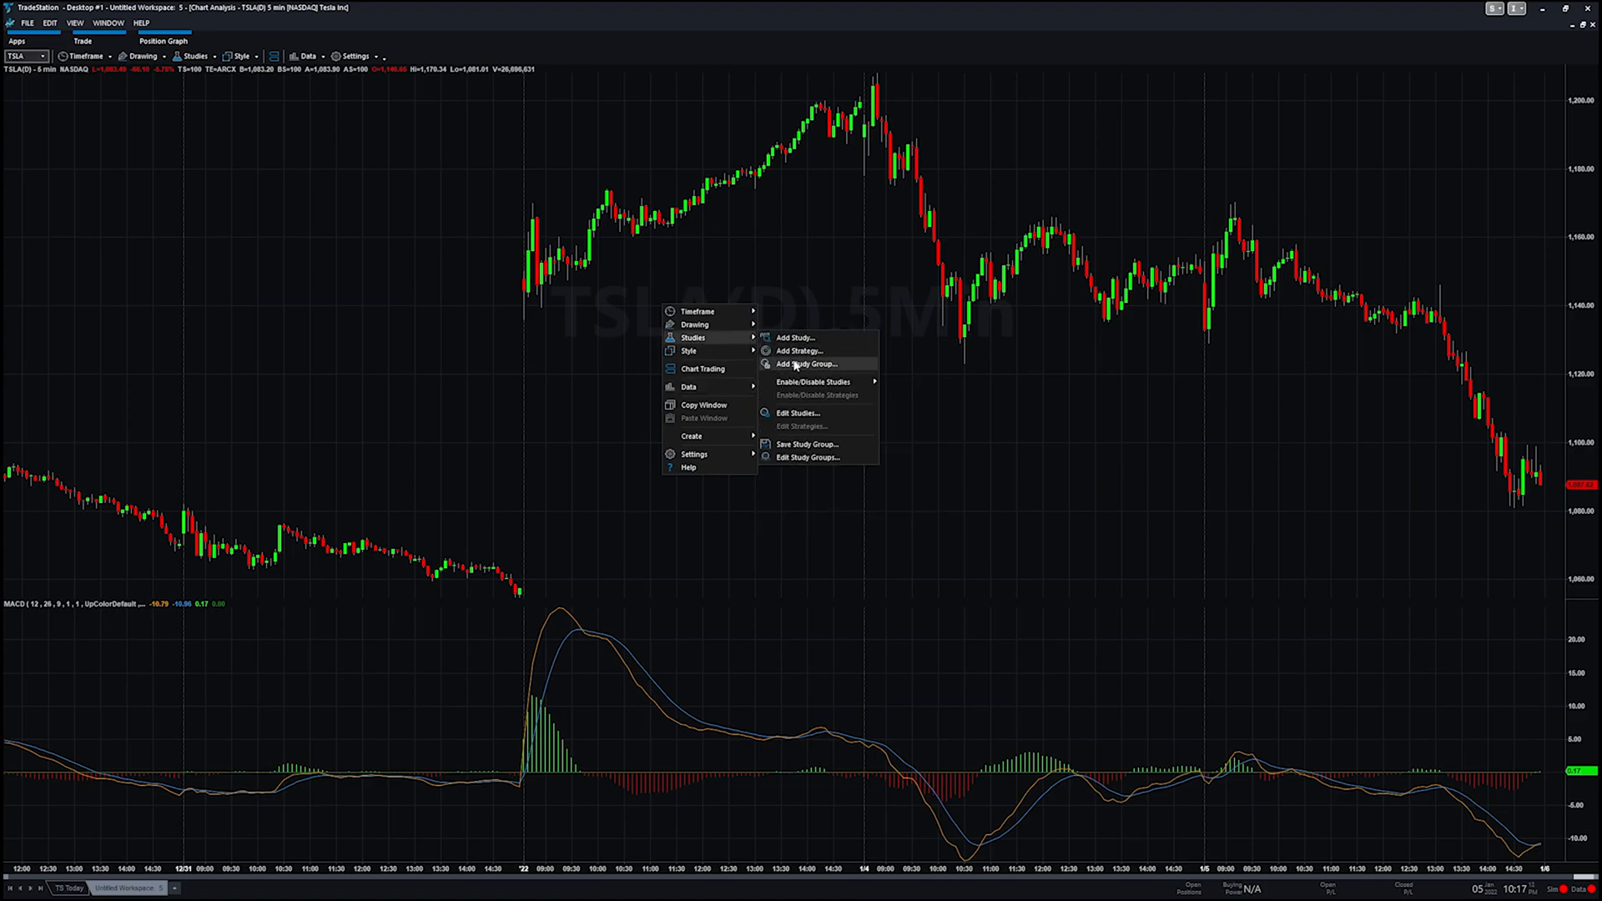
pyautogui.click(798, 412)
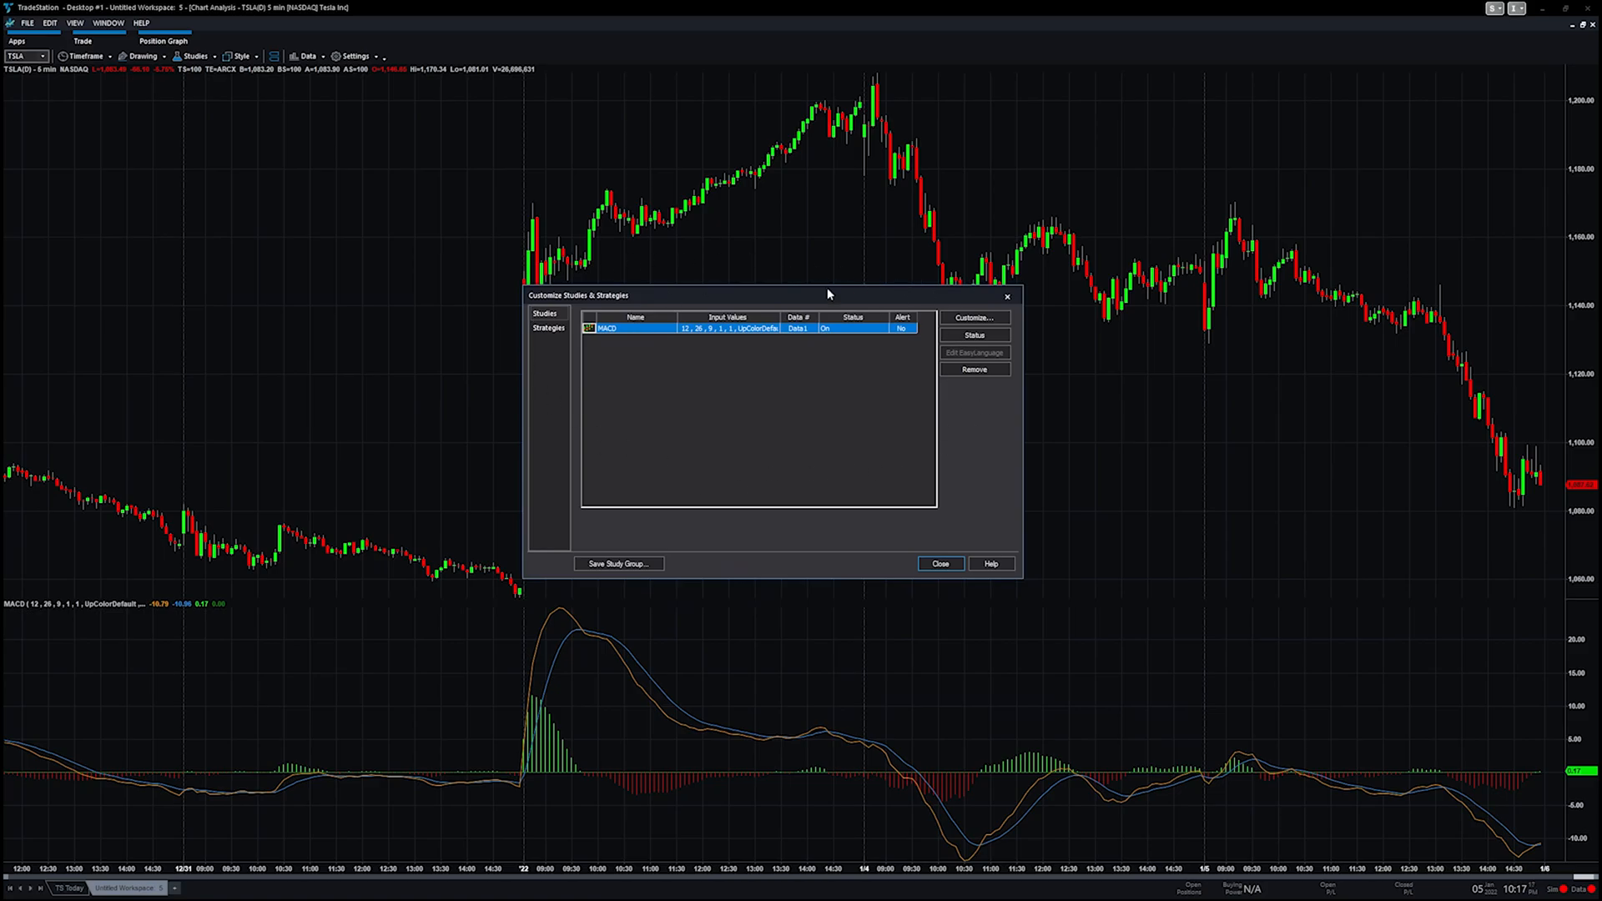
pyautogui.click(972, 317)
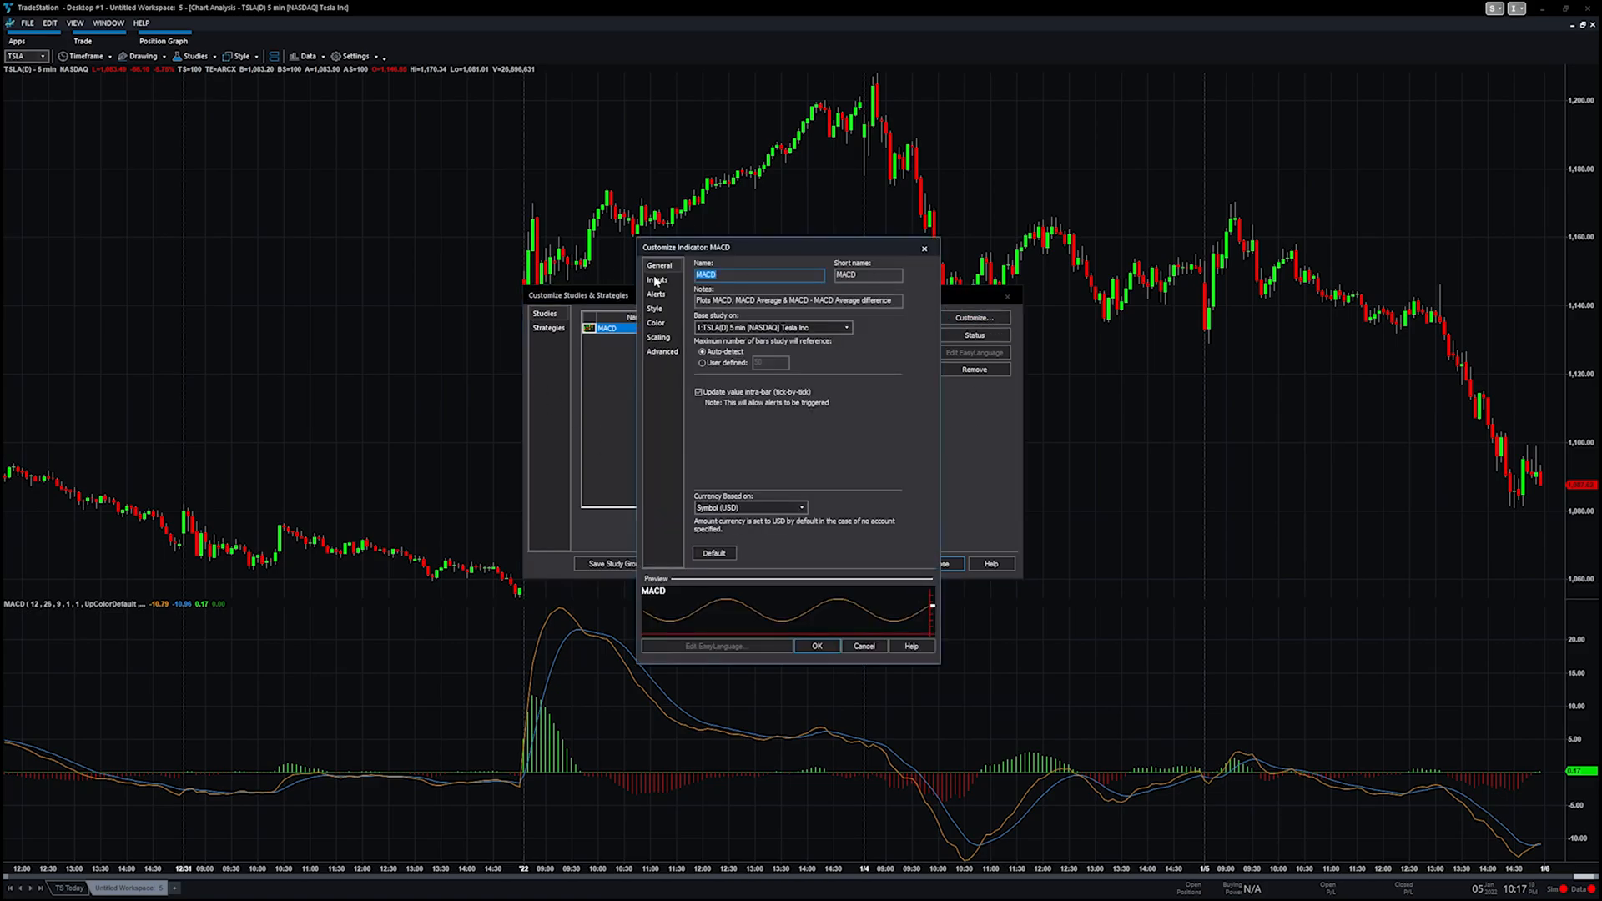
pyautogui.click(817, 646)
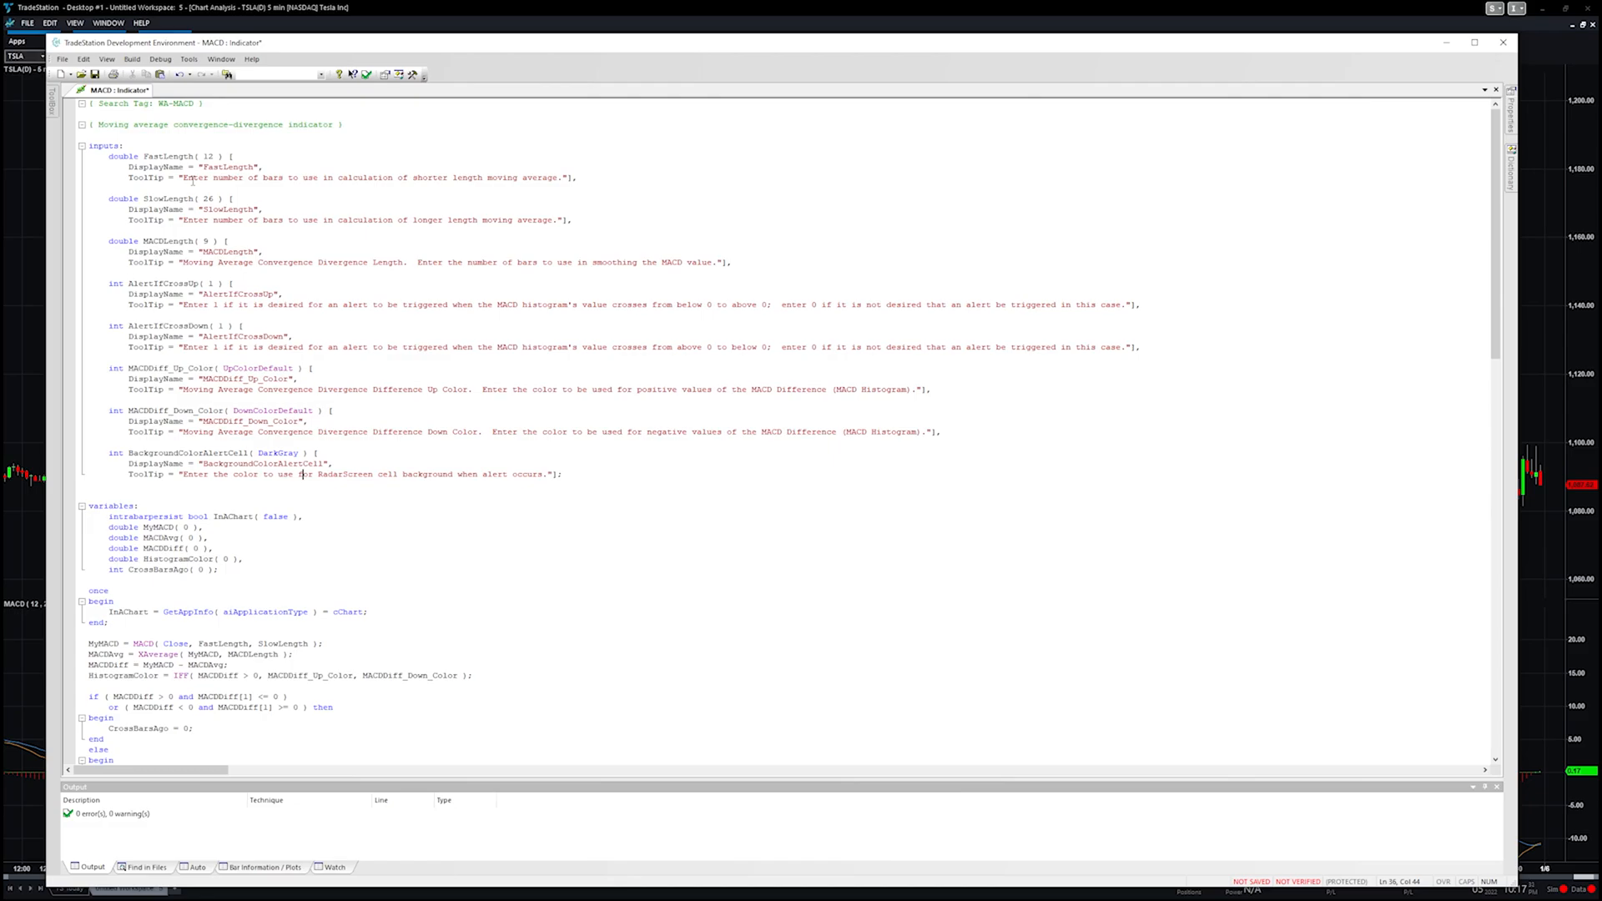
pyautogui.moveTo(215, 178)
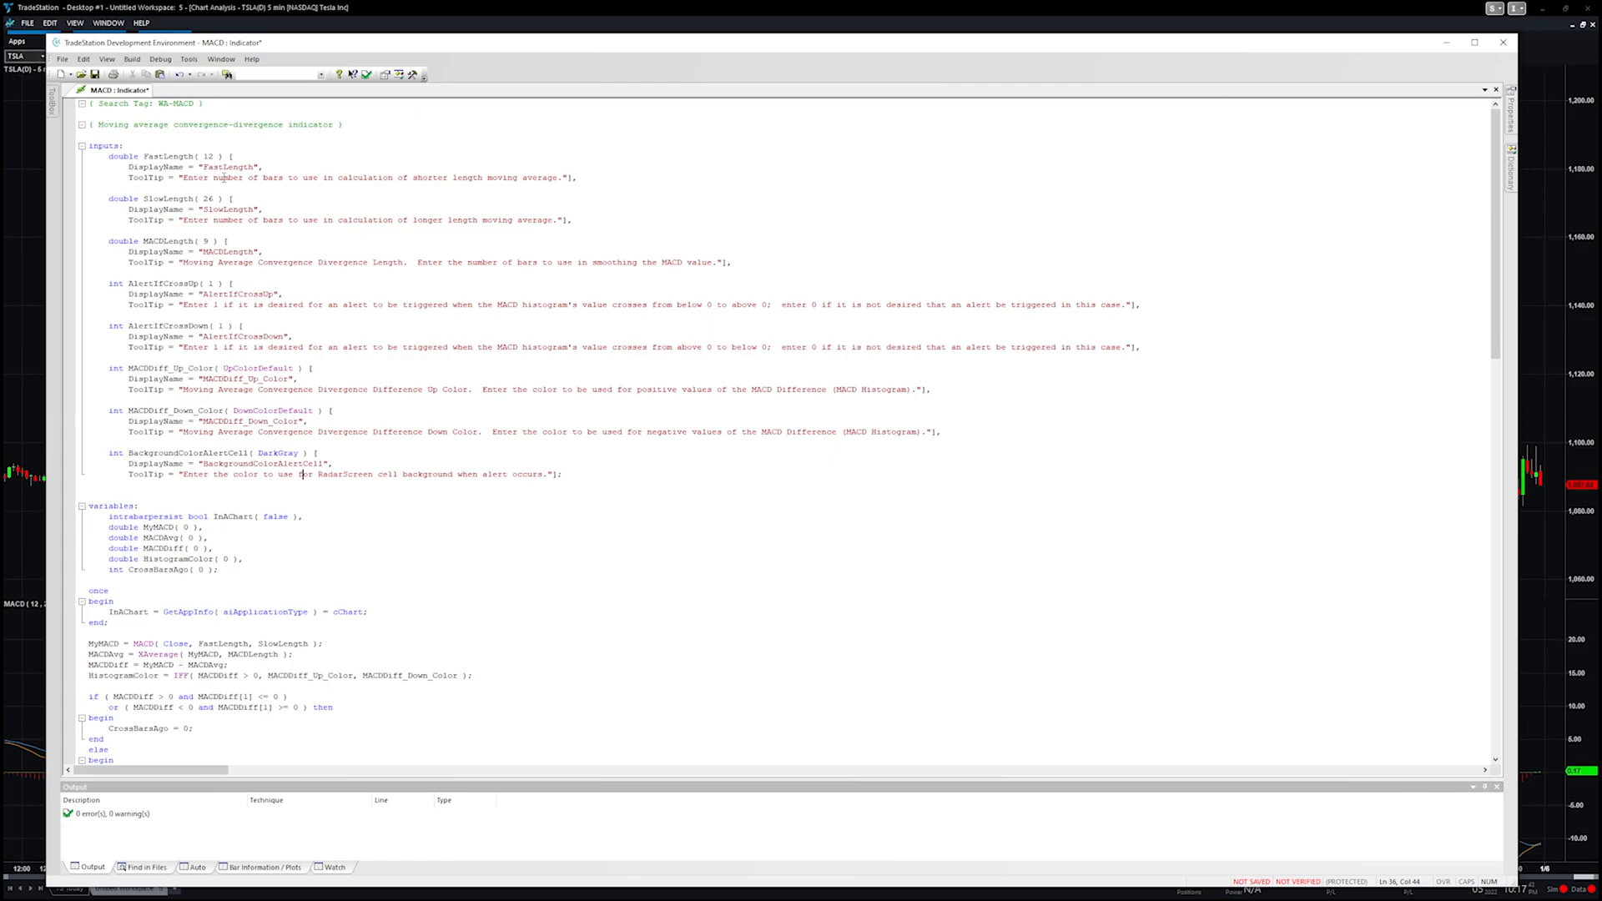
pyautogui.moveTo(238, 197)
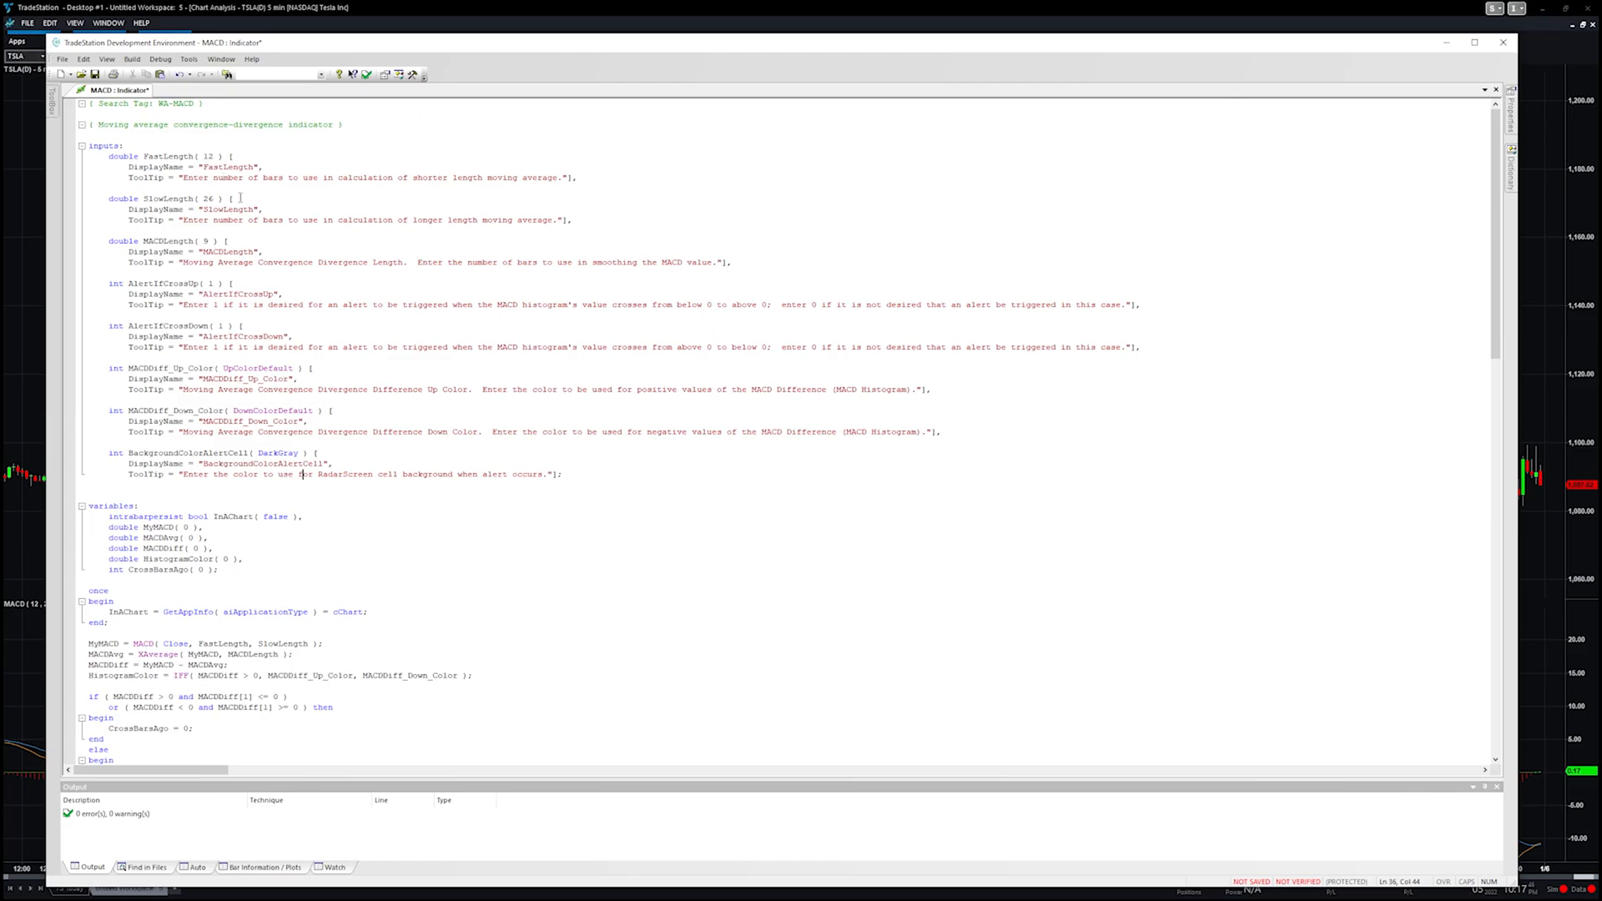
pyautogui.scroll(-3)
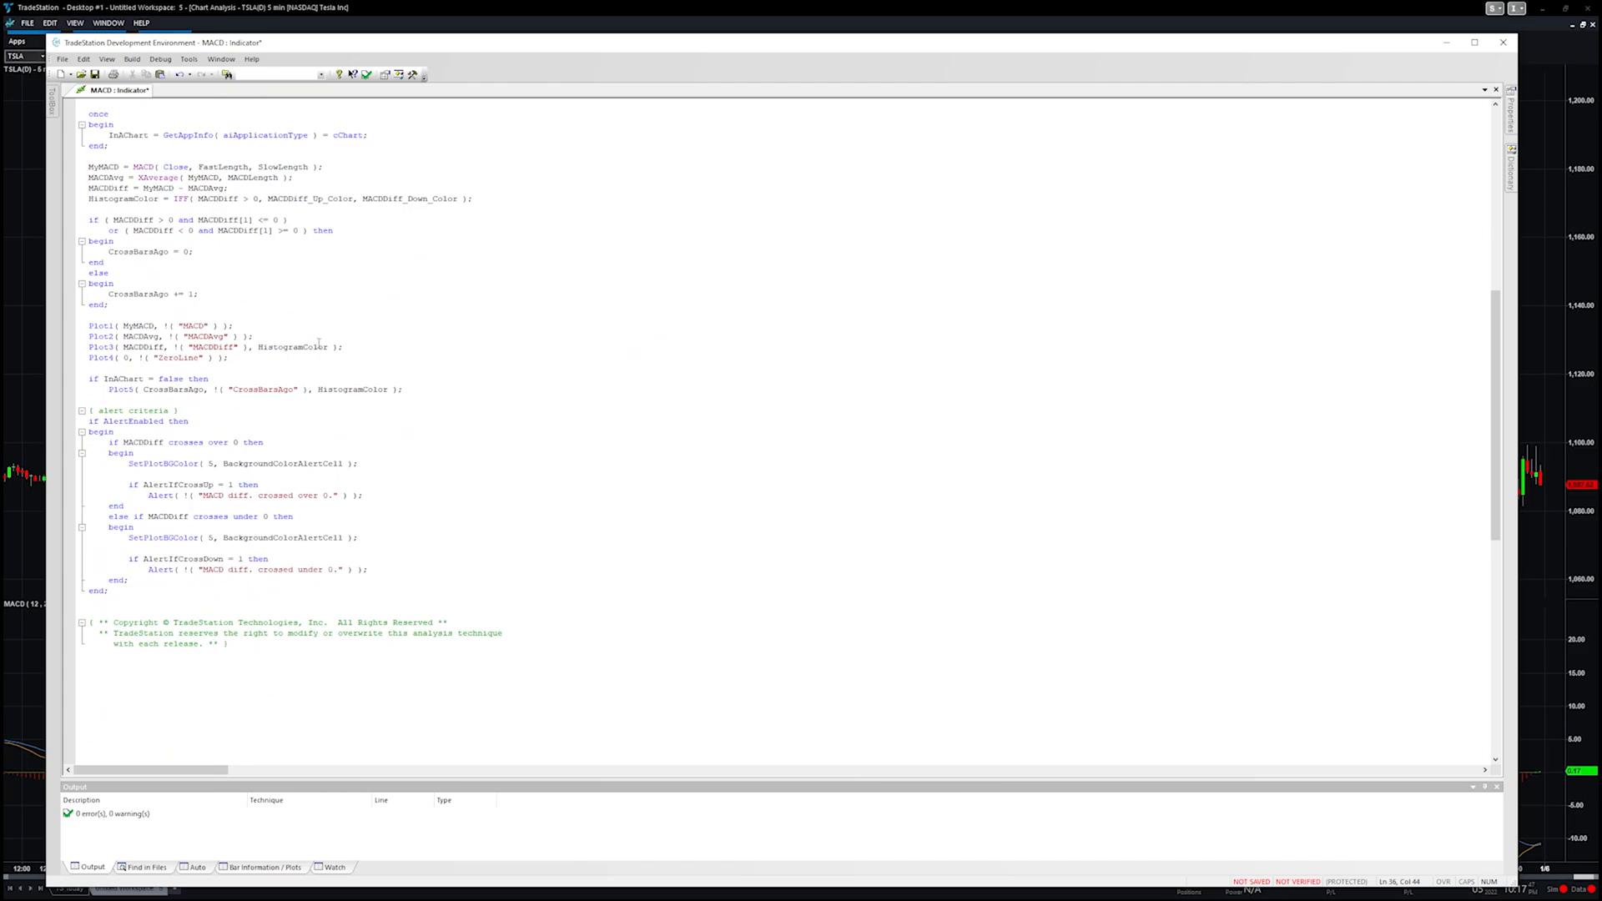
pyautogui.scroll(3)
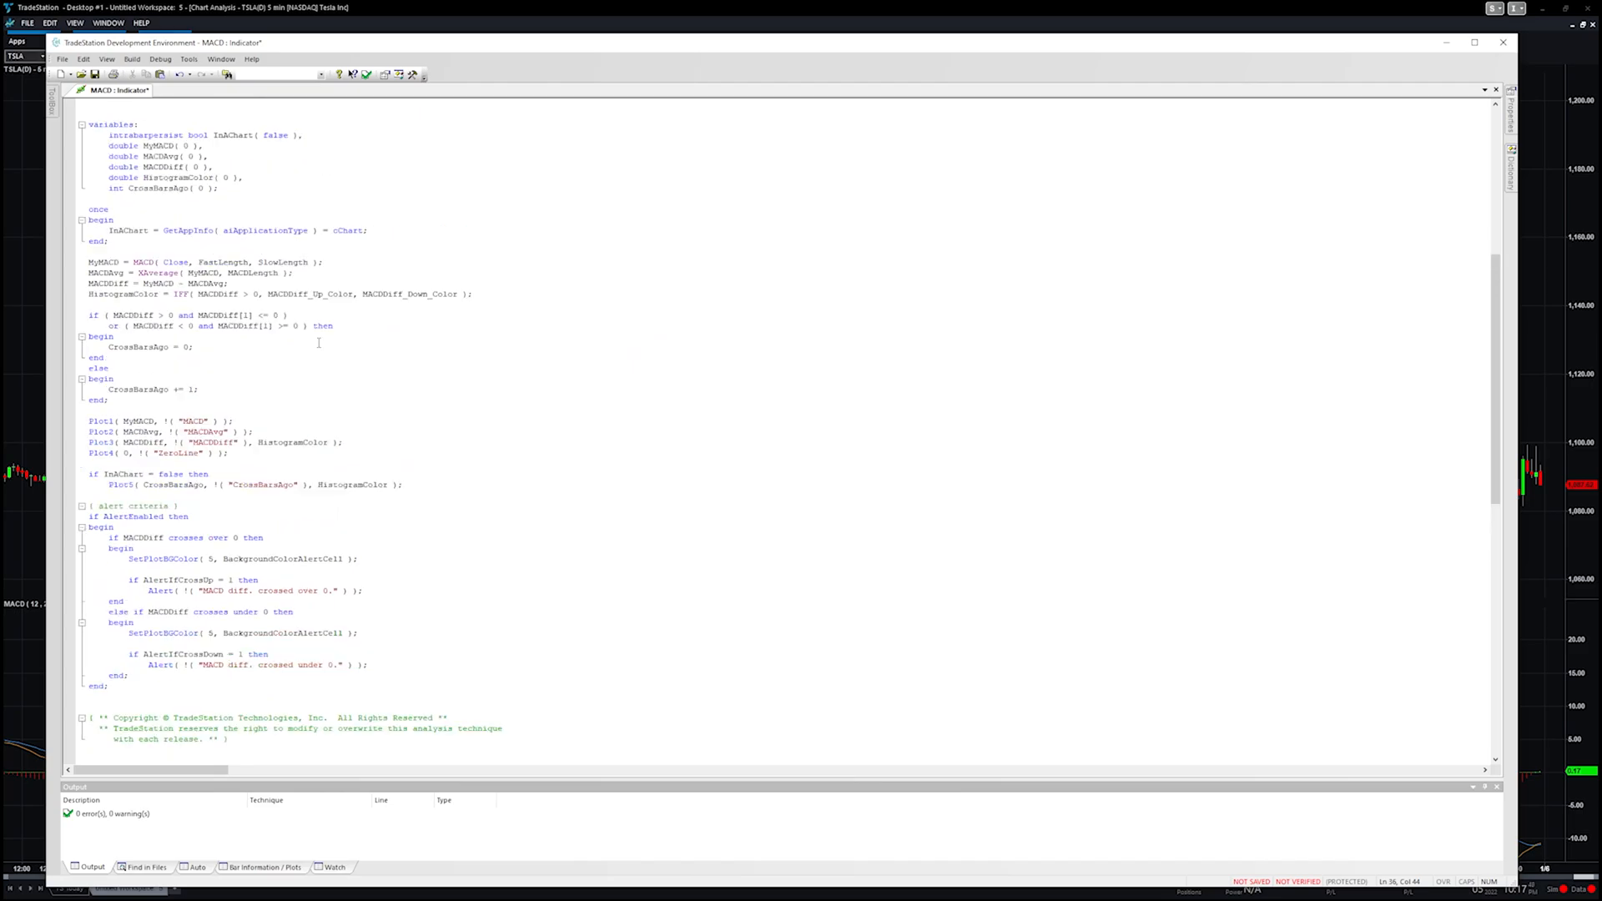
pyautogui.scroll(3)
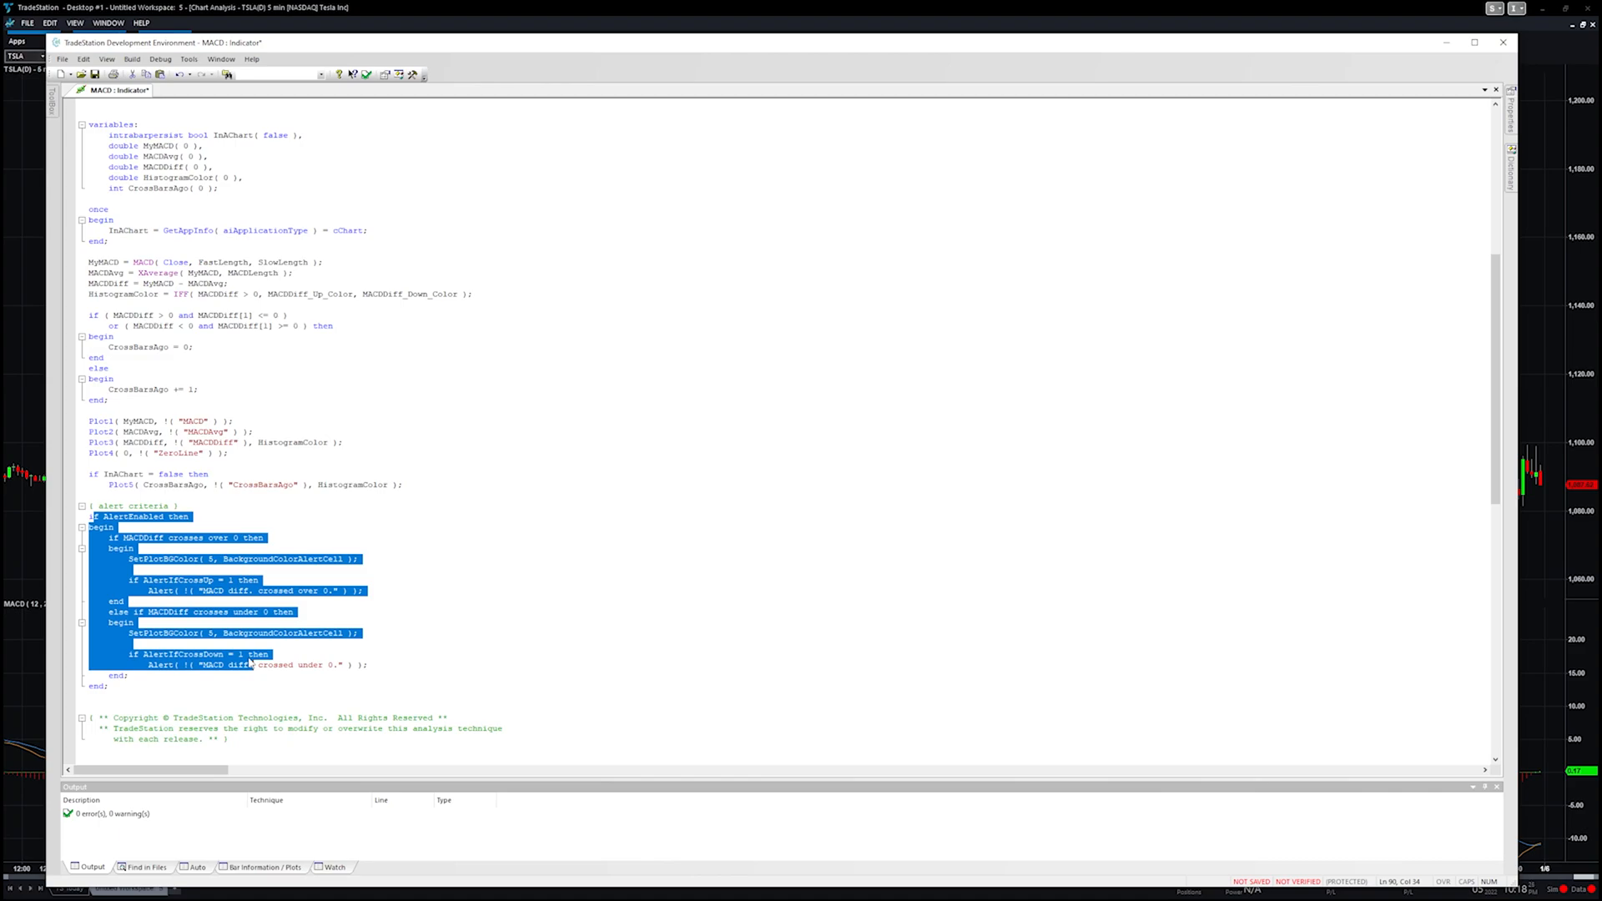
pyautogui.moveTo(854, 12)
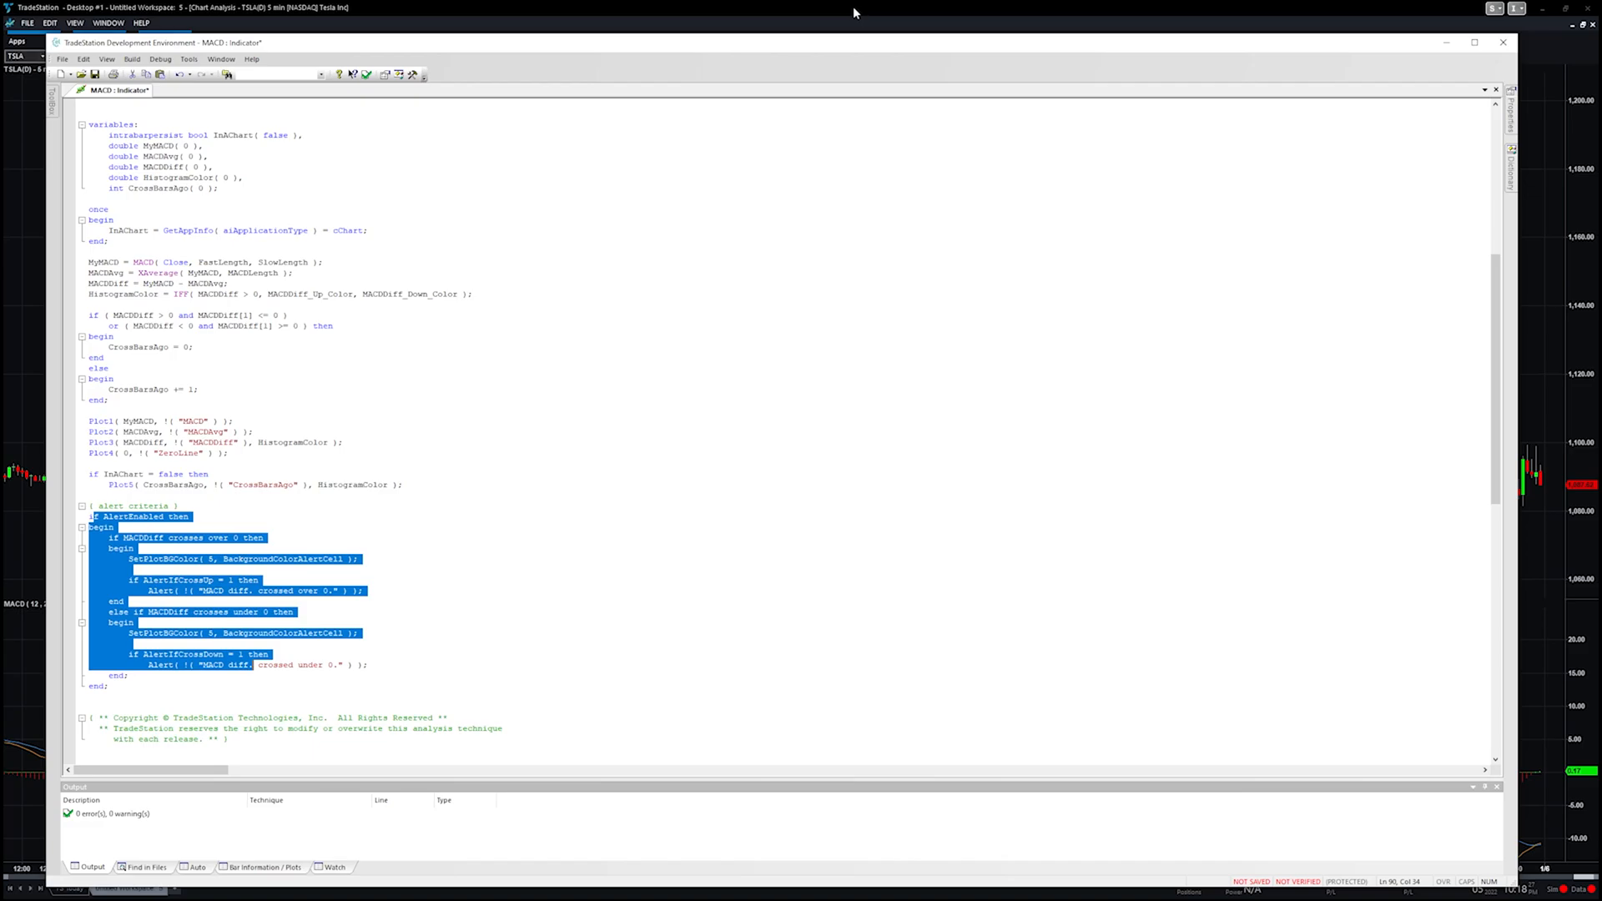
pyautogui.scroll(3)
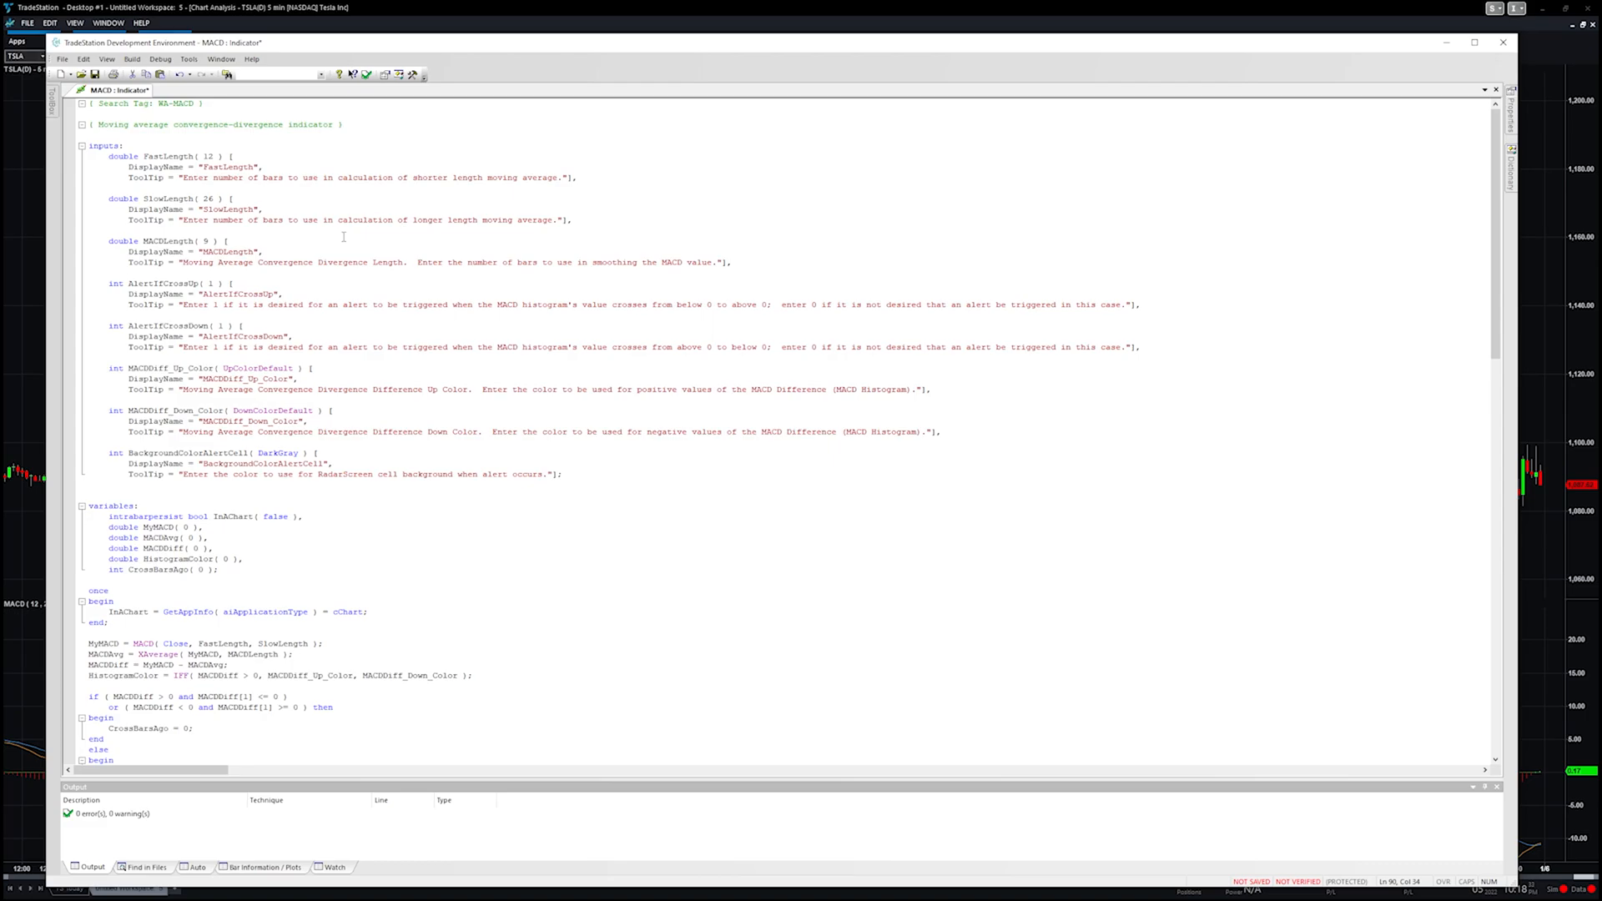
pyautogui.scroll(-3)
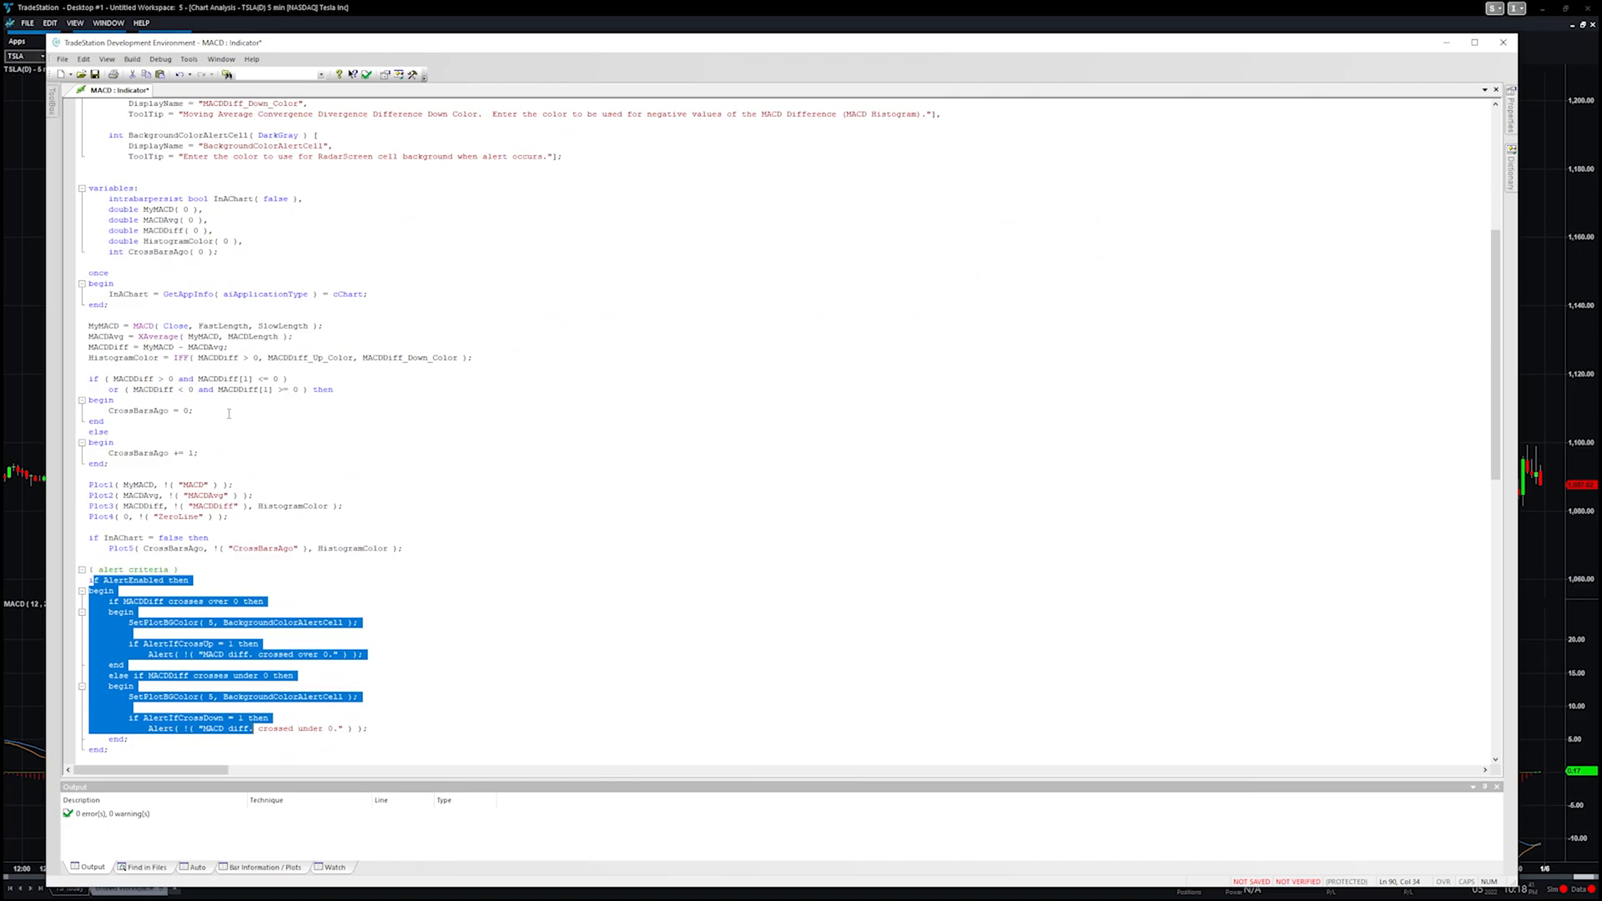
pyautogui.scroll(3)
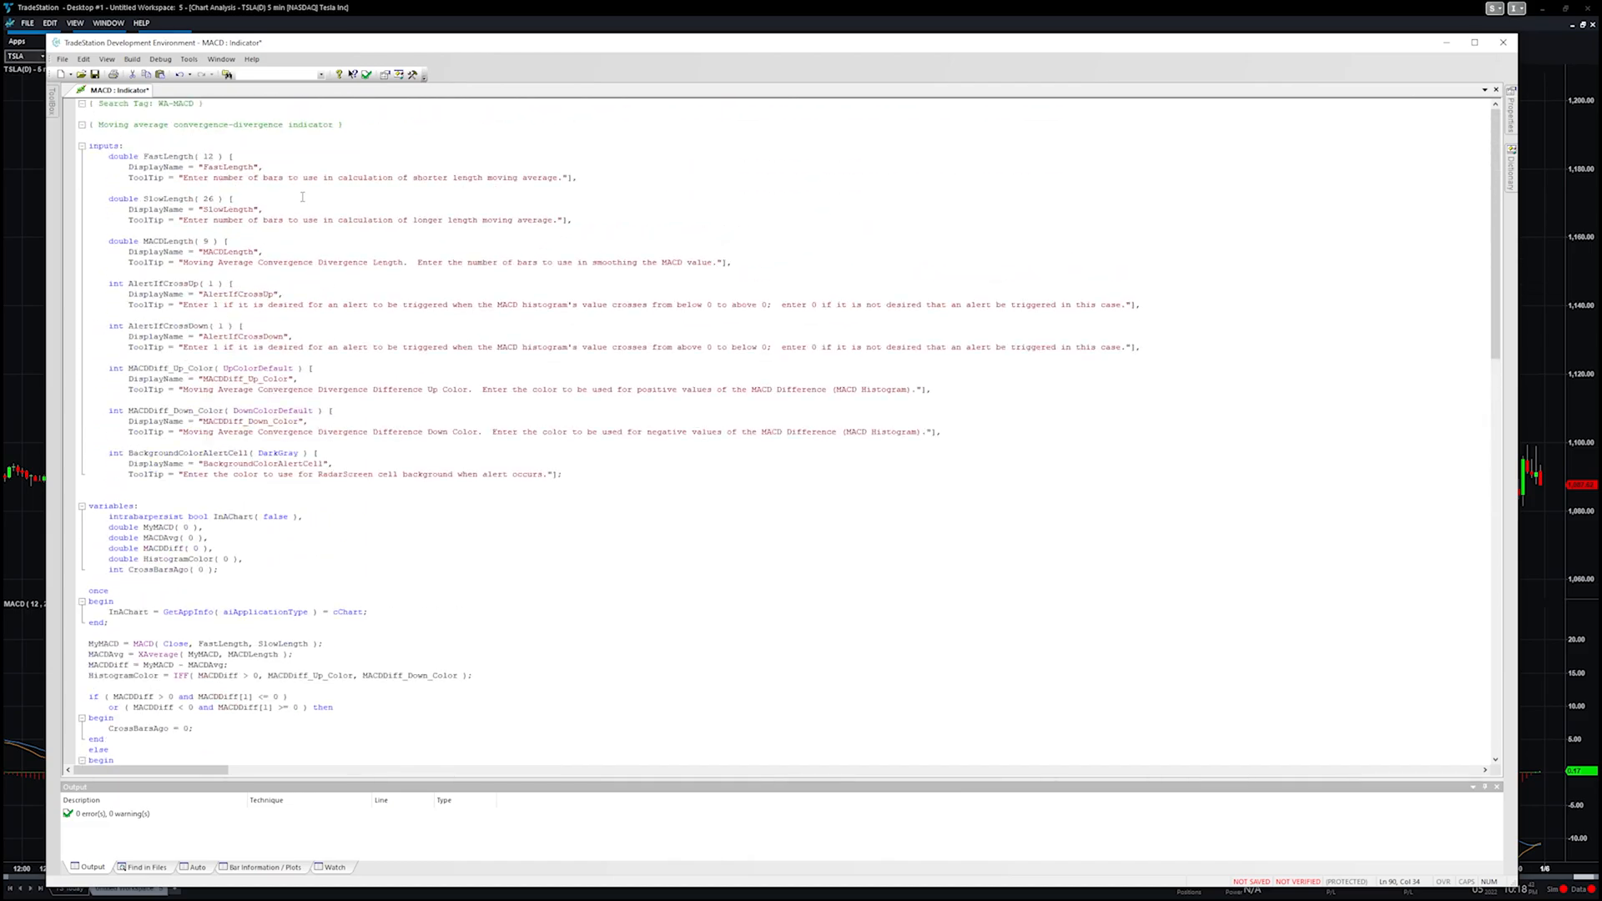